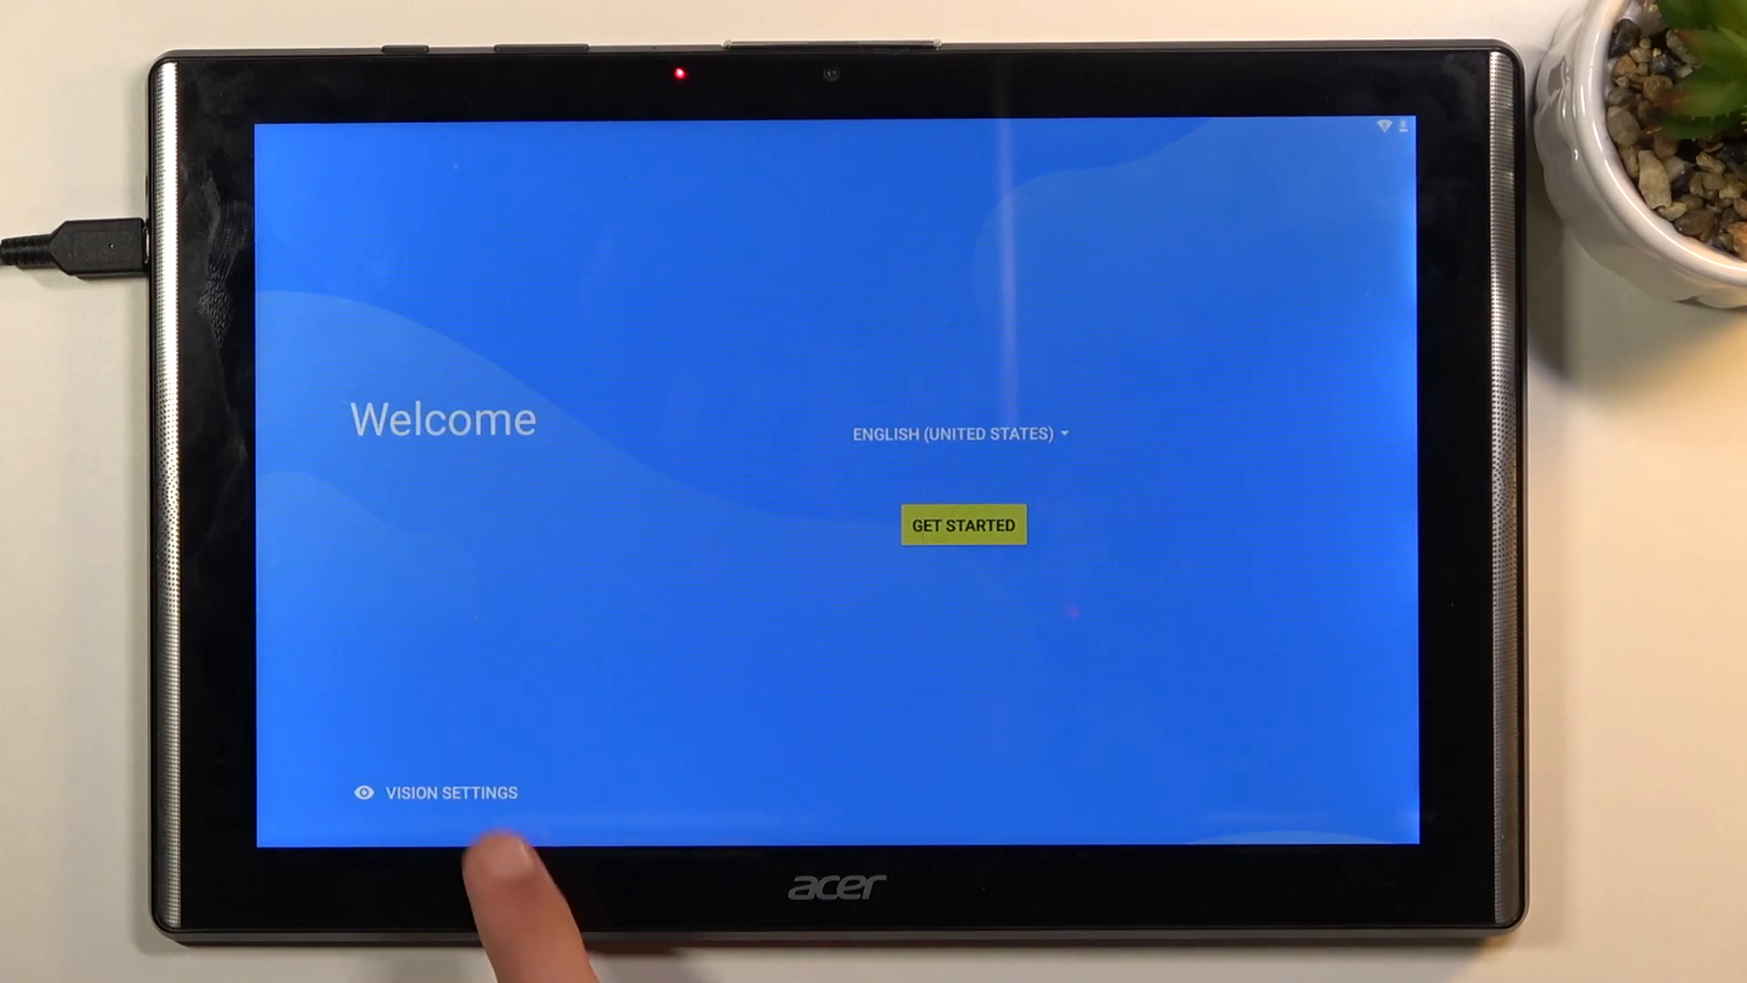
# Turn TalkBack on from the Welcome screen's Vision Settings and confirm it.
pyautogui.click(435, 792)
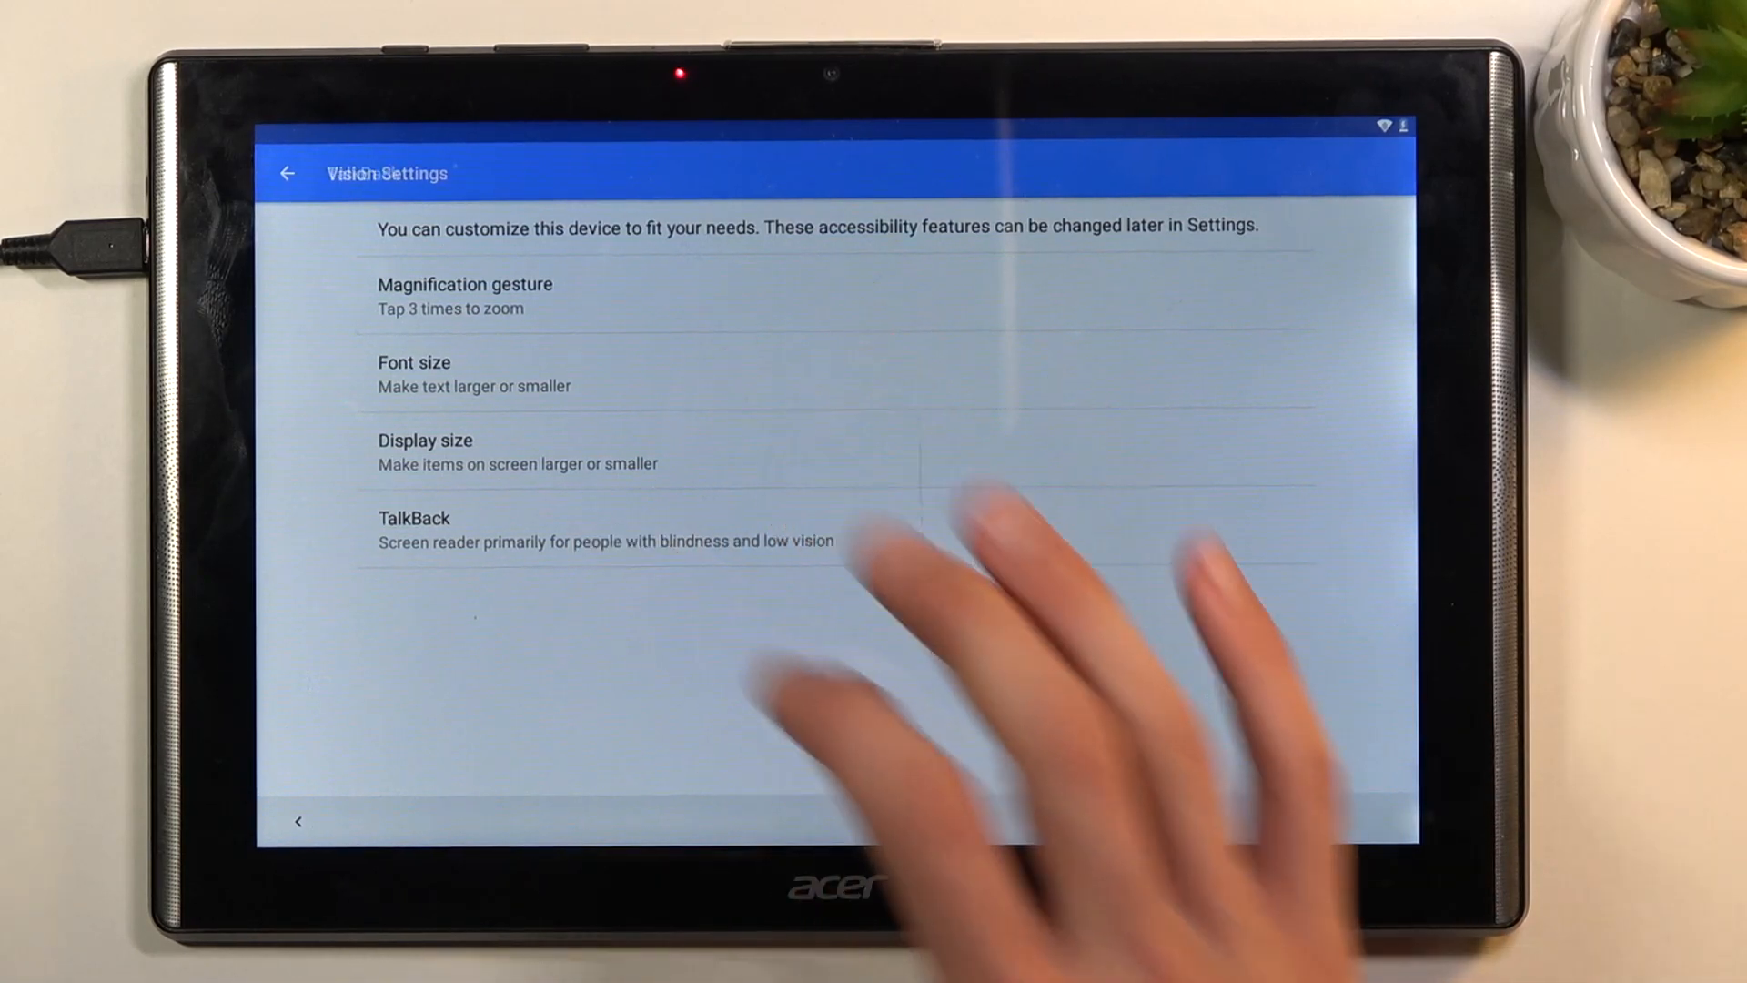
pyautogui.click(413, 528)
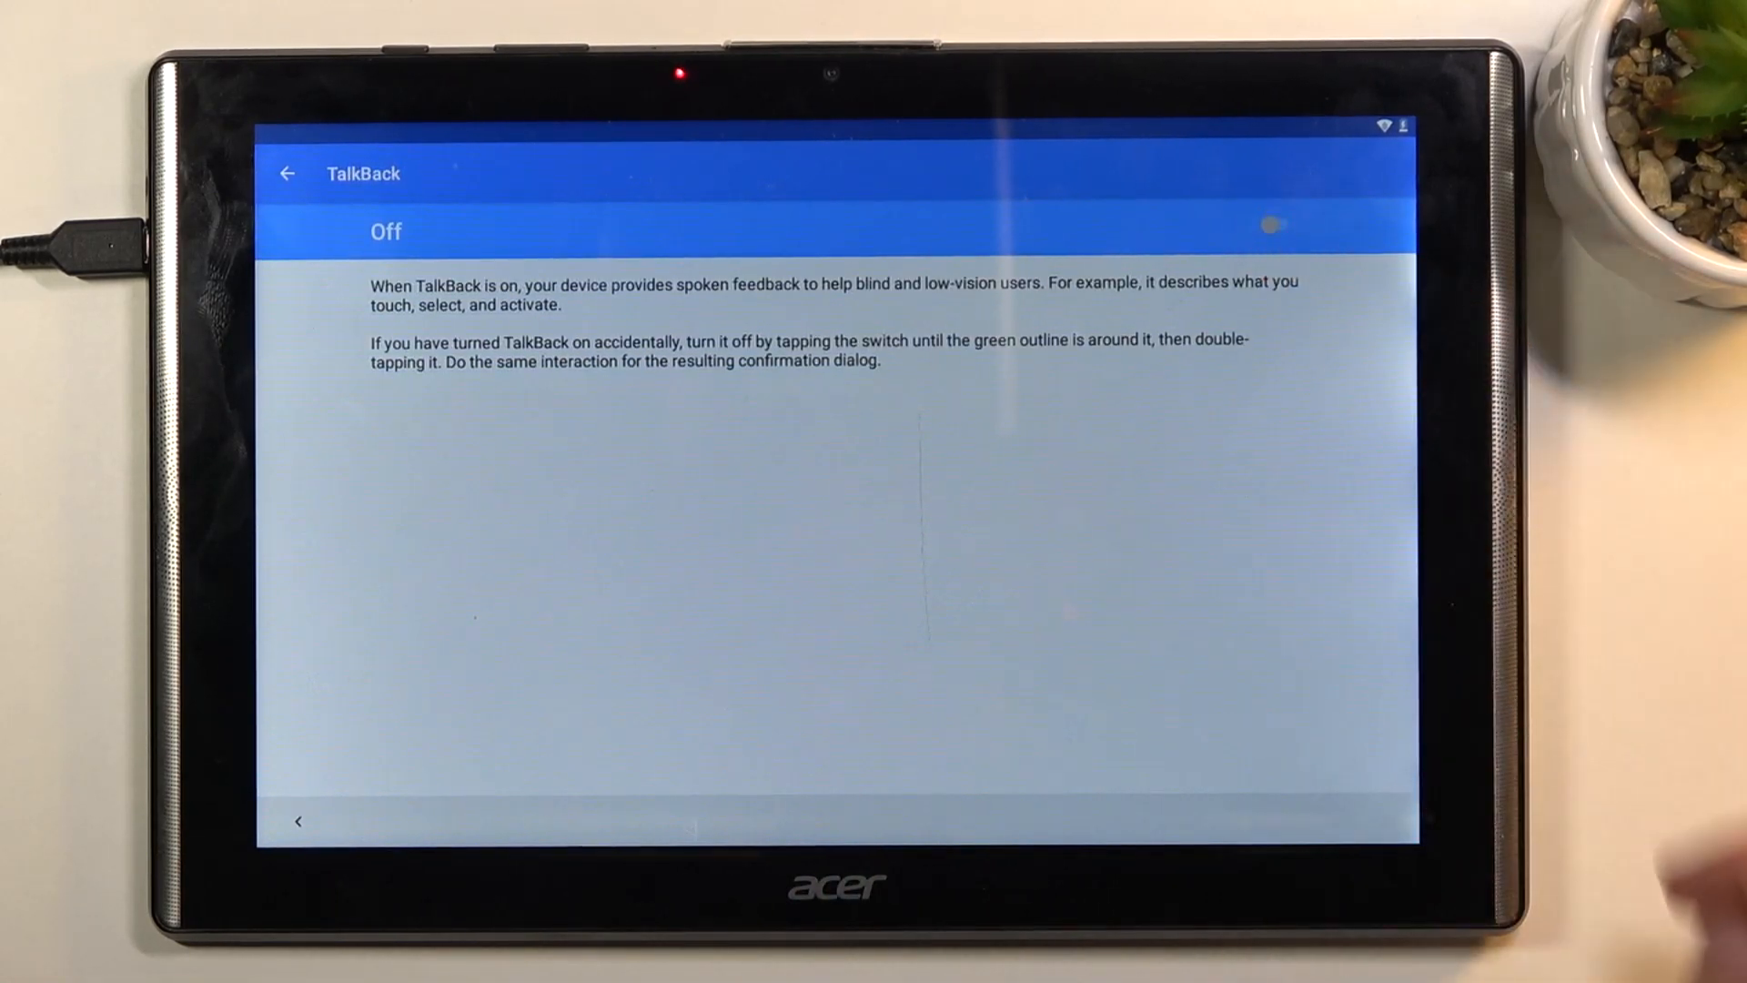
pyautogui.click(1272, 224)
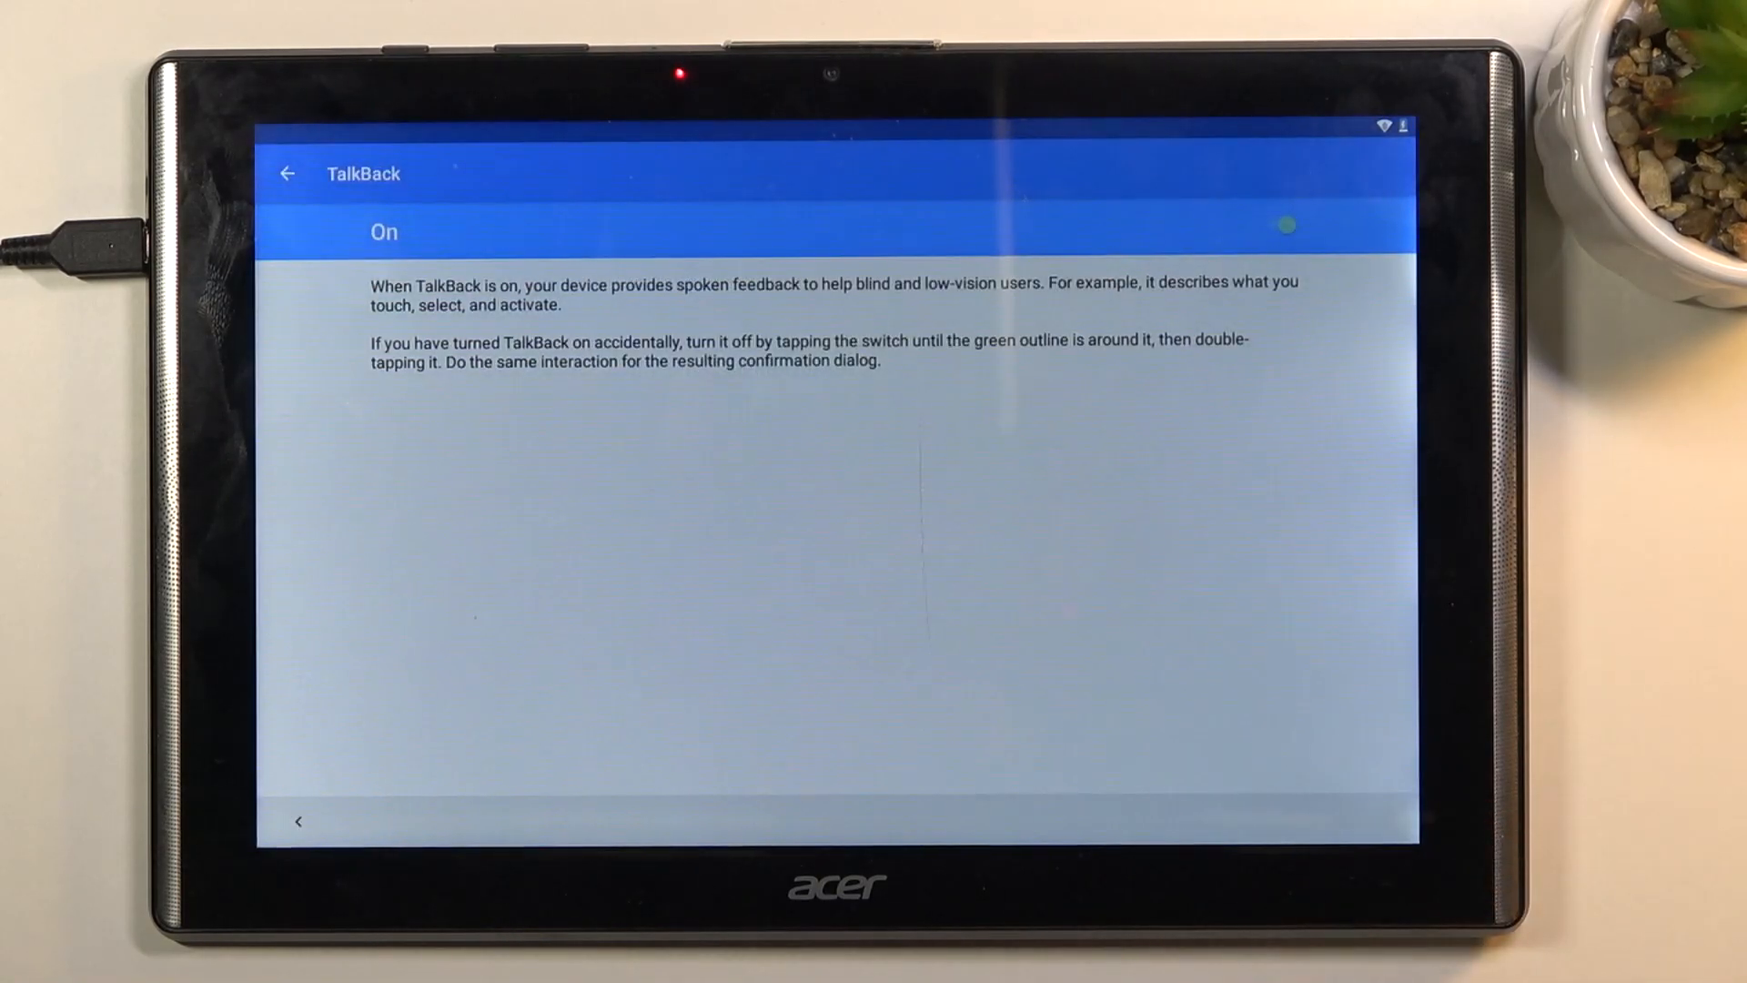
pyautogui.click(1282, 224)
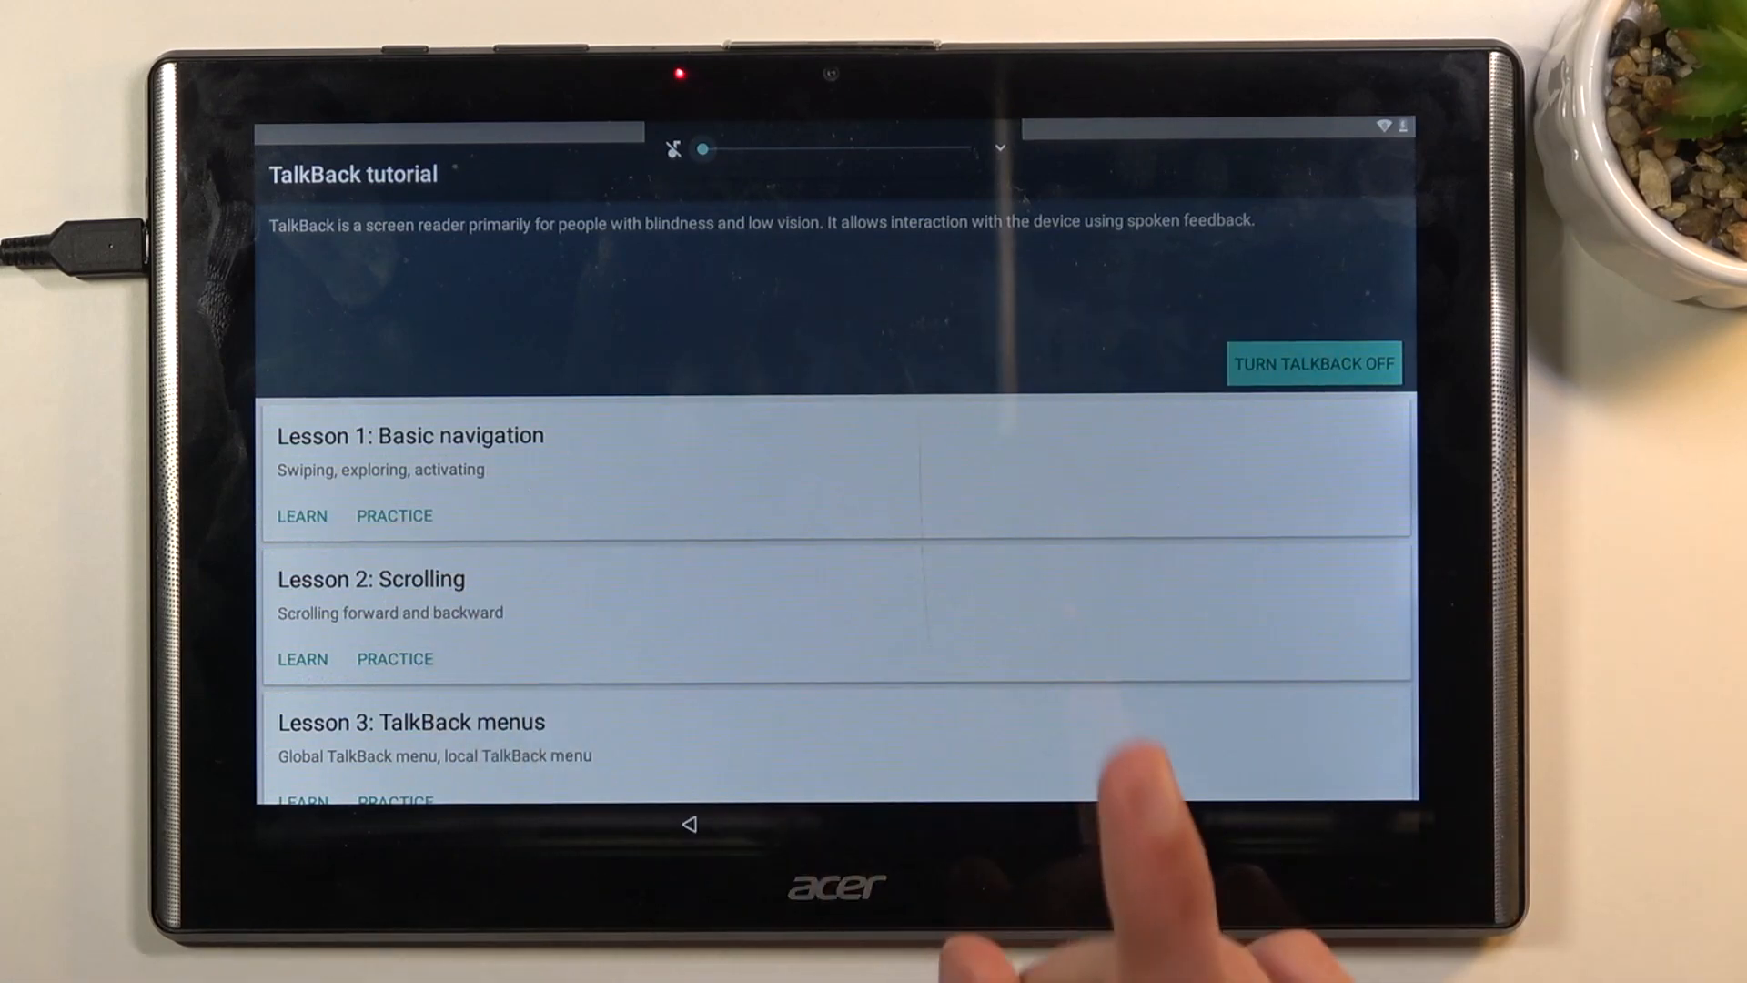
pyautogui.moveTo(691, 892)
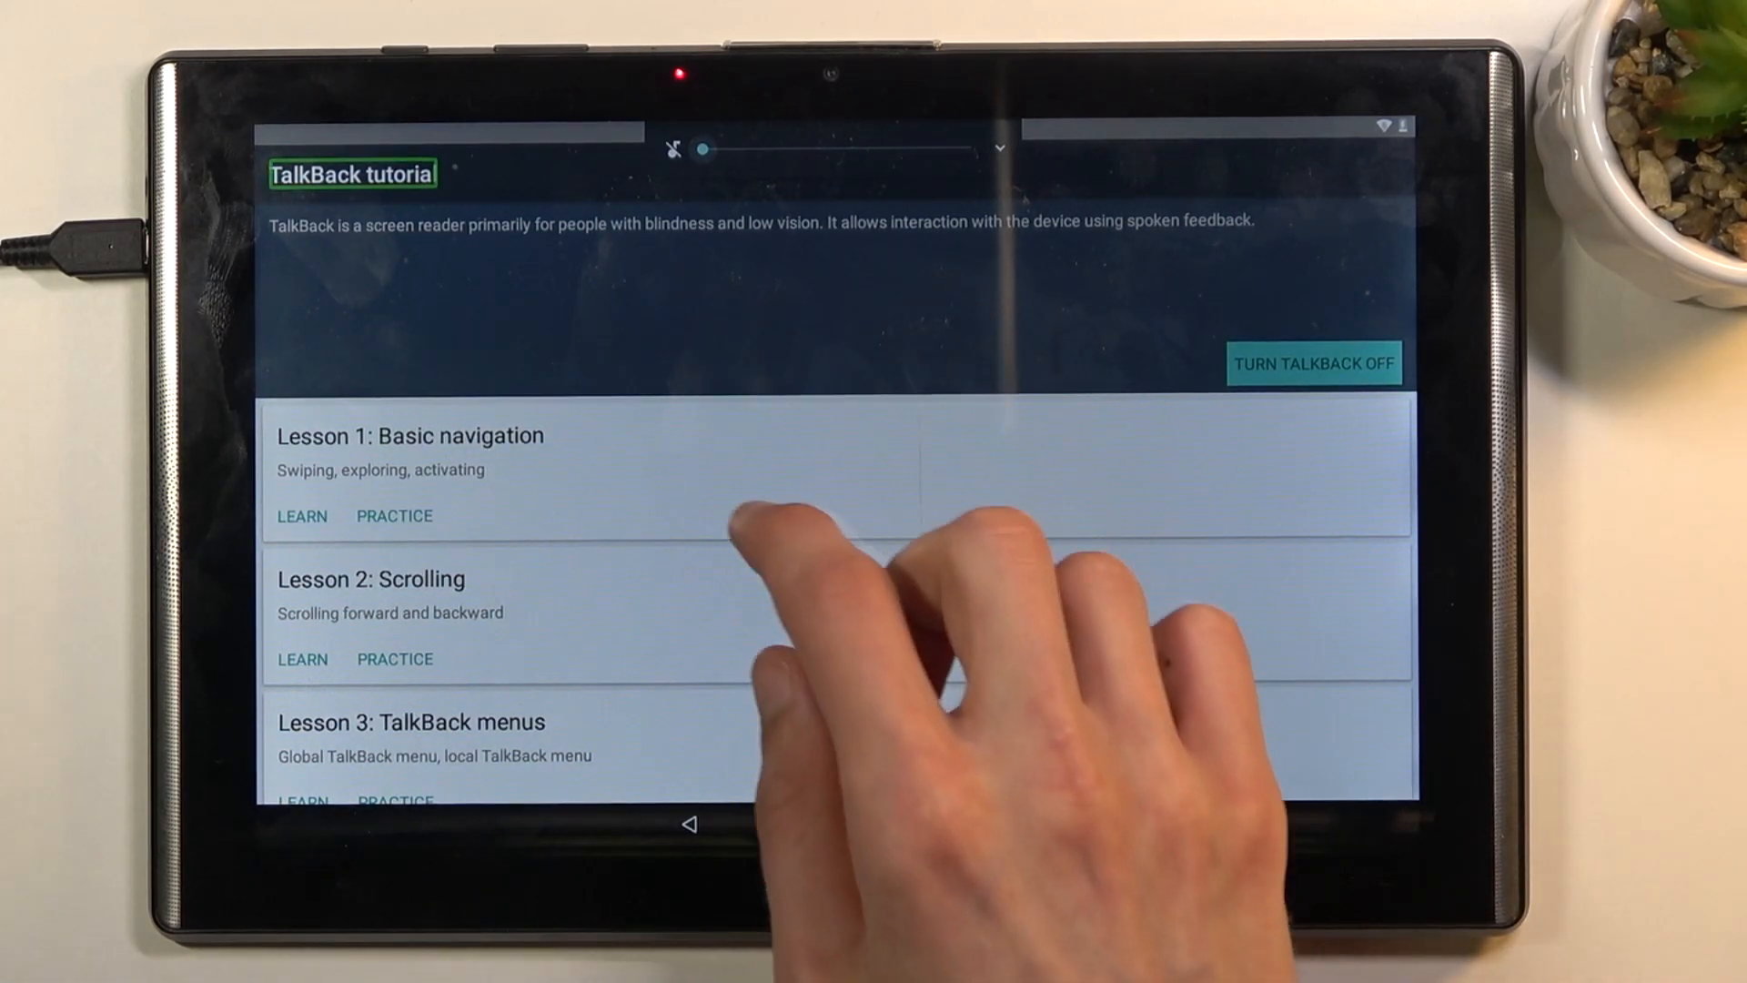
# Draw the gesture that brings up TalkBack's Global Context Menu over the tutorial.
pyautogui.click(409, 451)
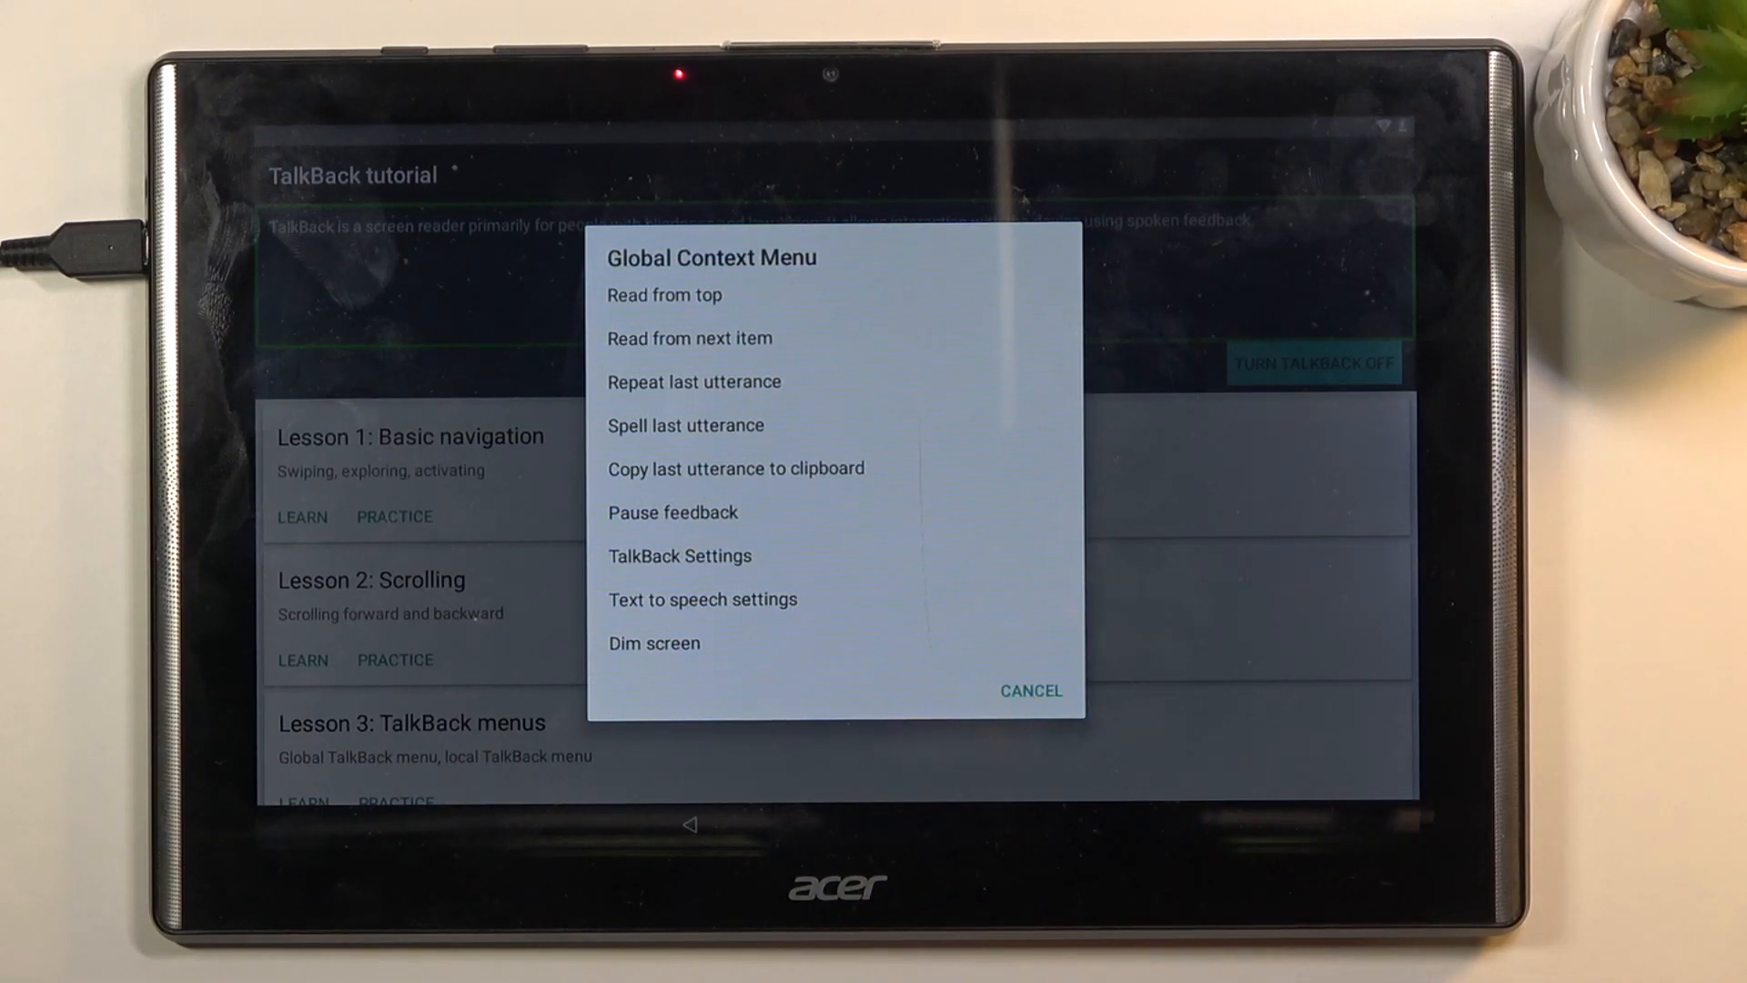
# Enter TalkBack Settings from the Global Context Menu and confirm suspending TalkBack.
pyautogui.click(679, 557)
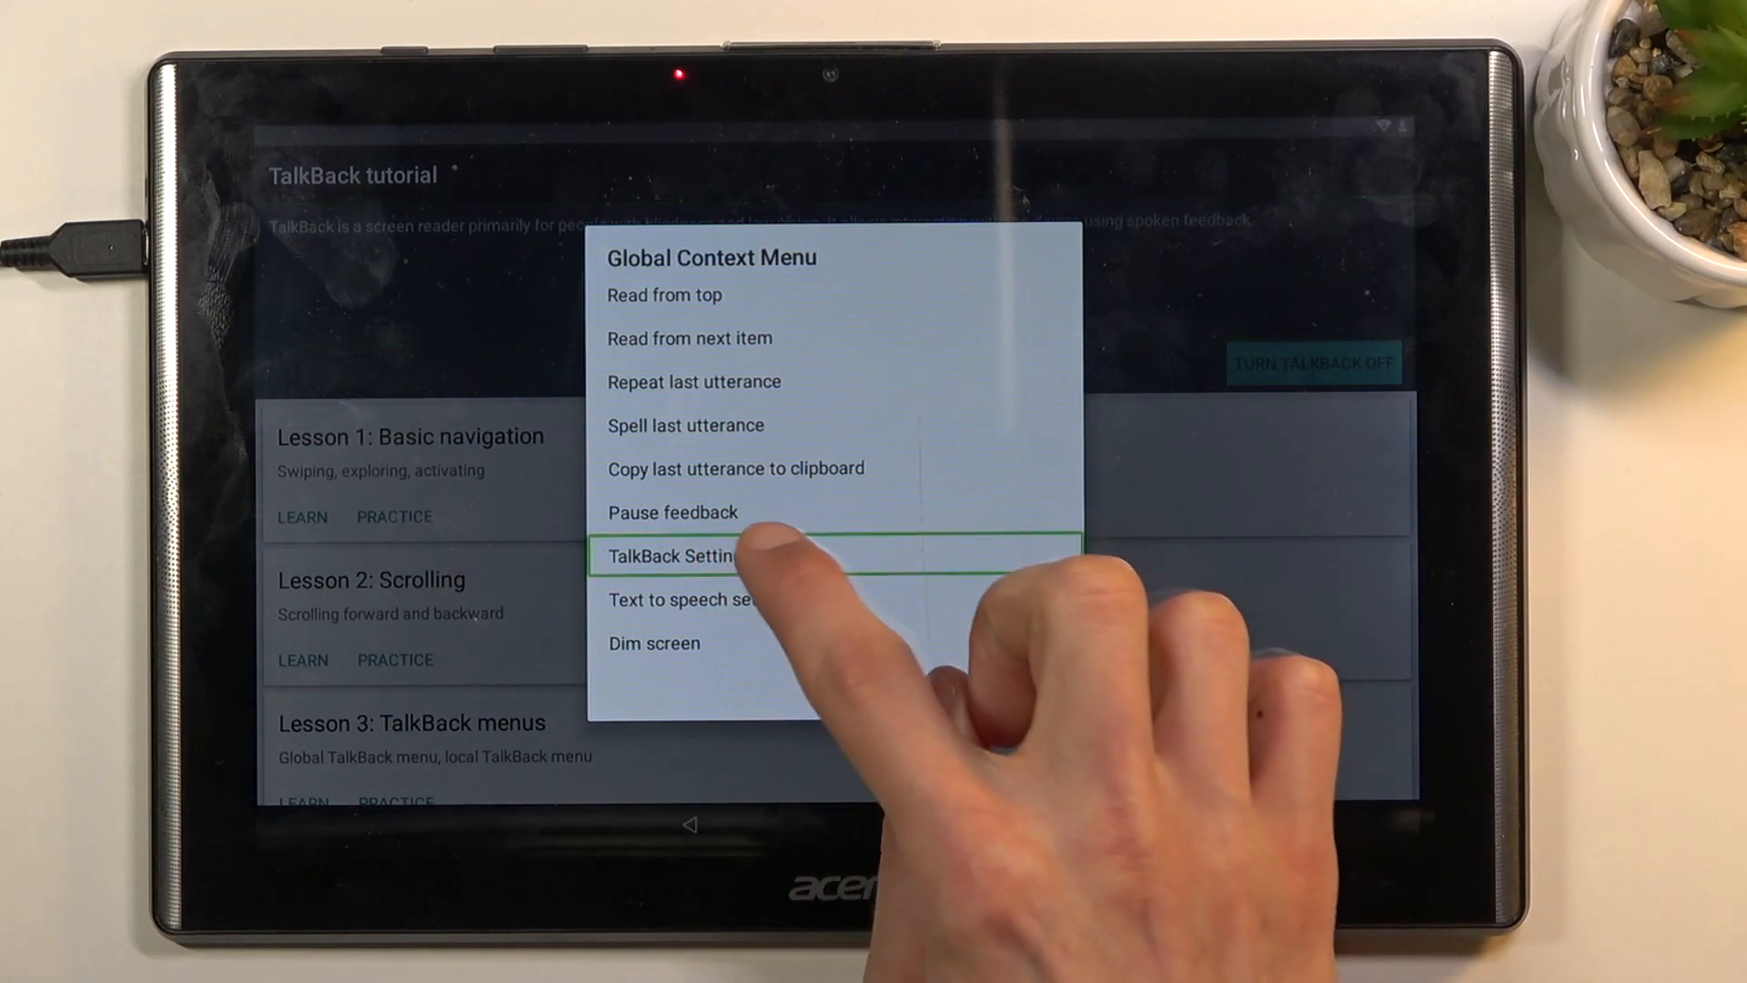
pyautogui.click(672, 556)
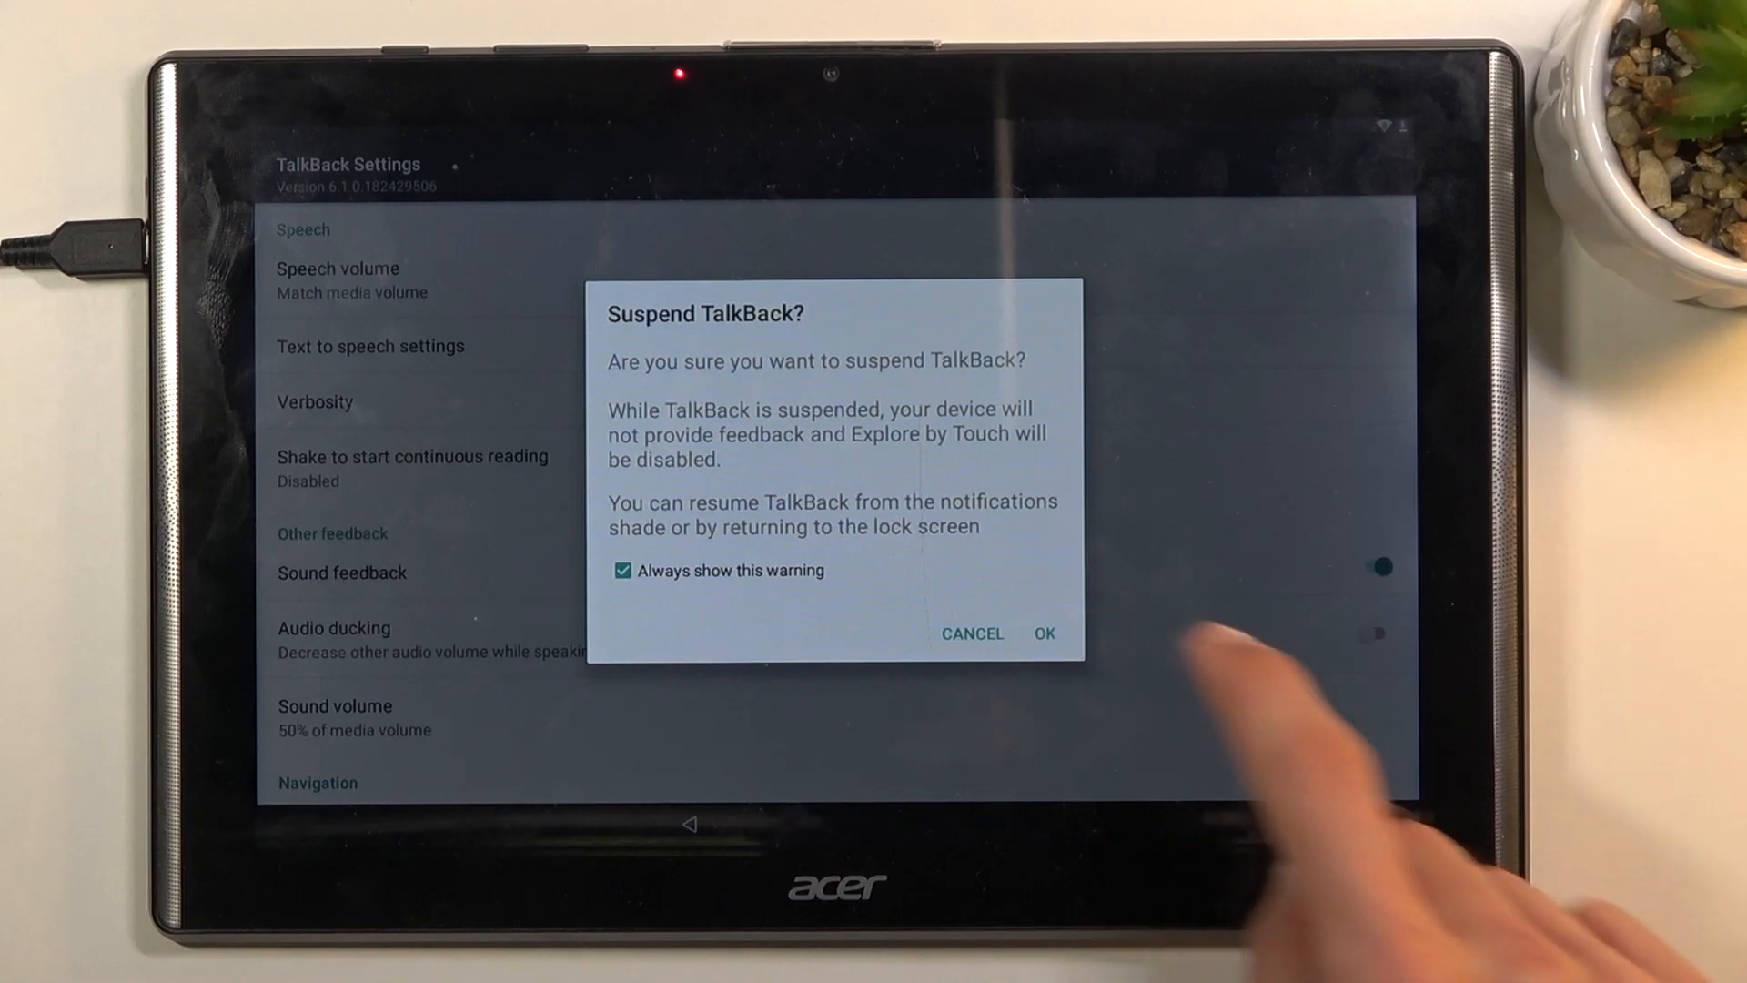
pyautogui.click(1043, 634)
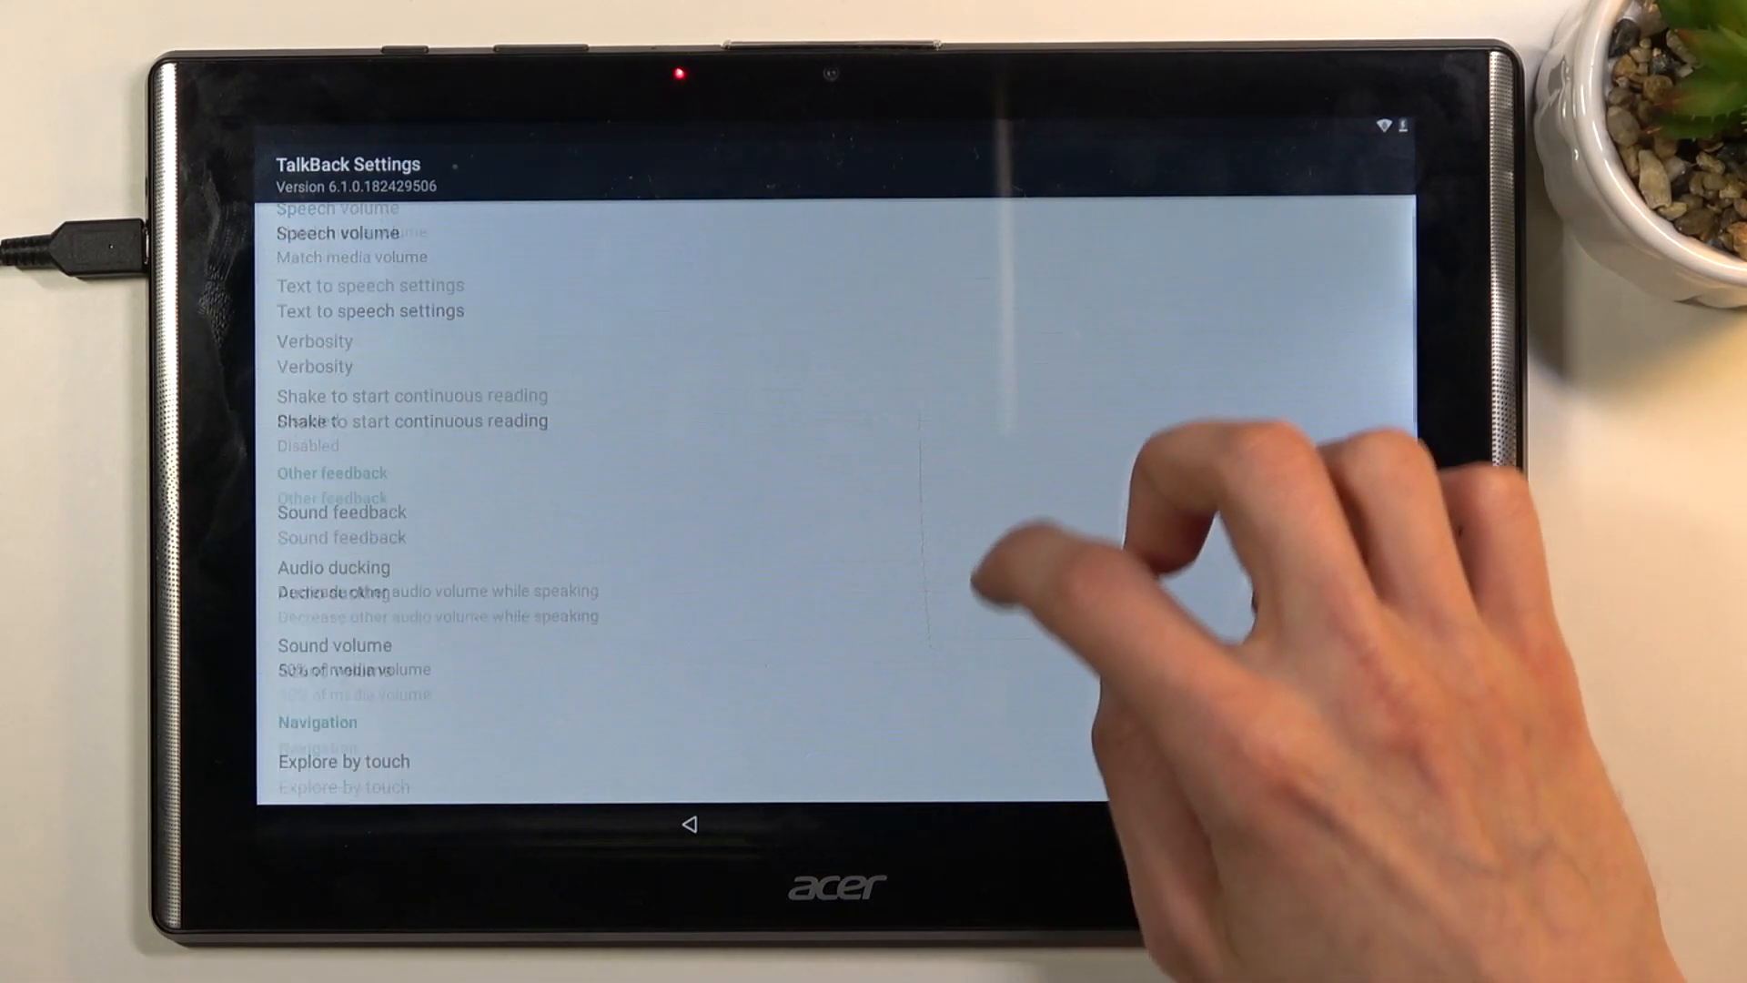
# Reach Help & feedback at the bottom of TalkBack Settings and show its Help page.
pyautogui.scroll(-3)
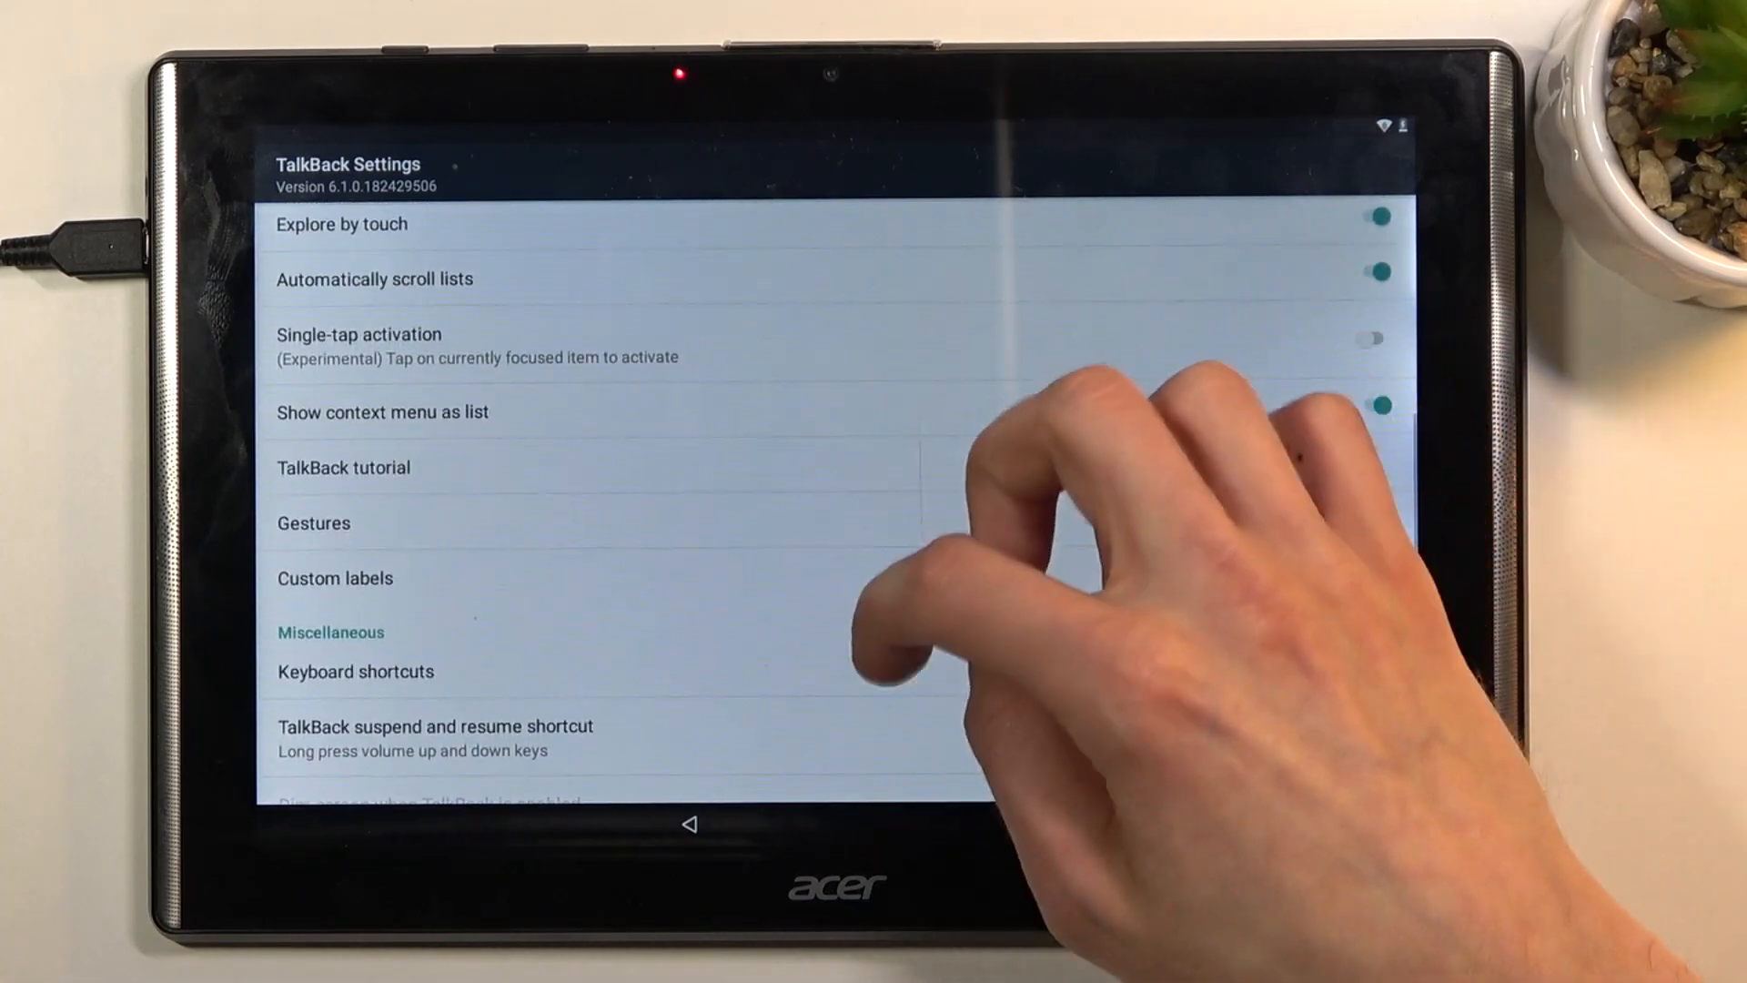
pyautogui.scroll(-3)
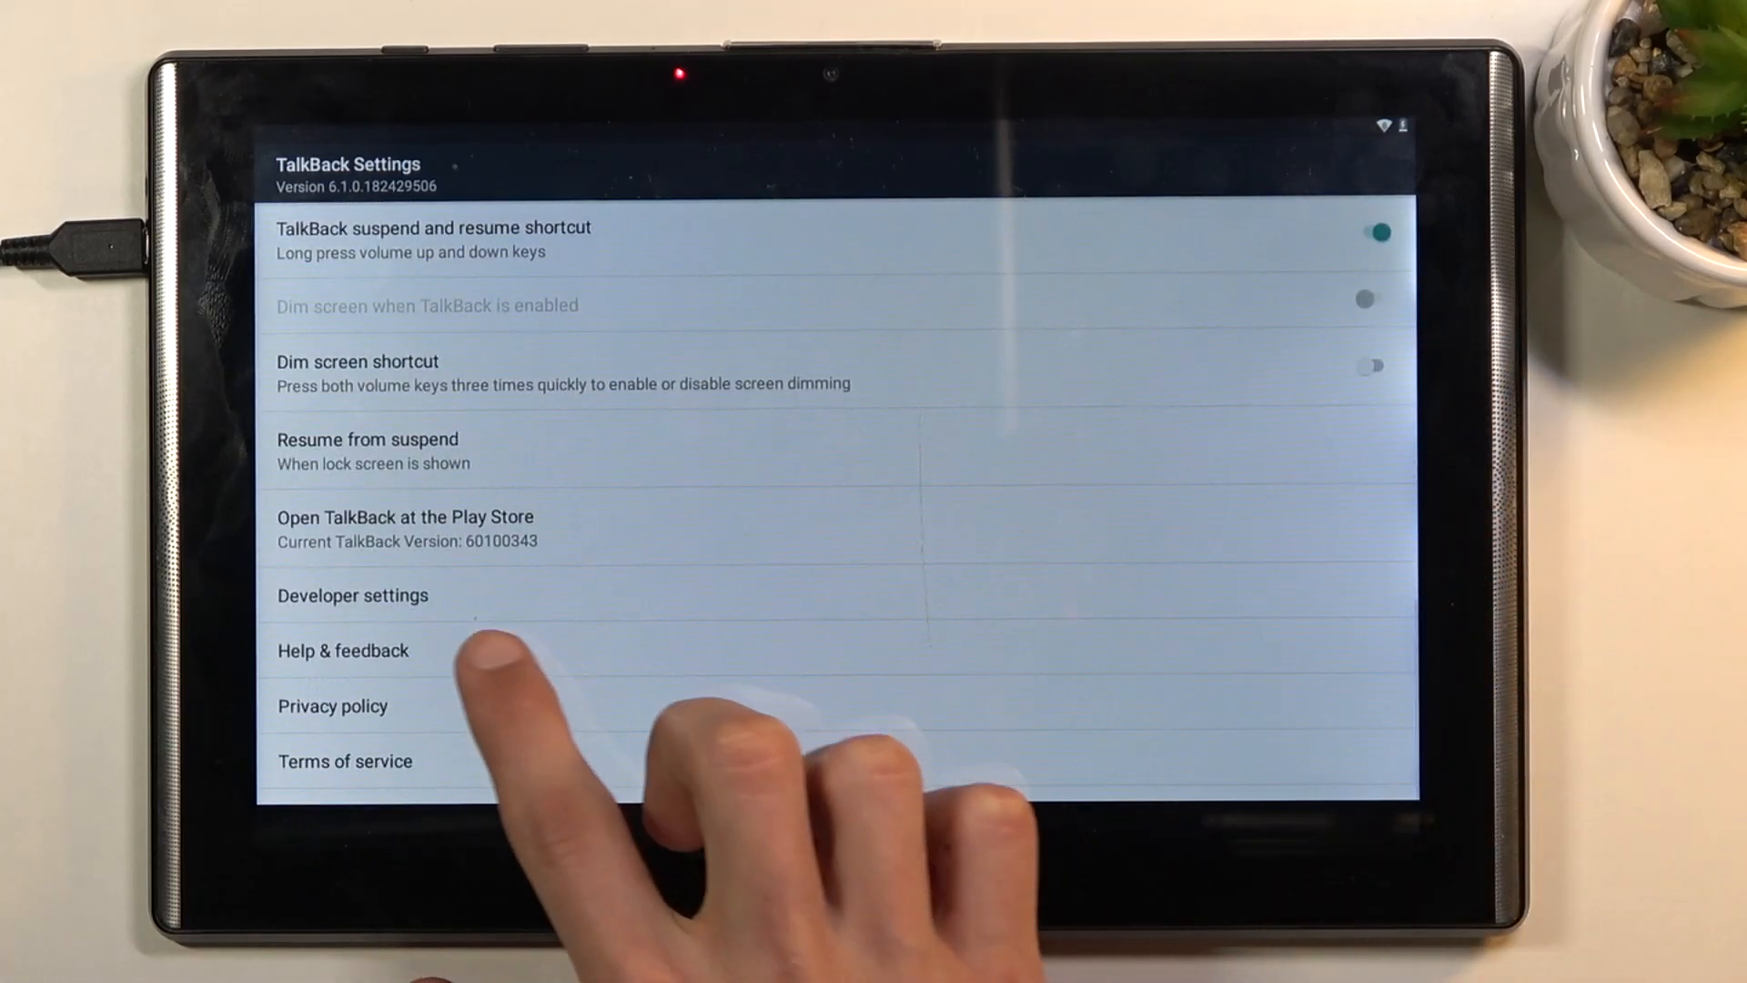
pyautogui.click(342, 649)
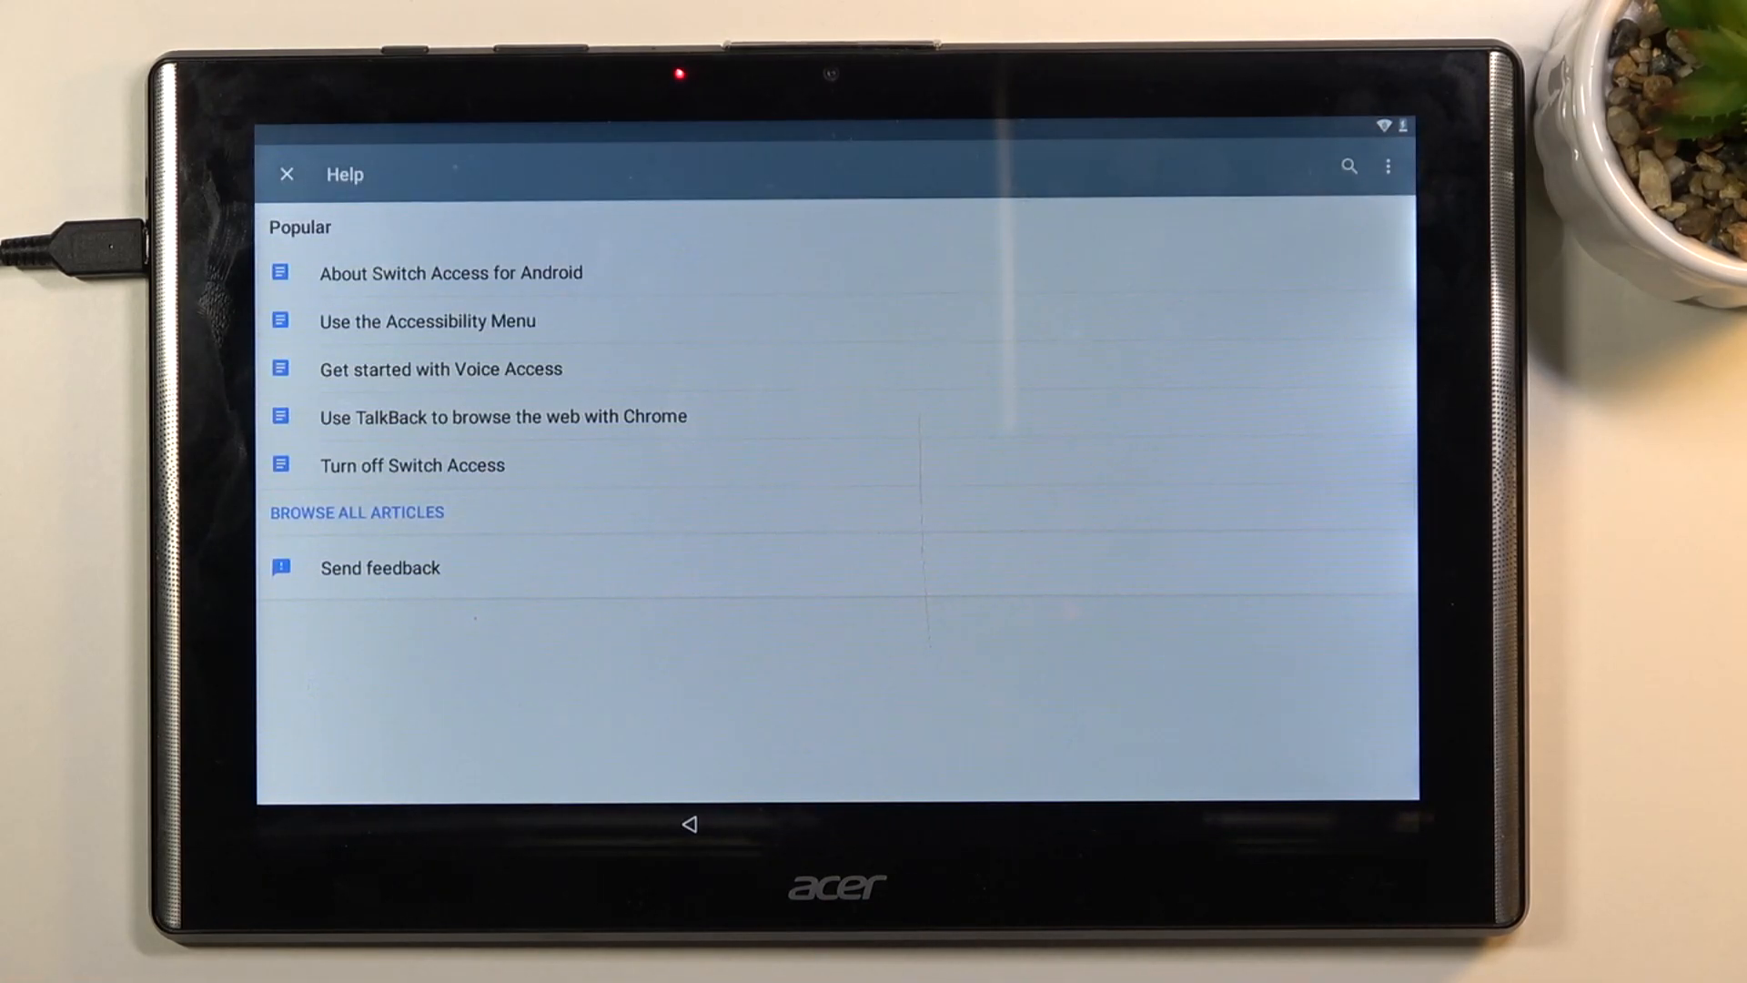
# Search Google Help for "mo" to bring up the Use Morse code article.
pyautogui.click(1347, 166)
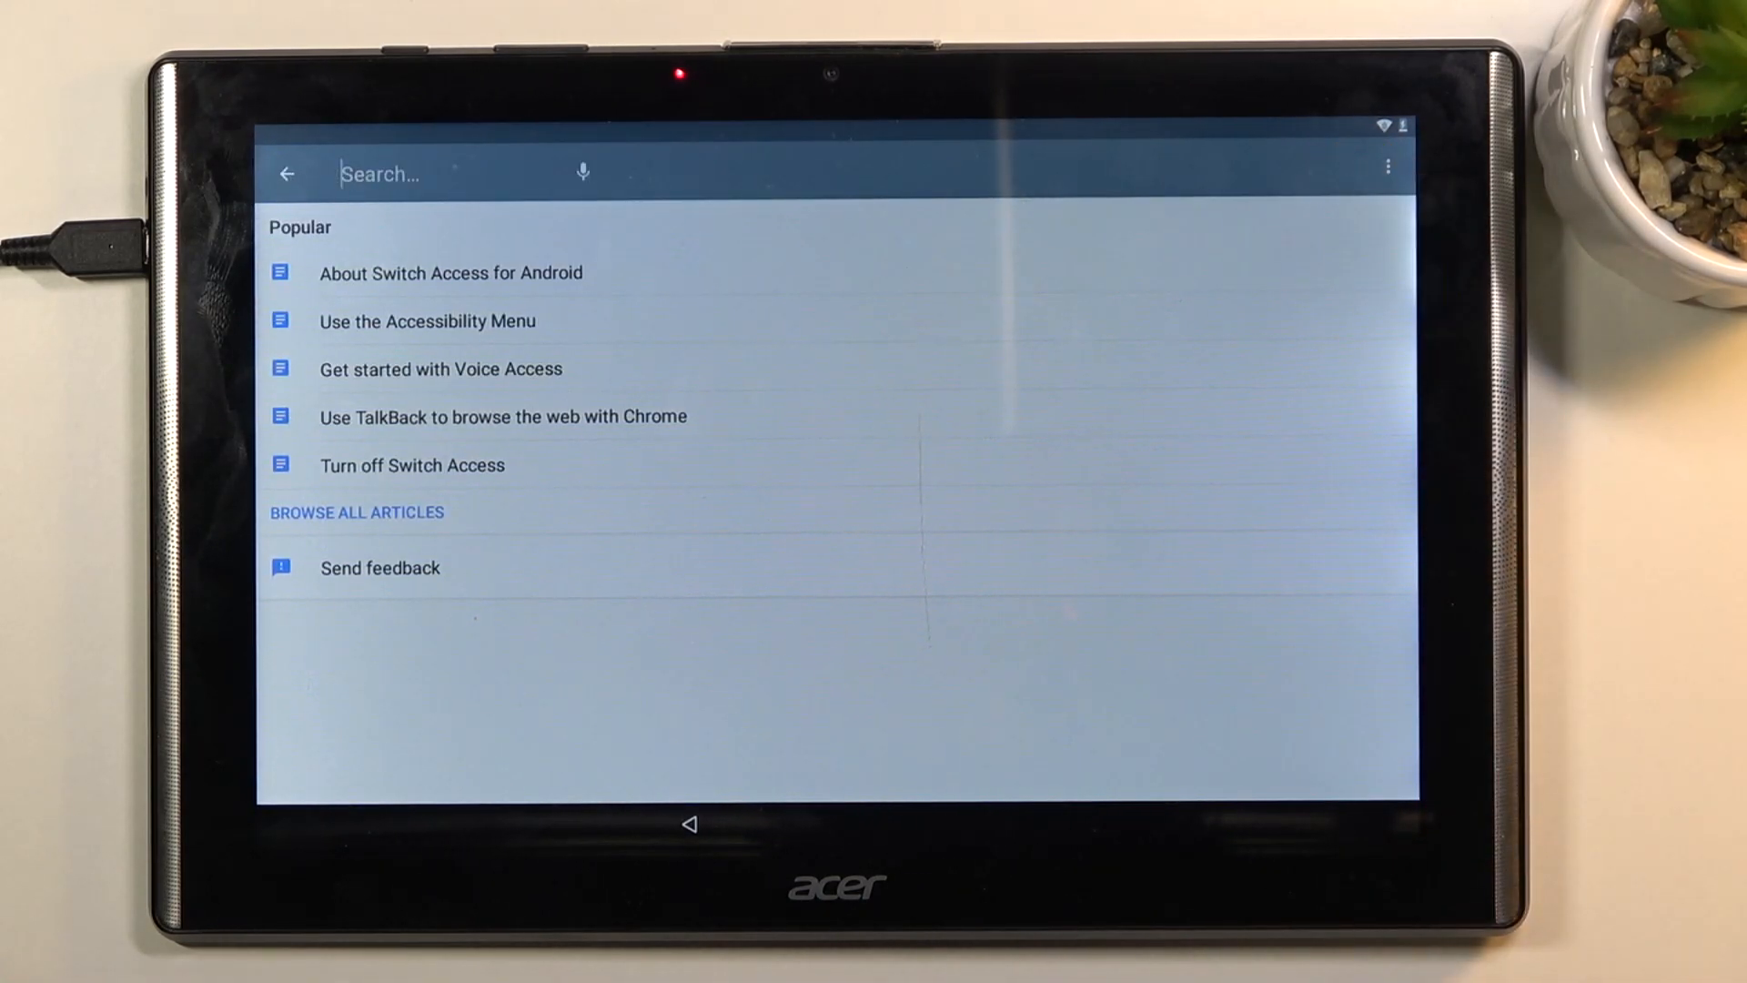
pyautogui.click(435, 175)
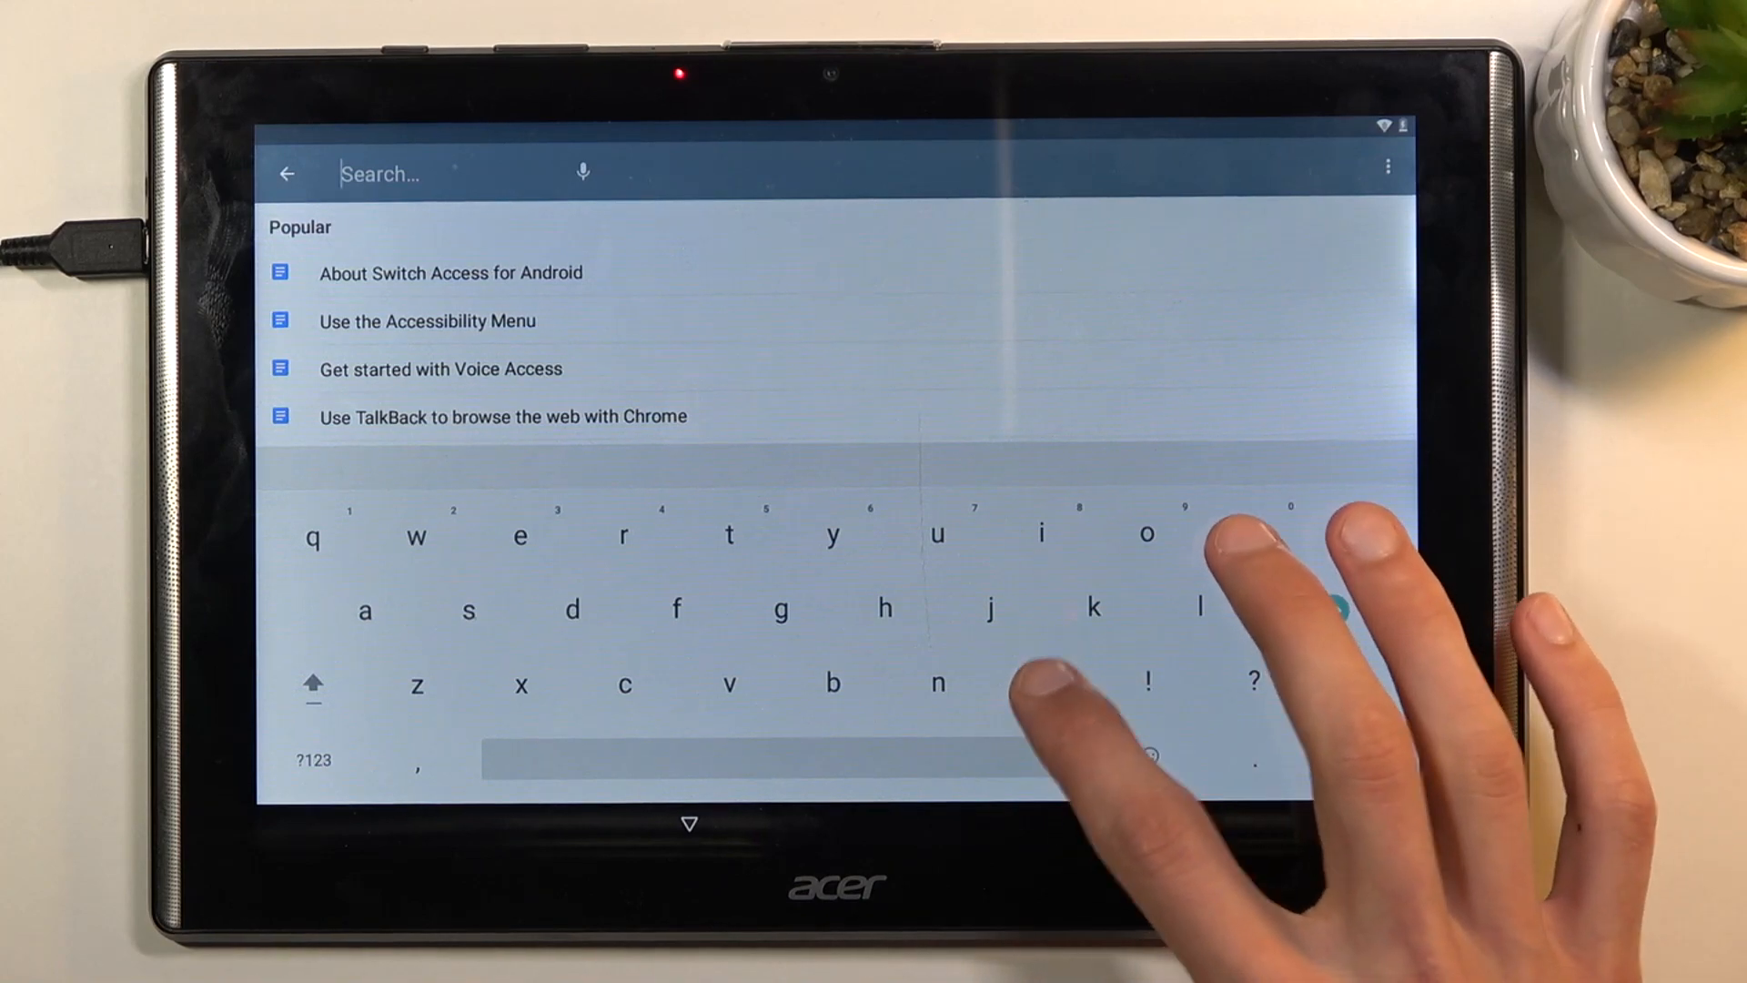
pyautogui.write('mo')
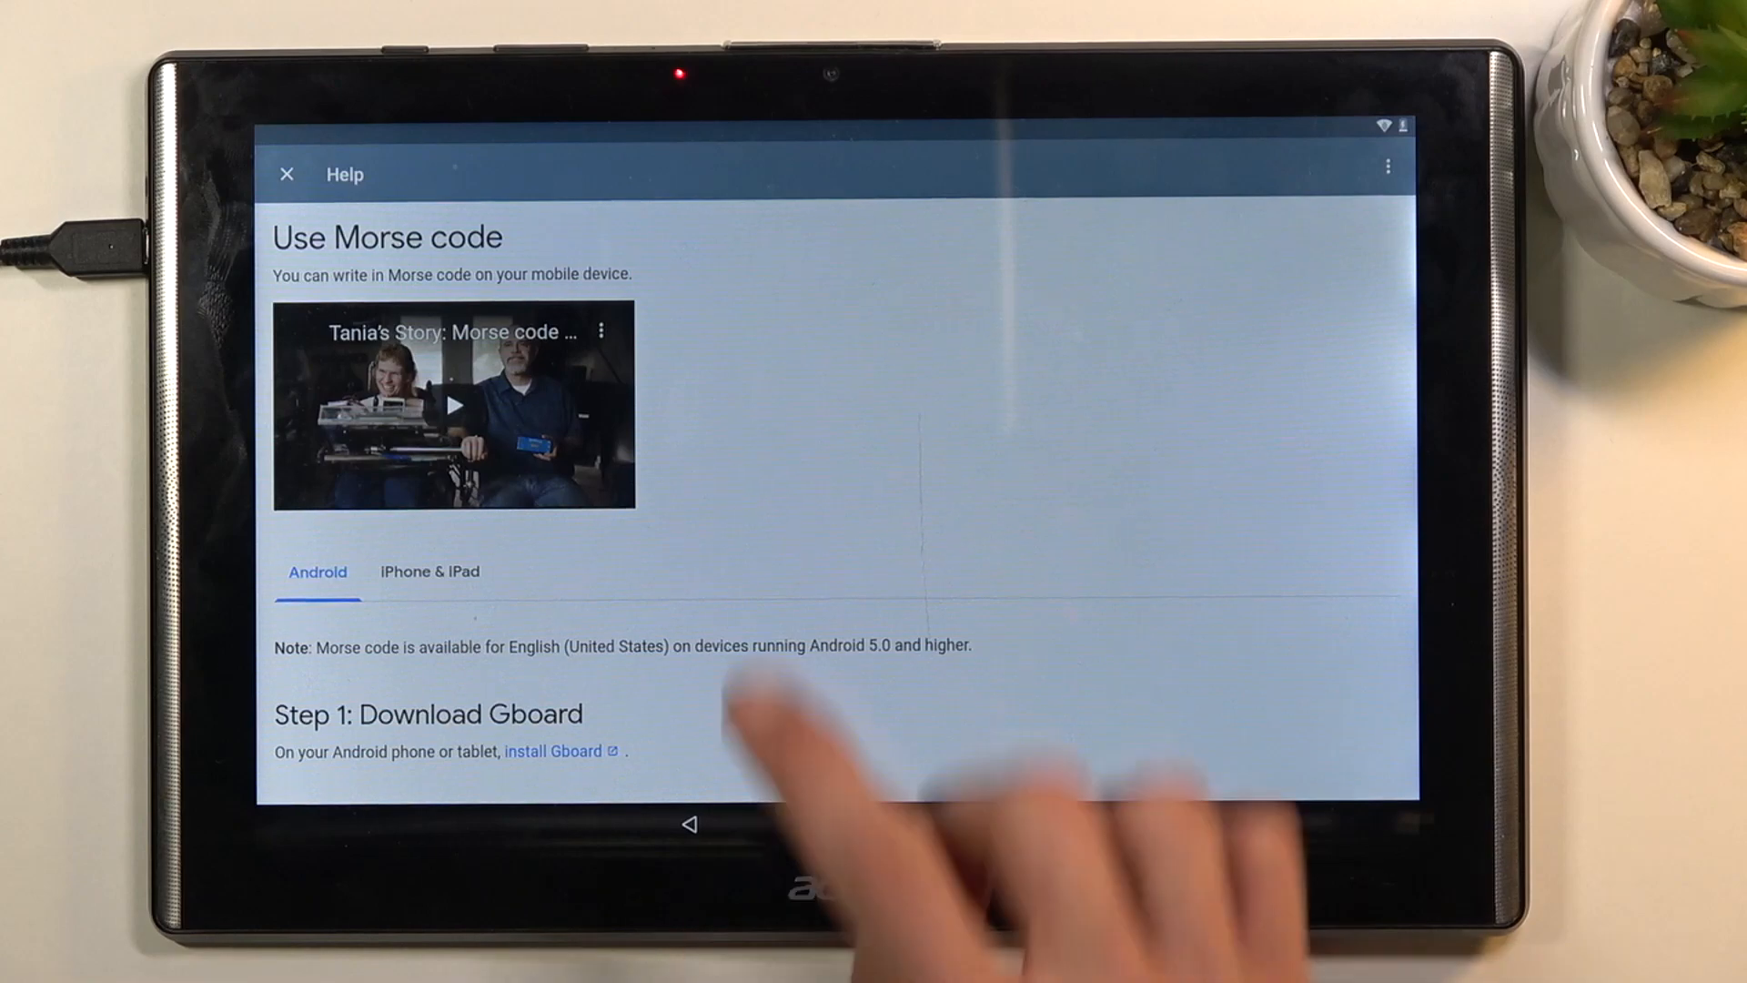
# Play the embedded Morse code video, then open it in YouTube, launching Chrome.
pyautogui.click(453, 404)
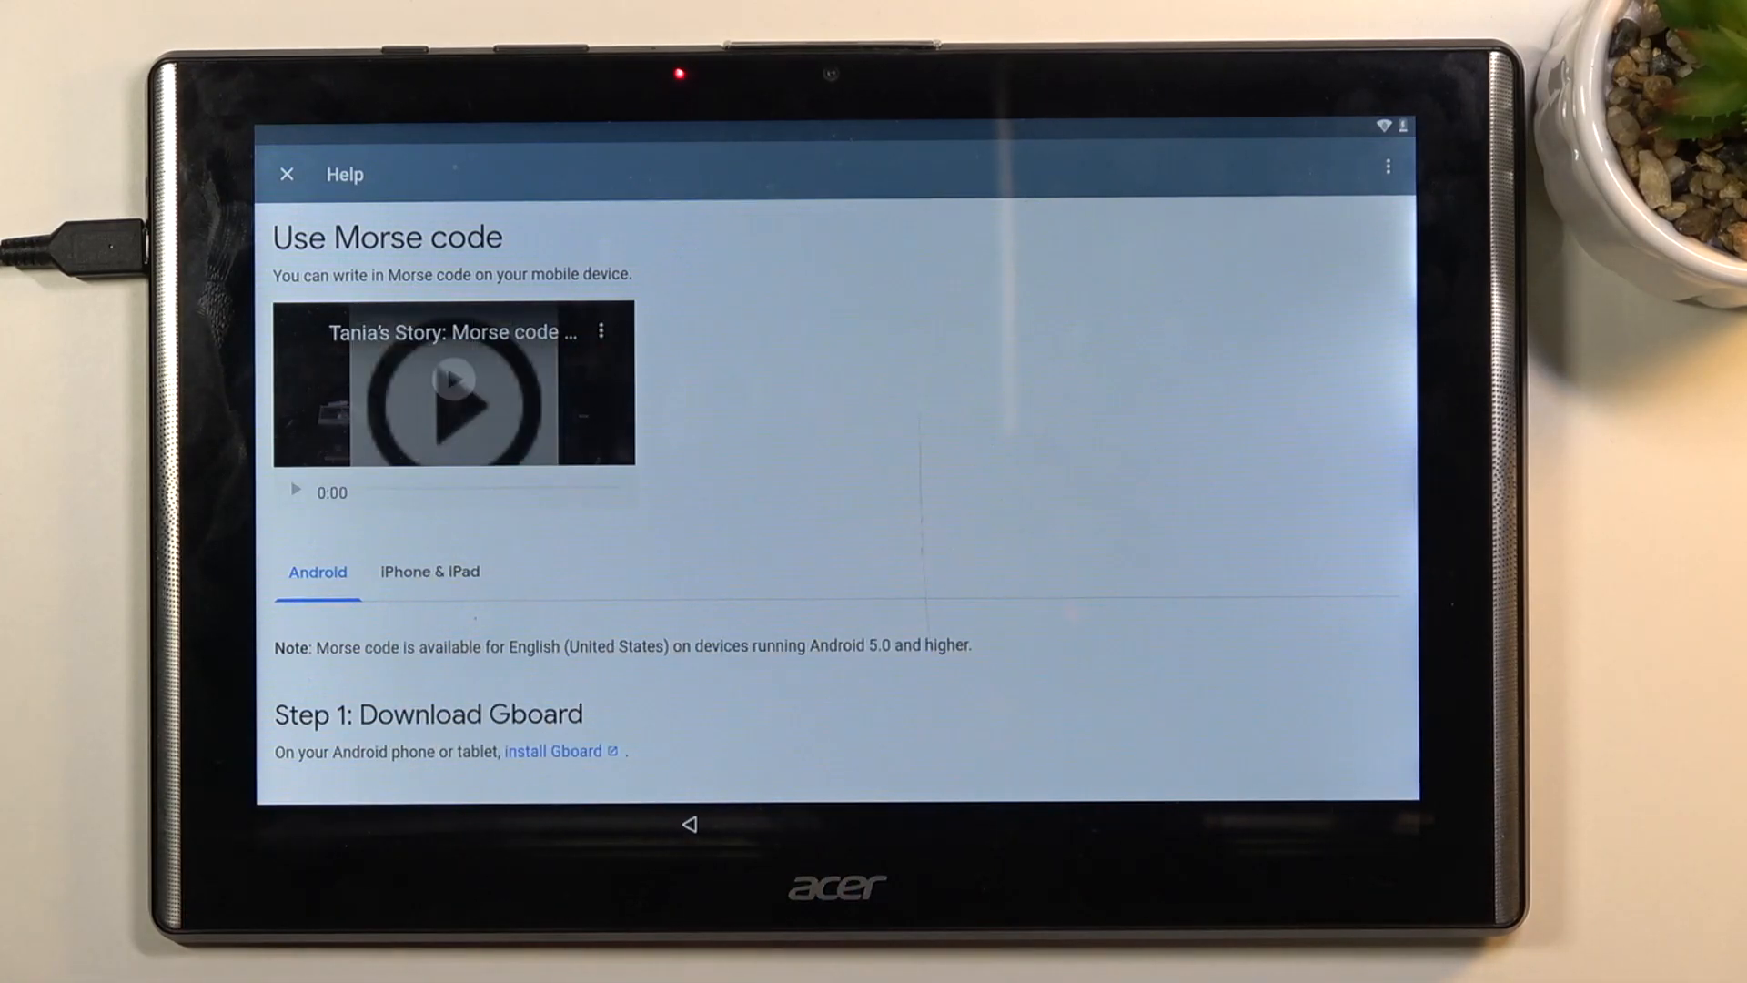
pyautogui.click(453, 404)
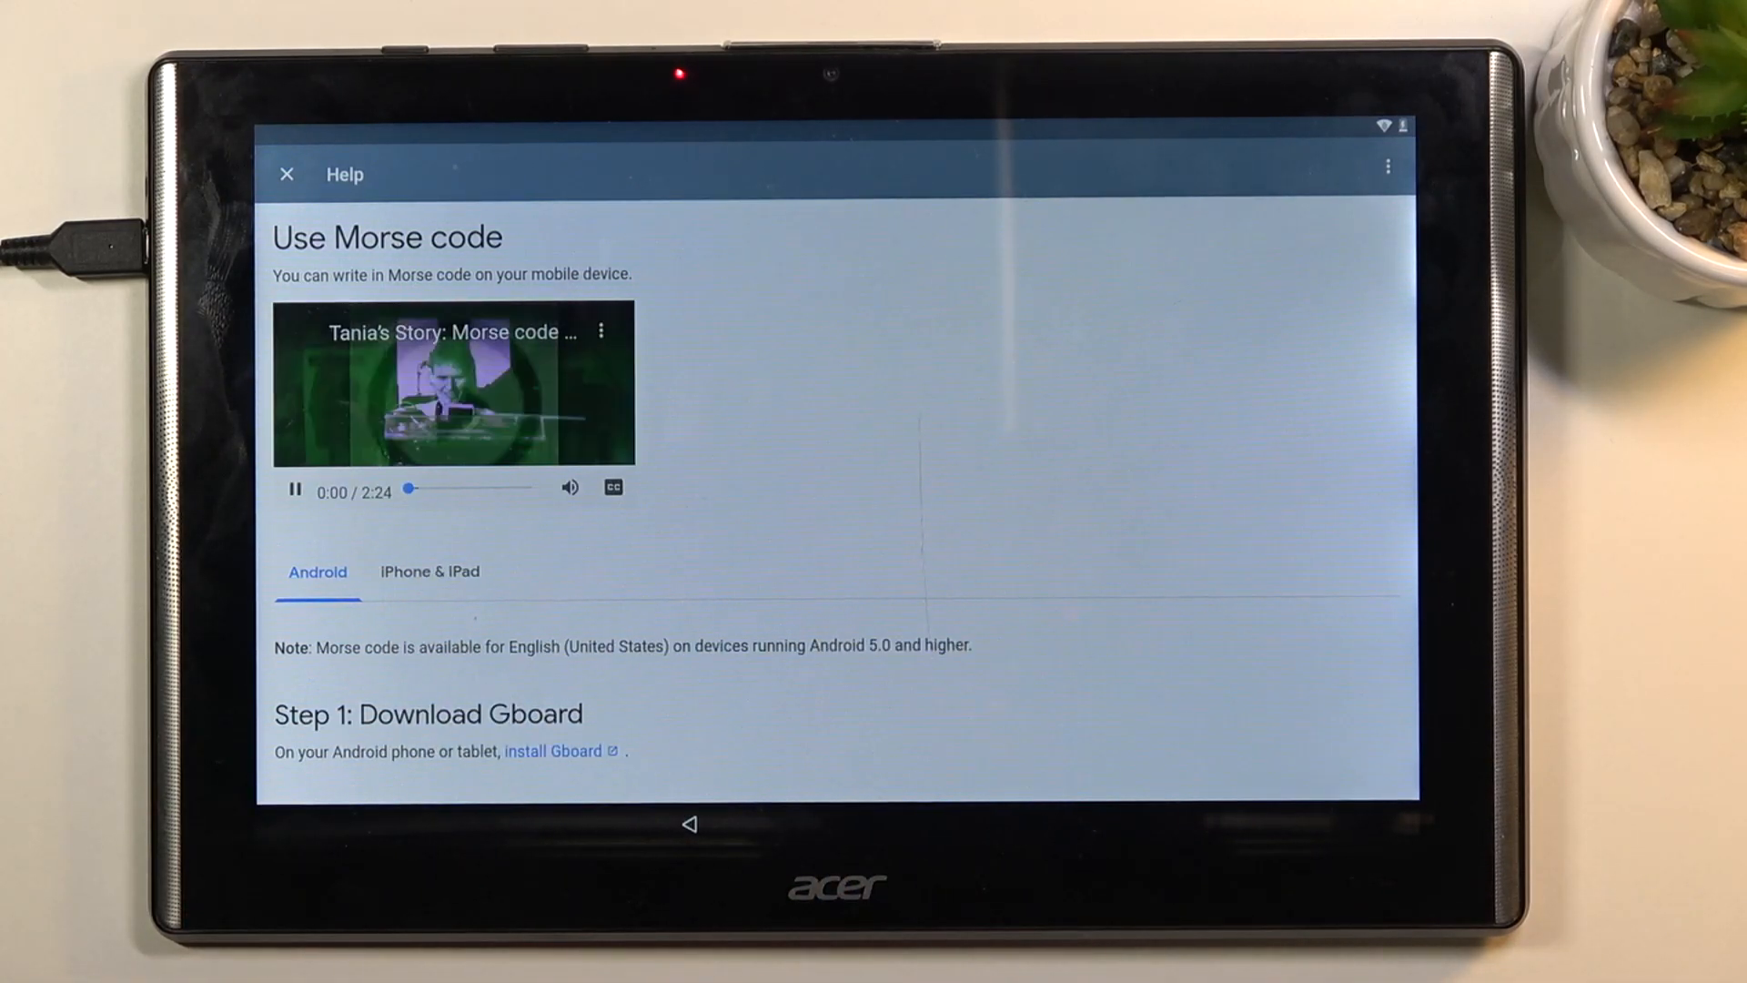
pyautogui.click(455, 384)
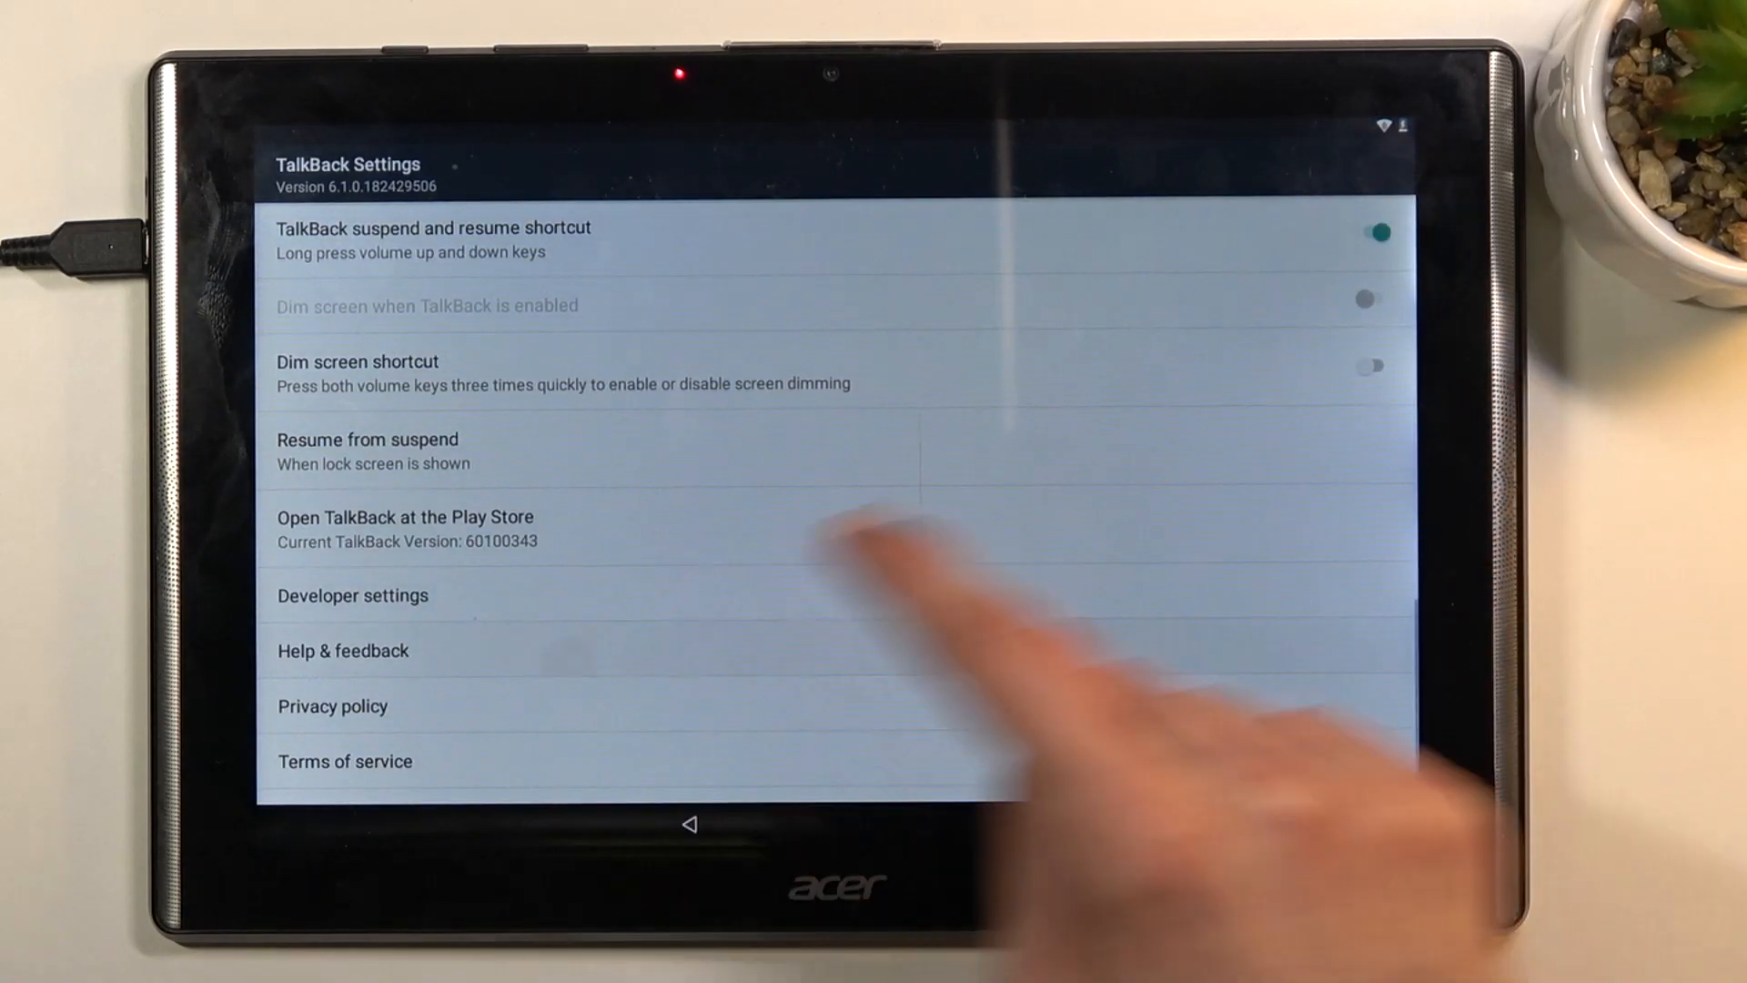
pyautogui.click(342, 650)
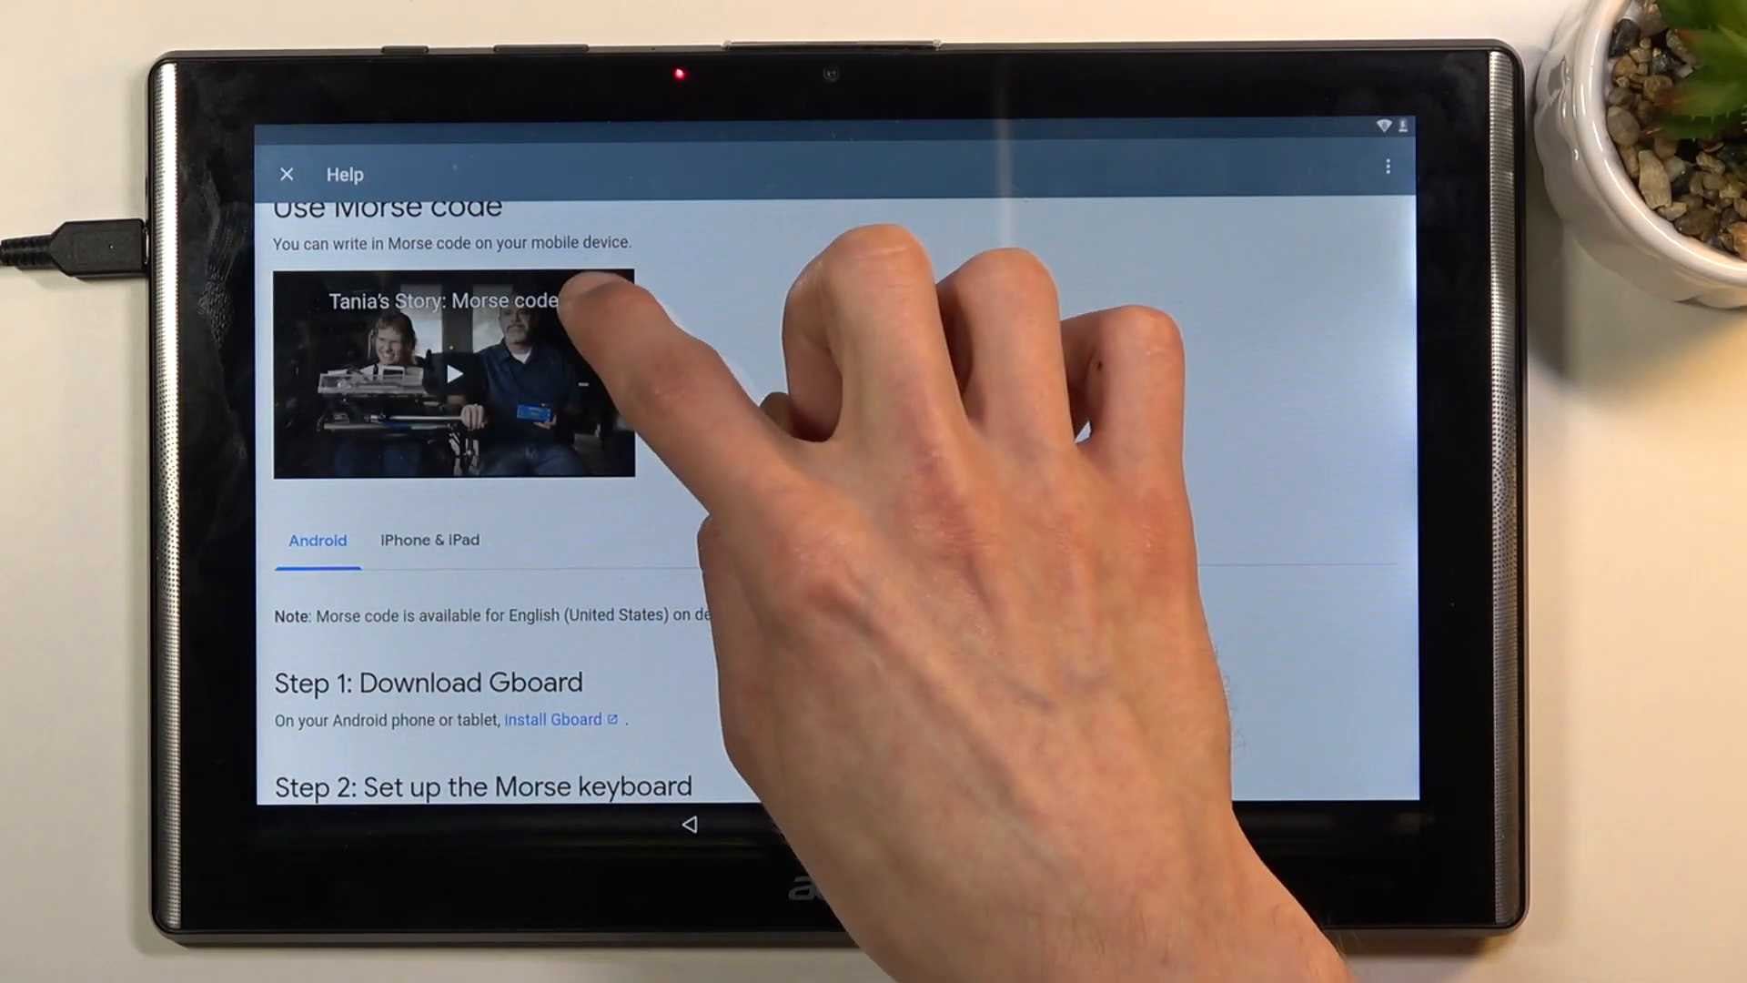
pyautogui.click(452, 373)
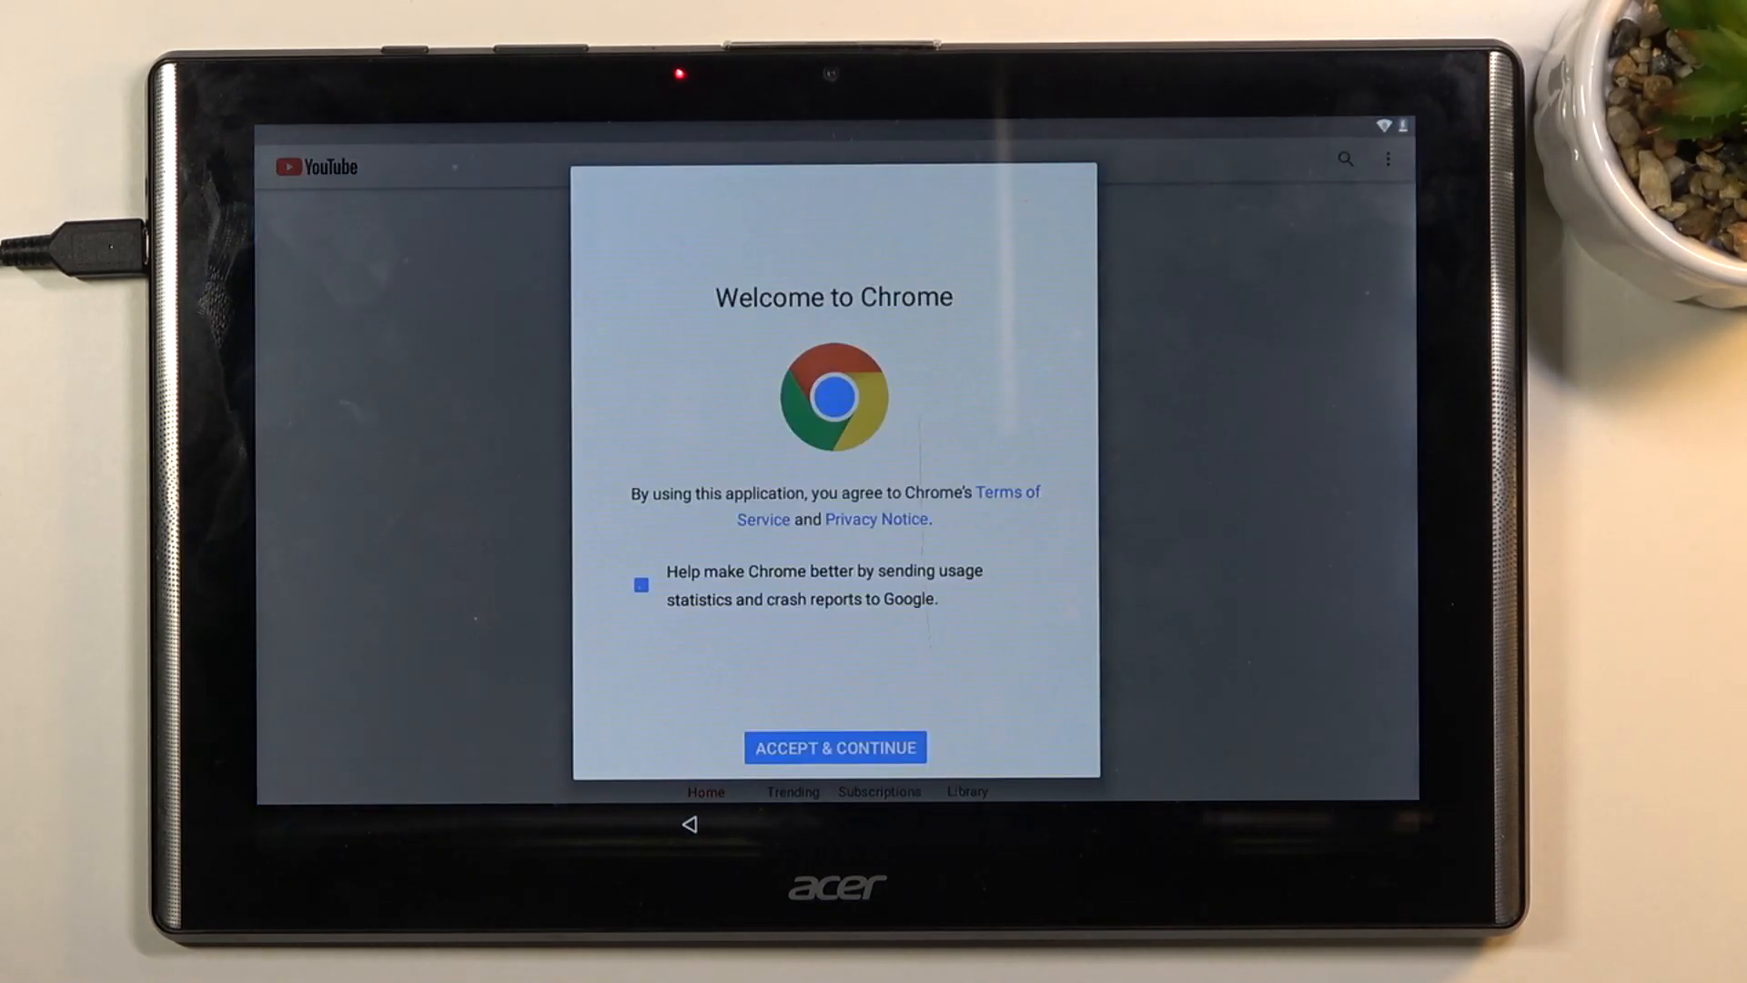
# Accept Chrome's terms and decline signing in with No Thanks.
pyautogui.click(836, 746)
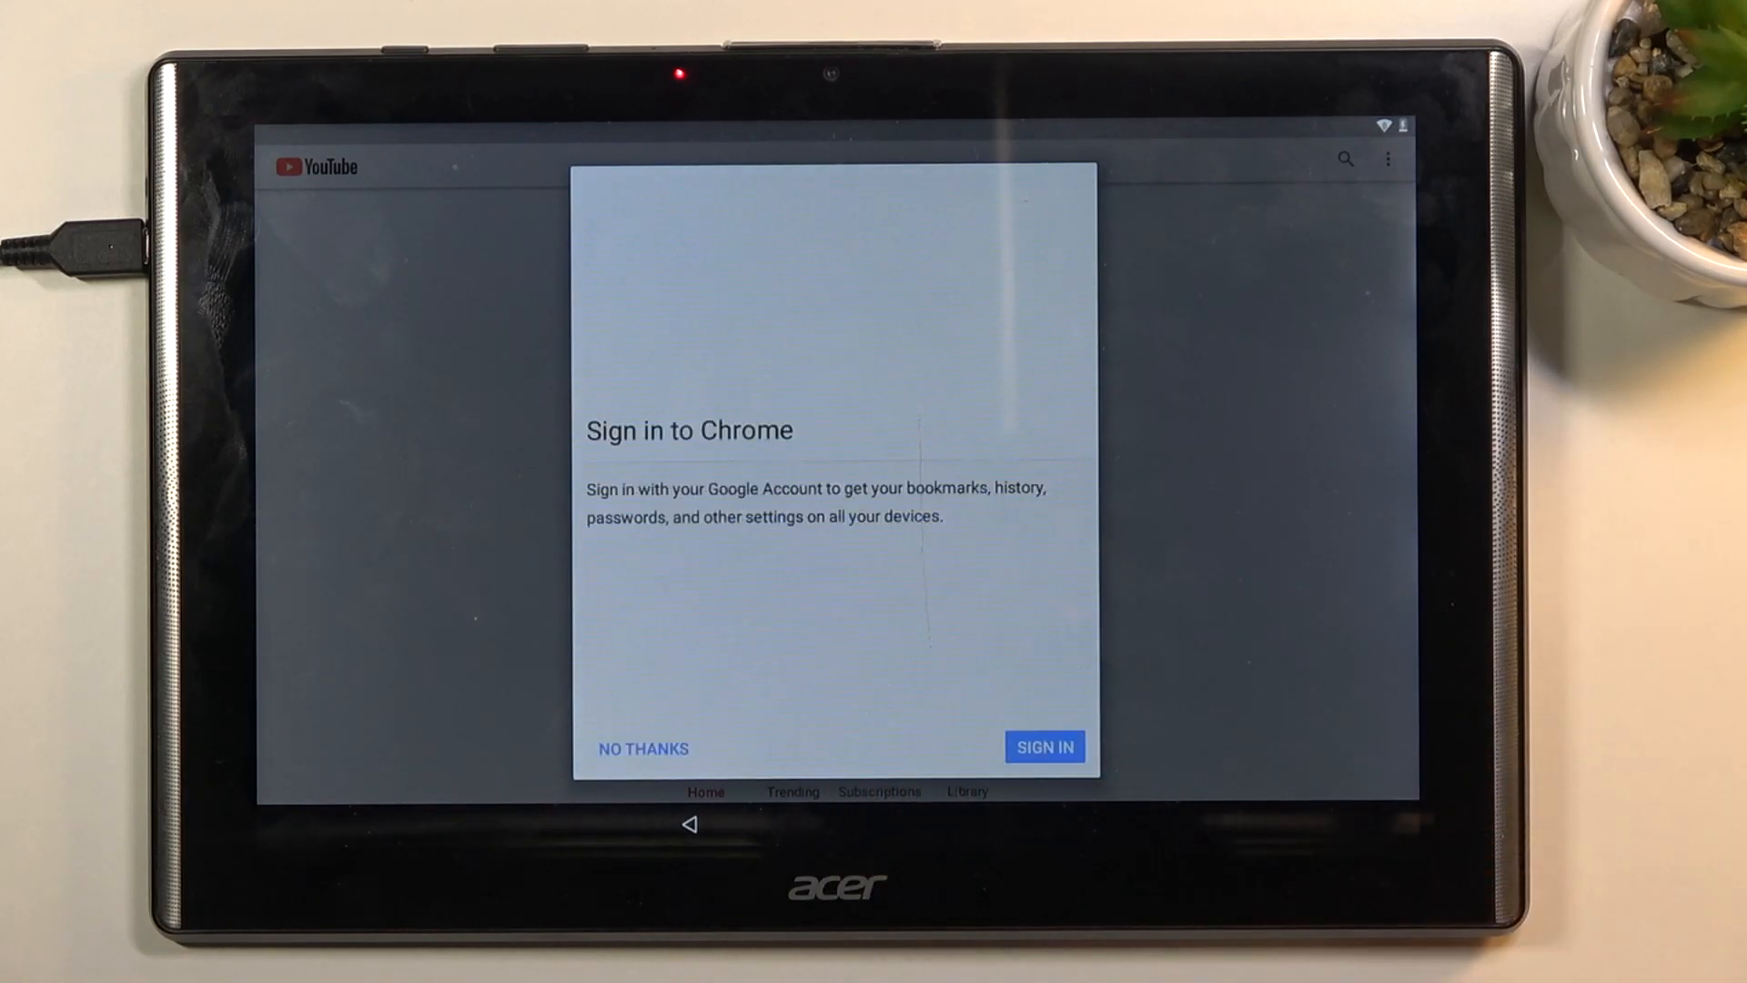
pyautogui.click(1043, 747)
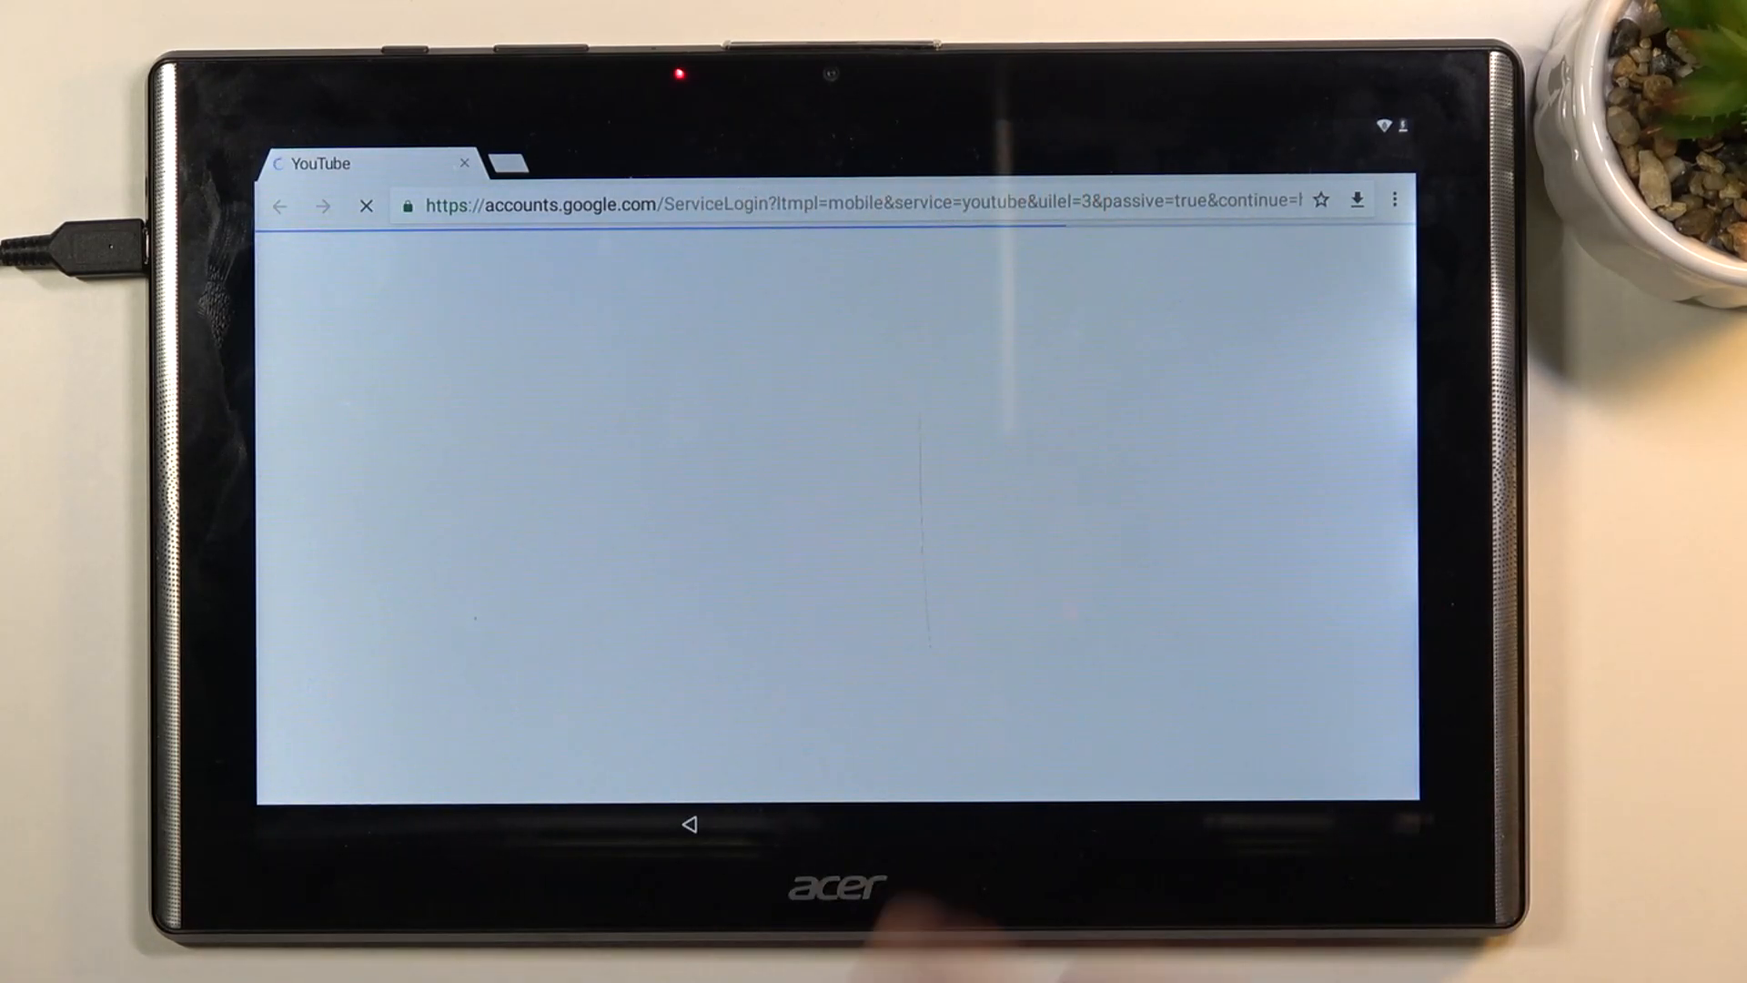
# Enter hardreset.info in Chrome's address bar.
pyautogui.click(857, 202)
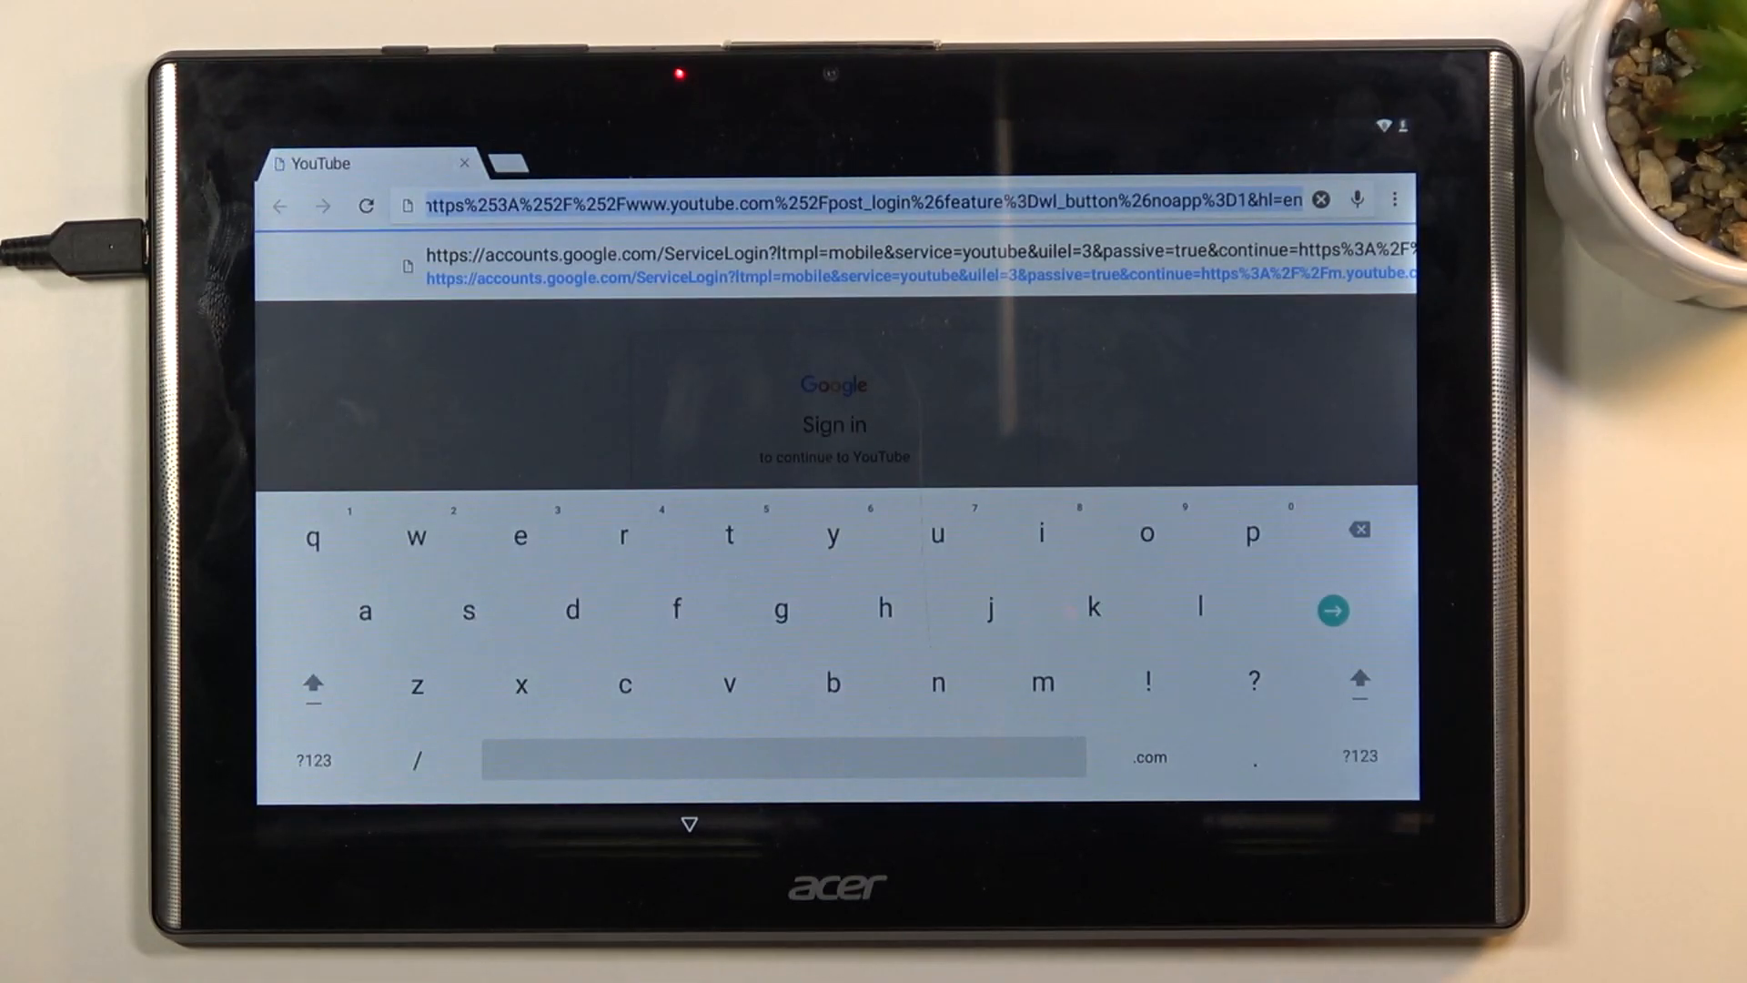
pyautogui.write('hardreset')
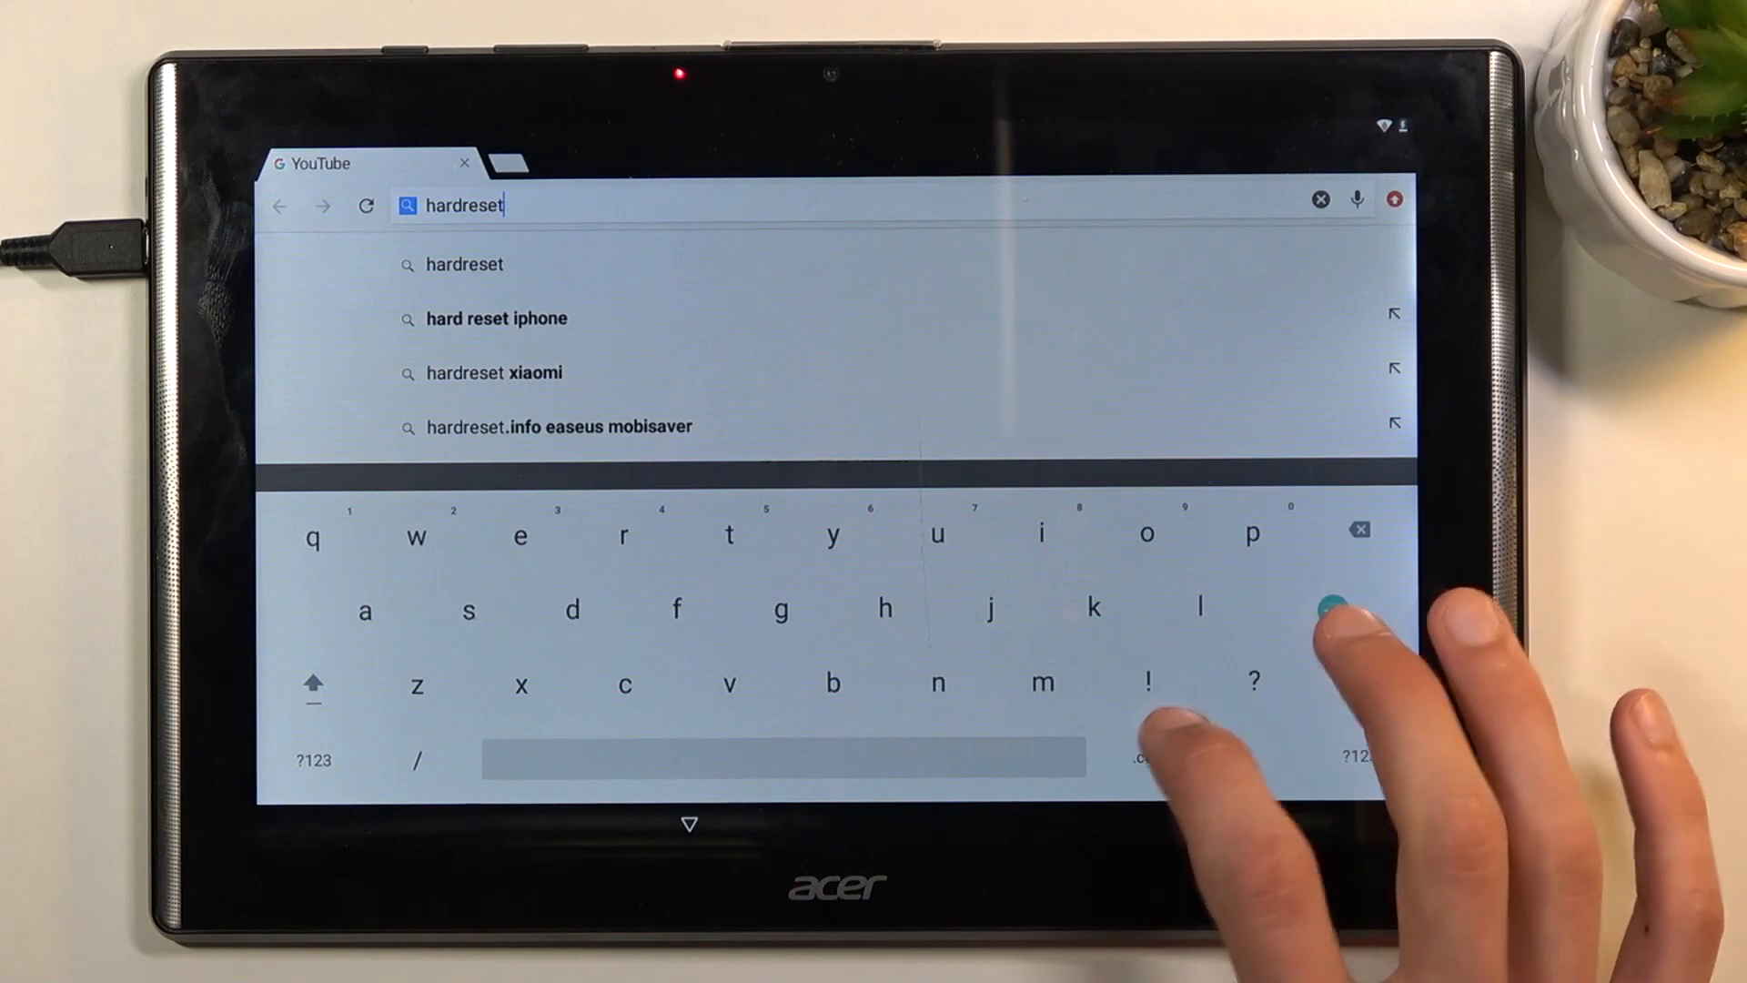
pyautogui.write('.info')
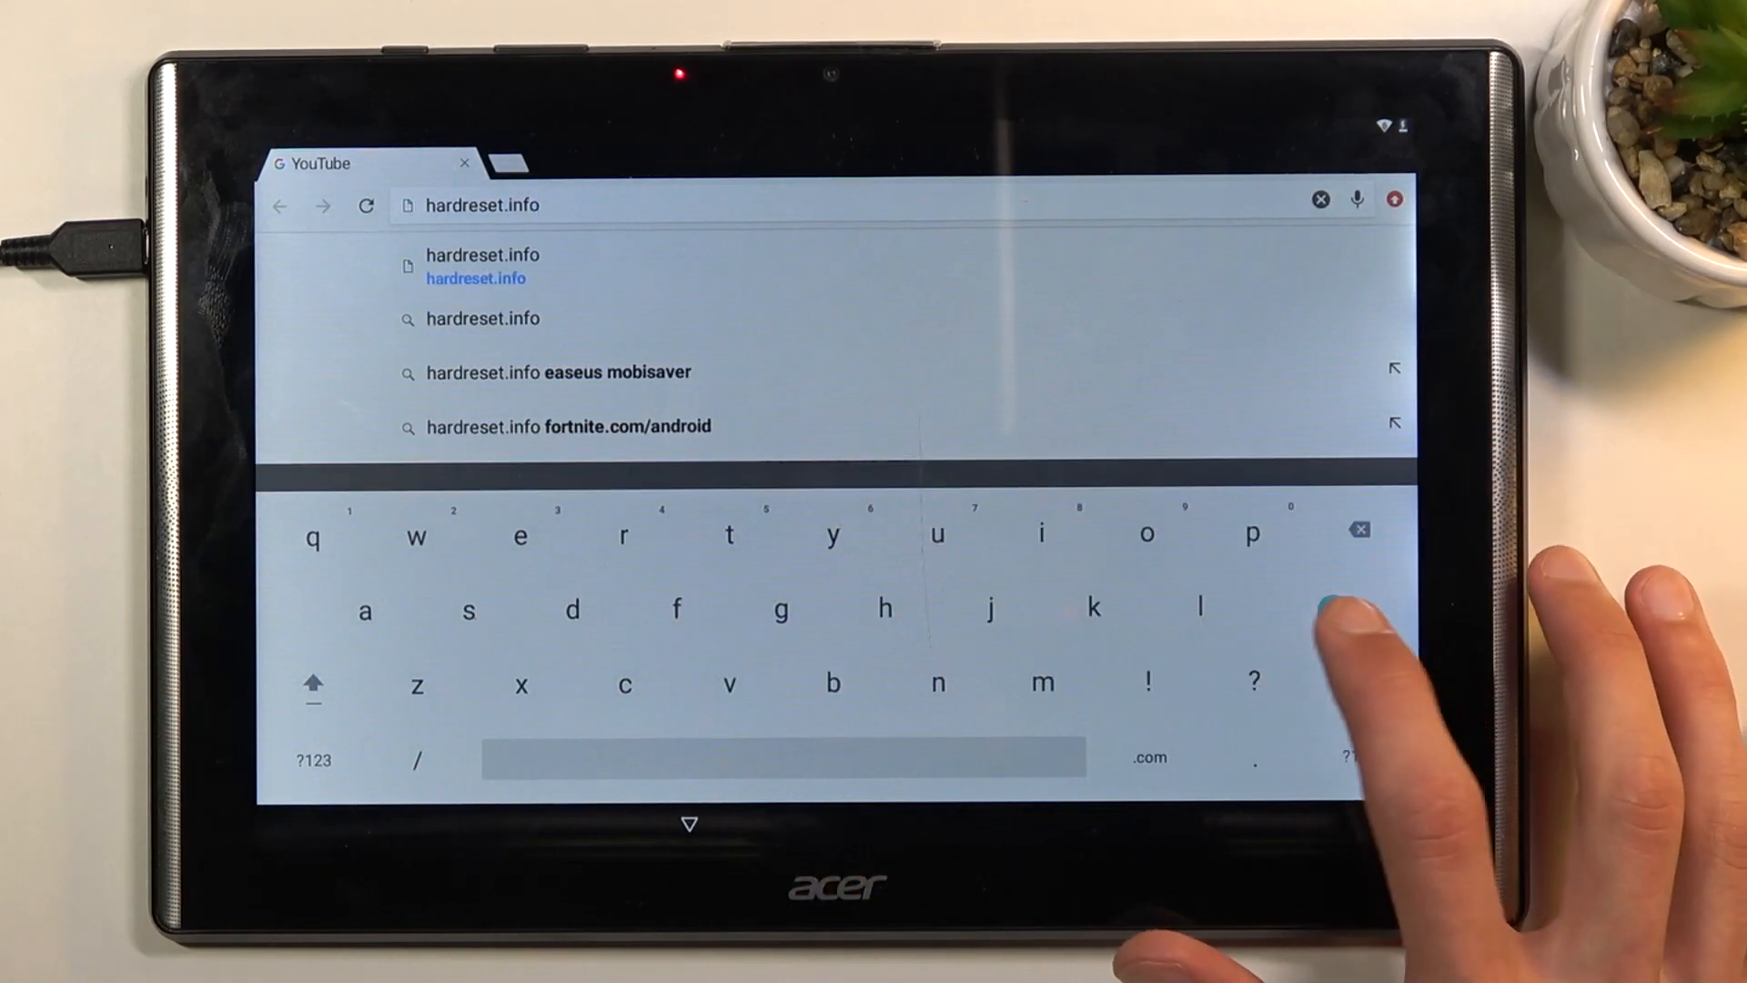
# Load hardreset.info, consent to its data use, and reach the Download page's file search box.
pyautogui.click(482, 266)
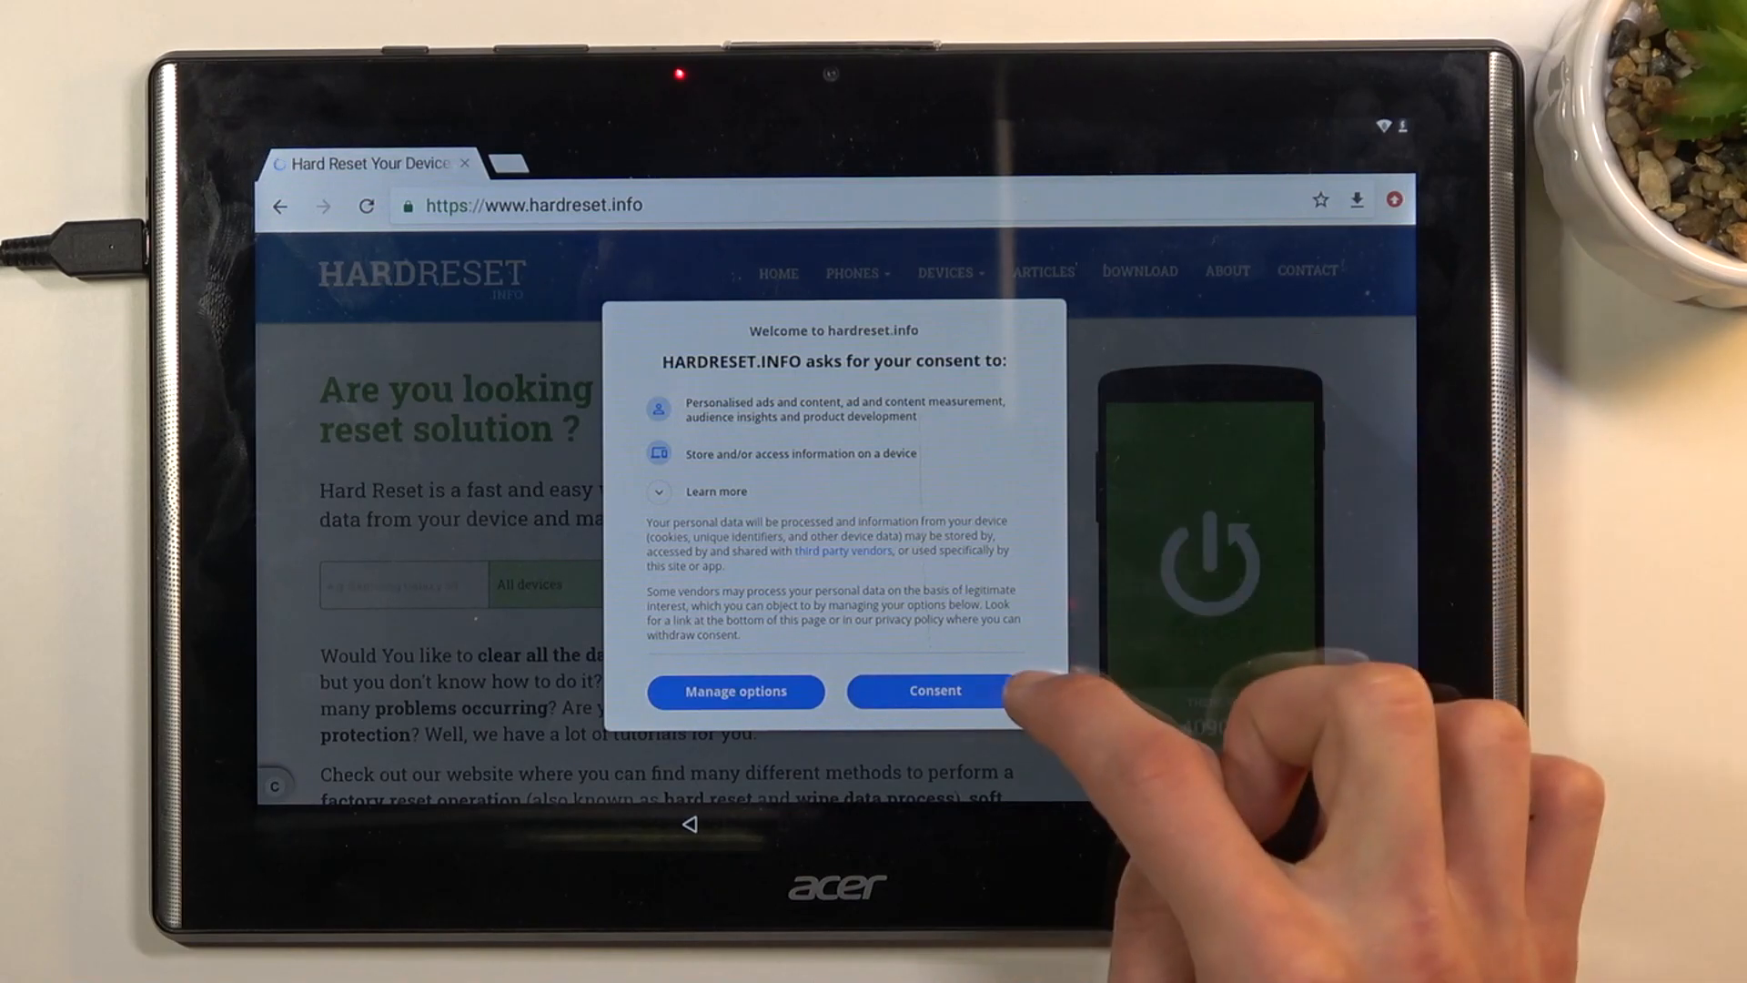
pyautogui.click(933, 692)
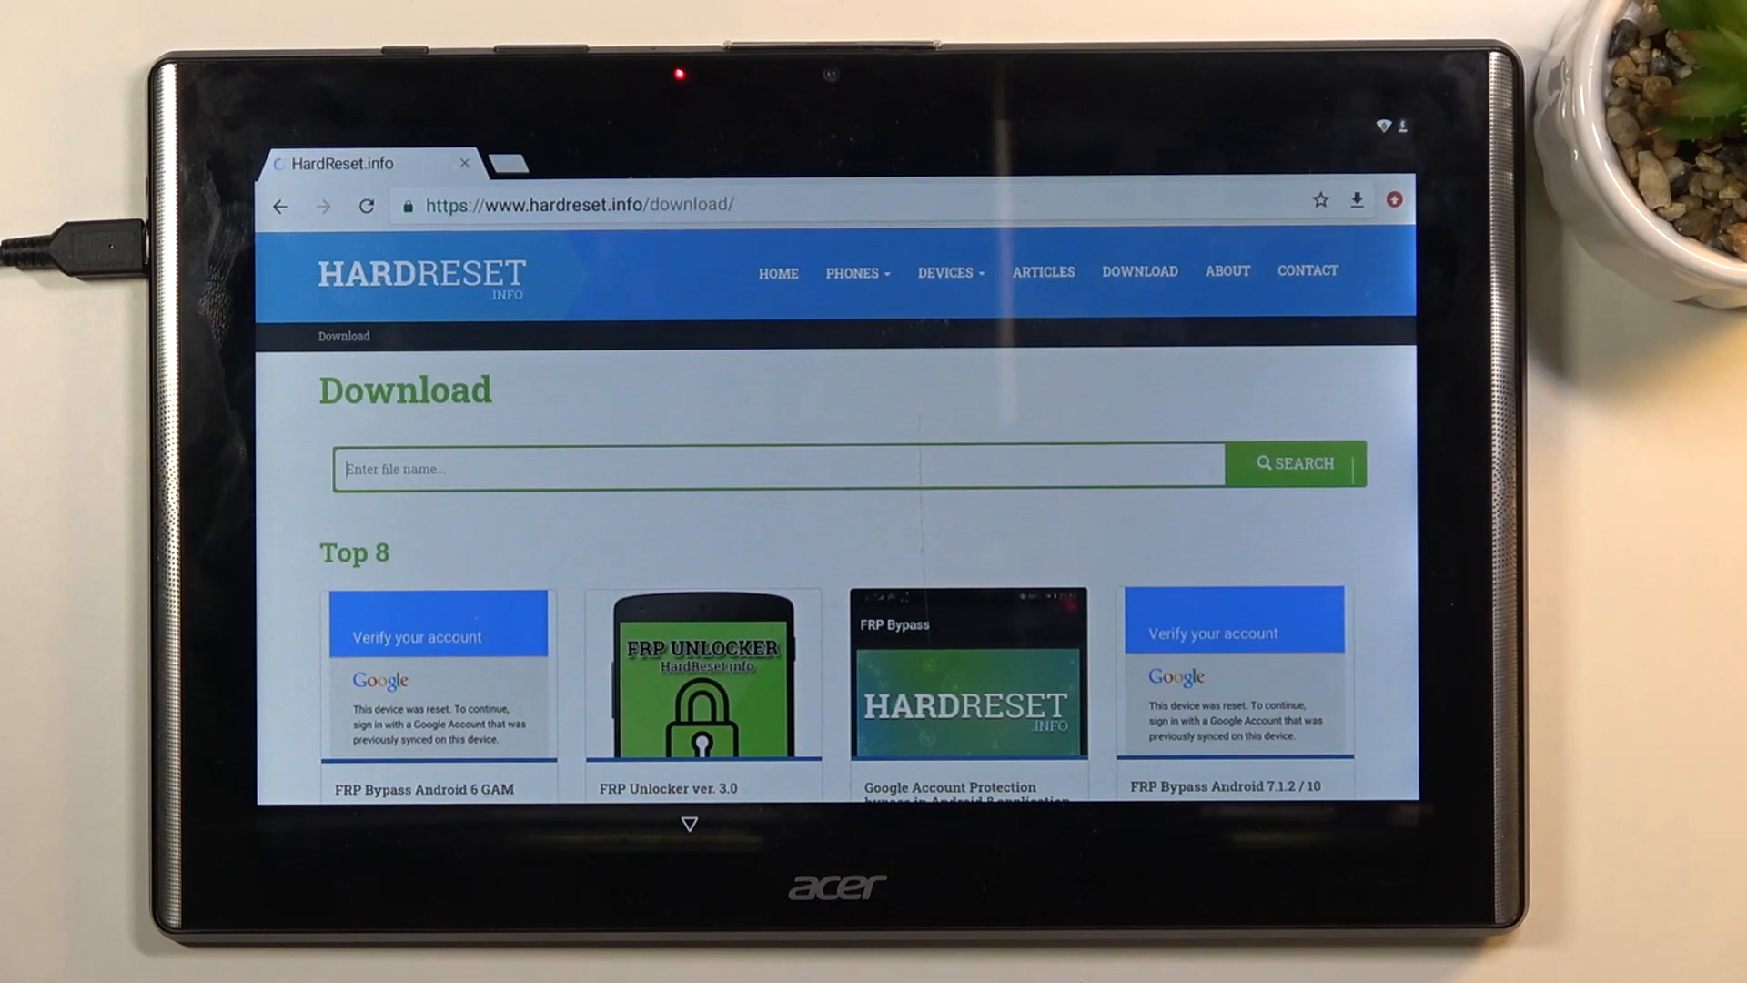
pyautogui.click(776, 468)
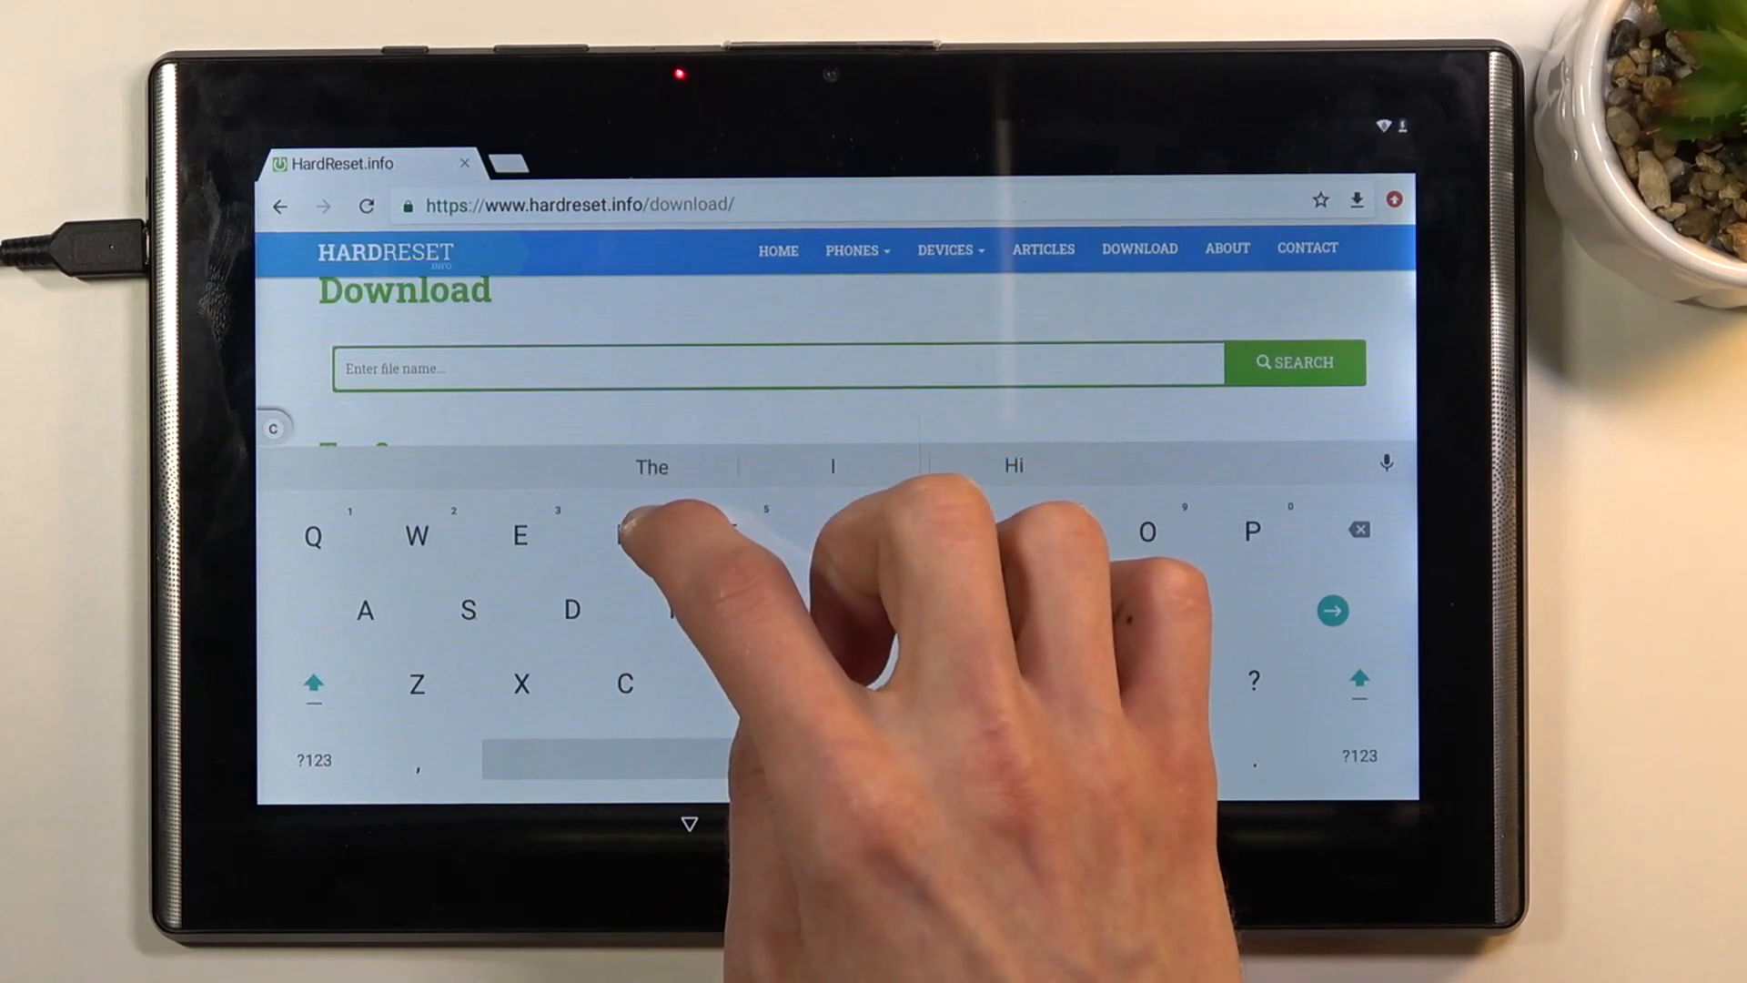
# Search the Download page for "Android 7.1.2" to reach the FRP Bypass Android 7.1.2 / 10 file.
pyautogui.write('A')
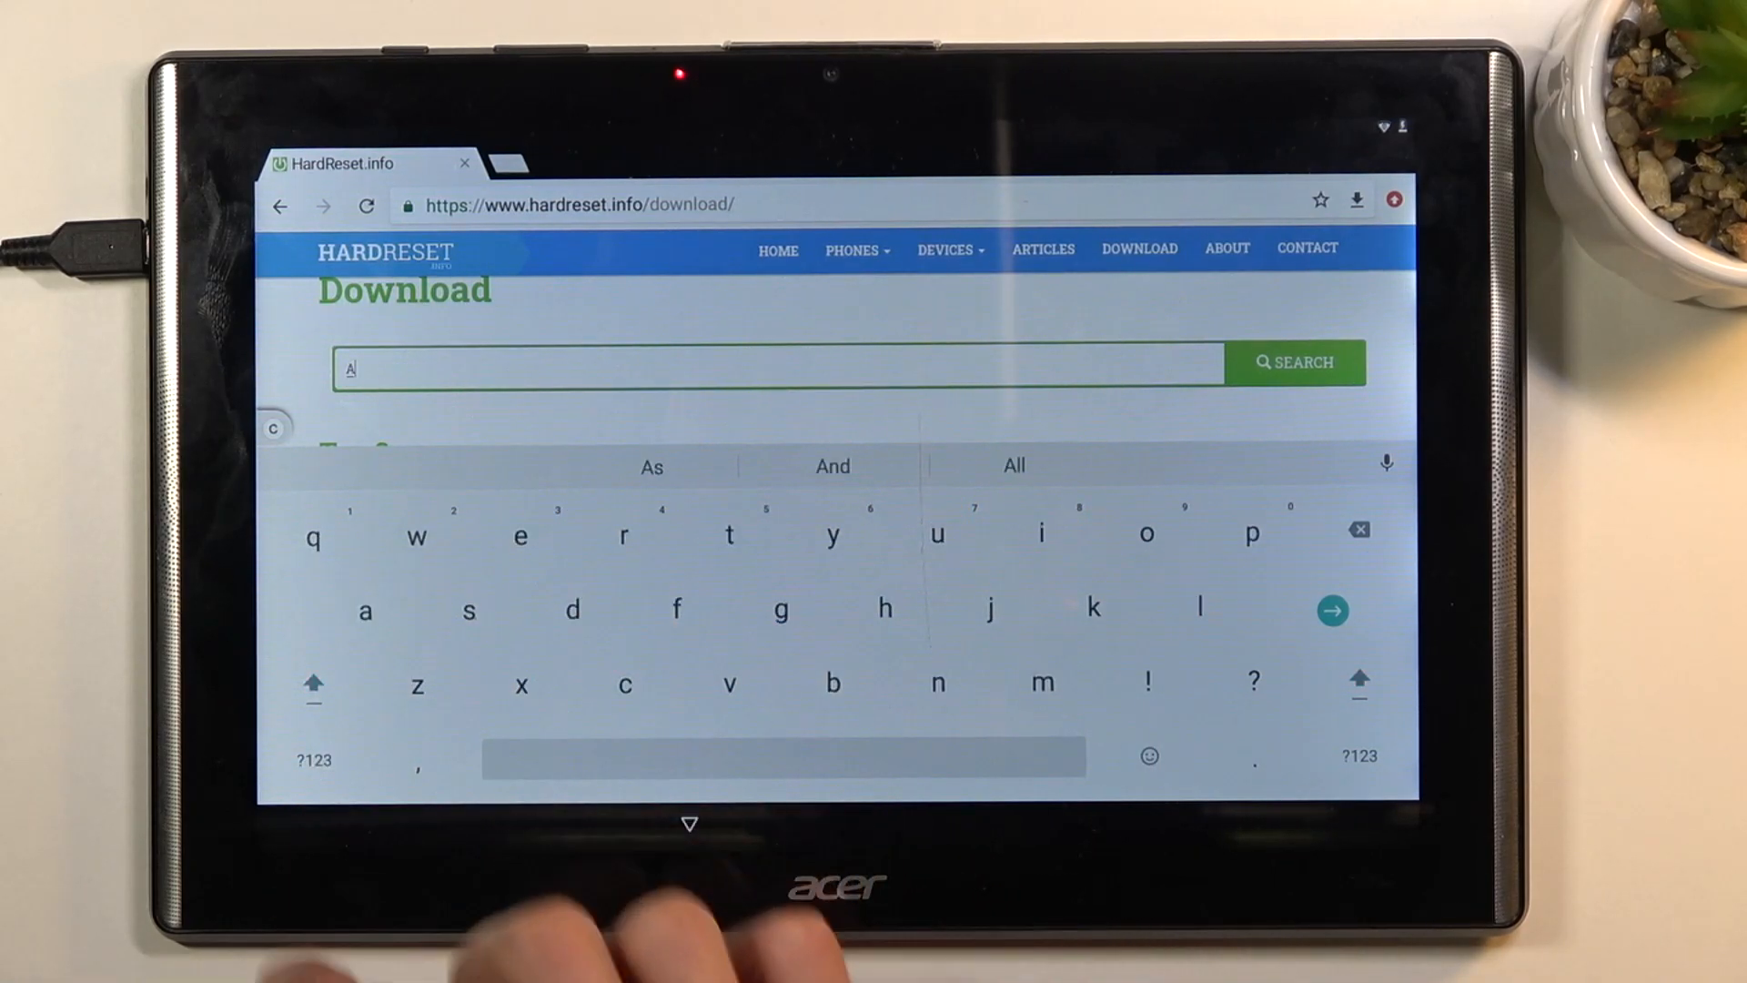
pyautogui.write('ndroid')
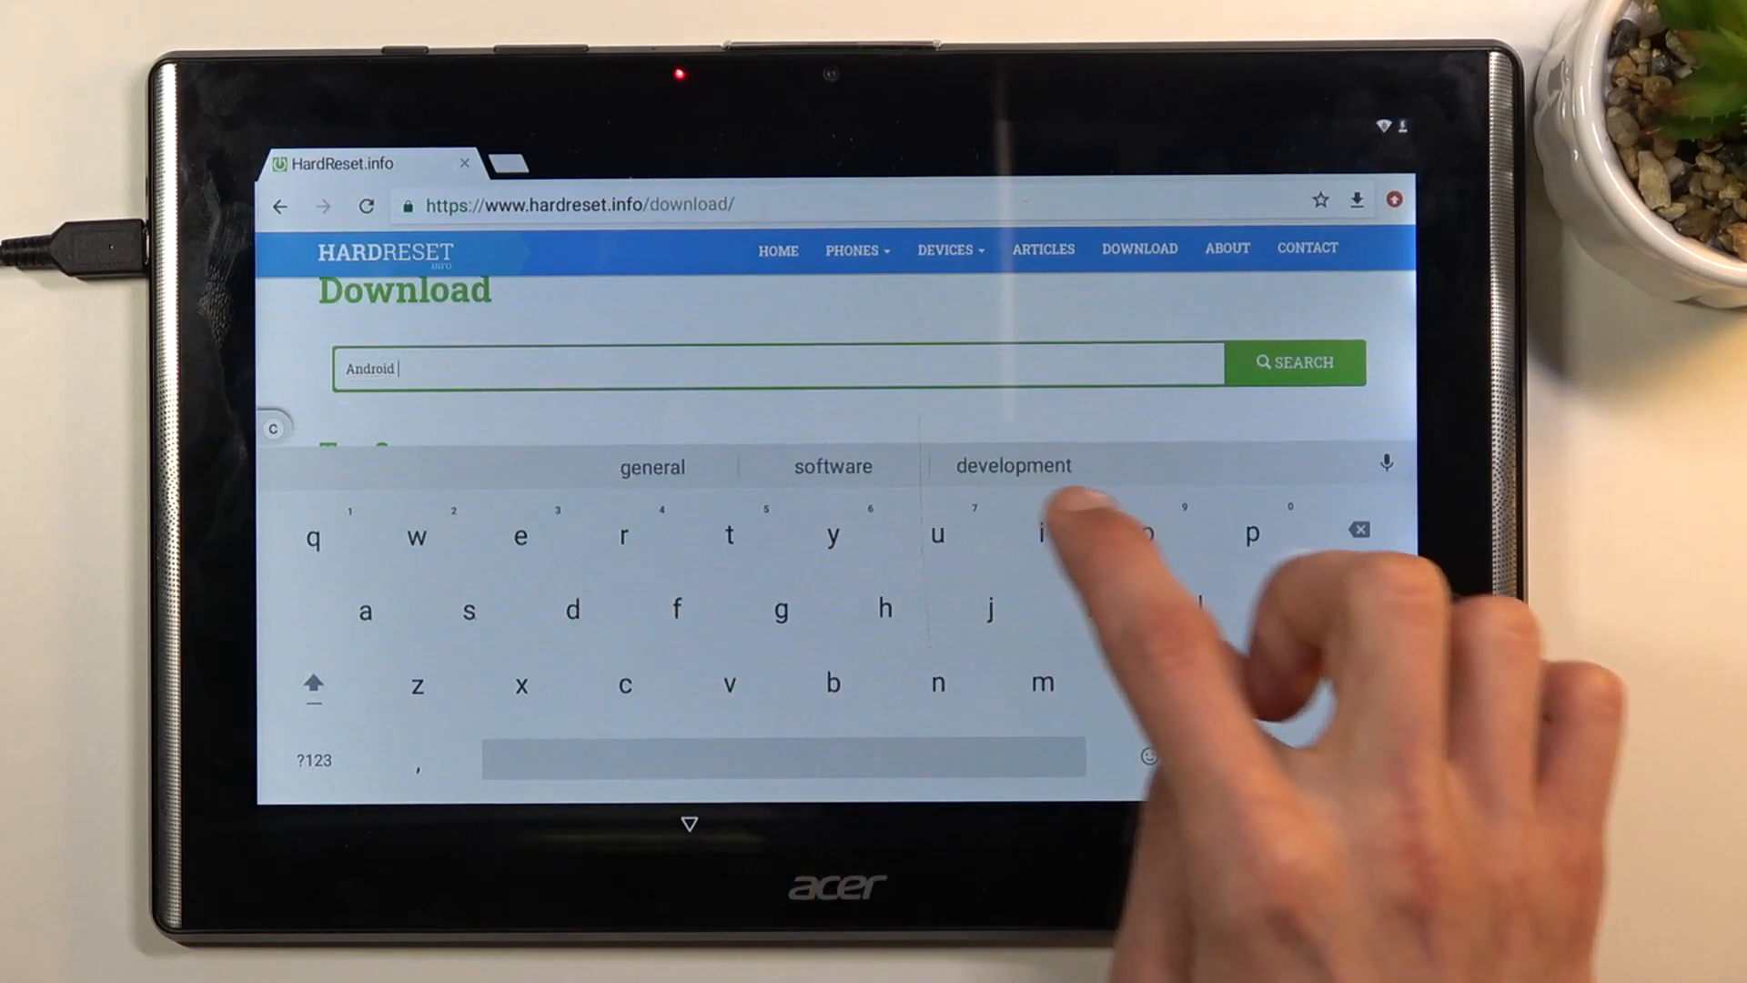
pyautogui.write('7.')
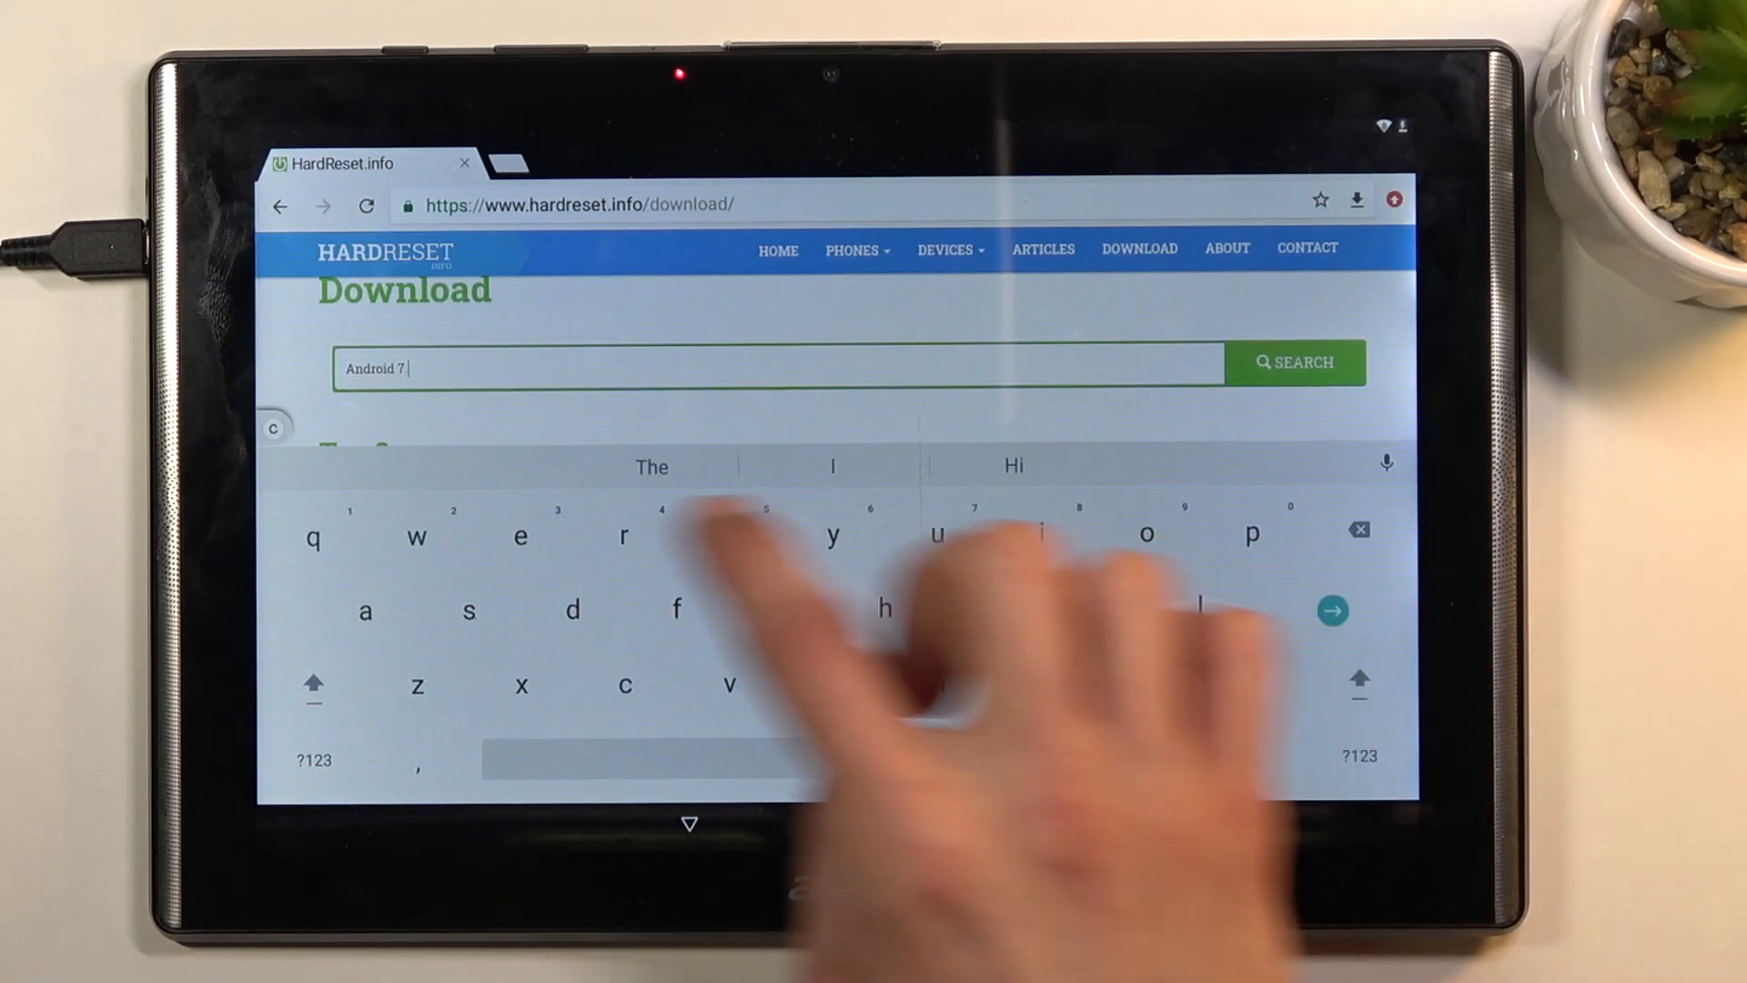
pyautogui.write('1.2')
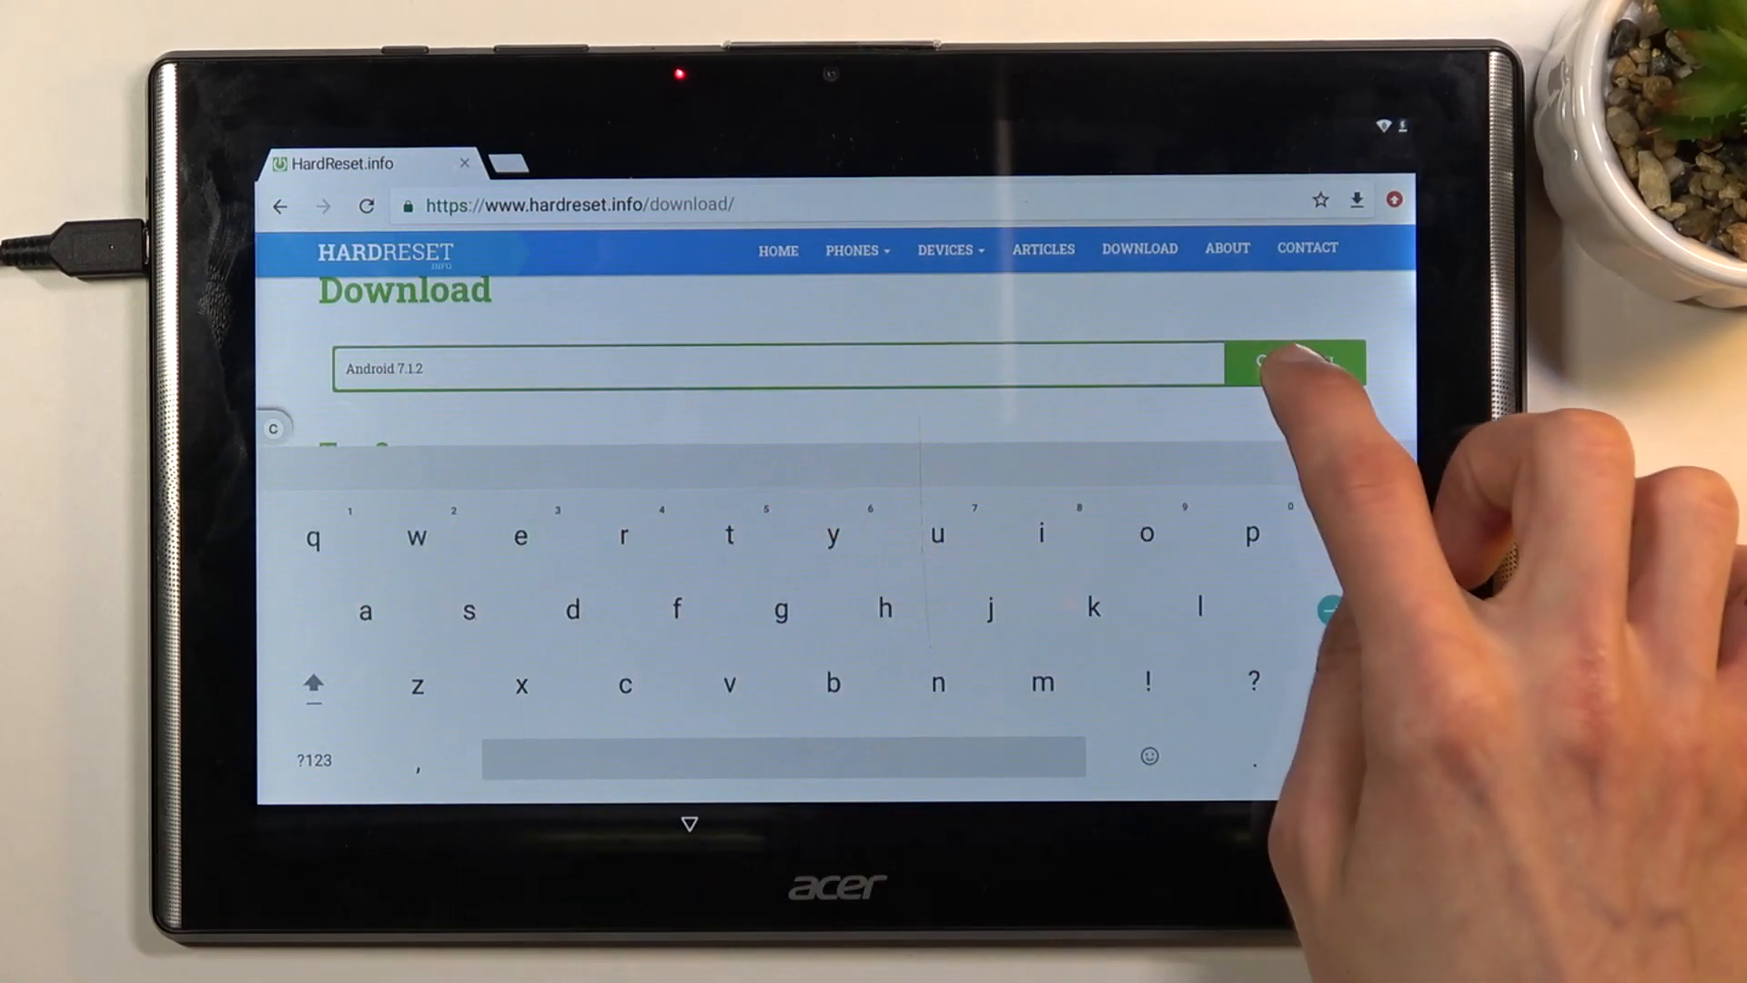
pyautogui.click(1296, 365)
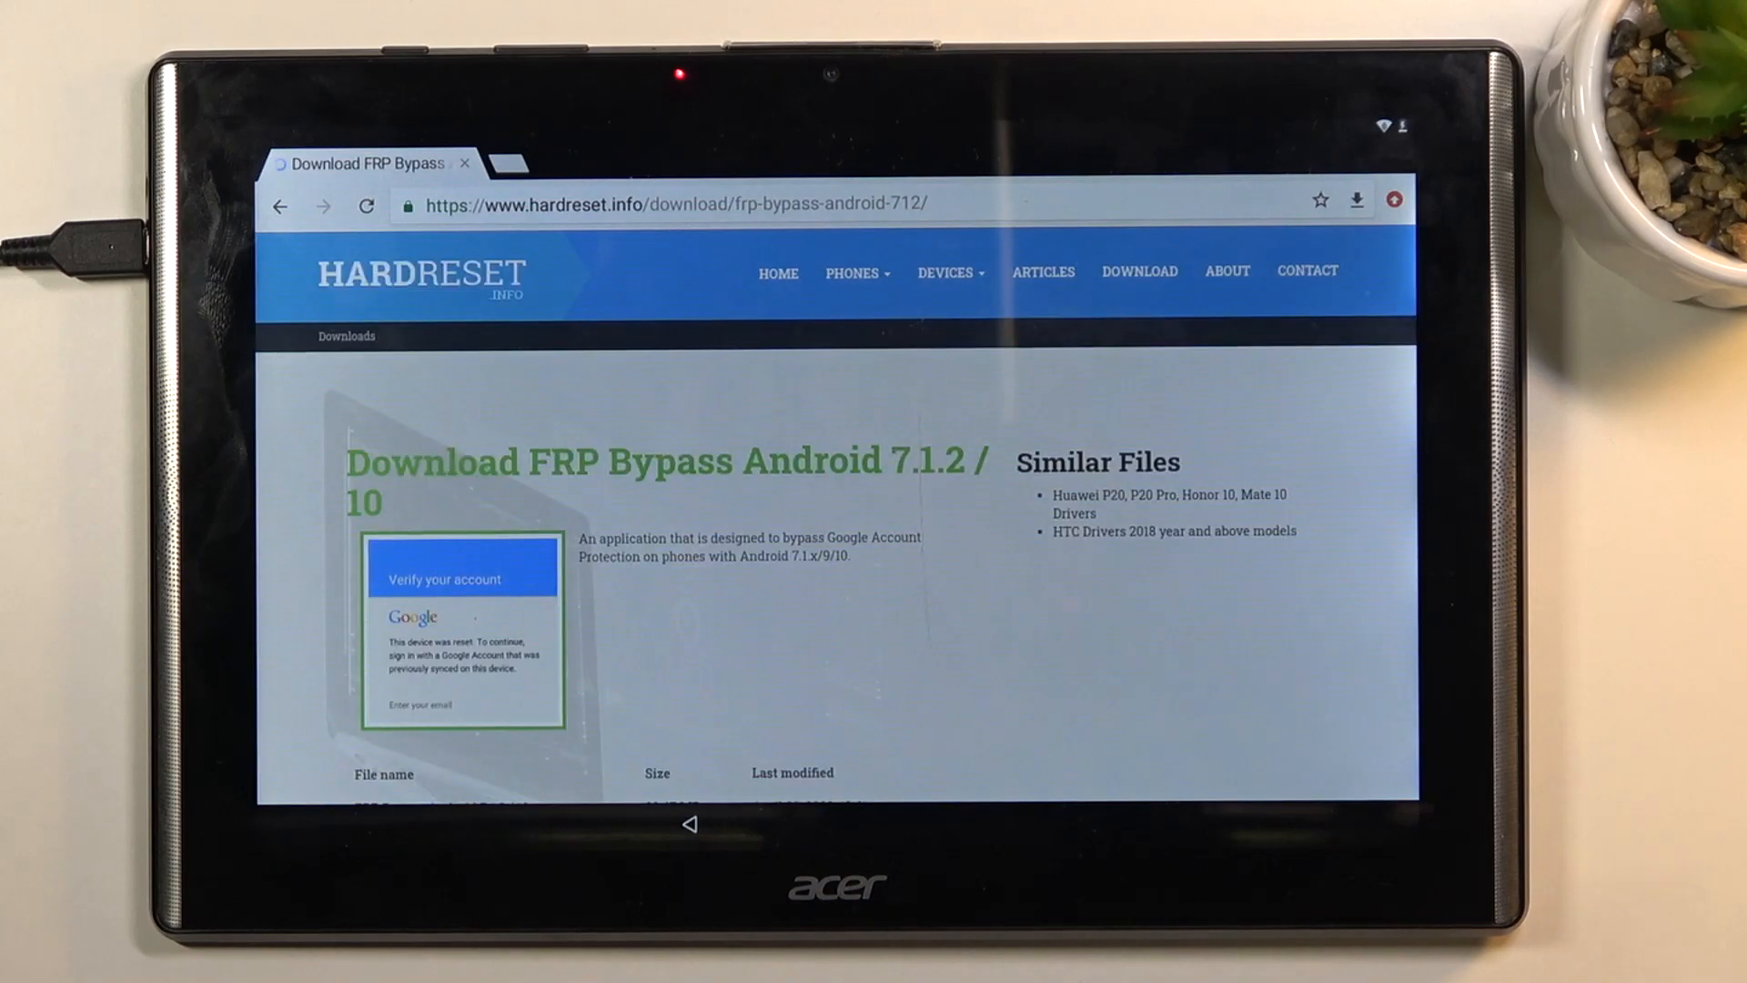
# Download FRP_vnROM_HardReset.info.apk, allowing Chrome storage access along the way.
pyautogui.scroll(-3)
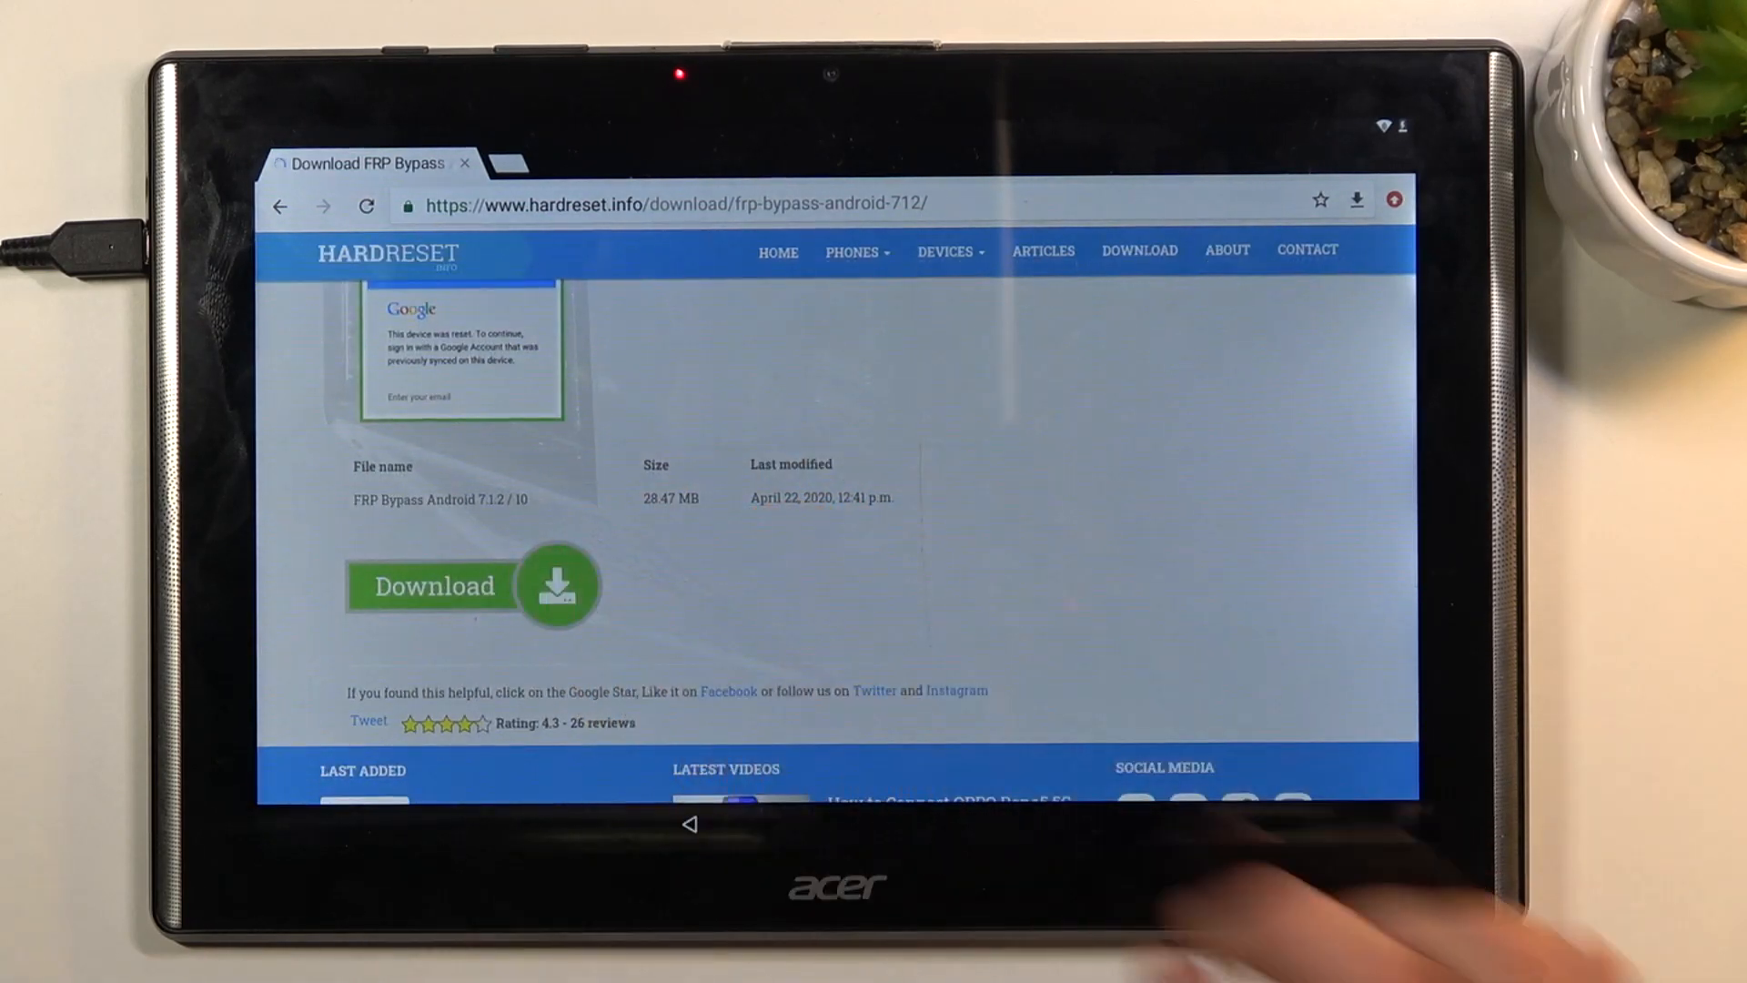
pyautogui.click(435, 586)
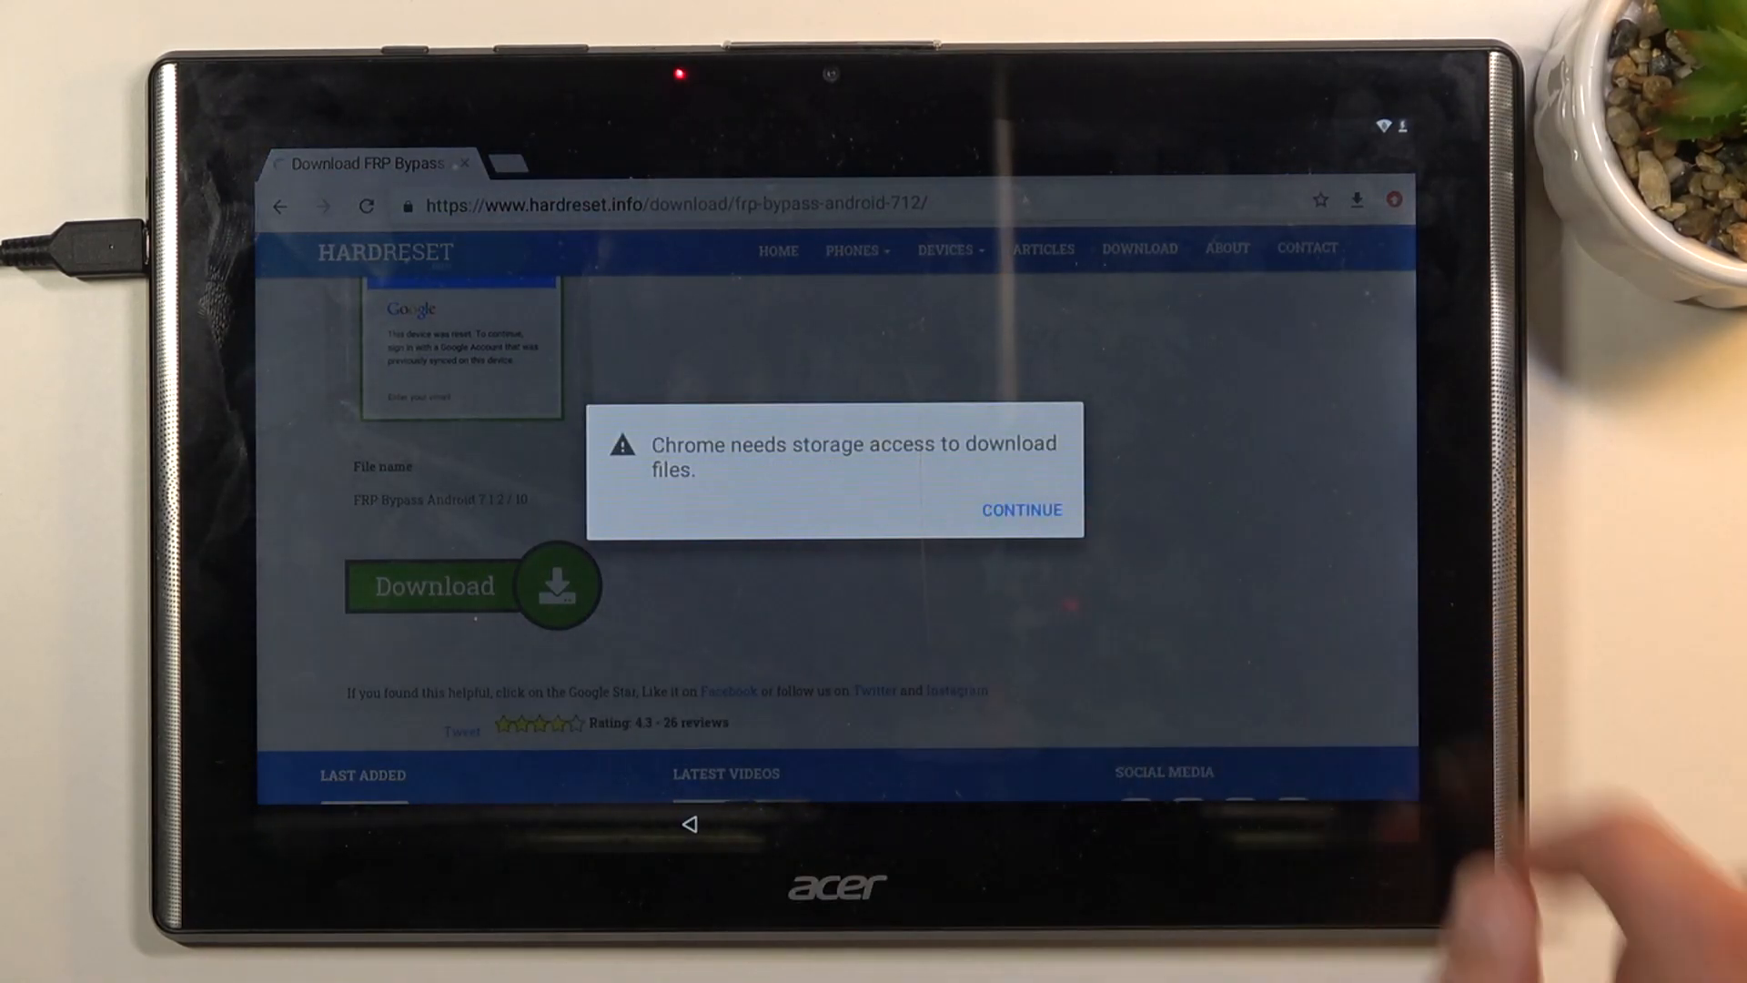
pyautogui.click(1021, 510)
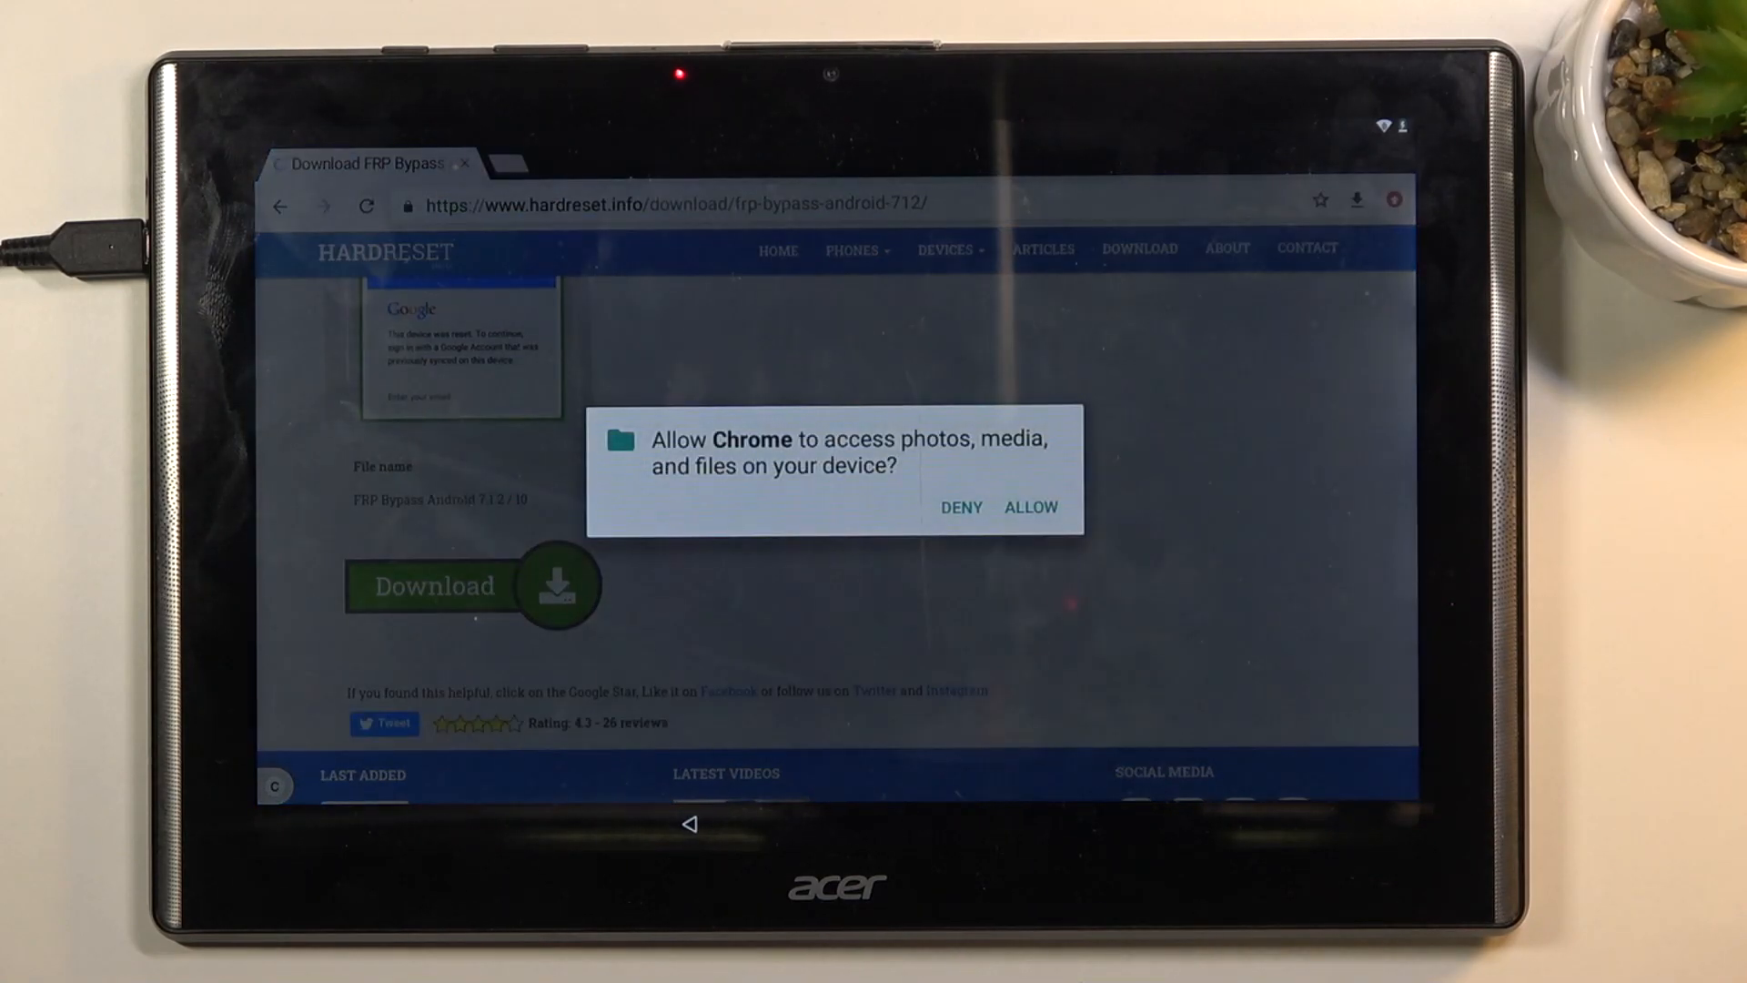
pyautogui.click(1030, 508)
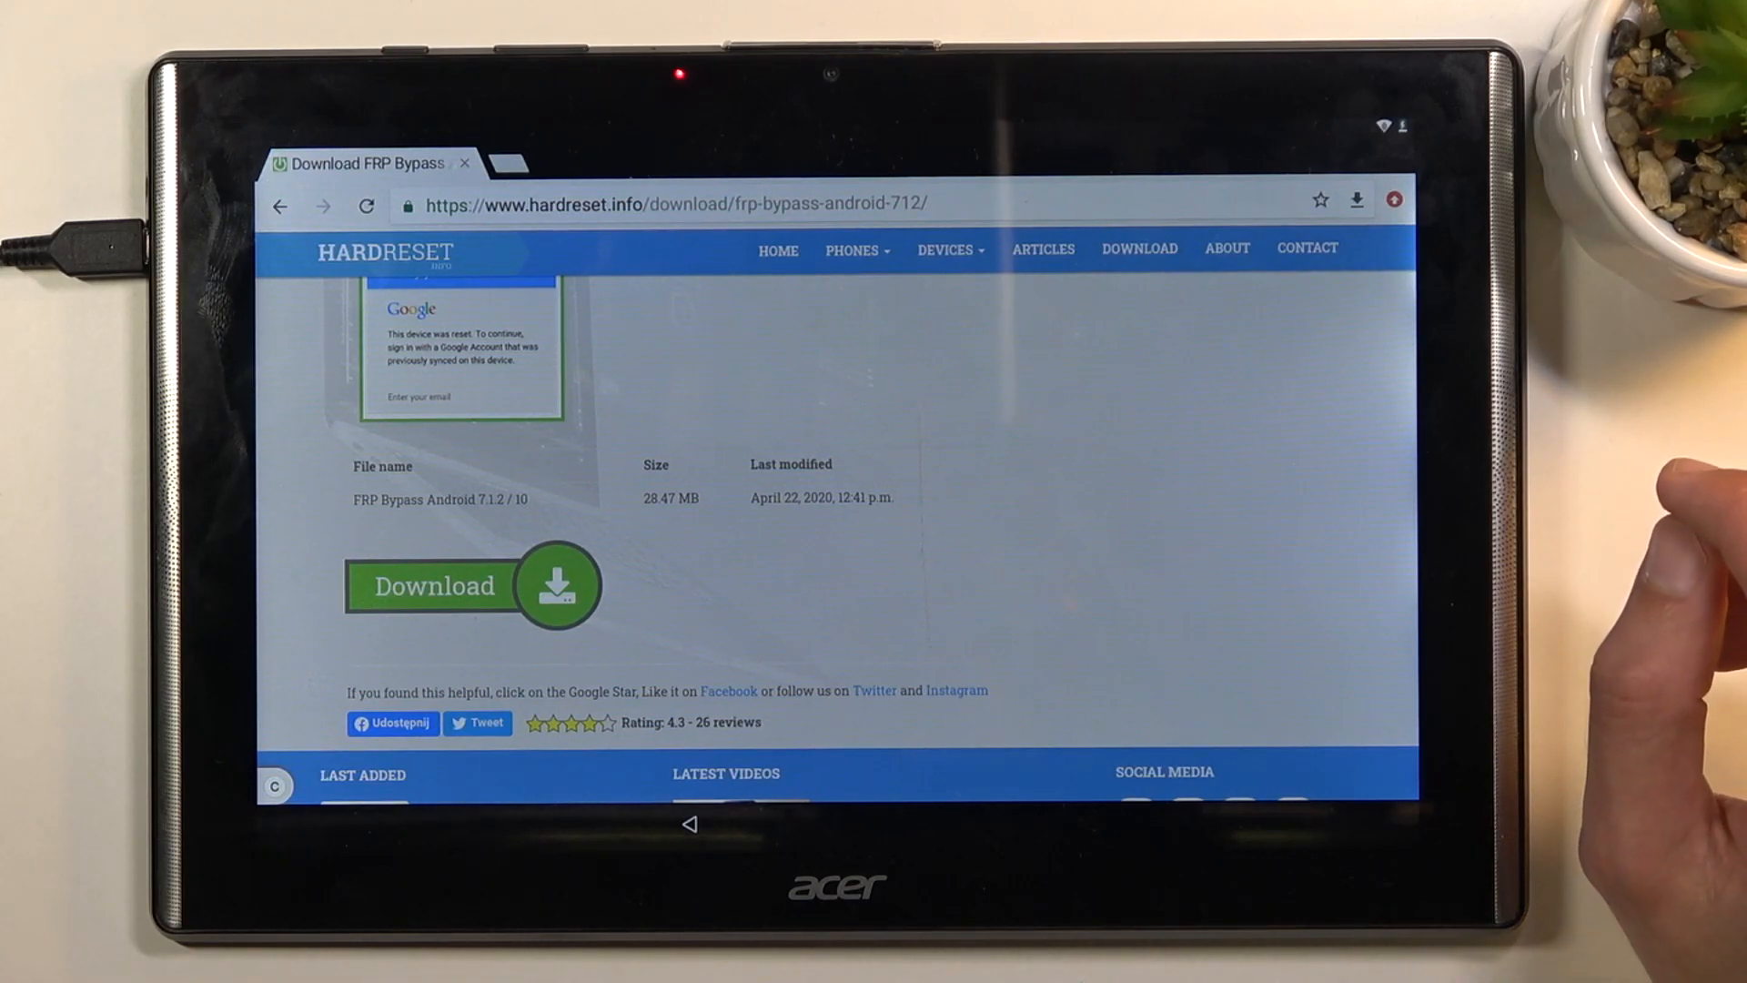
pyautogui.click(1394, 201)
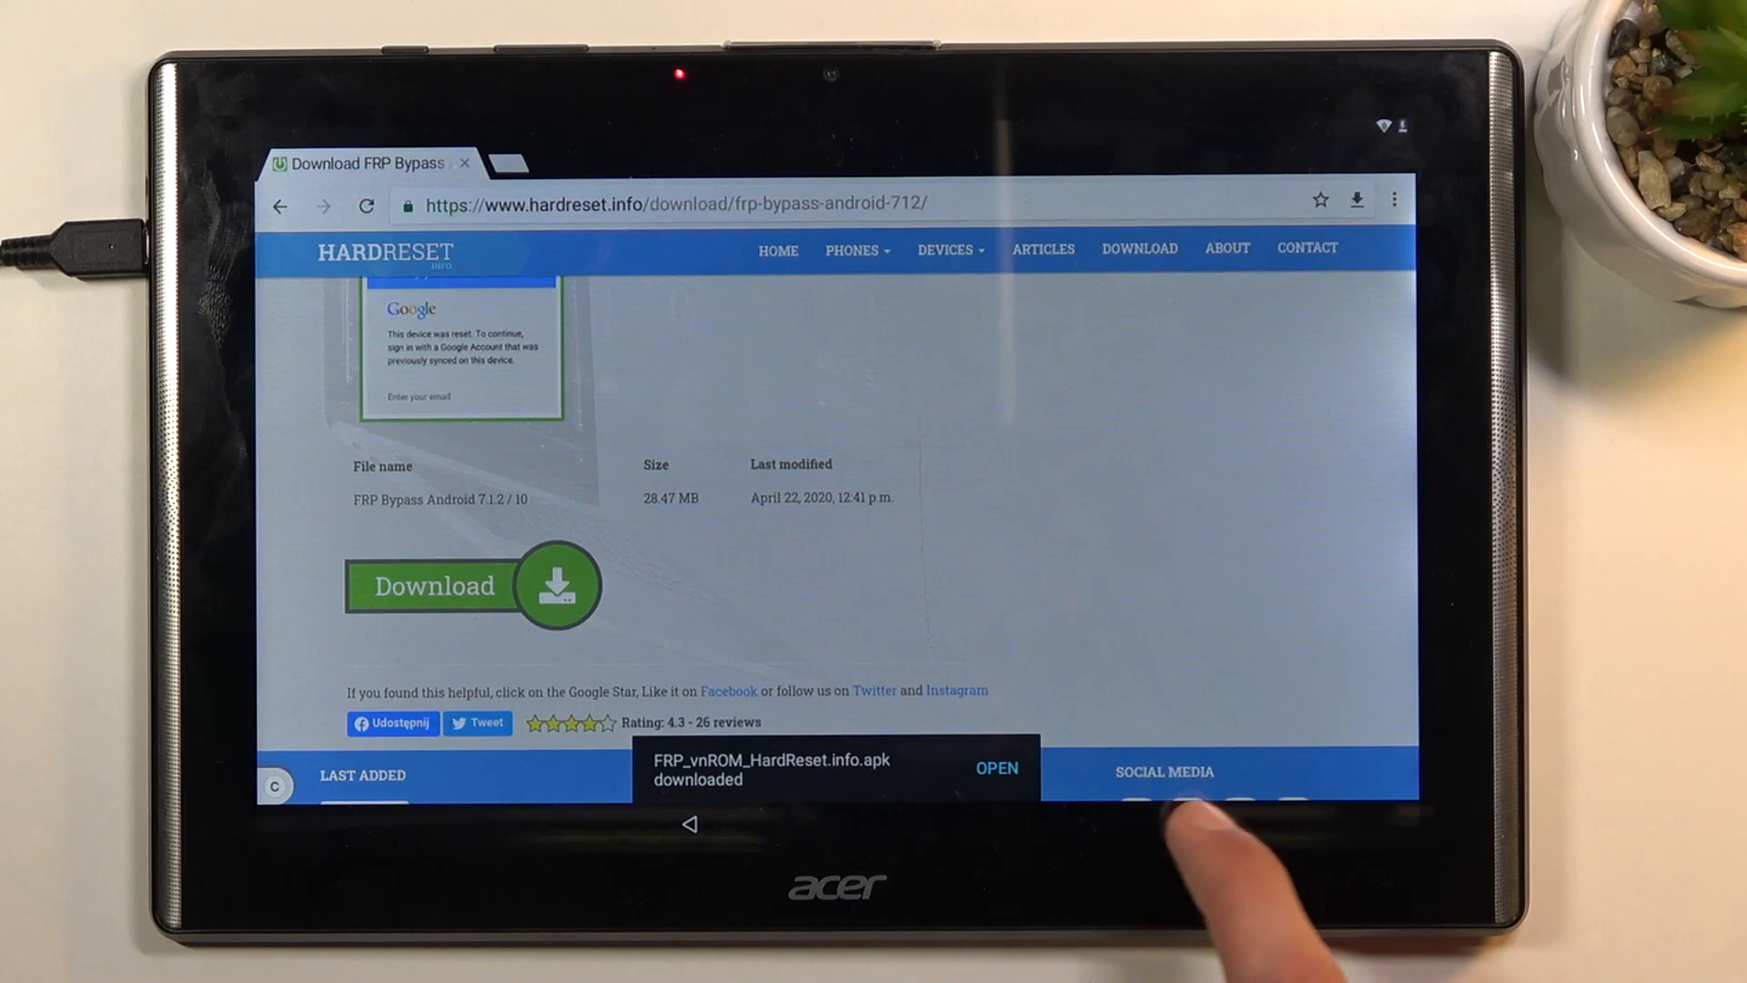
# Open the downloaded APK and go to Settings from the unknown-sources block warning.
pyautogui.click(995, 768)
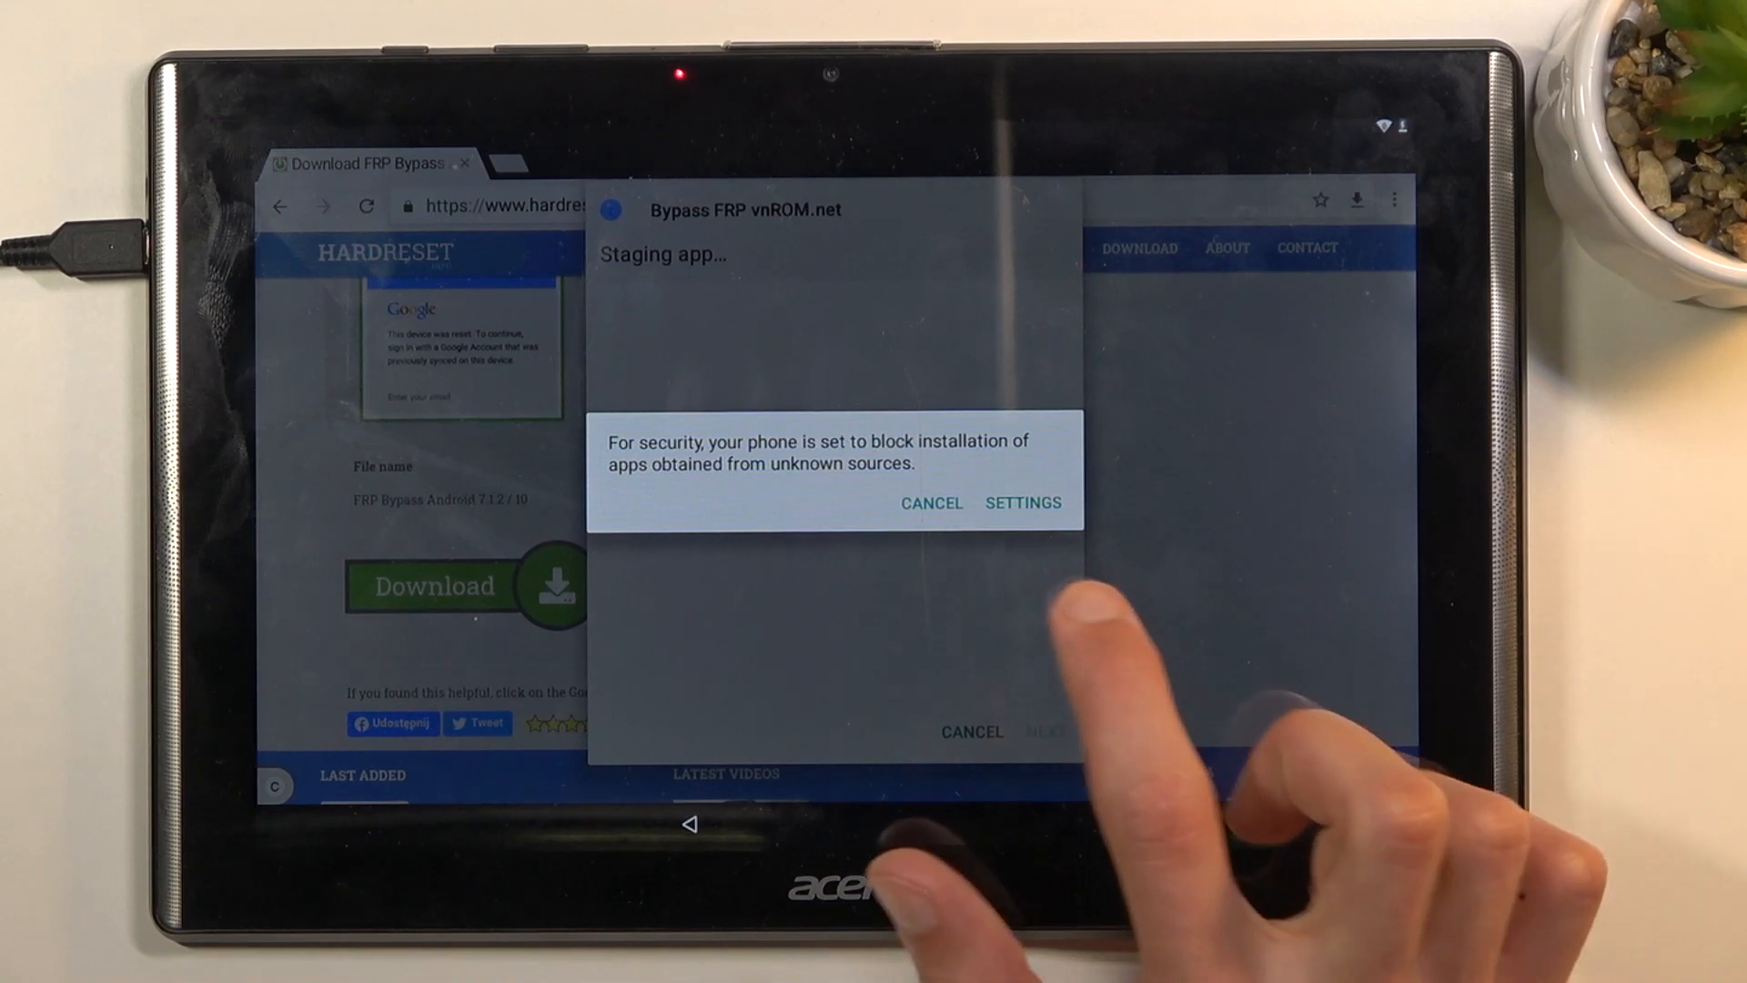
pyautogui.click(1021, 502)
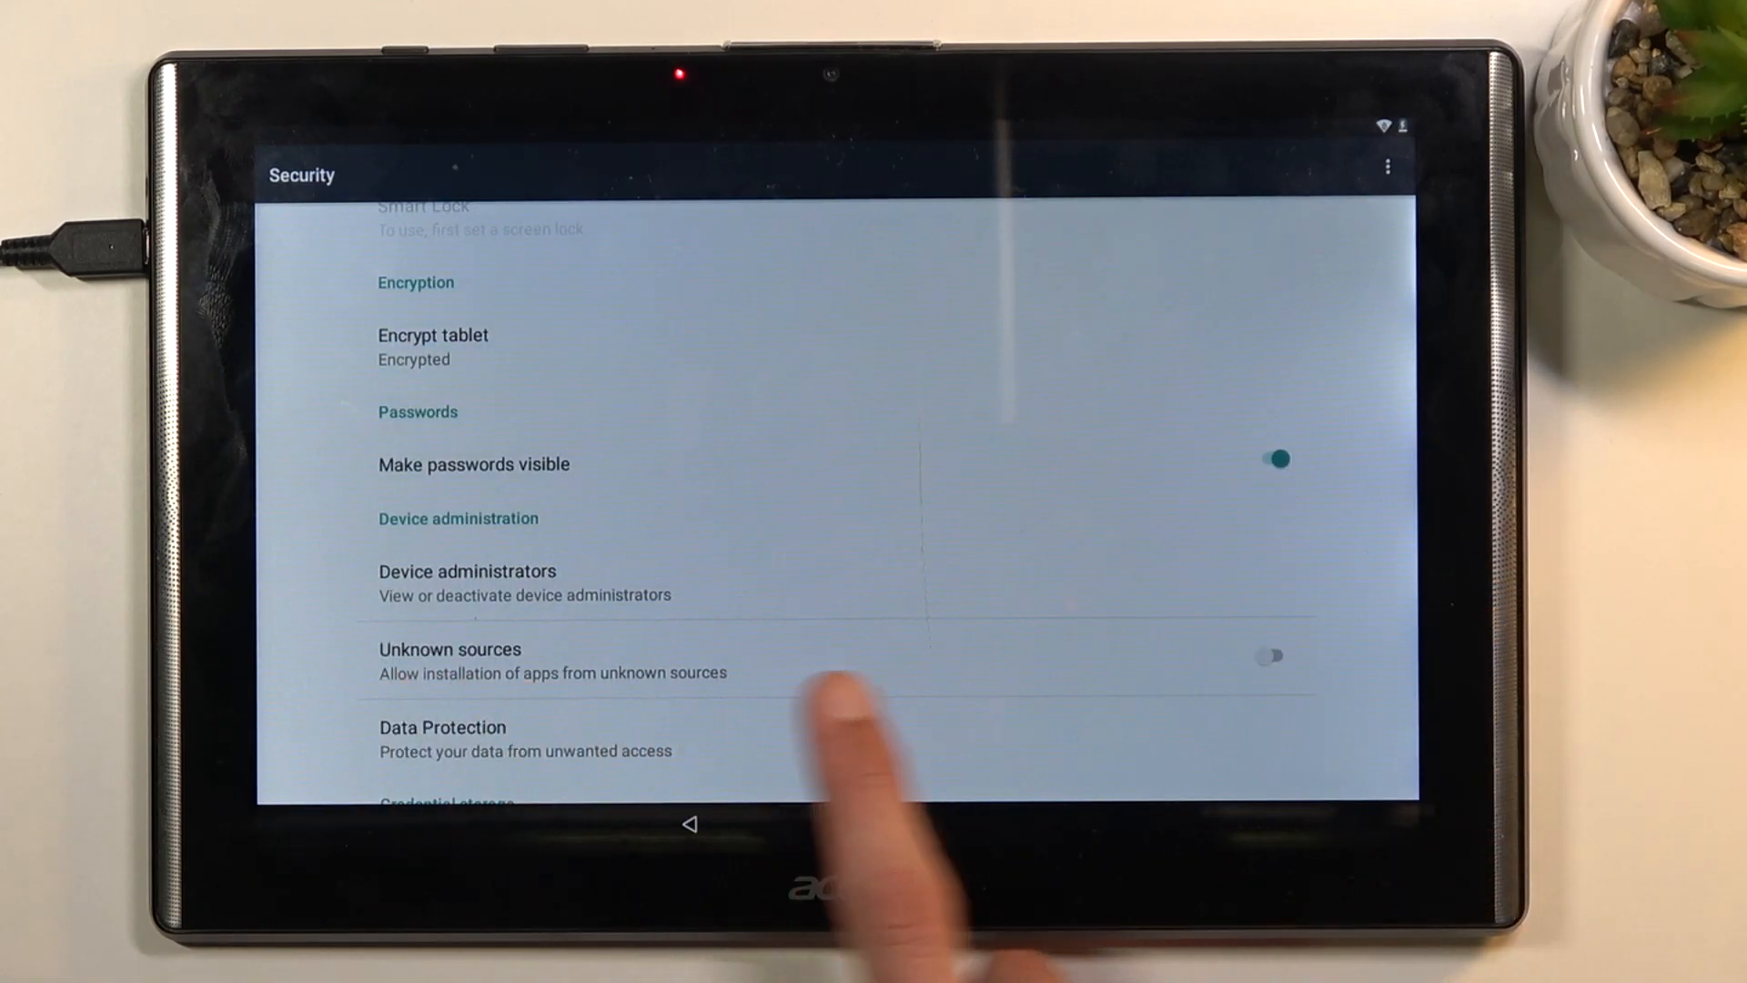
# Allow installs from unknown sources, accept the warning, and look into Device administrators.
pyautogui.click(1268, 655)
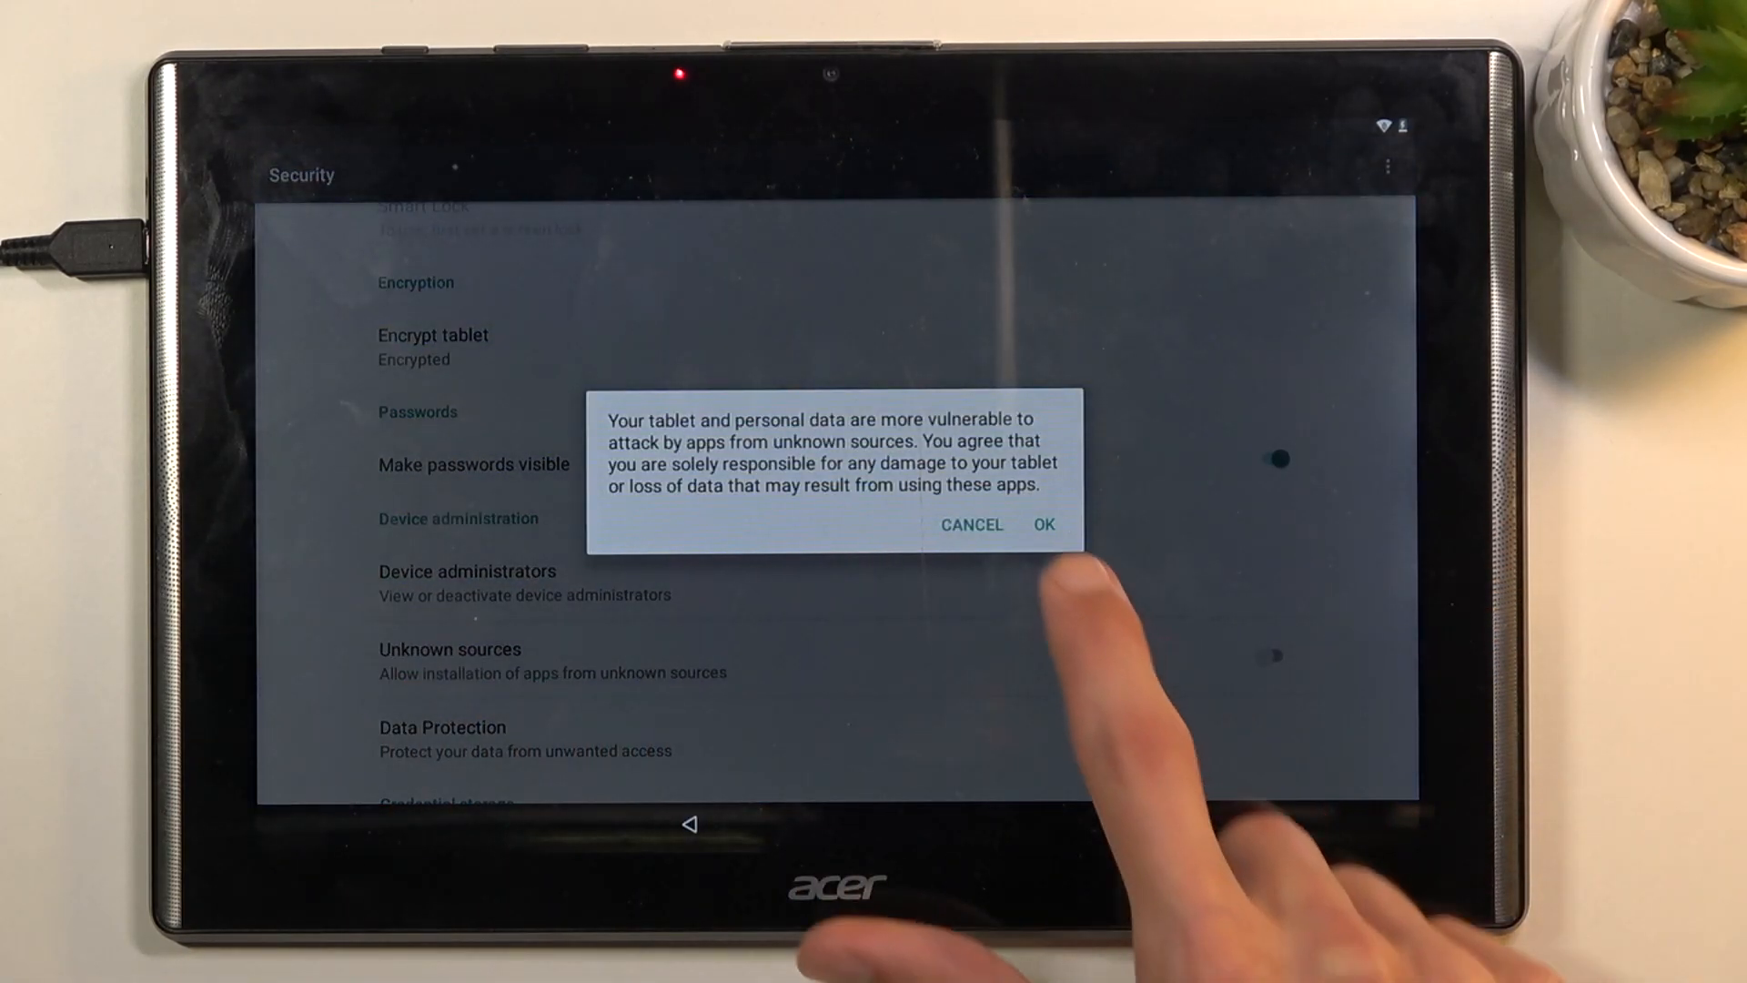
pyautogui.click(1043, 524)
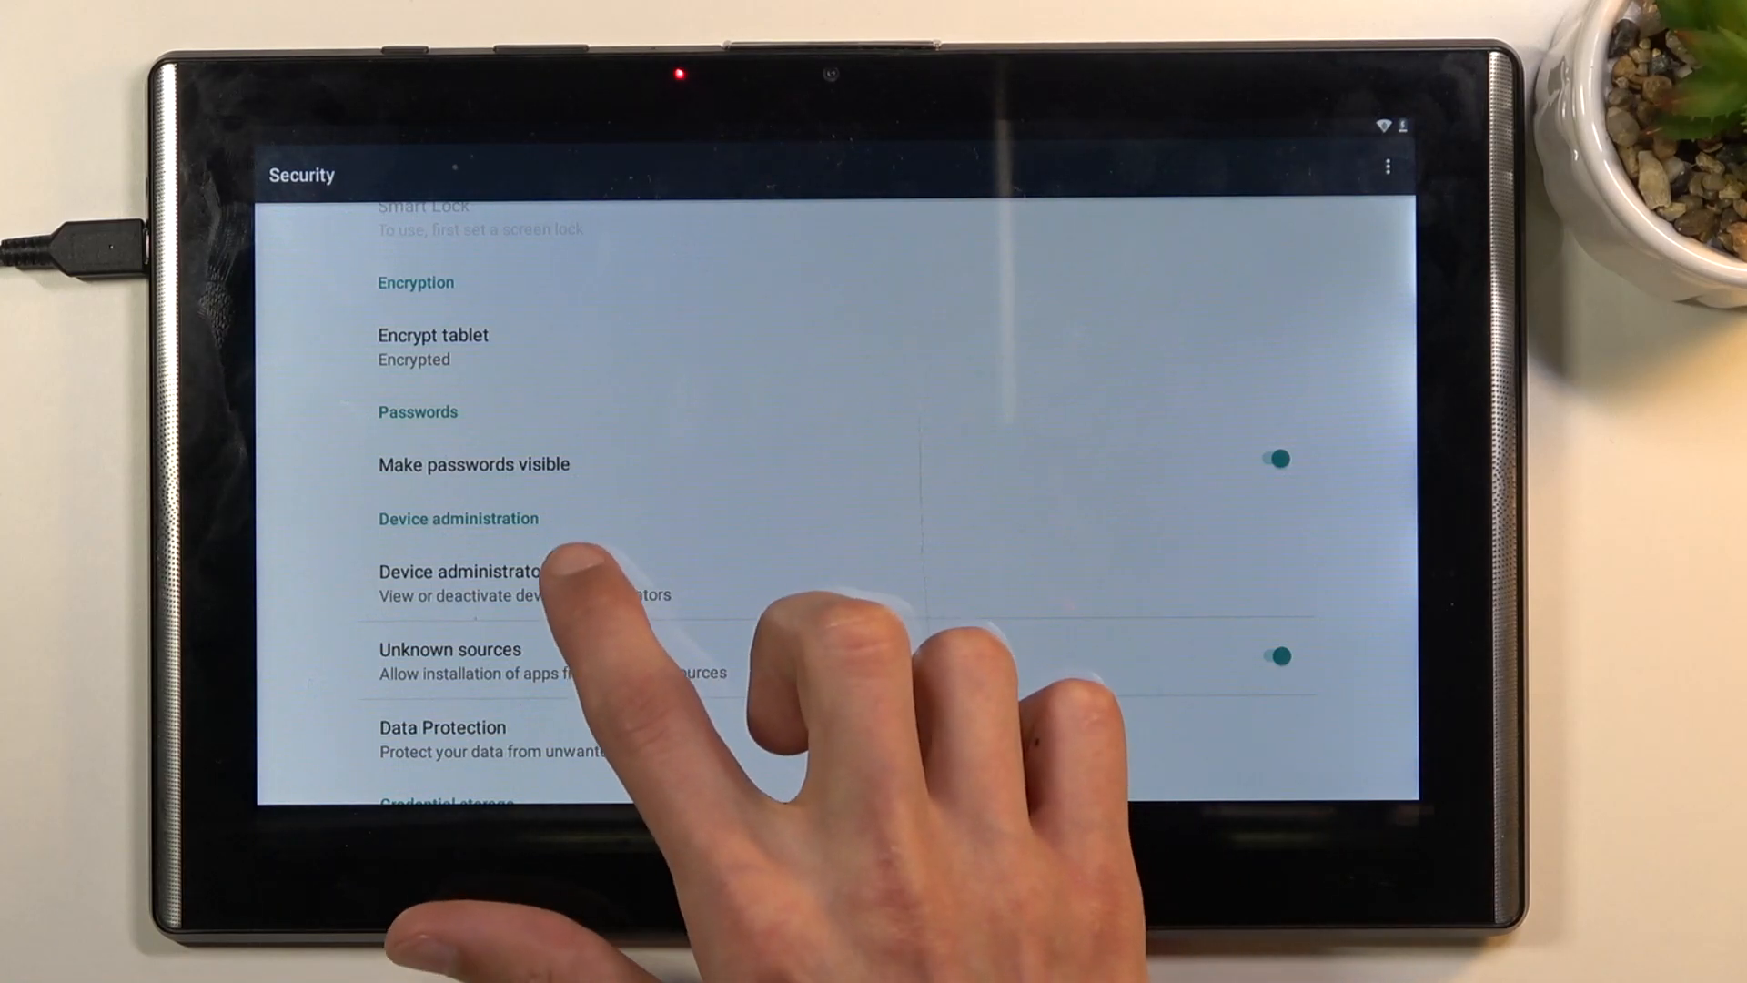
pyautogui.click(468, 570)
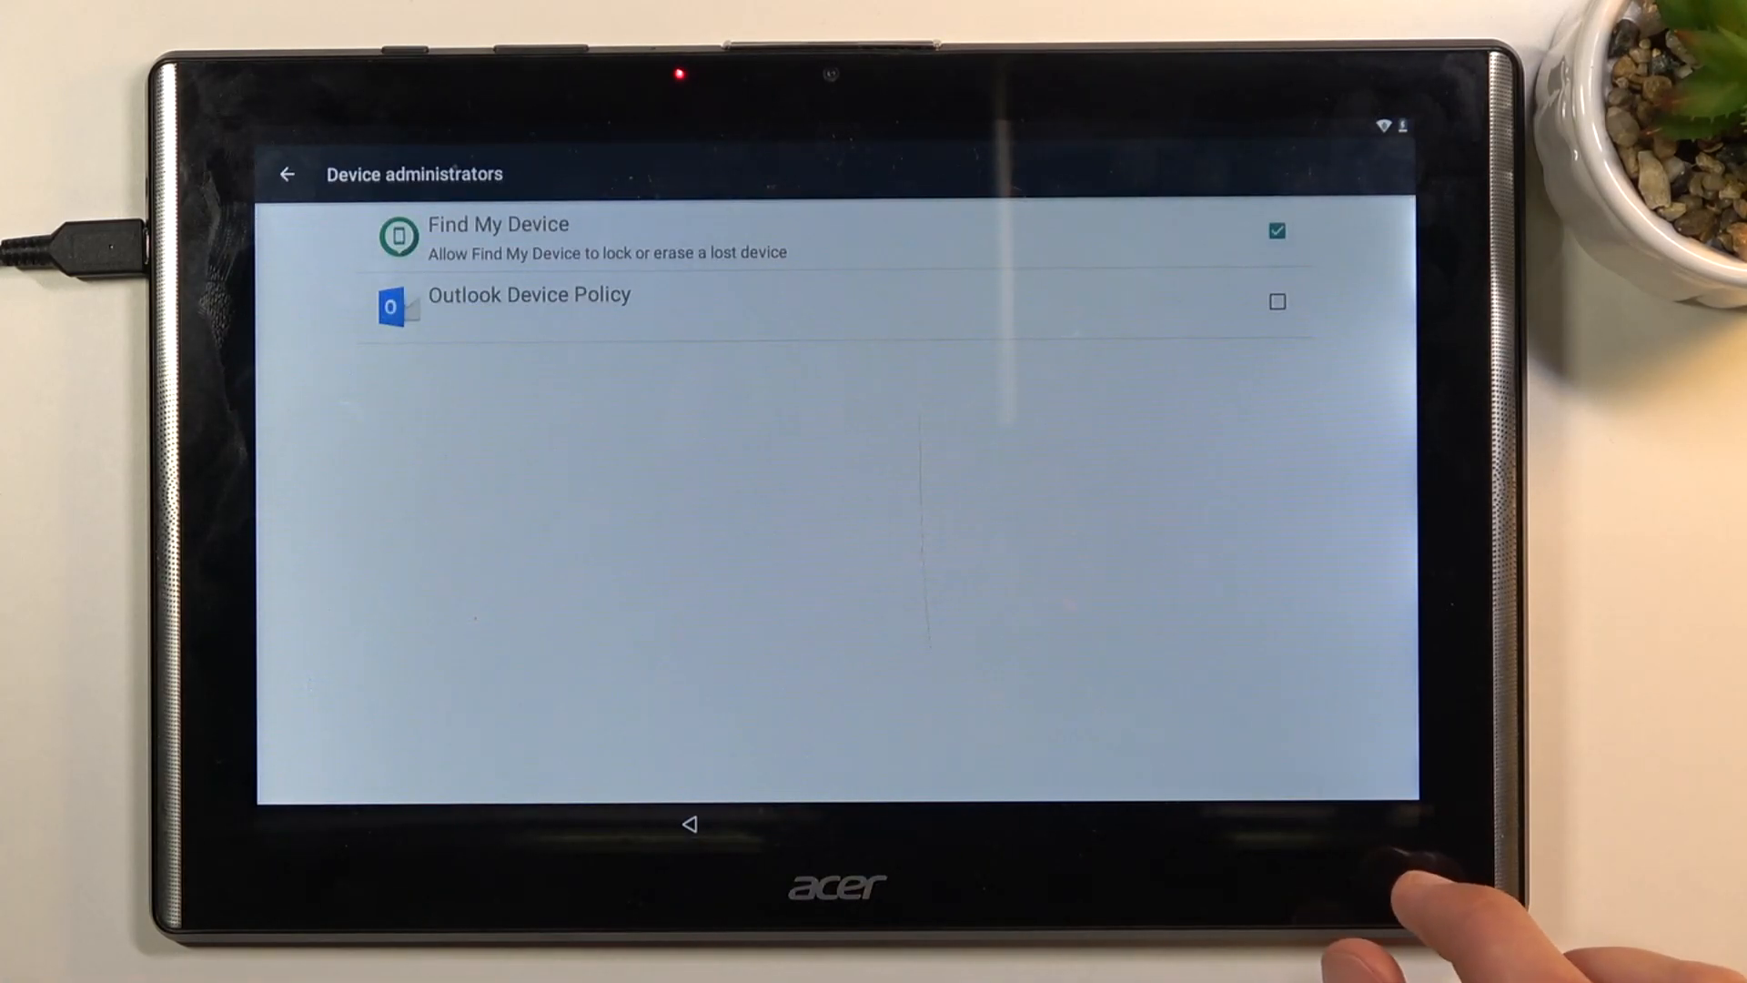
pyautogui.click(1277, 231)
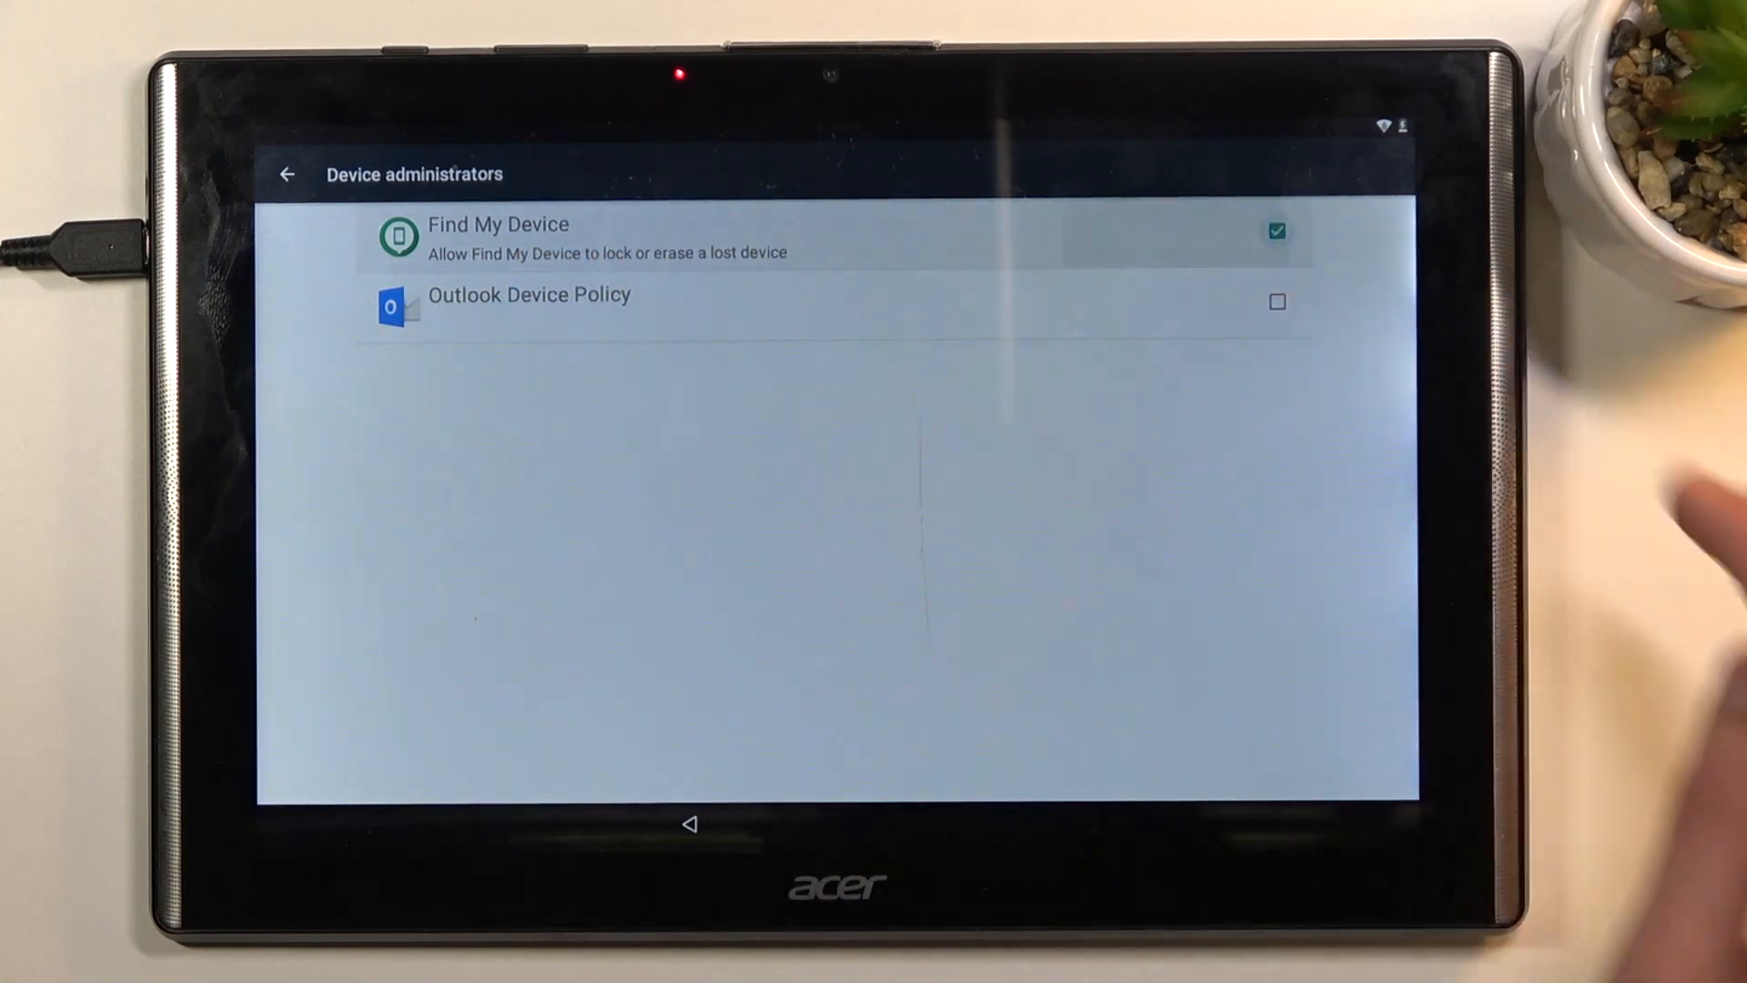
pyautogui.click(499, 237)
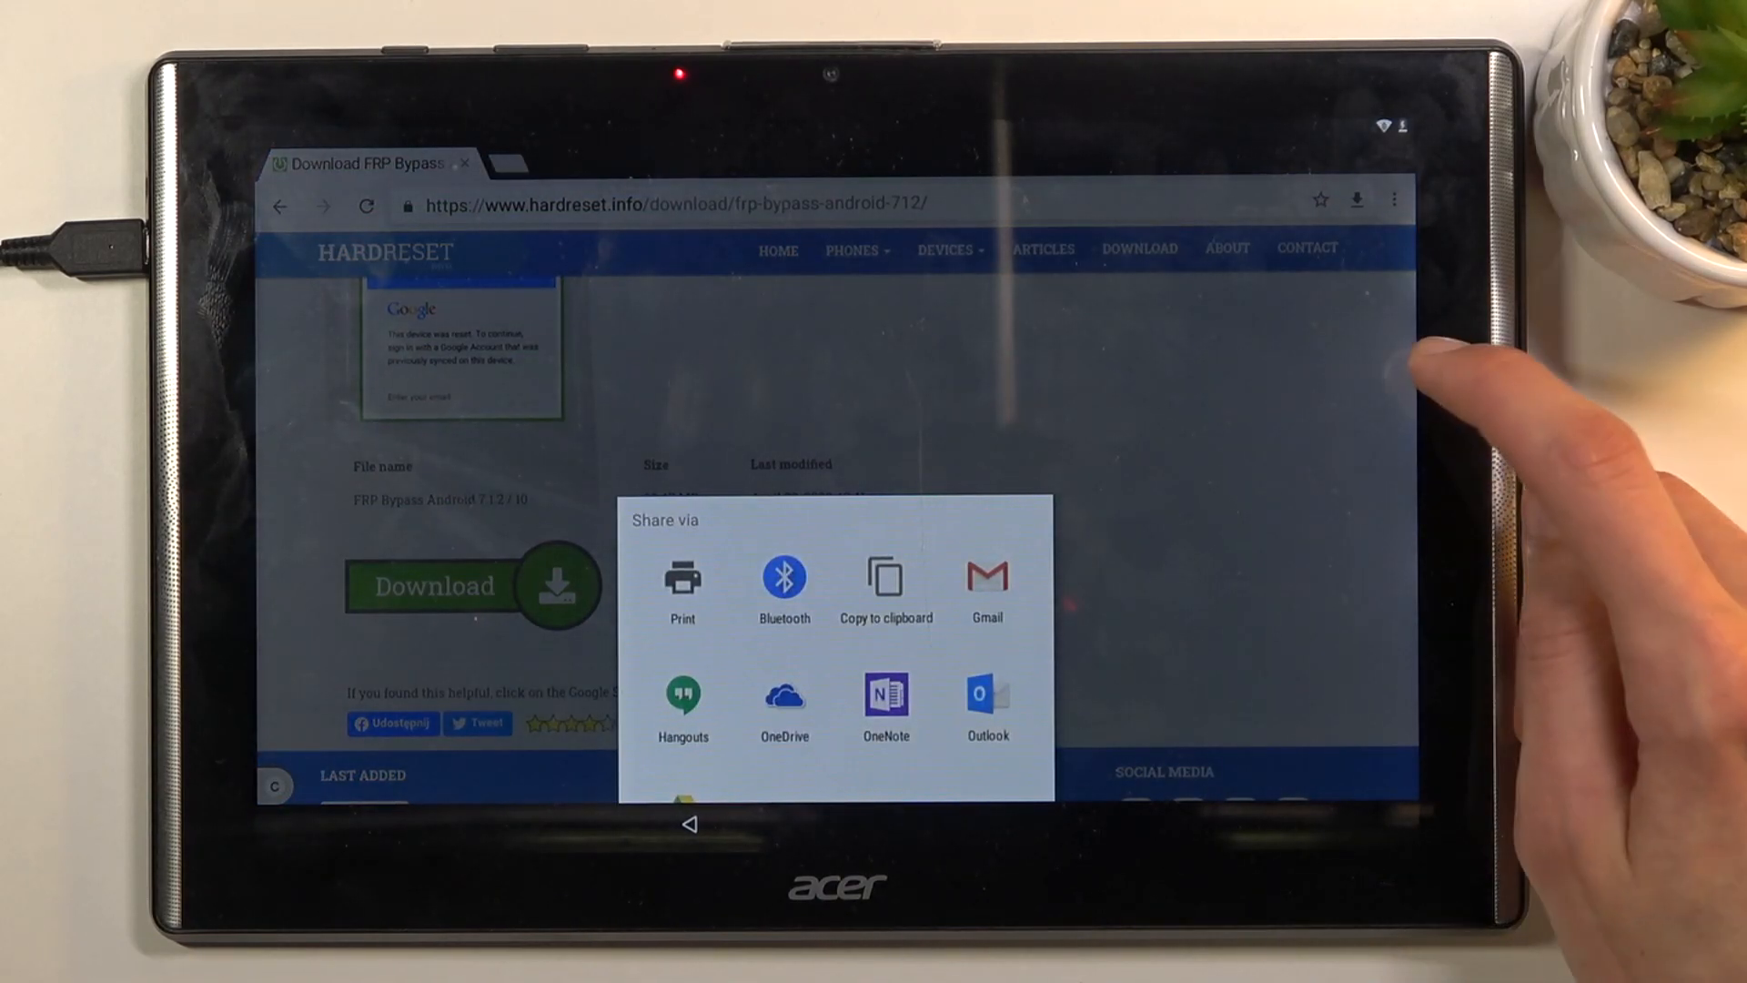
# Dismiss the share sheet and launch the downloaded FRP_vnROM APK from Chrome's Downloads list.
pyautogui.click(1395, 200)
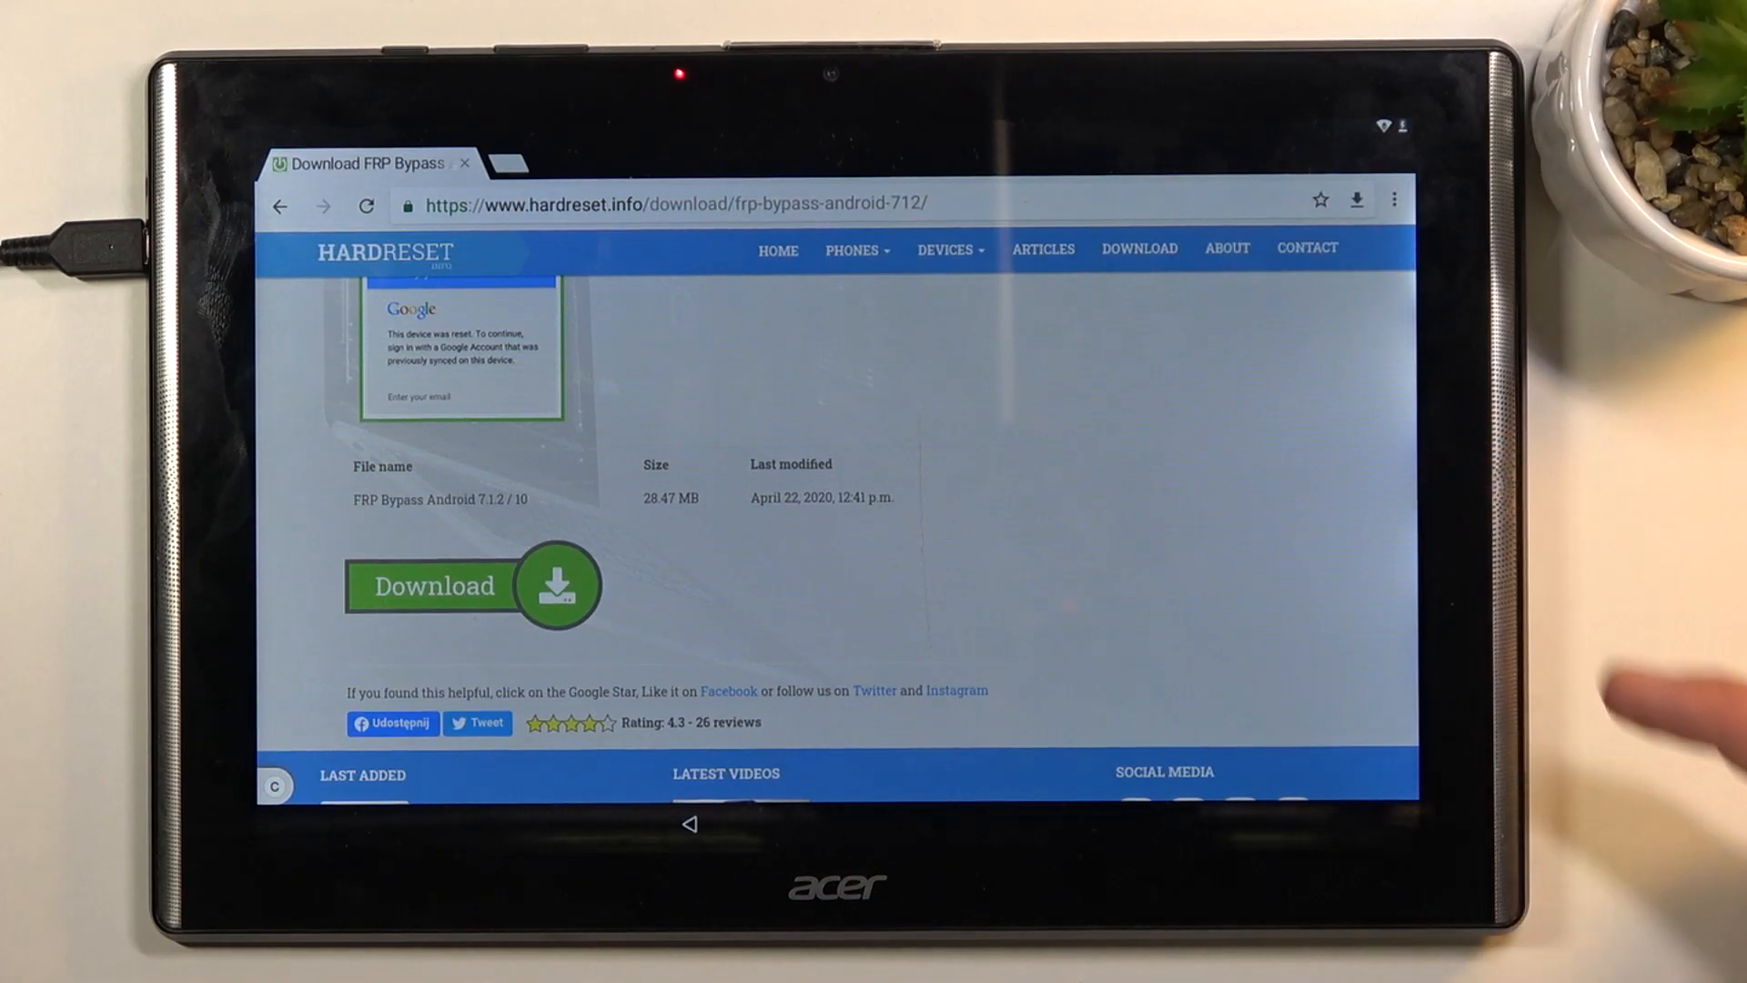
pyautogui.click(473, 584)
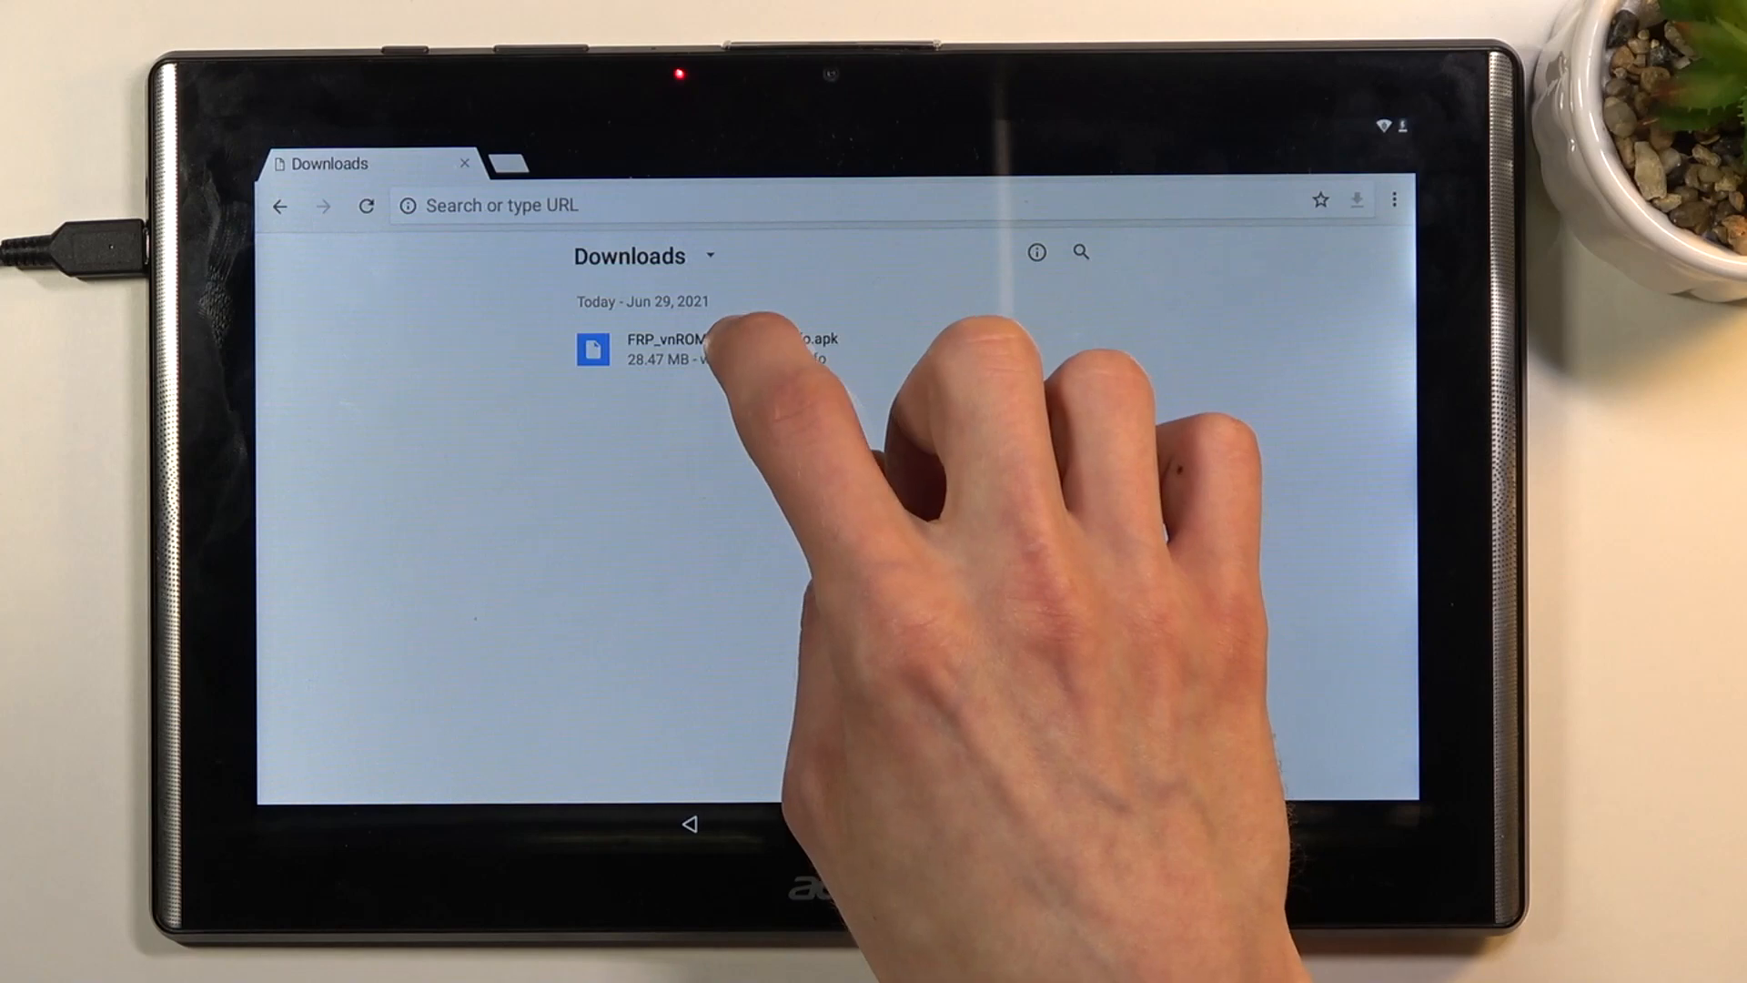
pyautogui.click(725, 345)
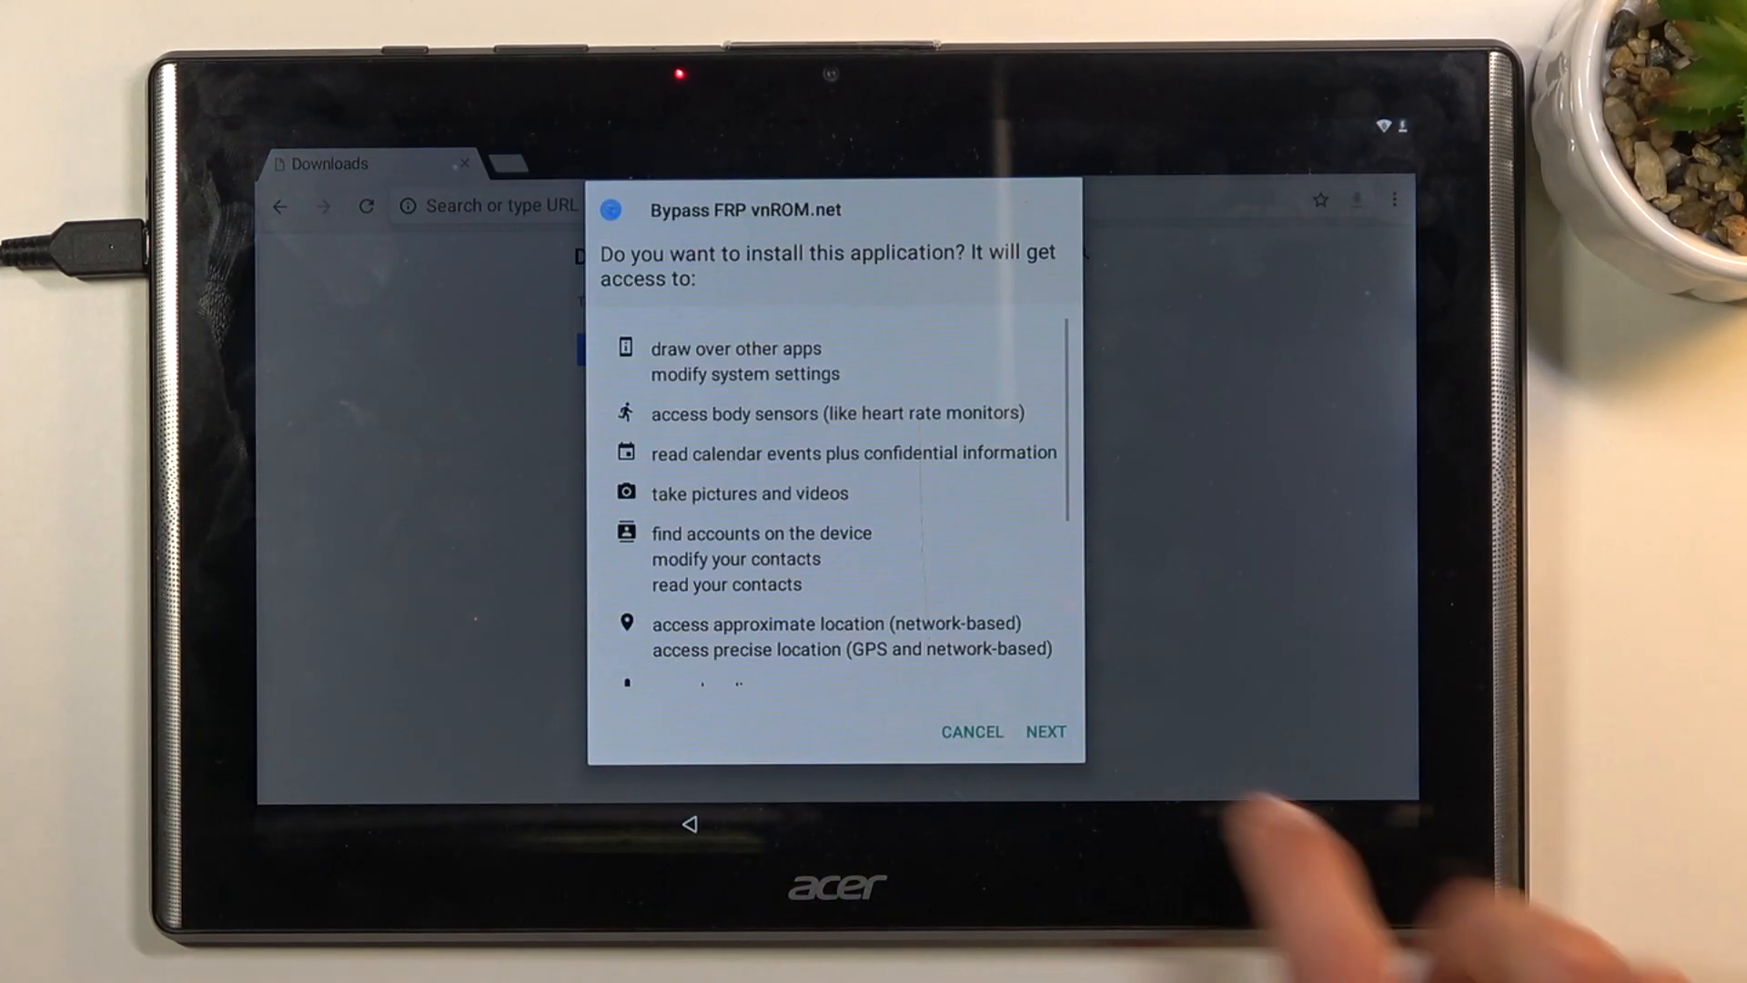
# Install Bypass FRP vnROM.net and close the installer with Done.
pyautogui.click(1045, 732)
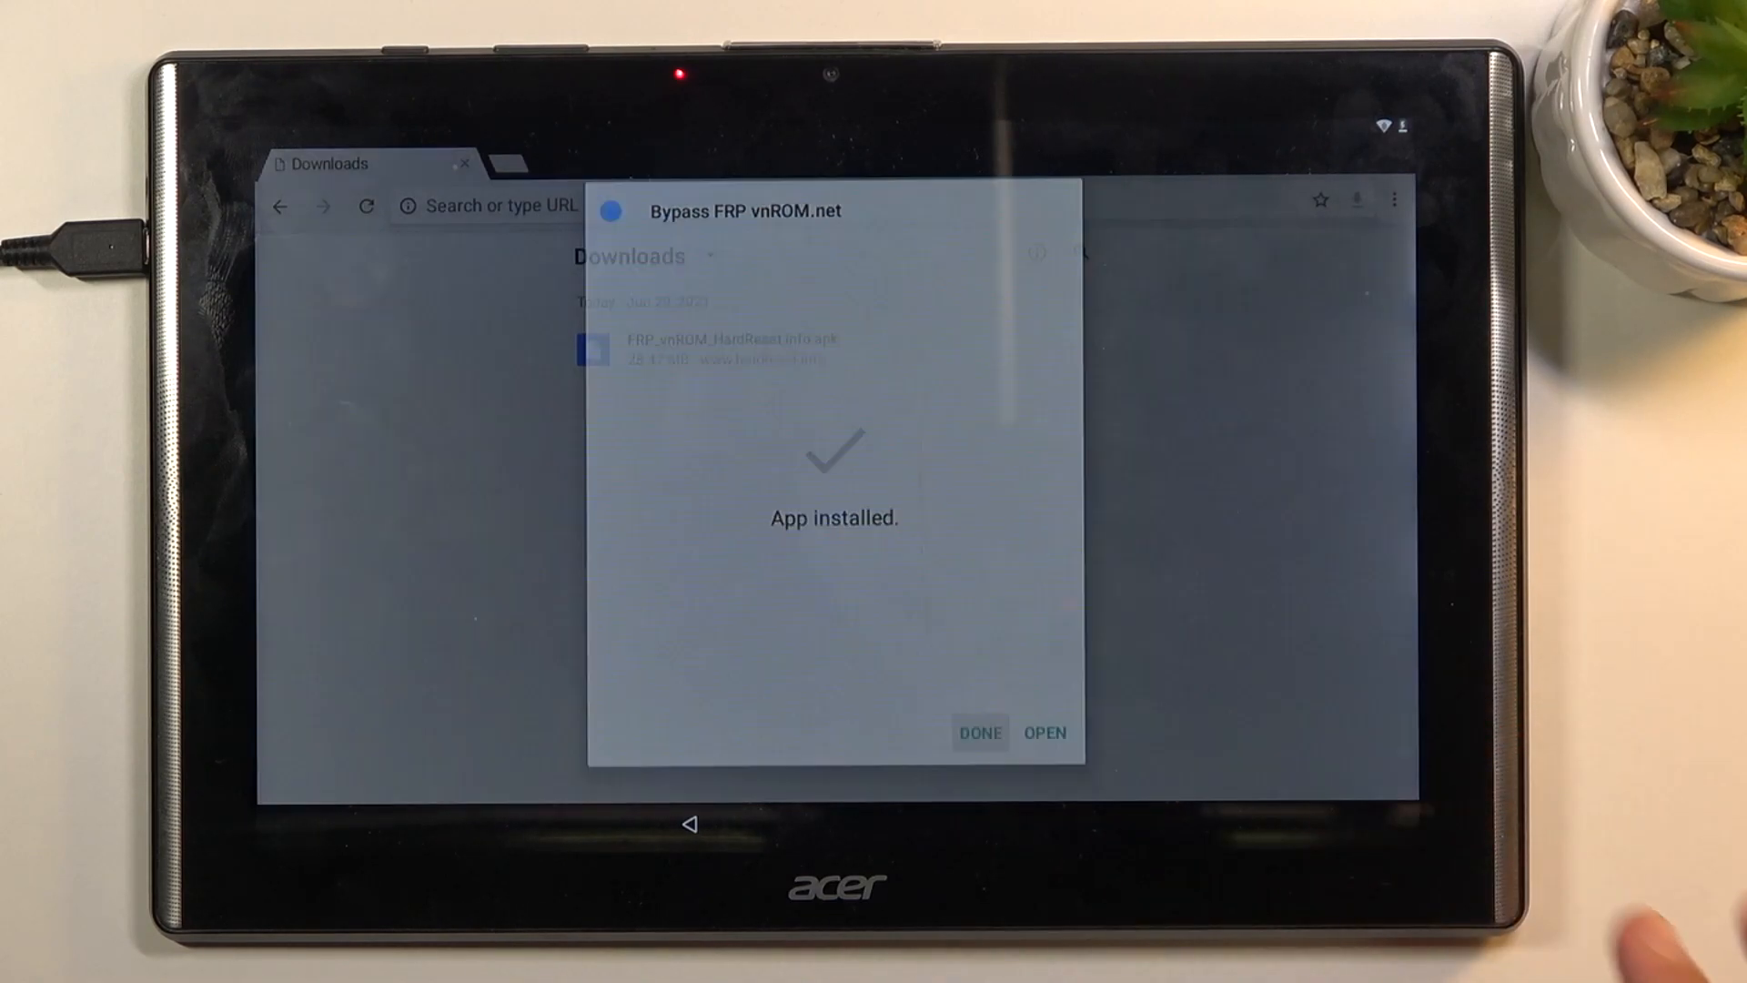
pyautogui.click(979, 731)
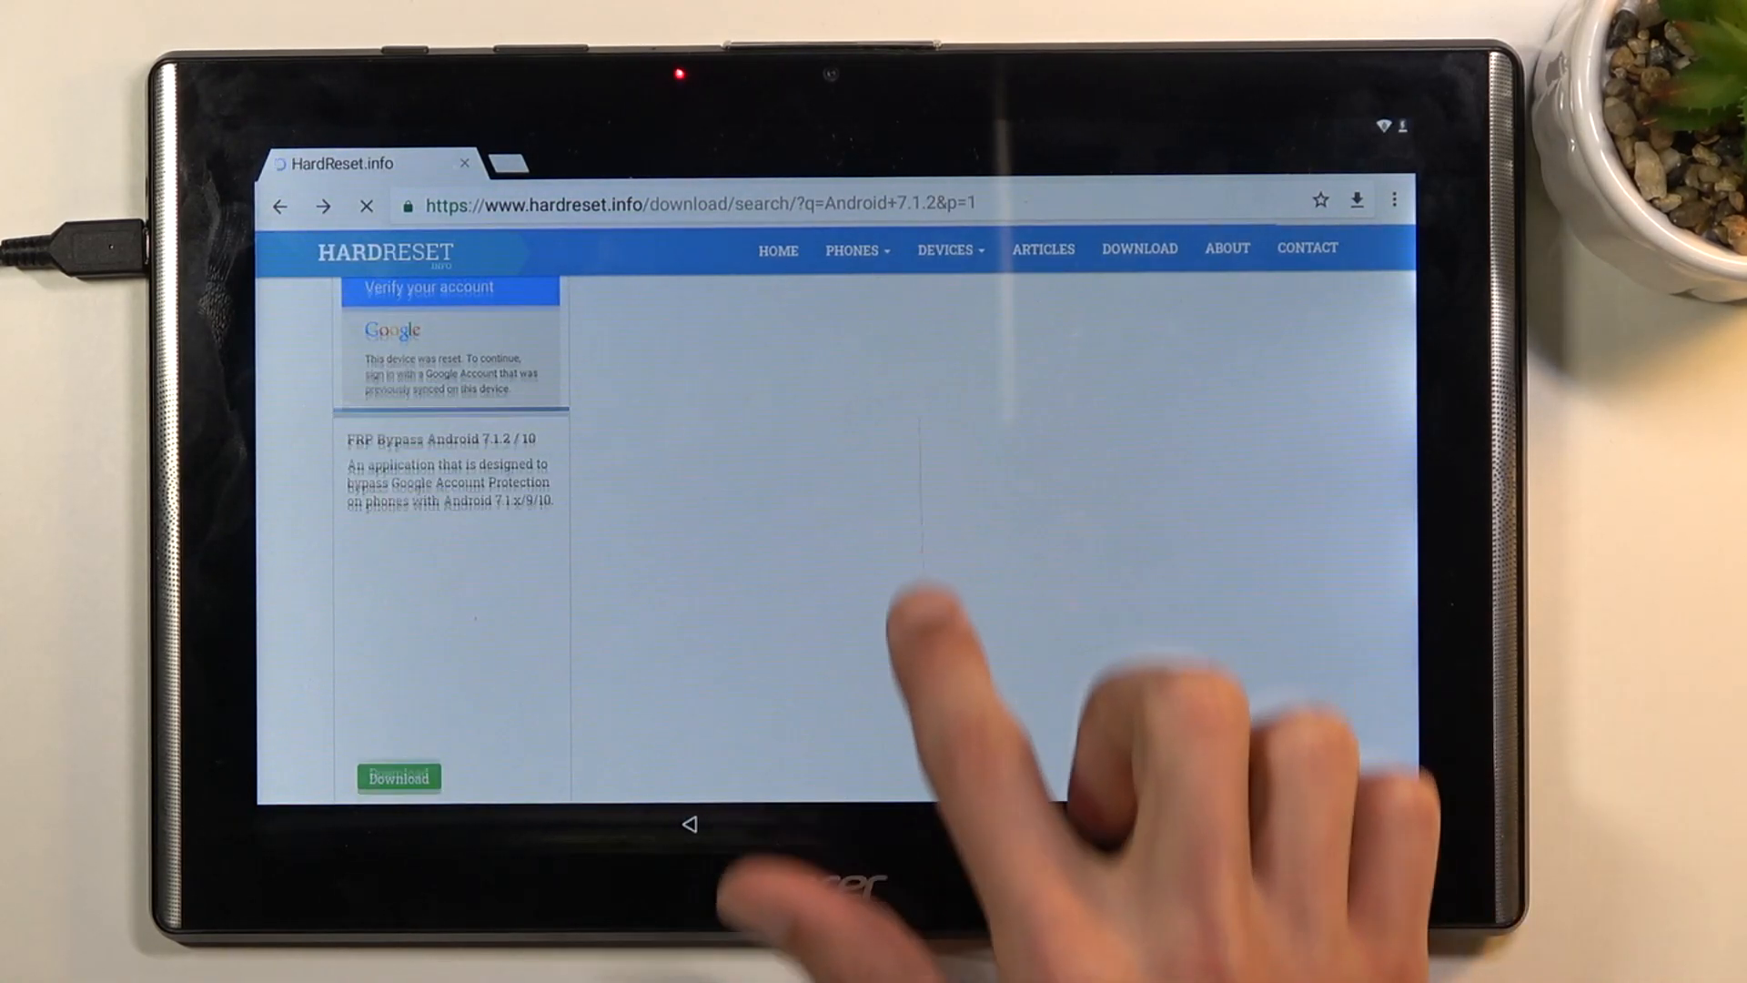
# Load hardreset.info/bypass in Chrome and launch the tablet's Settings app from its Open Setting App link.
pyautogui.click(781, 468)
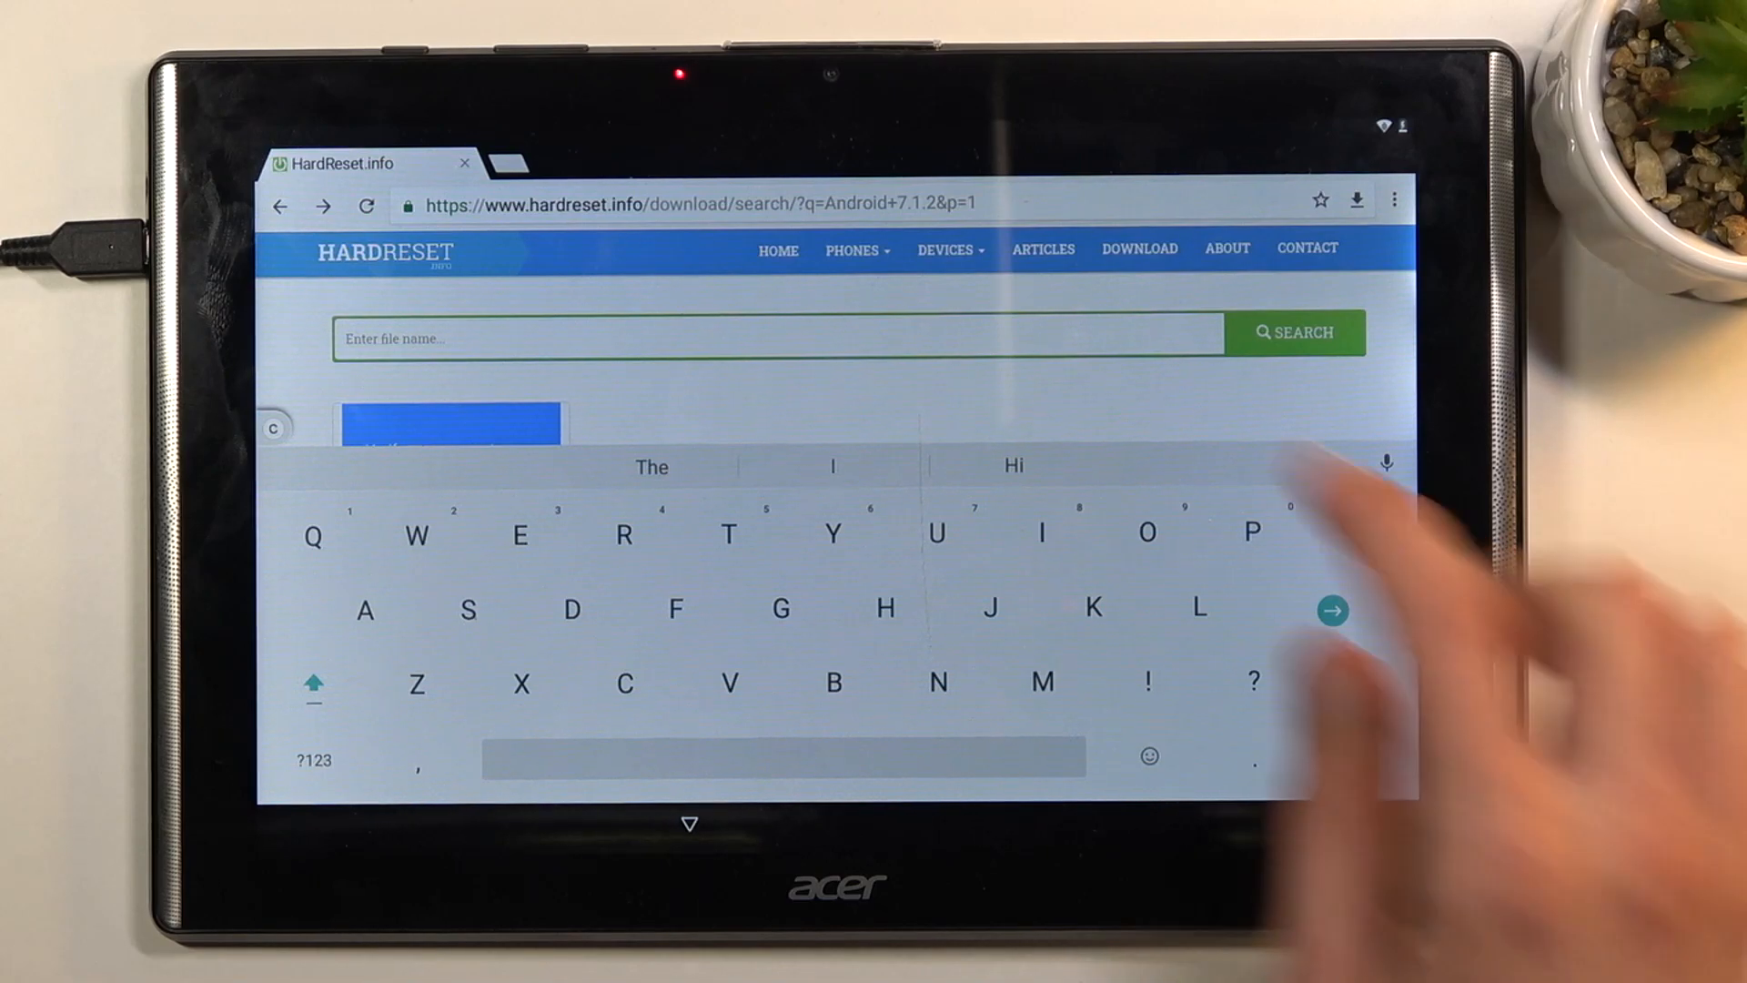
pyautogui.click(703, 202)
pyautogui.write('https://www.hardreset.info/by')
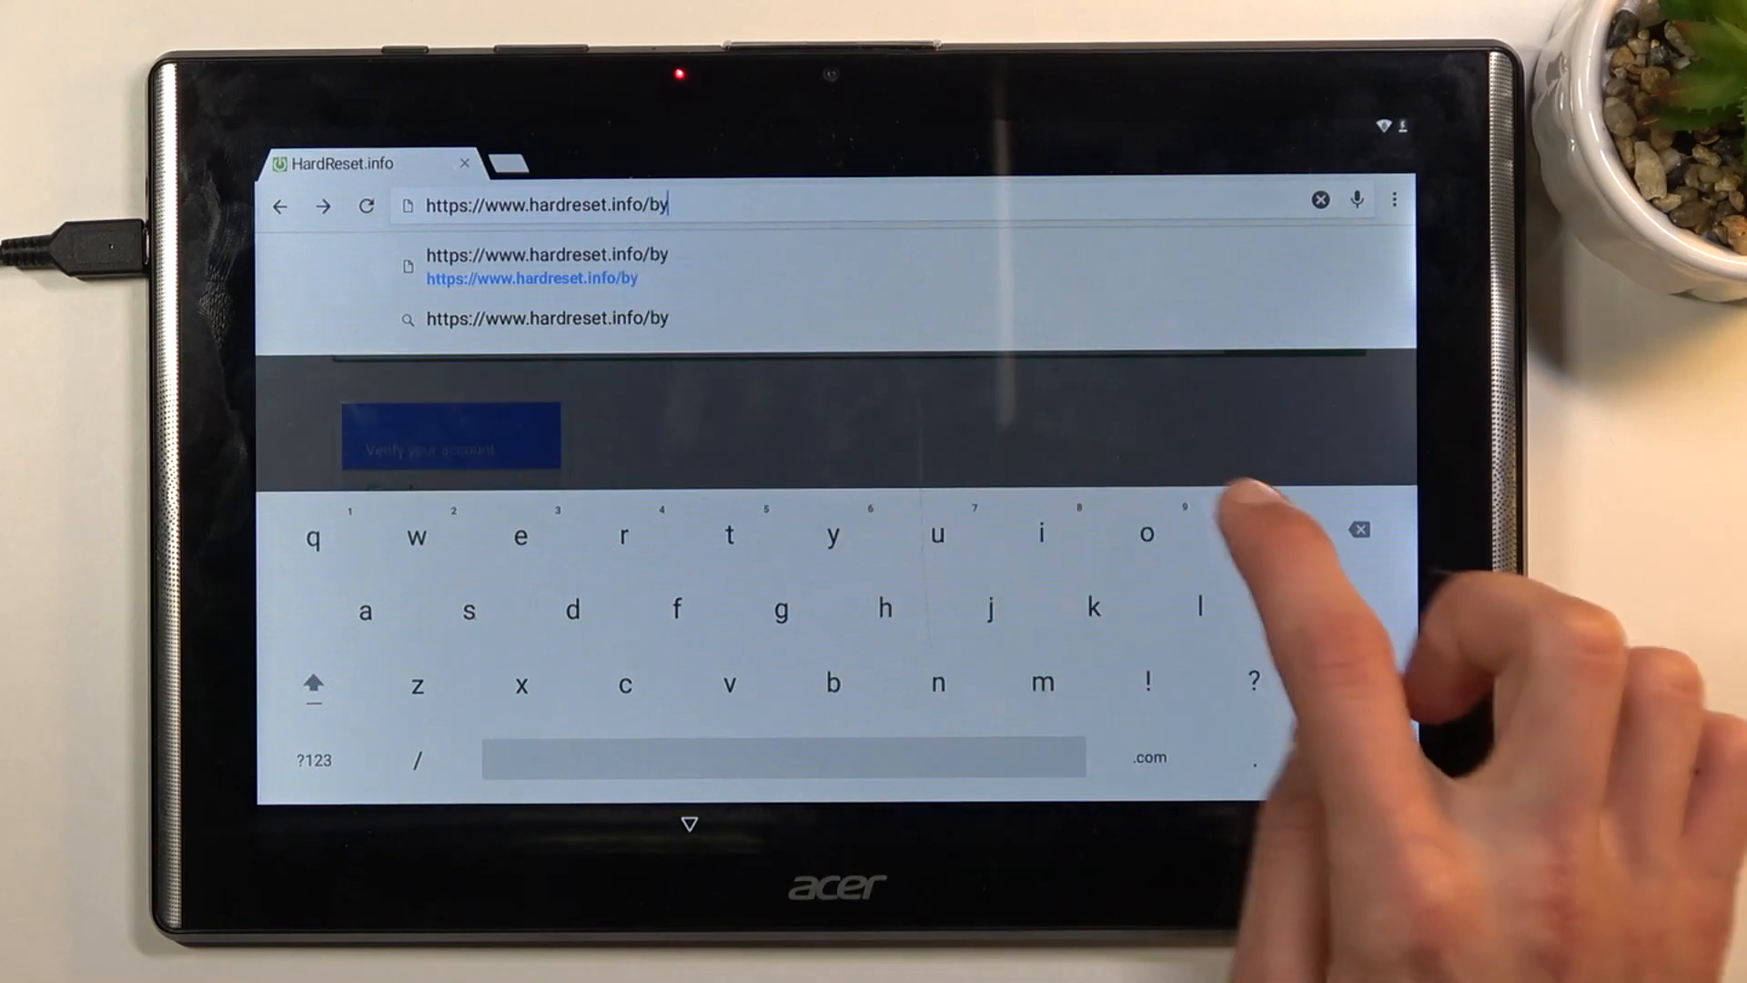
pyautogui.write('pass/')
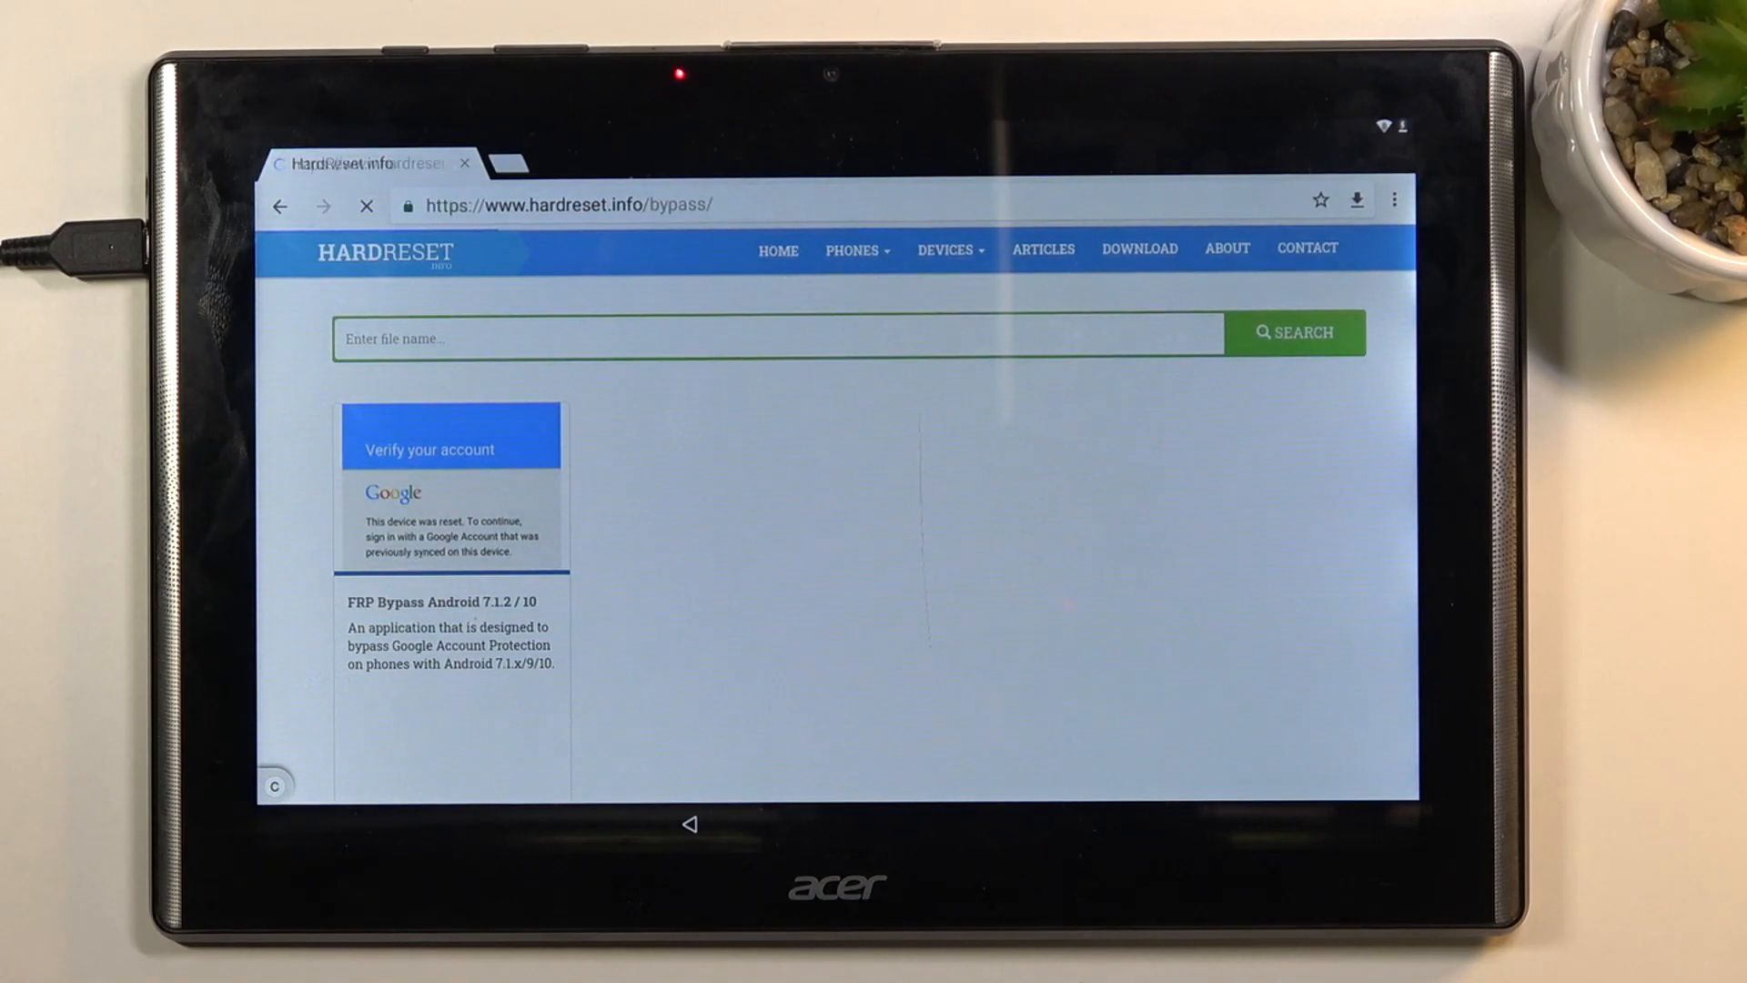
pyautogui.scroll(-3)
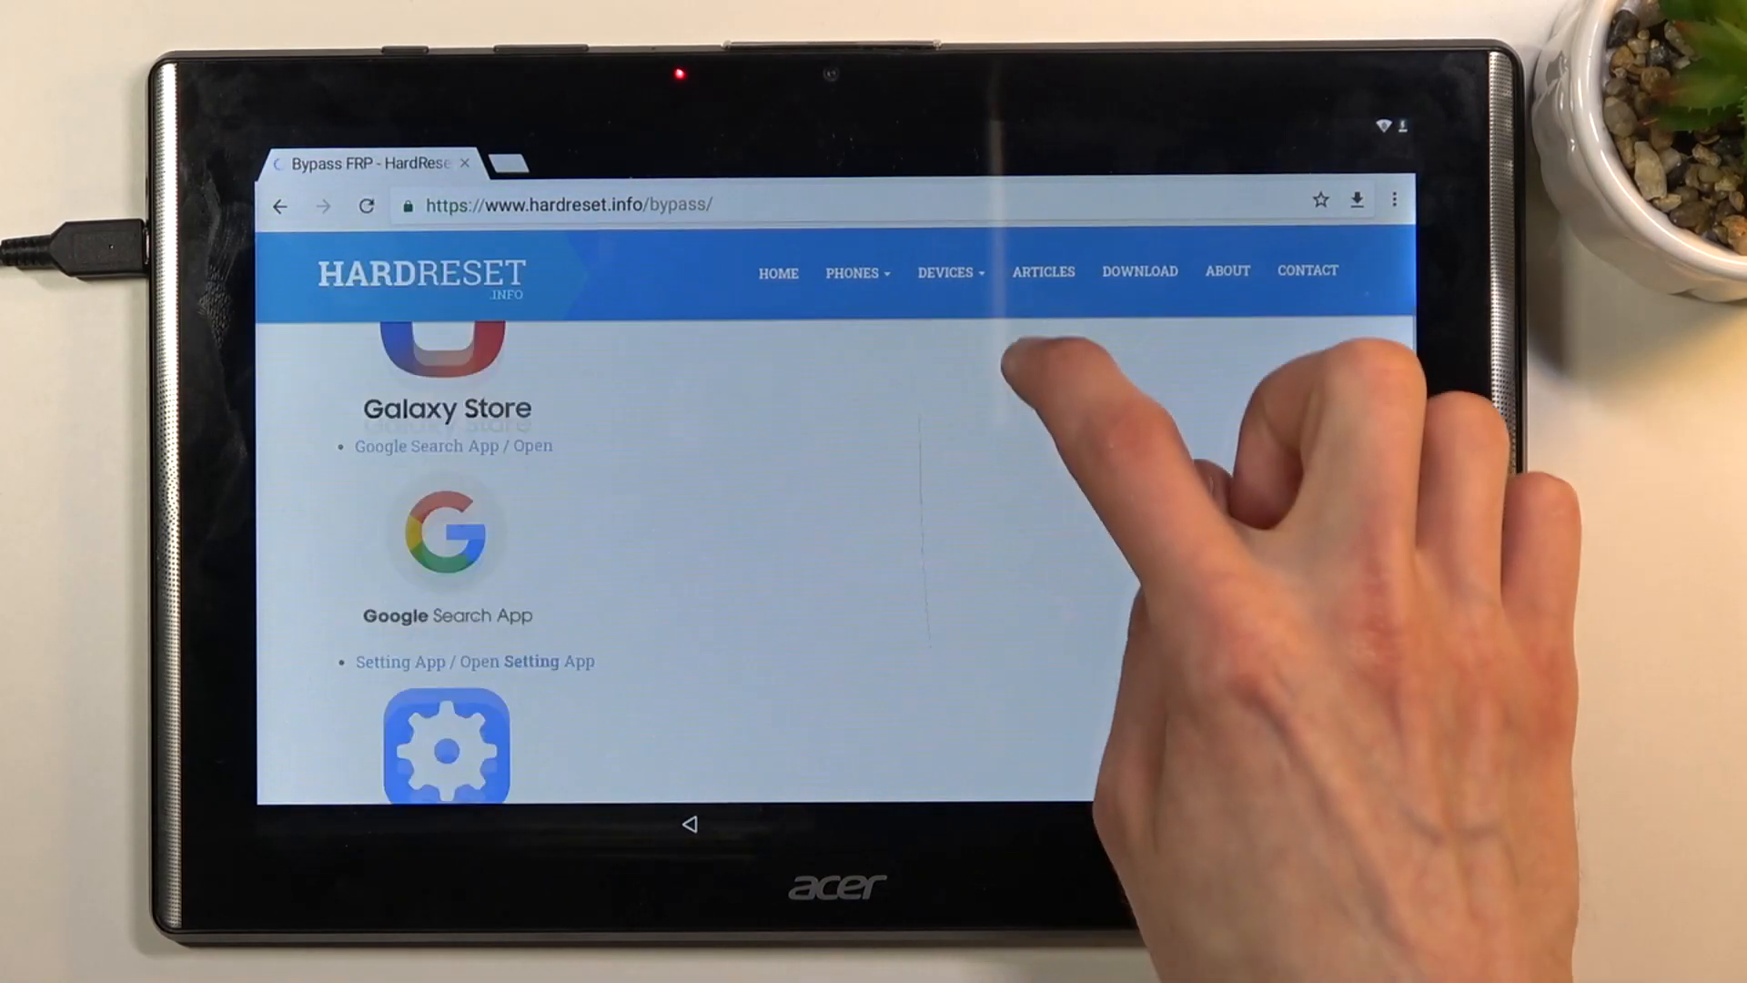
pyautogui.scroll(-3)
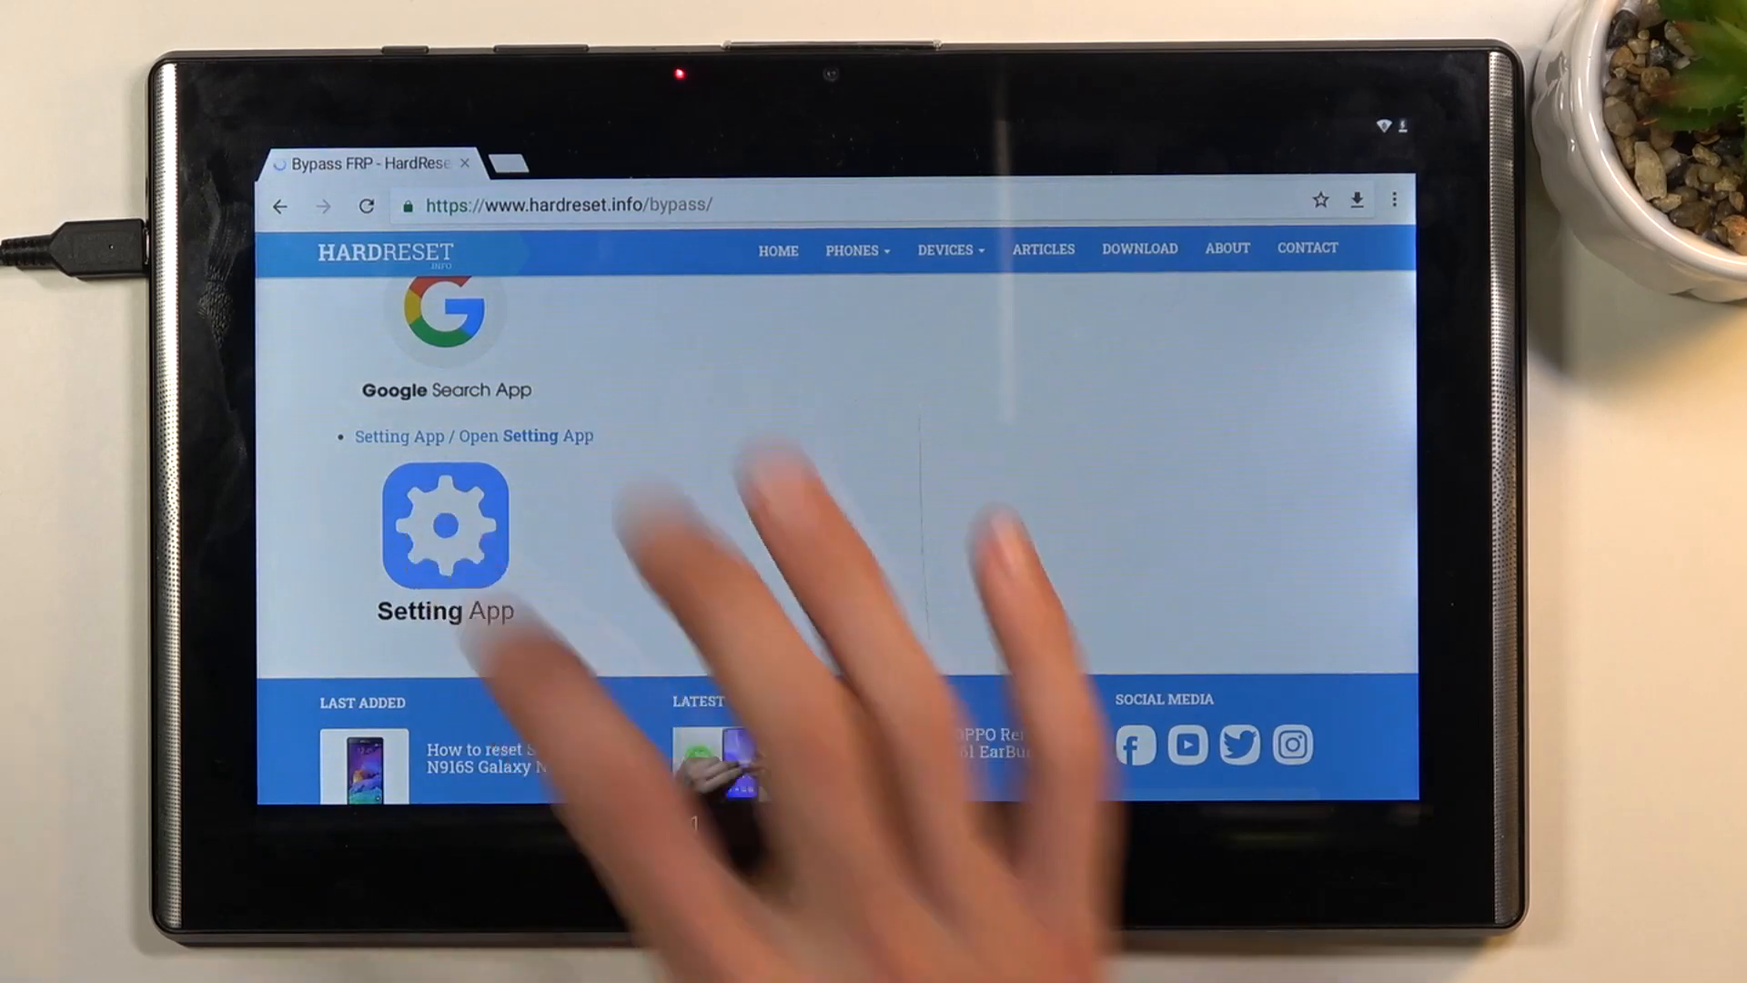
pyautogui.click(444, 530)
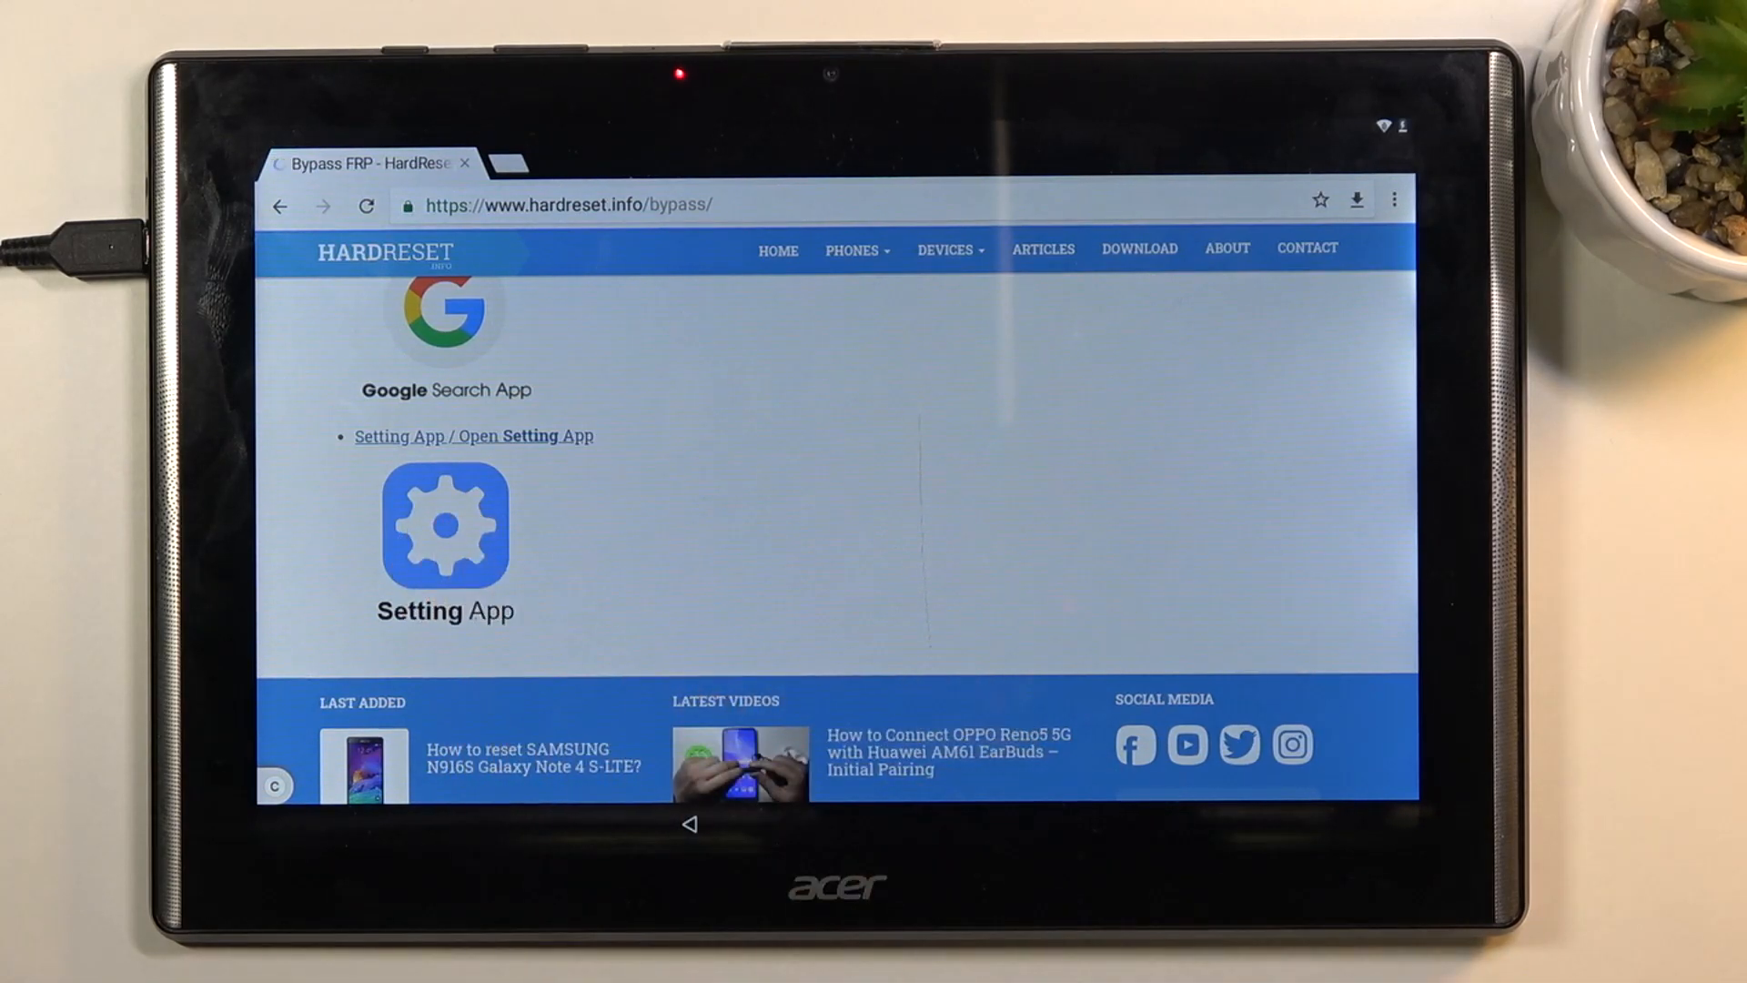
pyautogui.click(444, 530)
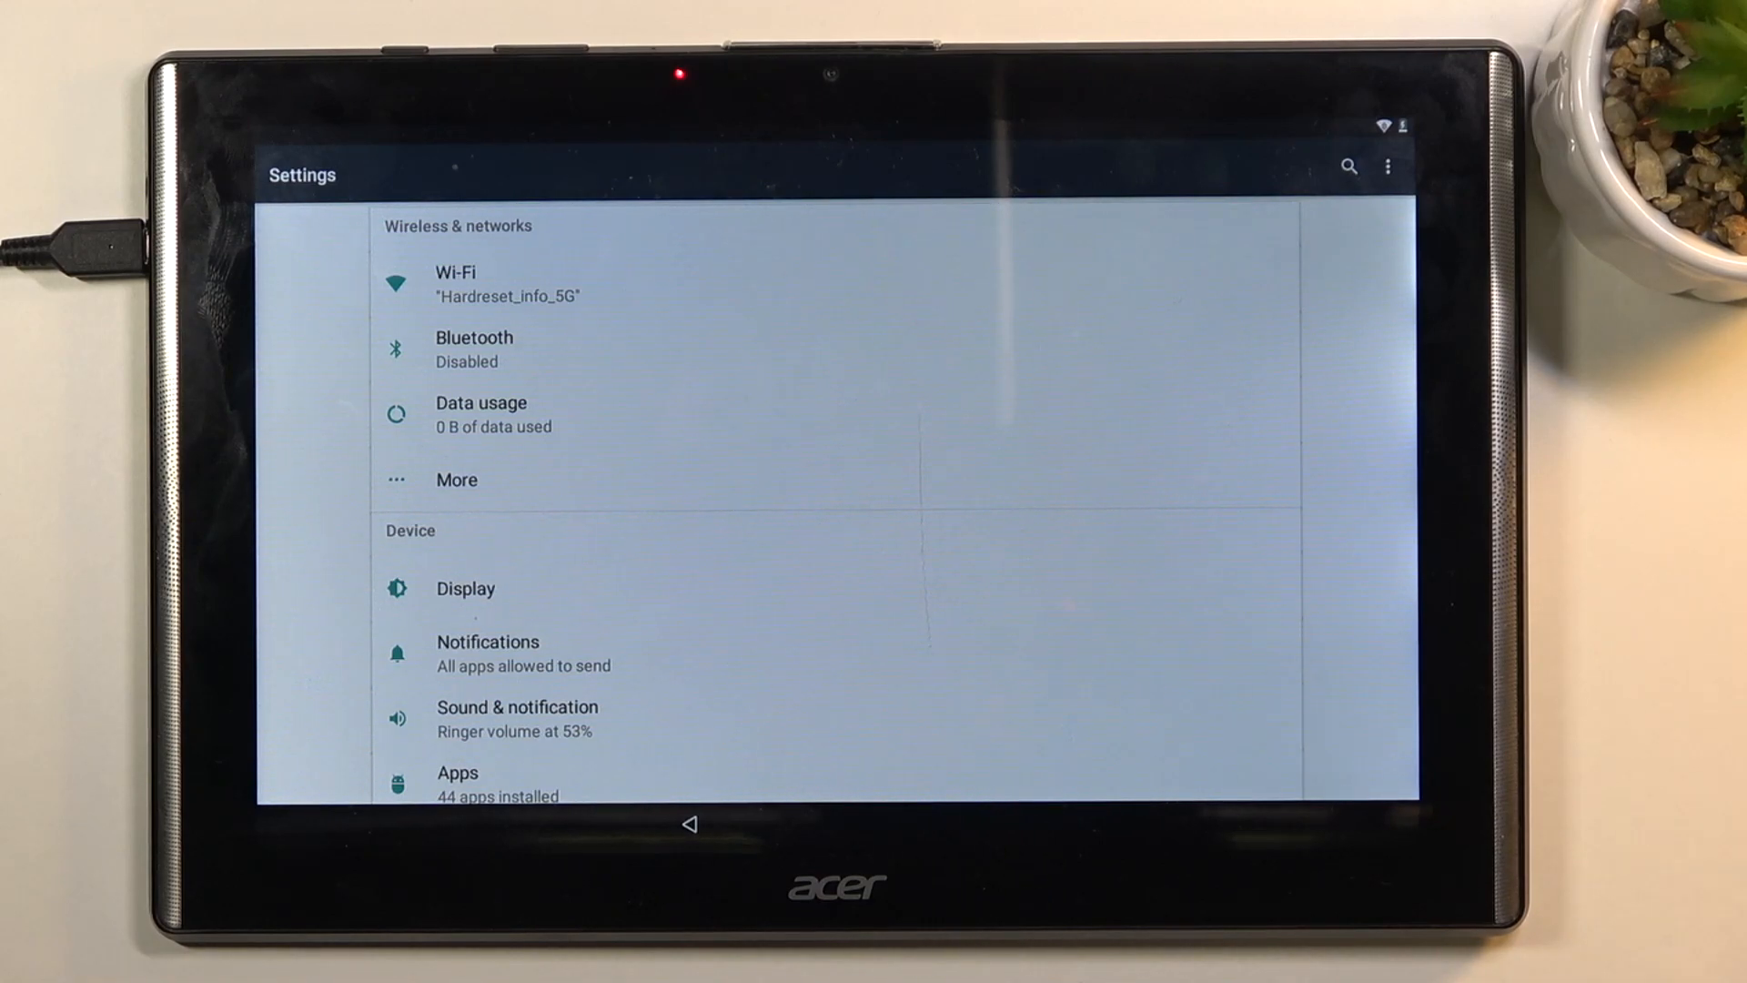
# Show system apps in the Settings Apps list and scroll to the Google entries.
pyautogui.scroll(-3)
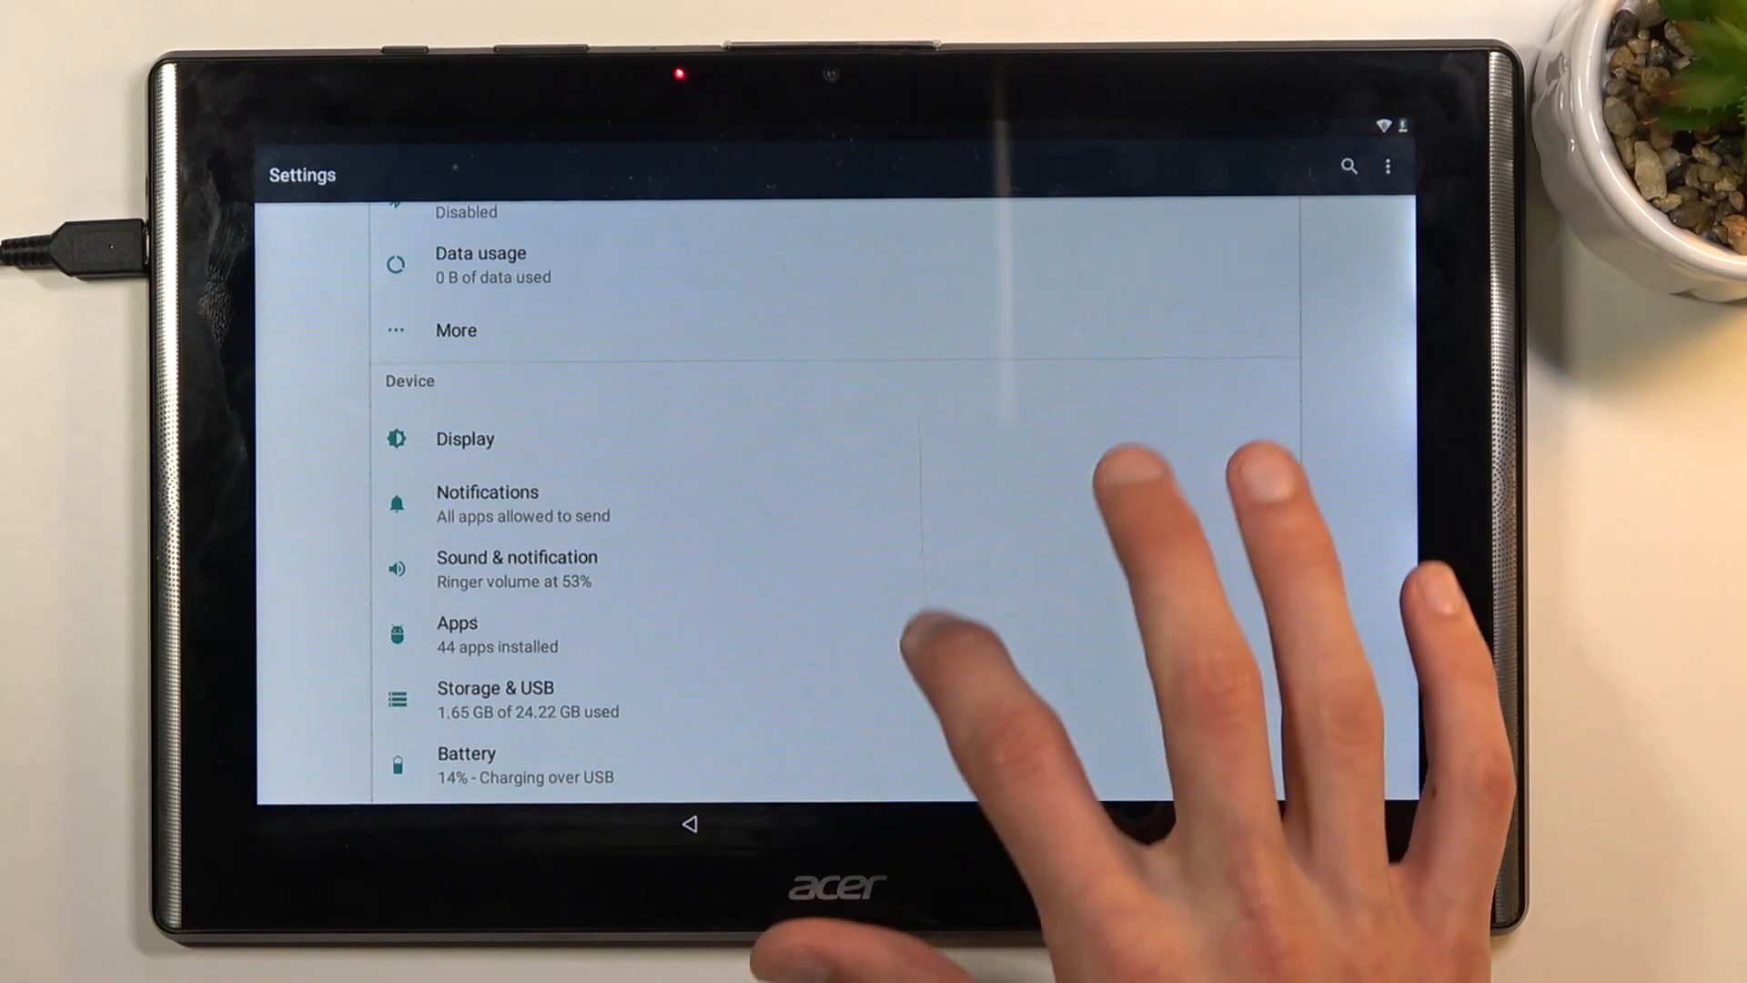
pyautogui.click(456, 633)
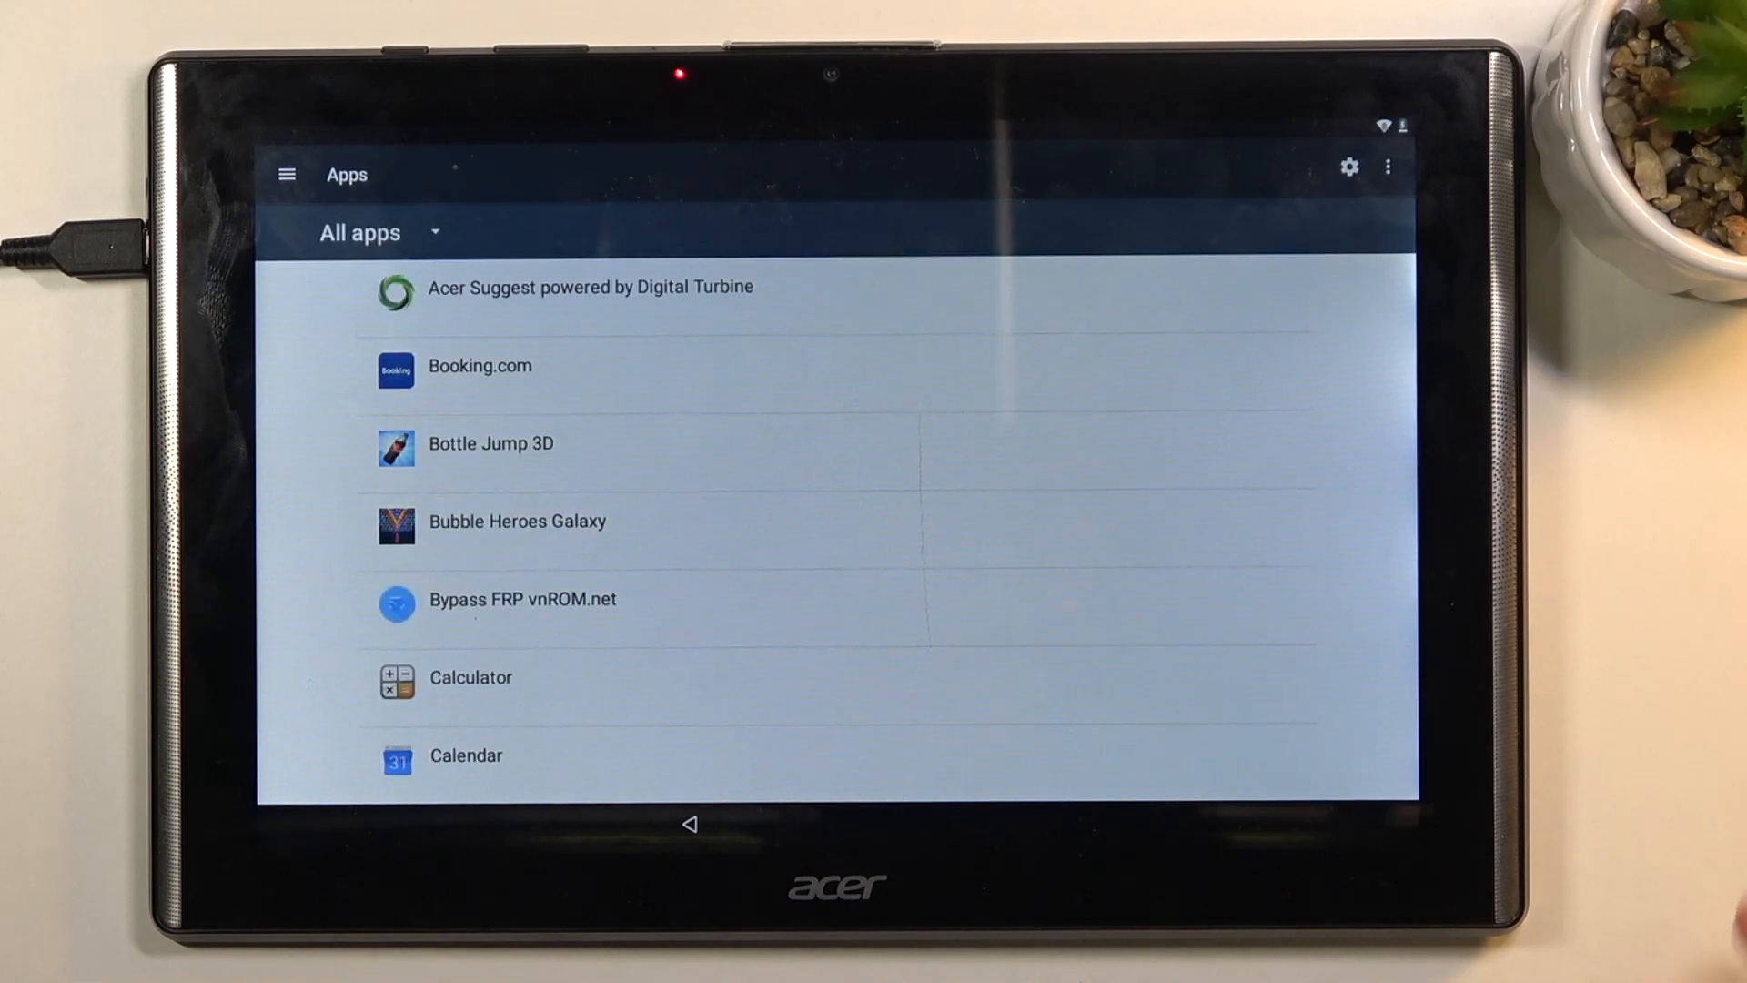
pyautogui.click(1389, 167)
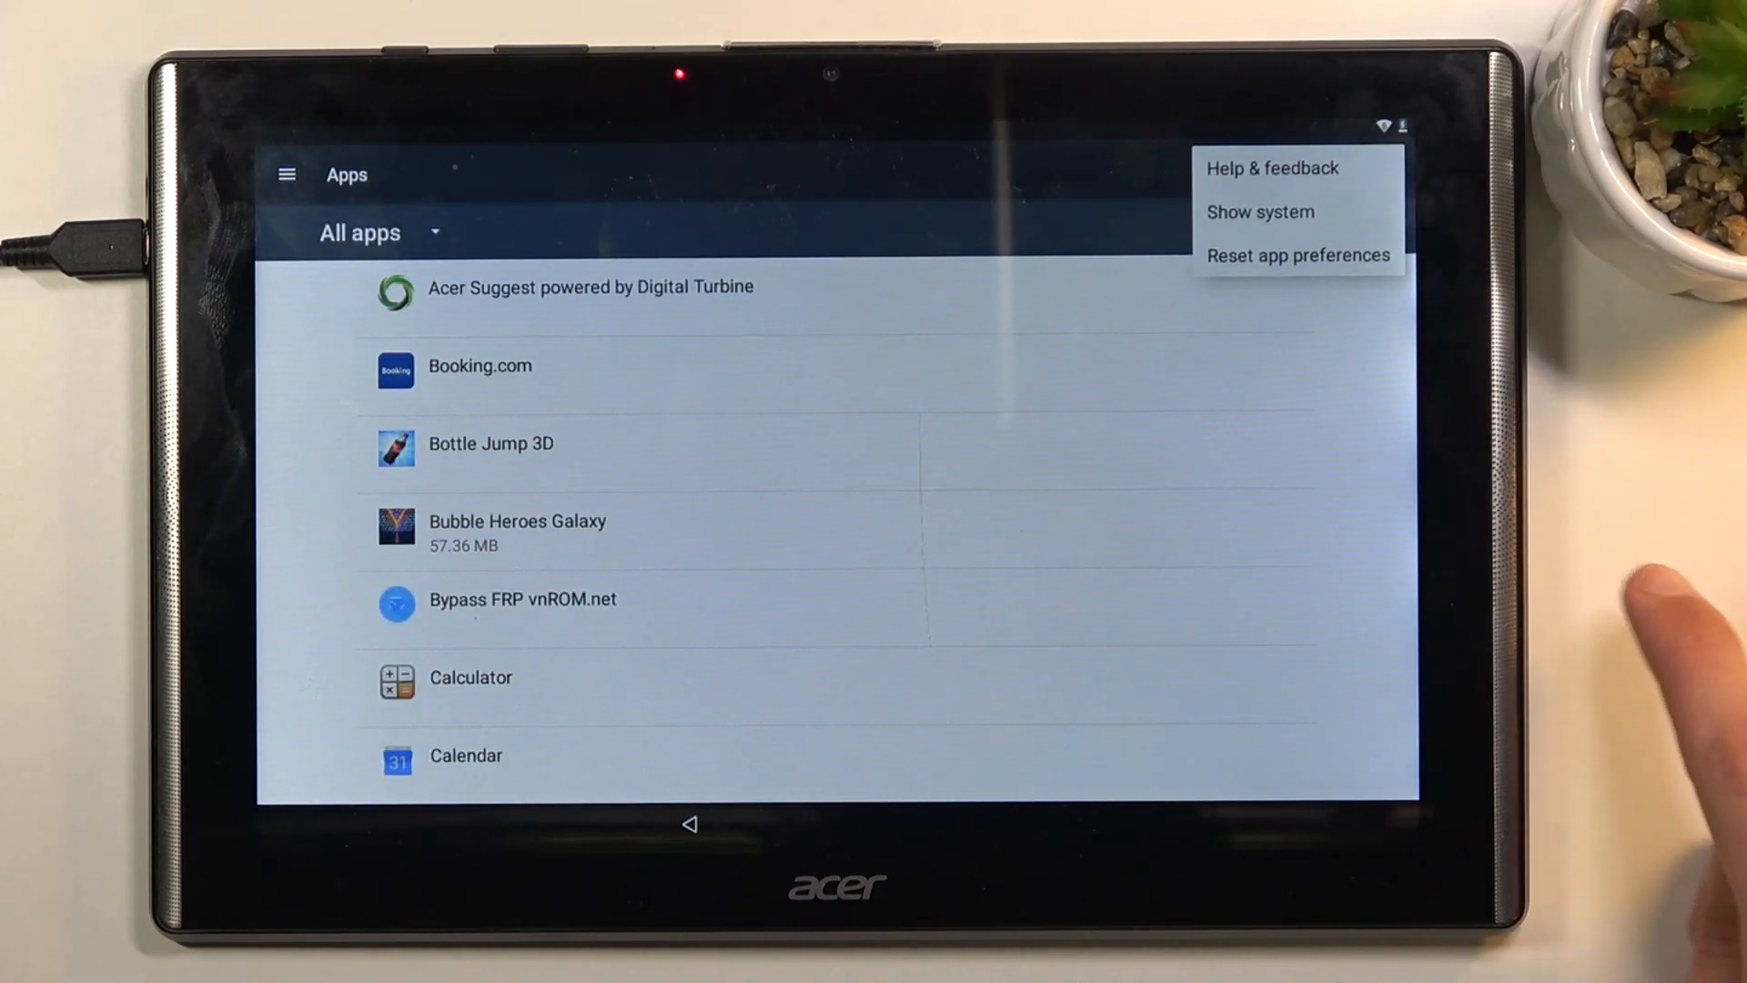
pyautogui.click(1260, 211)
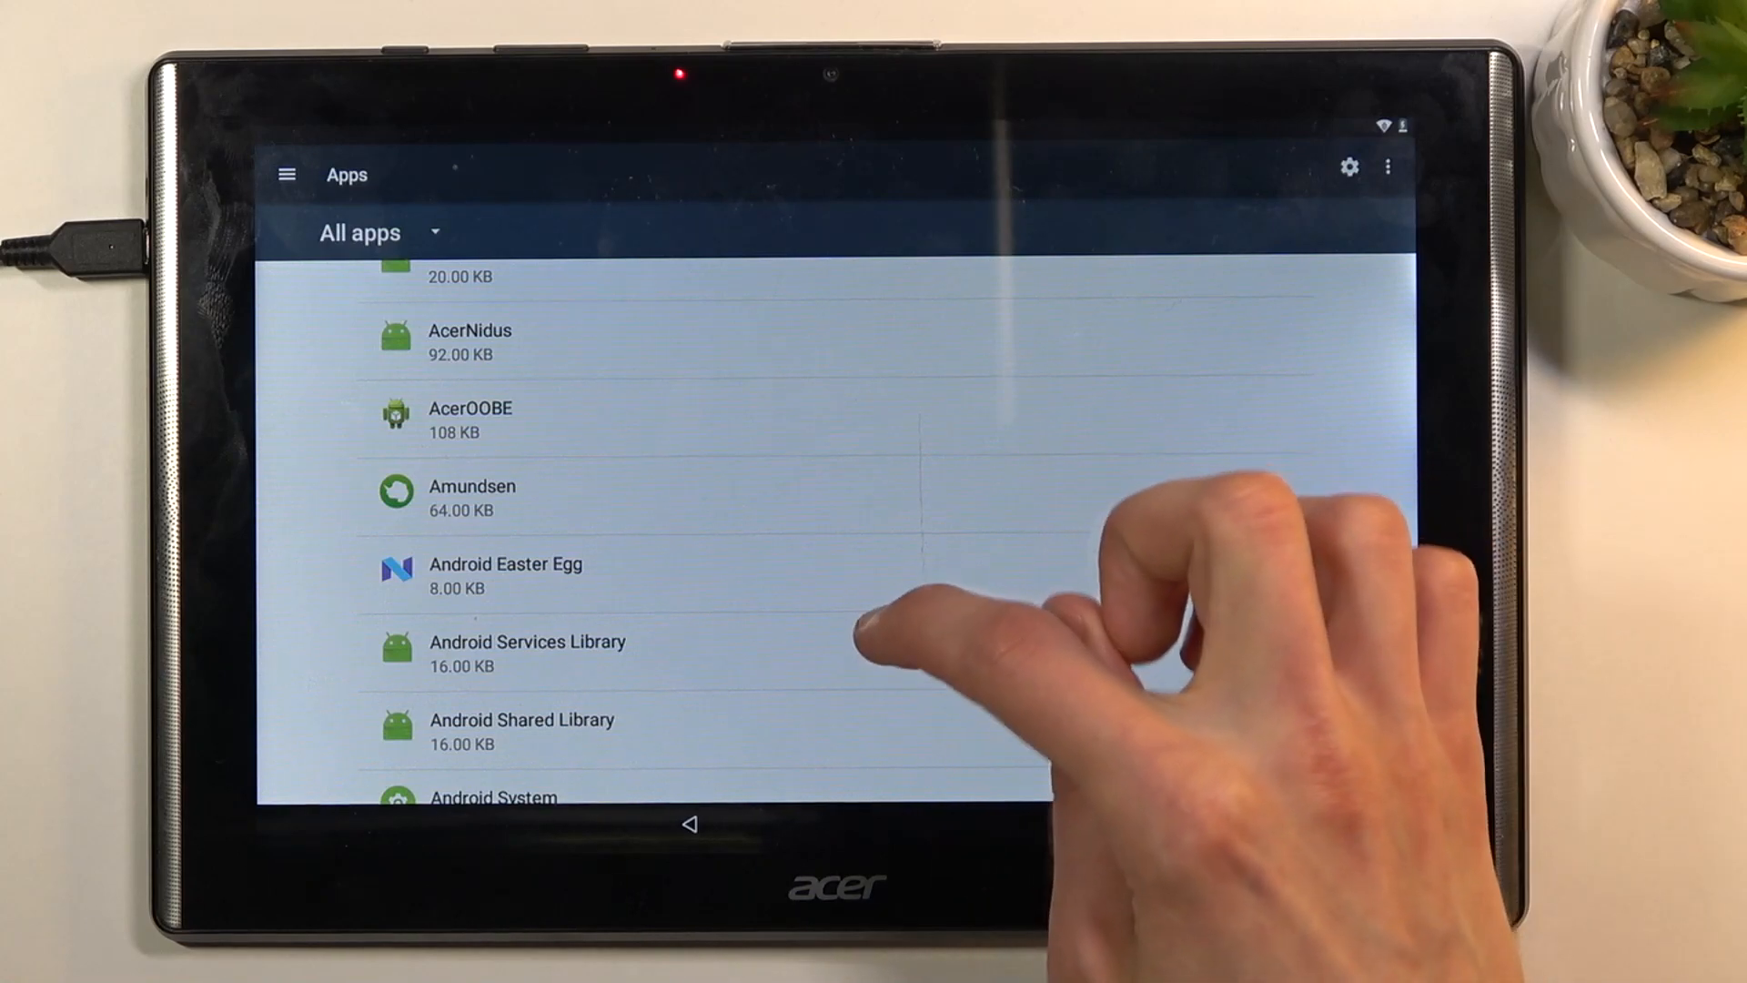
pyautogui.scroll(-3)
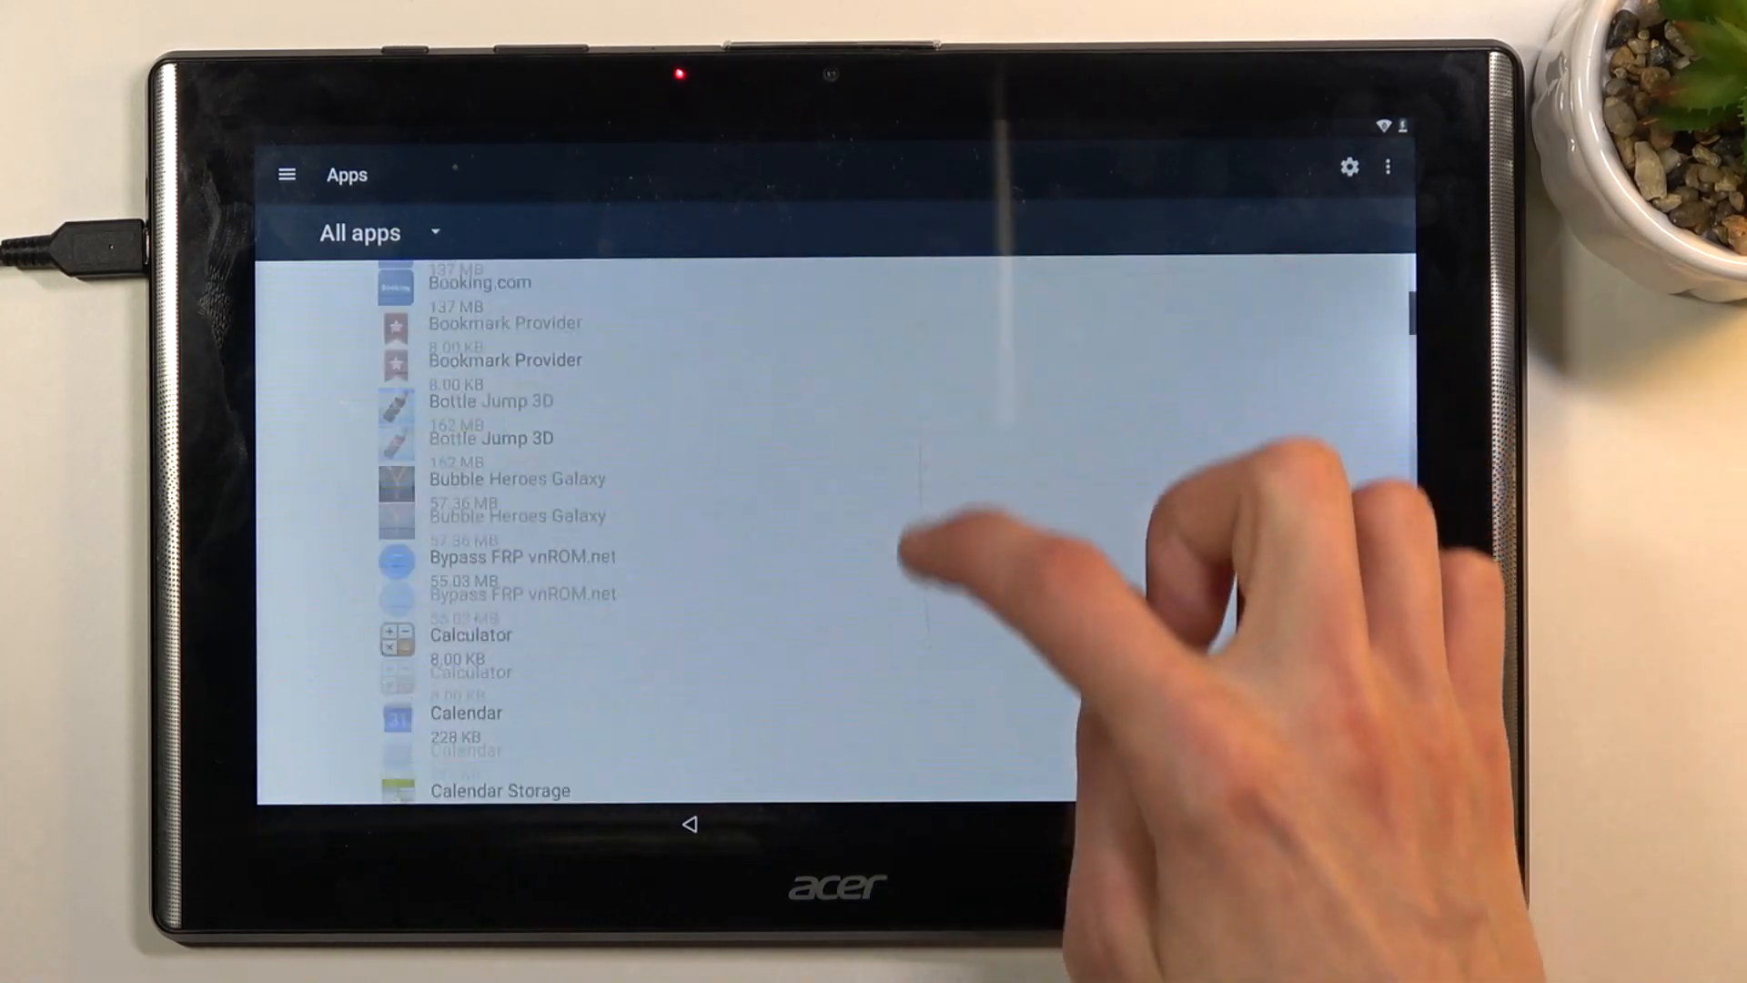
pyautogui.scroll(-3)
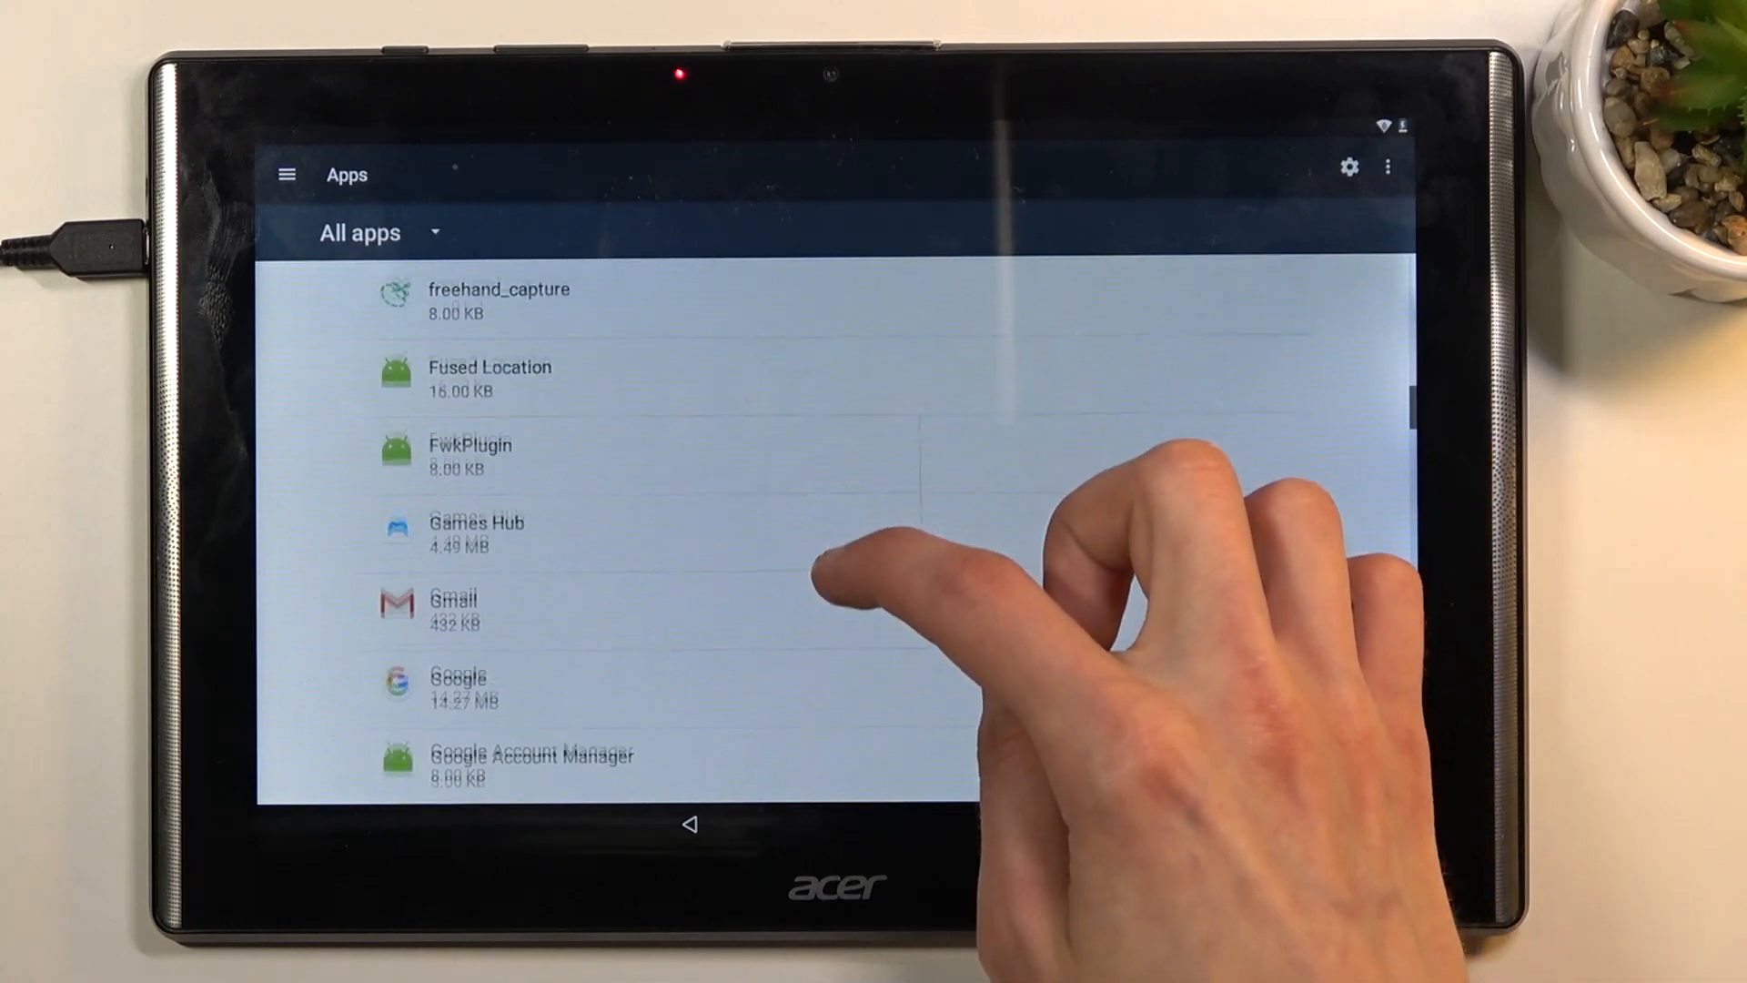
pyautogui.scroll(-3)
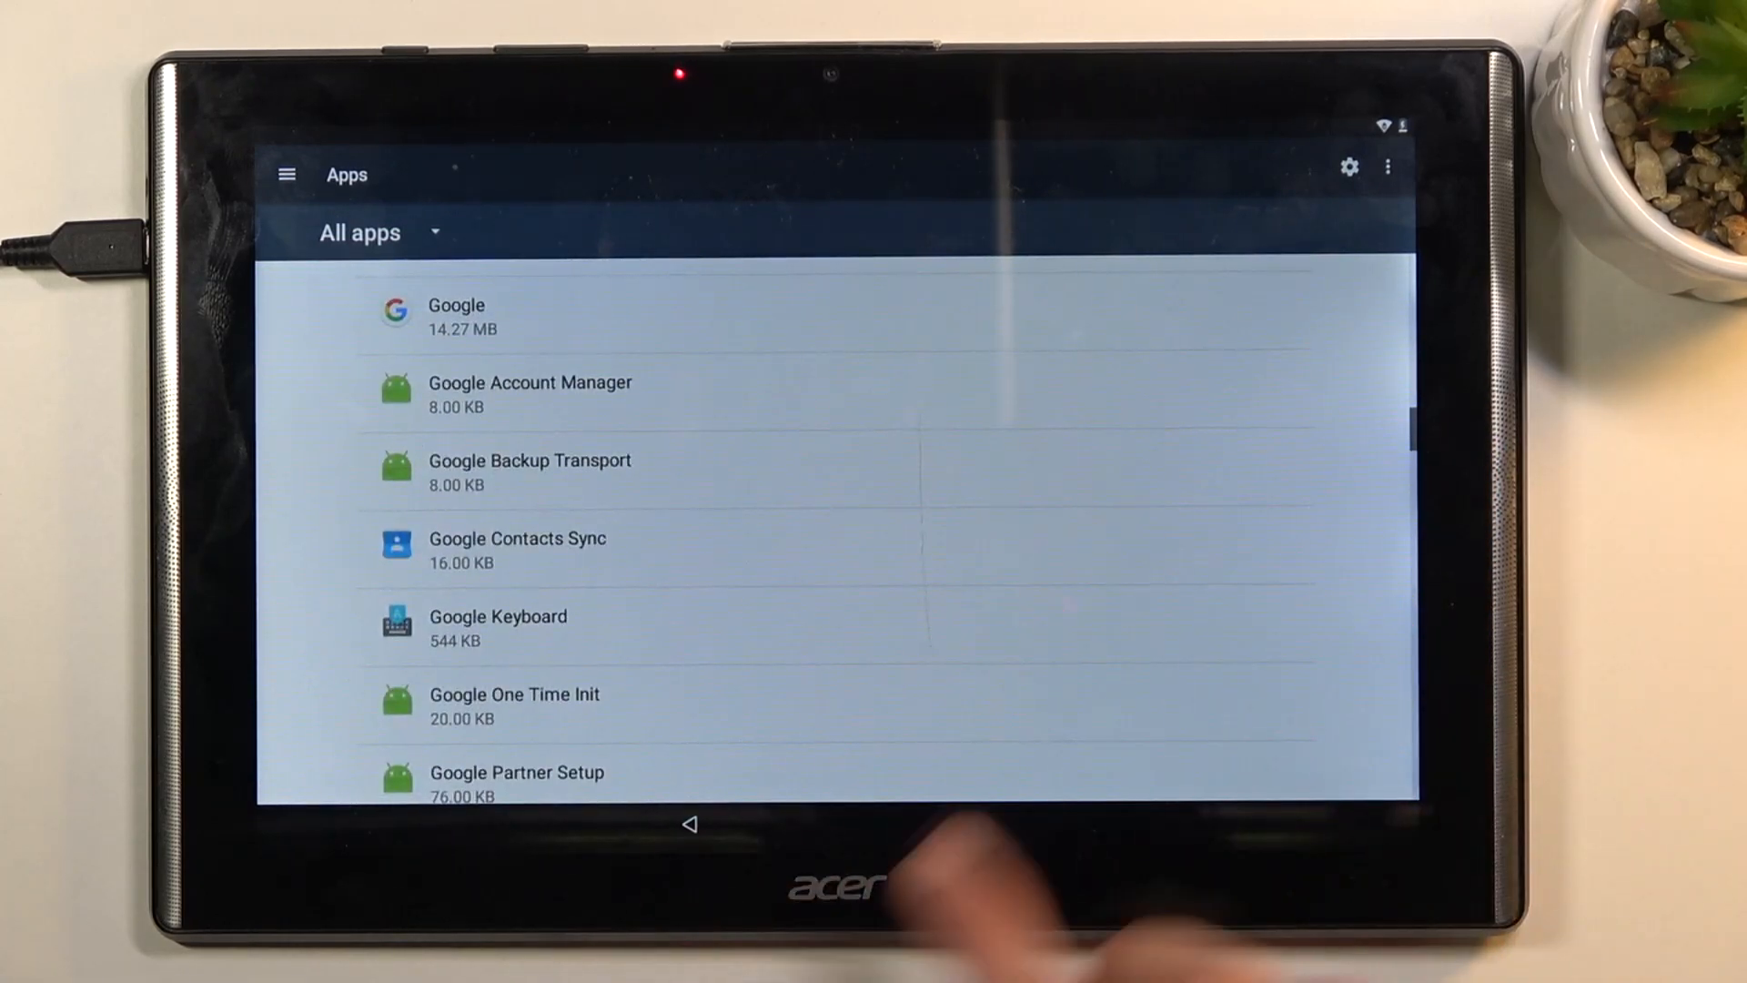
# Disable Google Account Manager, confirming Disable App, and return to the app list.
pyautogui.click(529, 393)
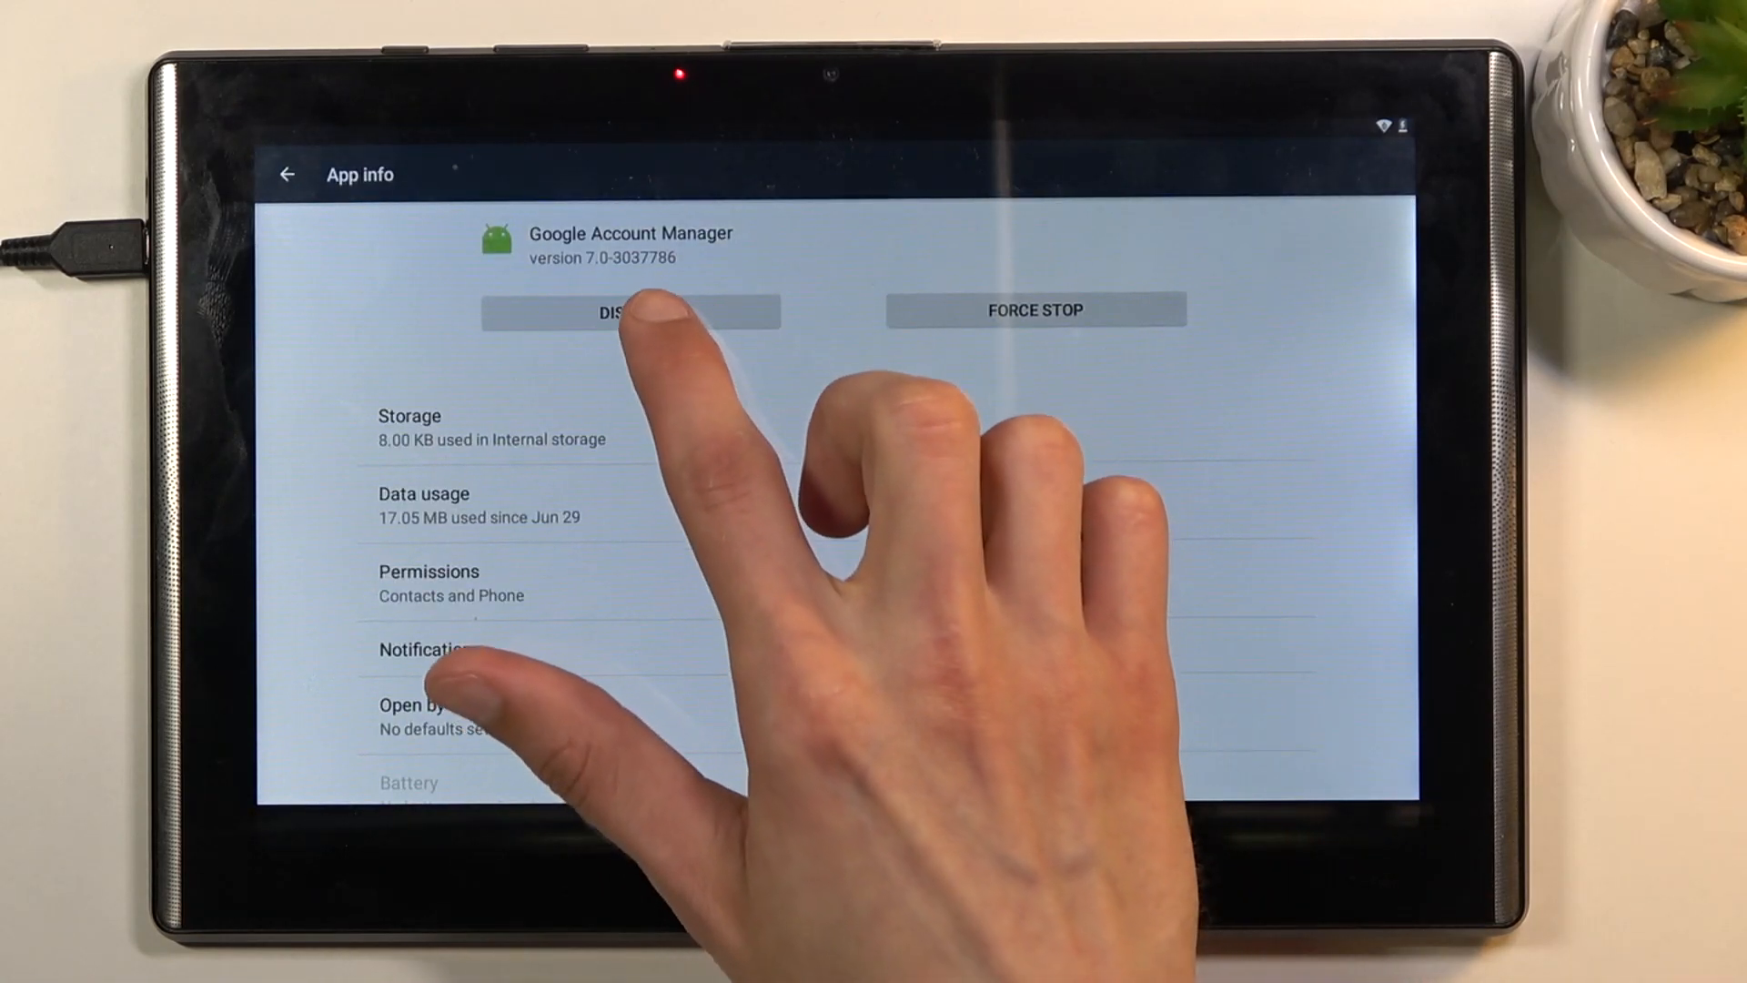
pyautogui.click(632, 312)
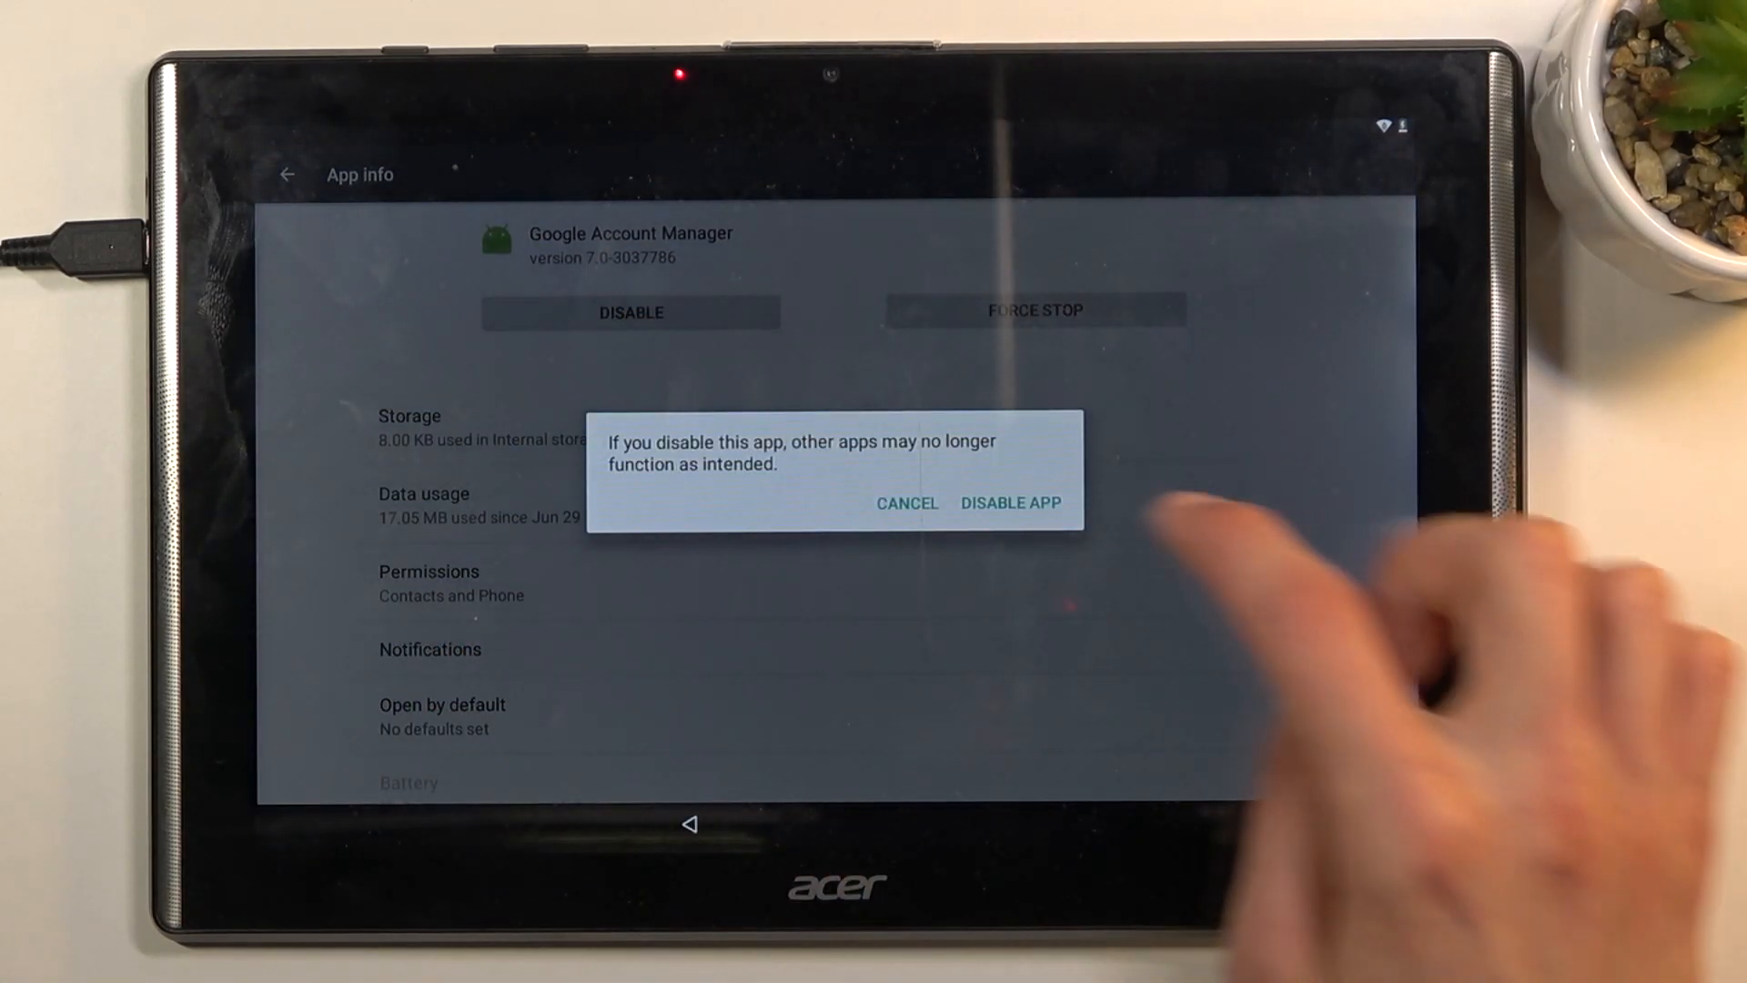
pyautogui.click(906, 502)
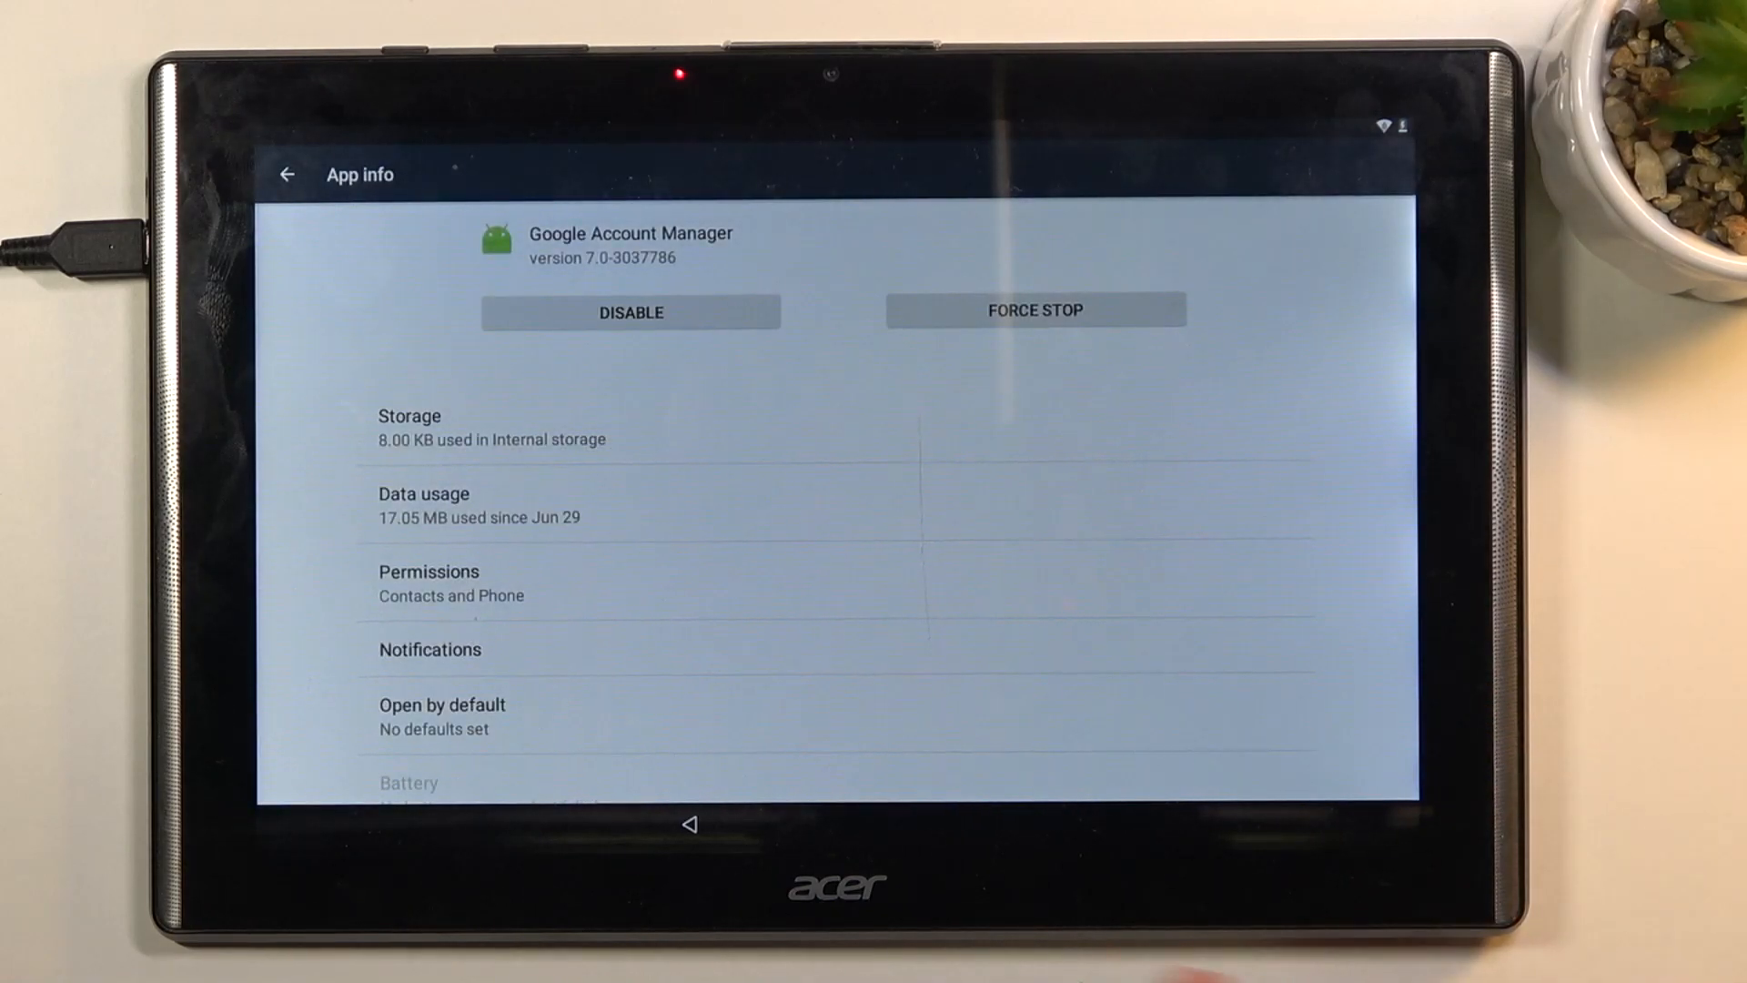
pyautogui.click(286, 175)
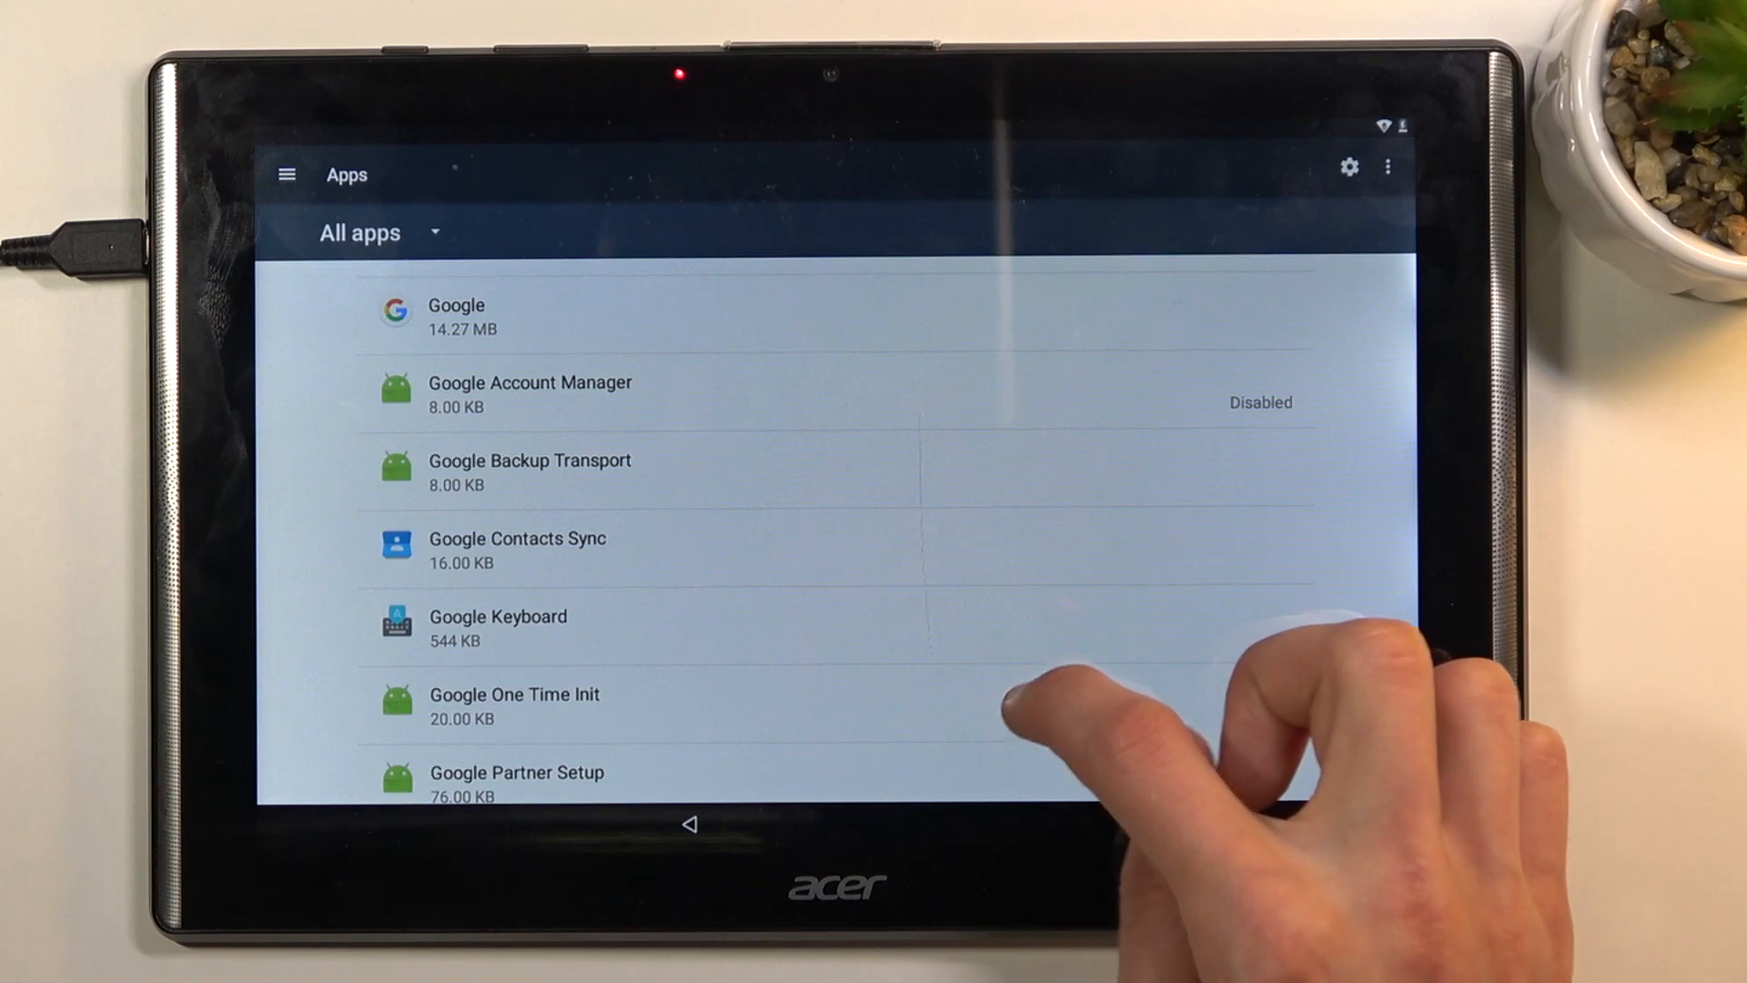
# Disable Google Play services, confirming Disable App, and back out to the main Settings list.
pyautogui.scroll(-3)
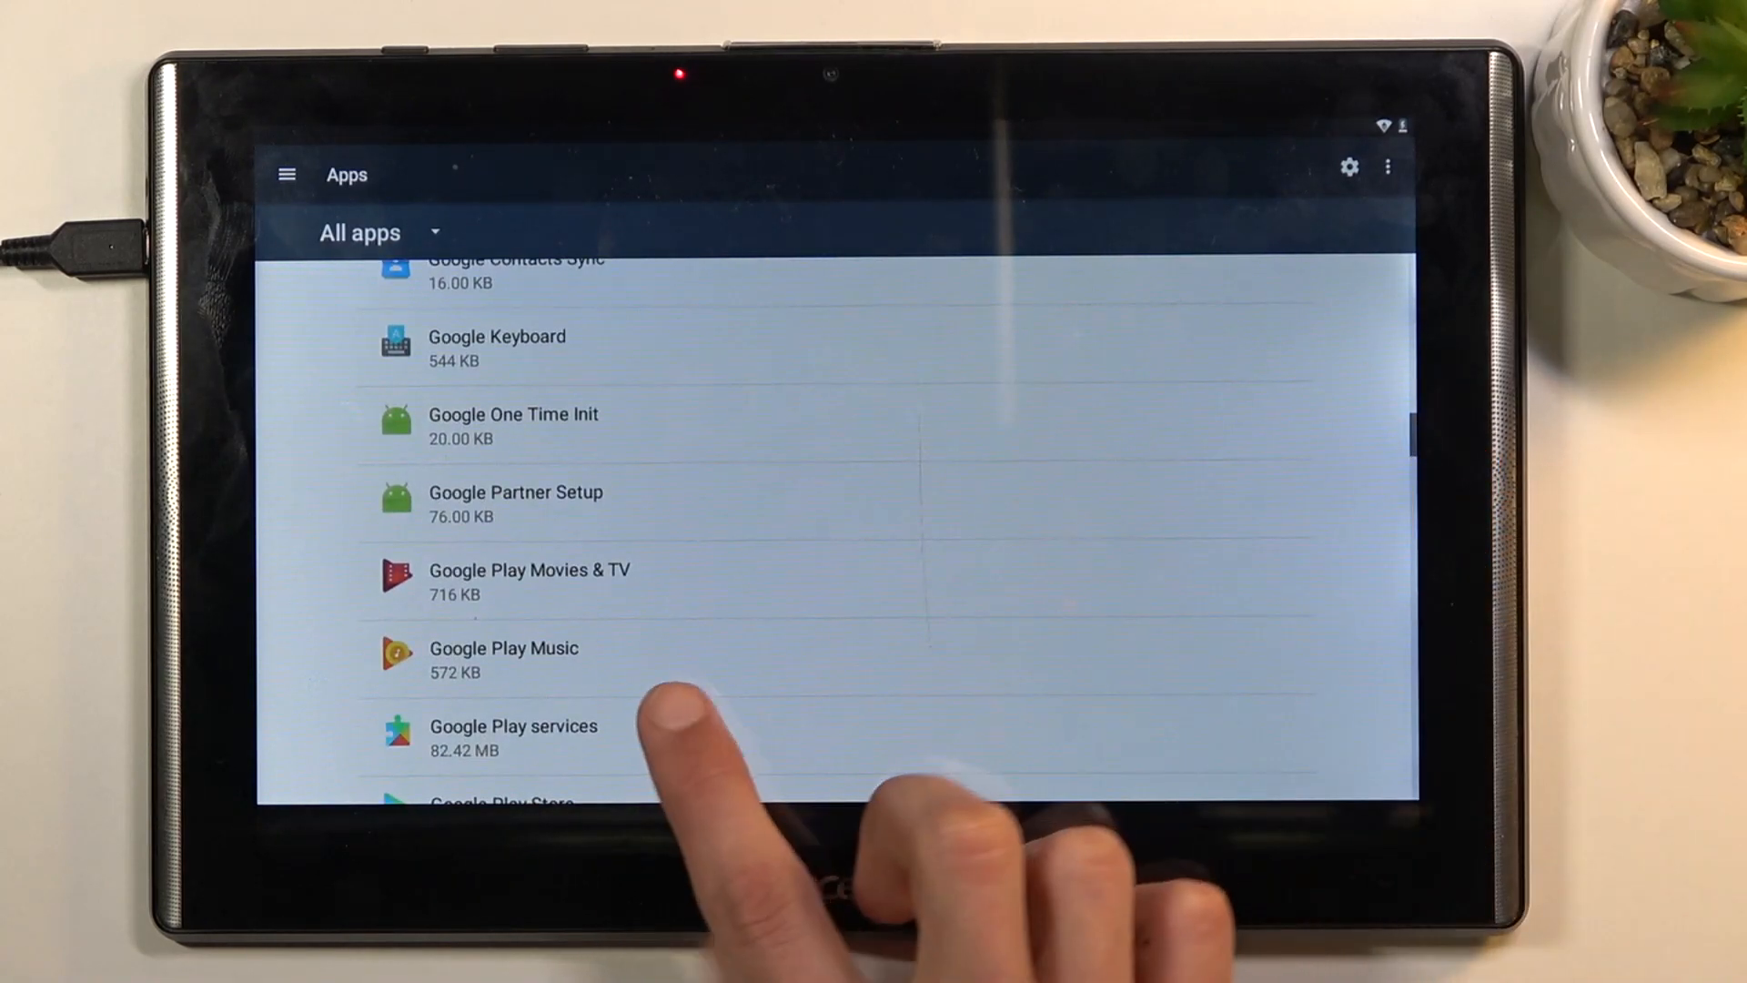
pyautogui.click(503, 659)
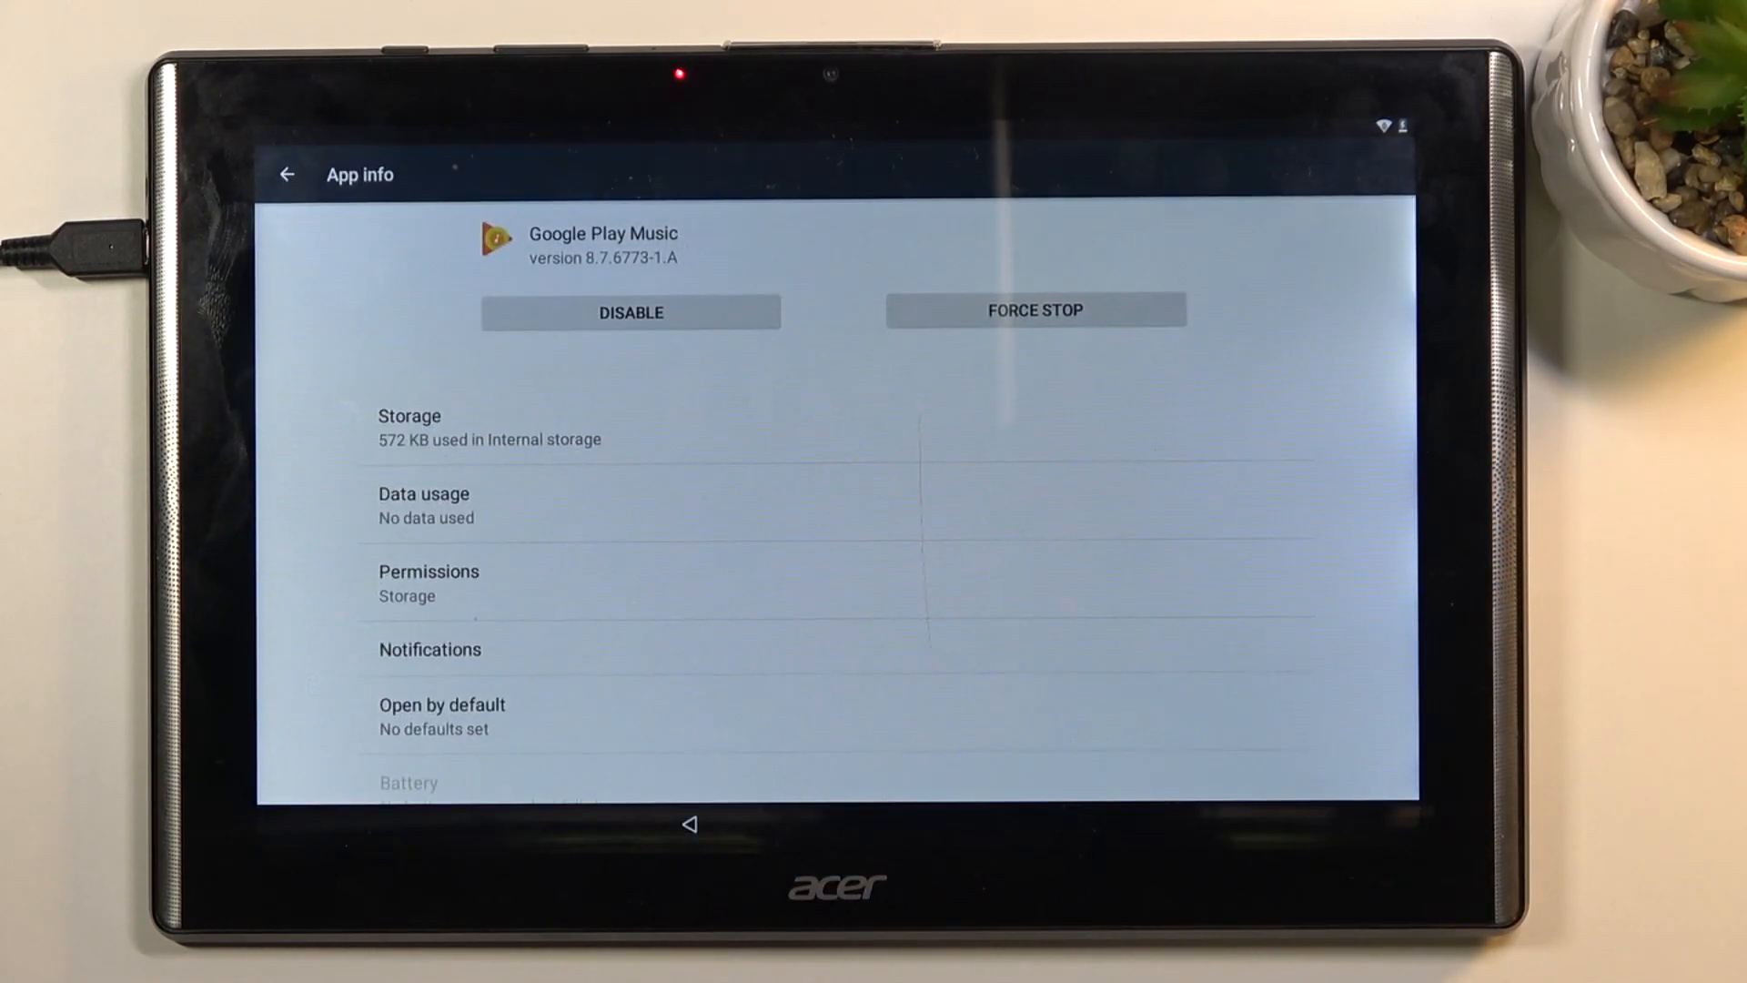
pyautogui.click(286, 175)
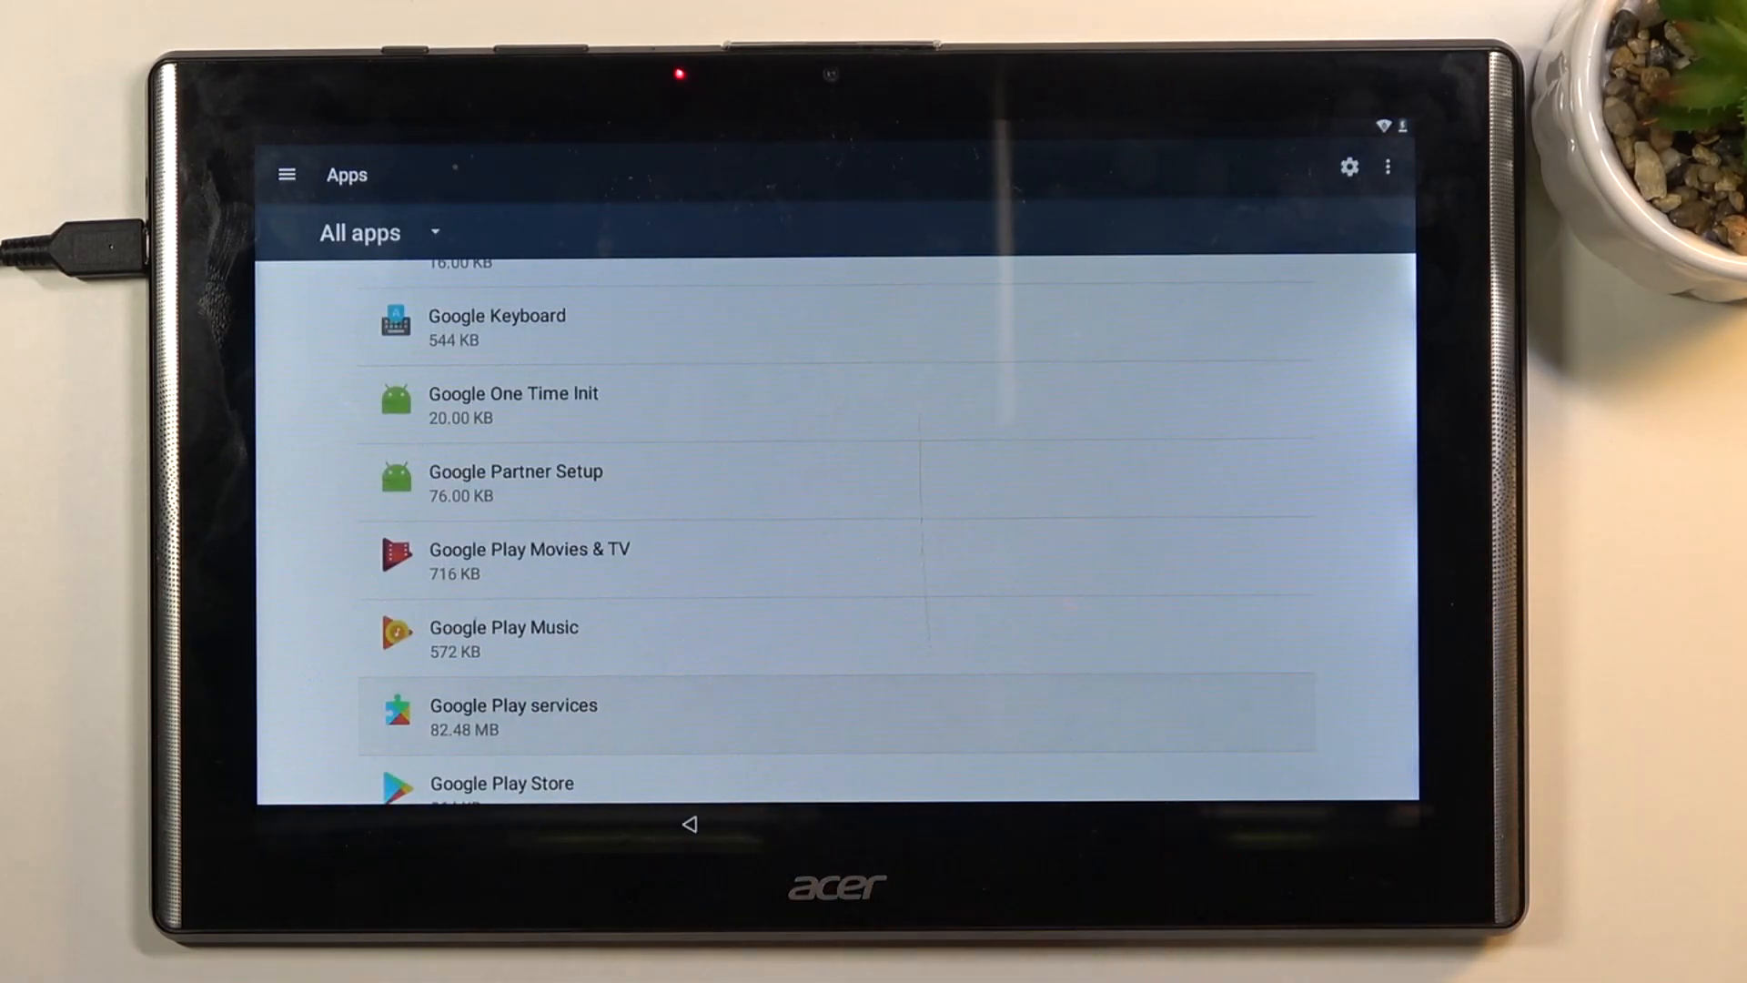
pyautogui.click(514, 713)
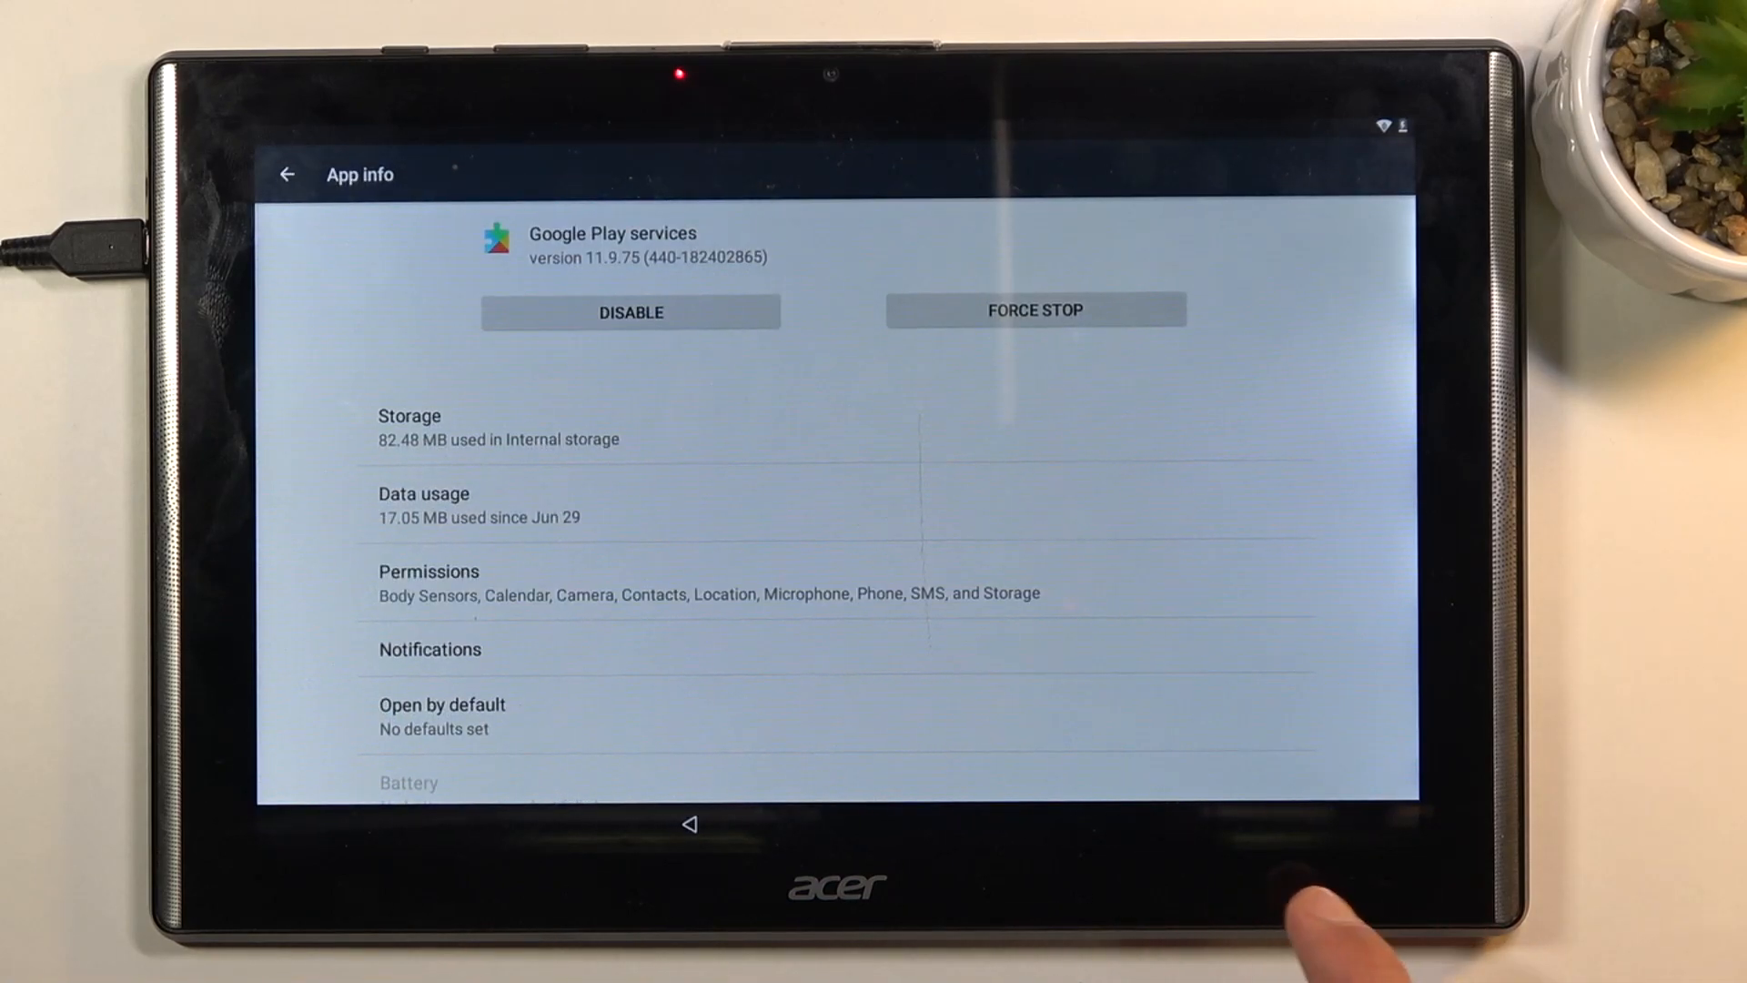
pyautogui.click(632, 311)
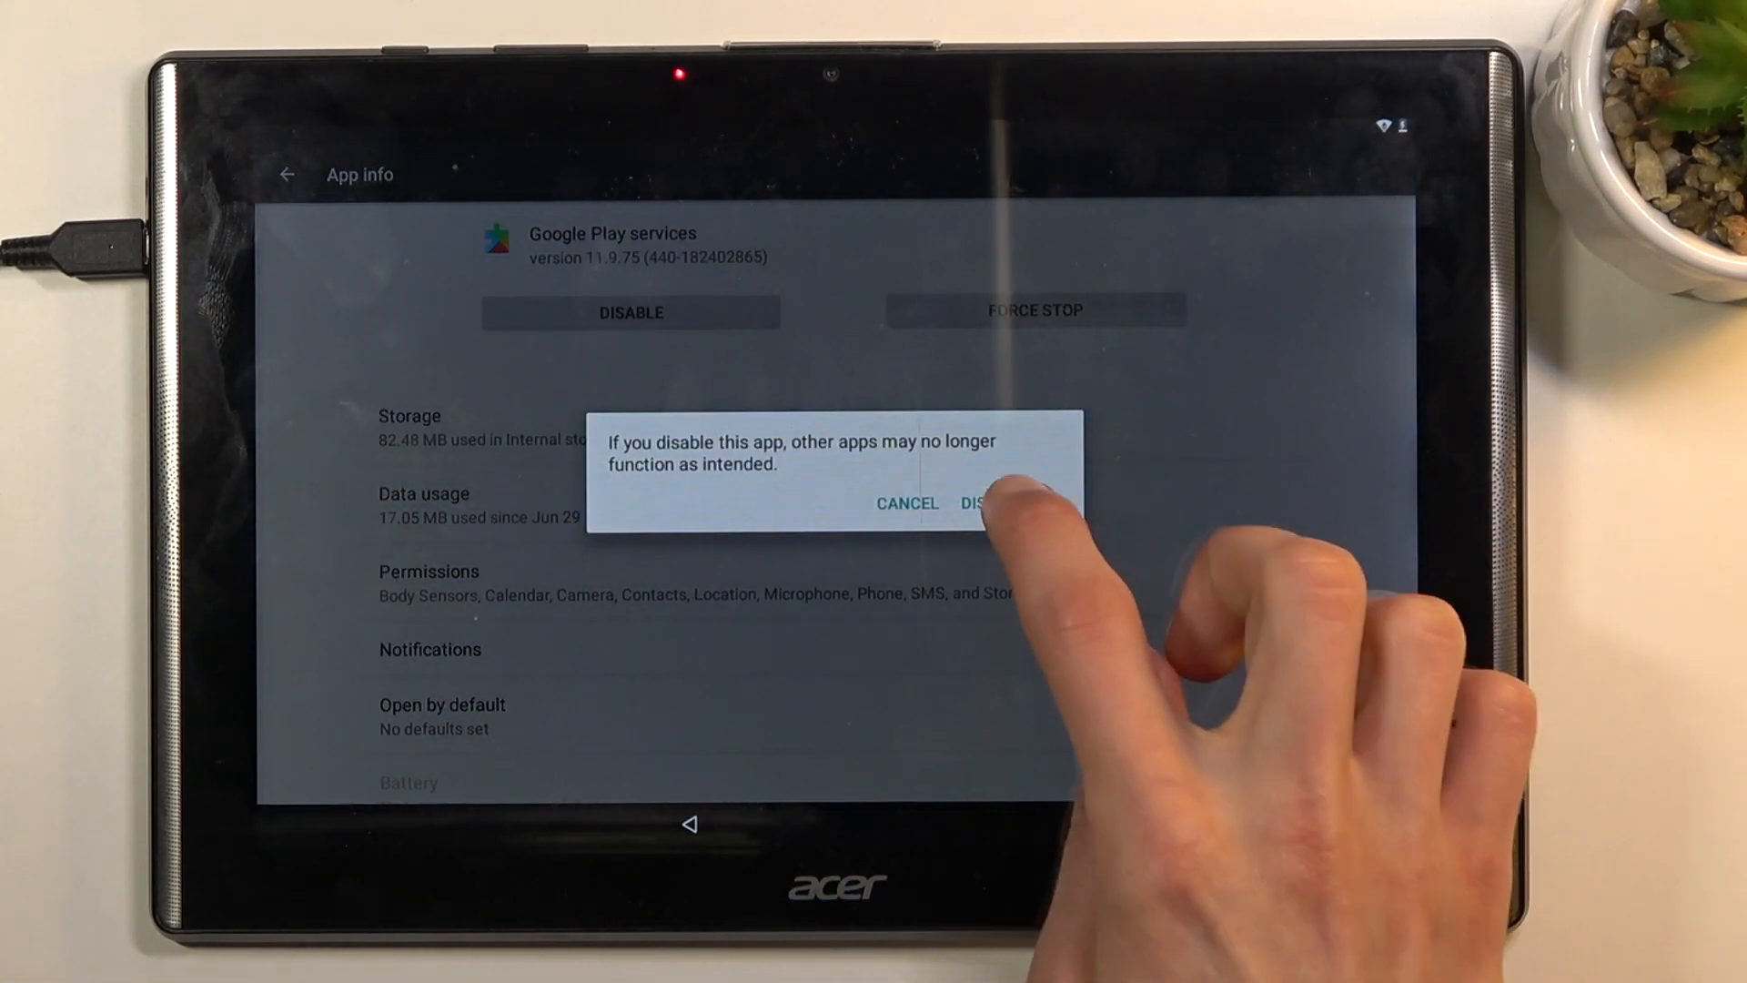
pyautogui.click(986, 502)
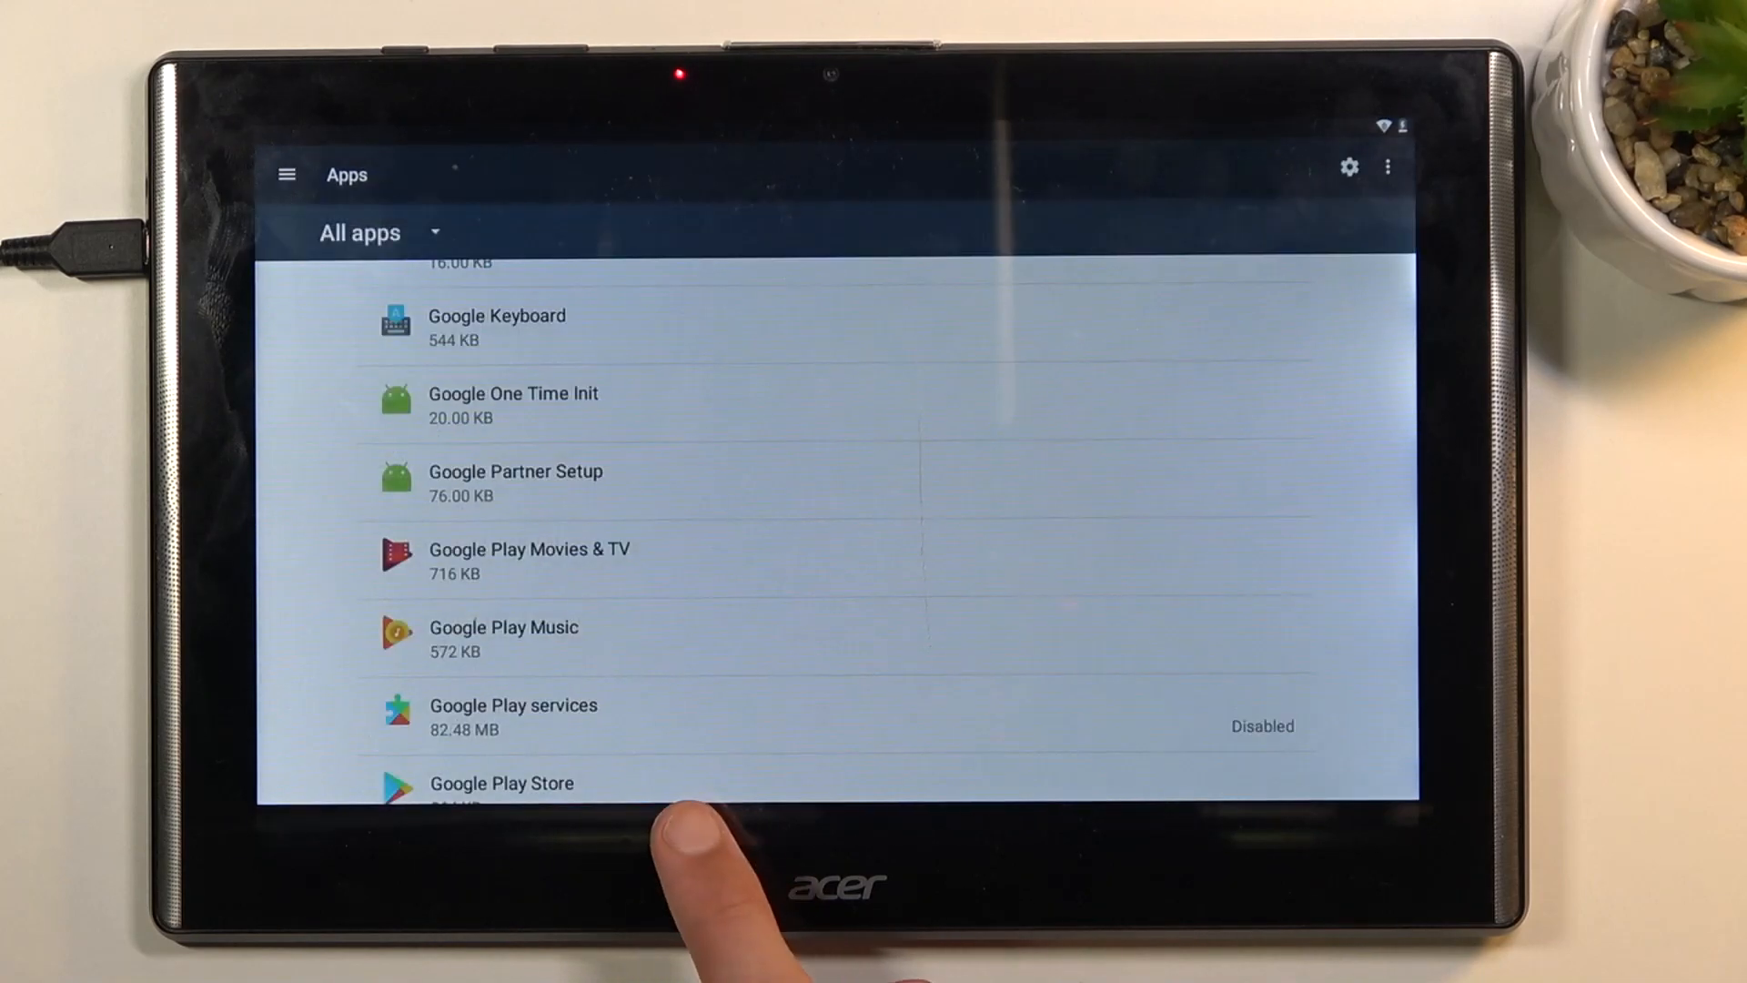
pyautogui.press('BACK')
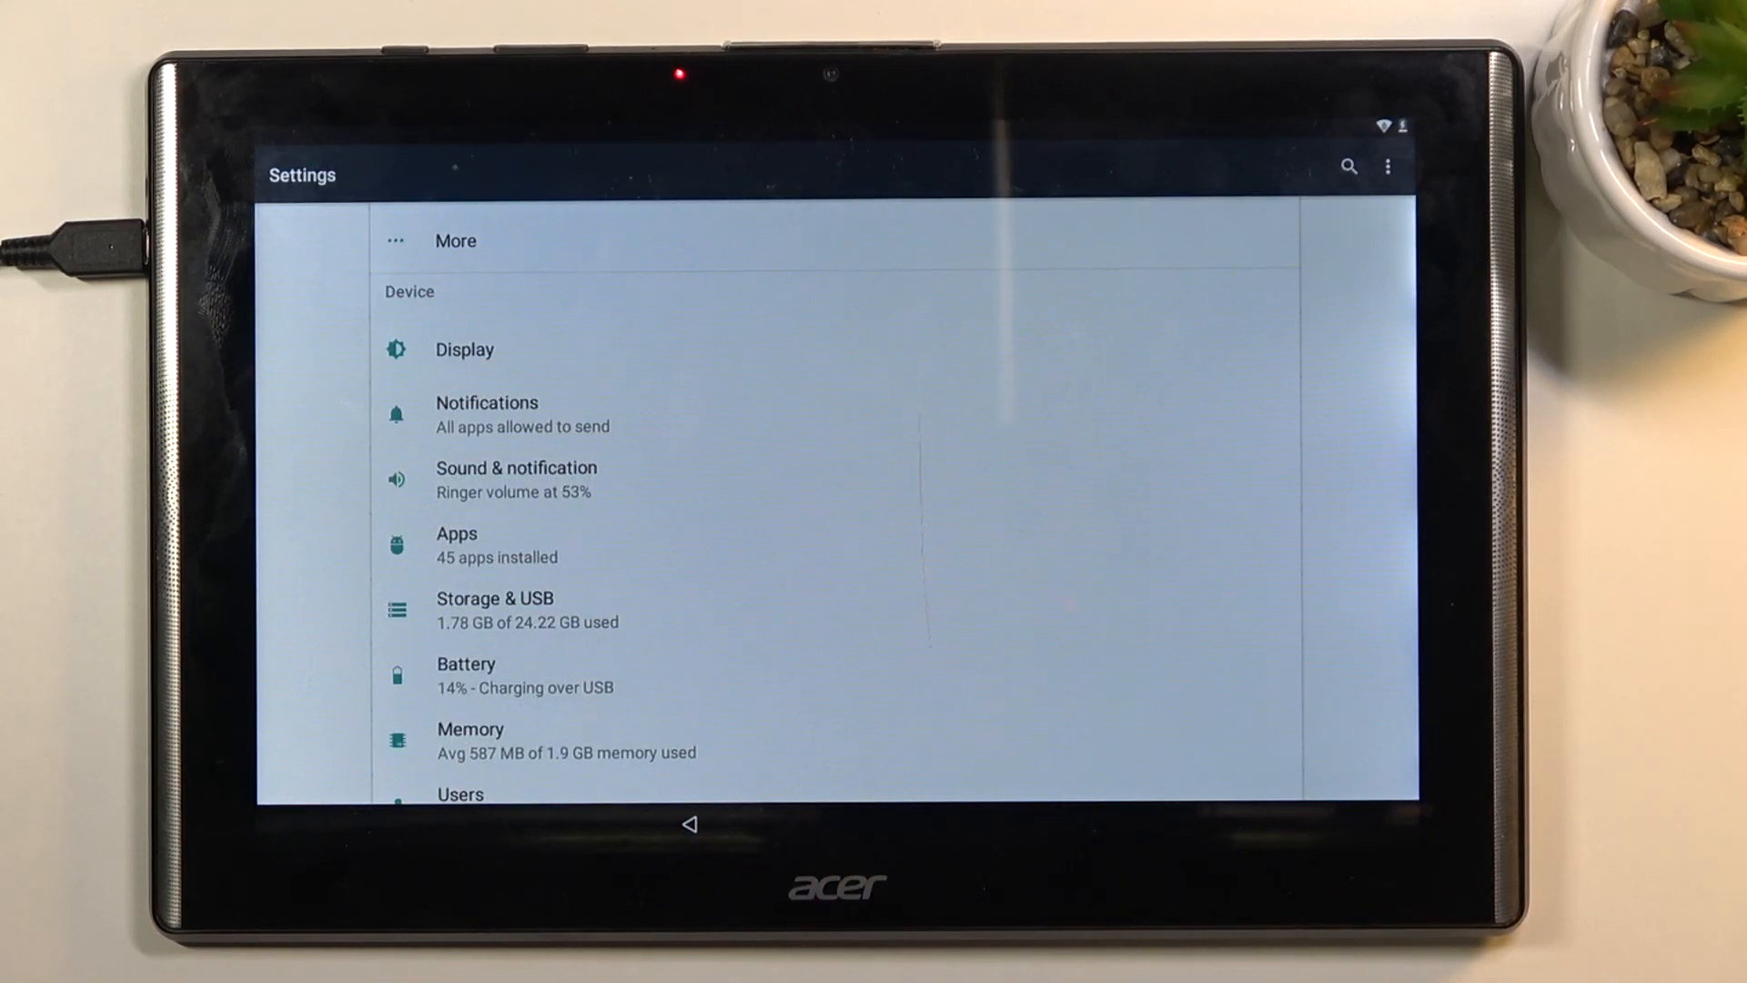
pyautogui.scroll(3)
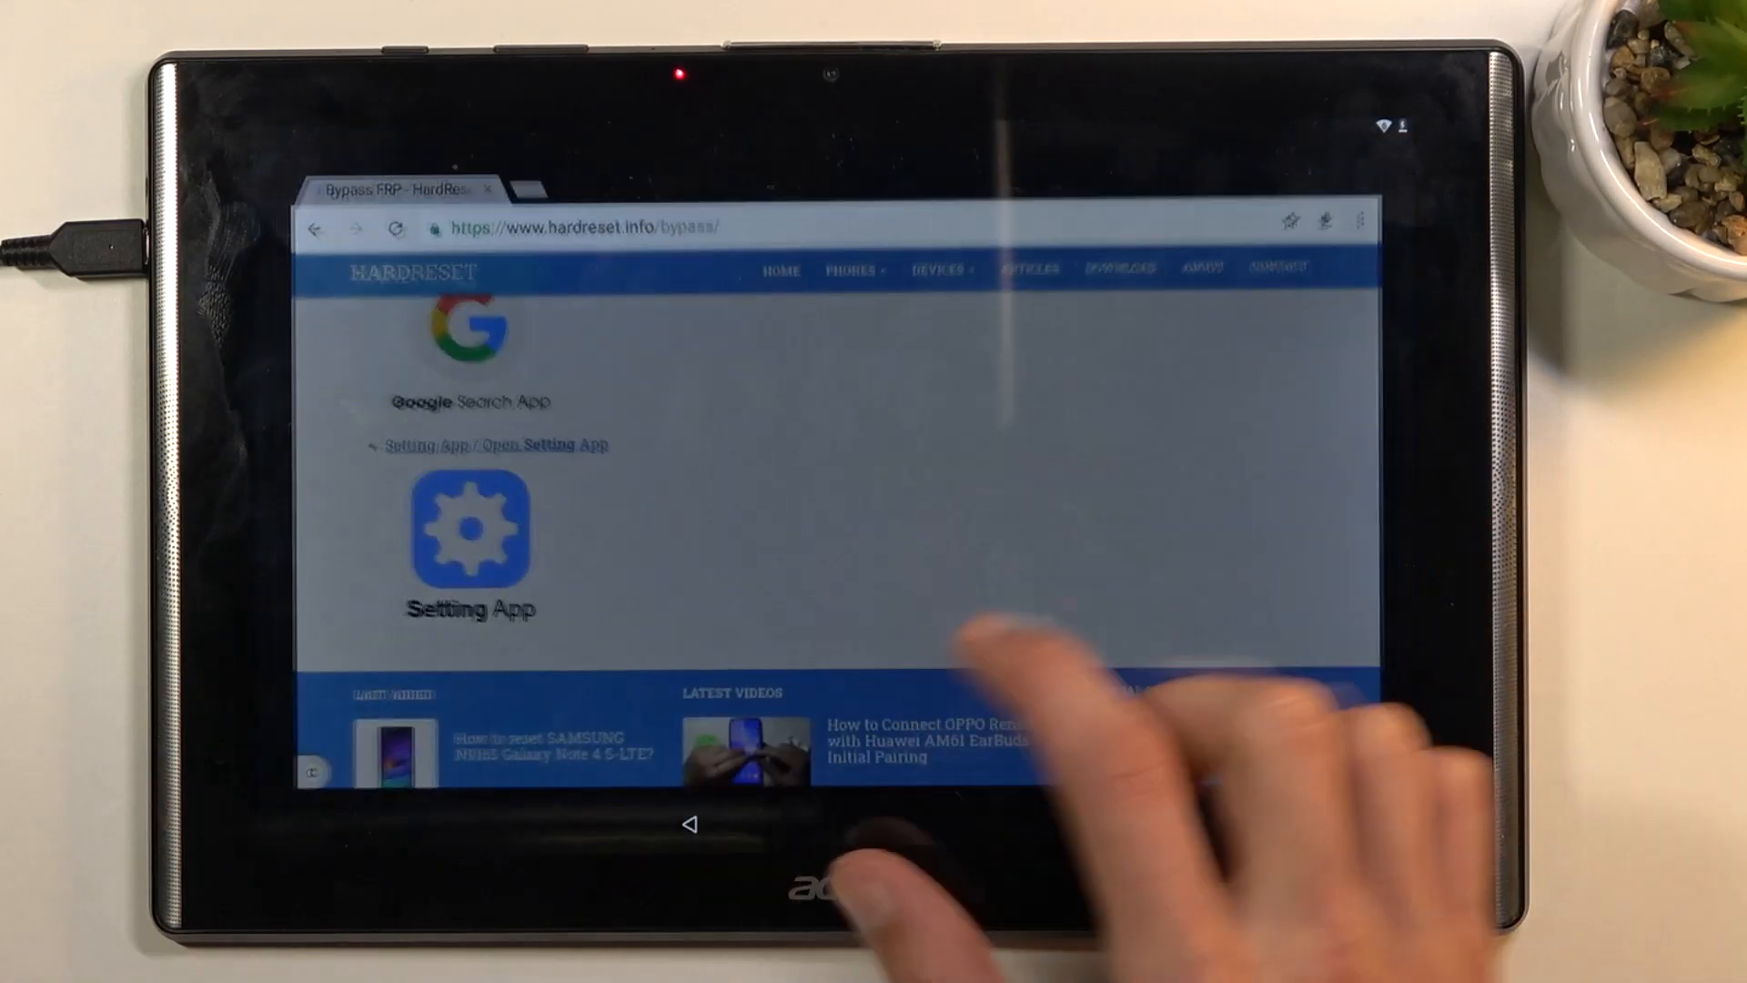
# From Settings > Accounts, add a new Google account to reach the sign-in page.
pyautogui.click(471, 530)
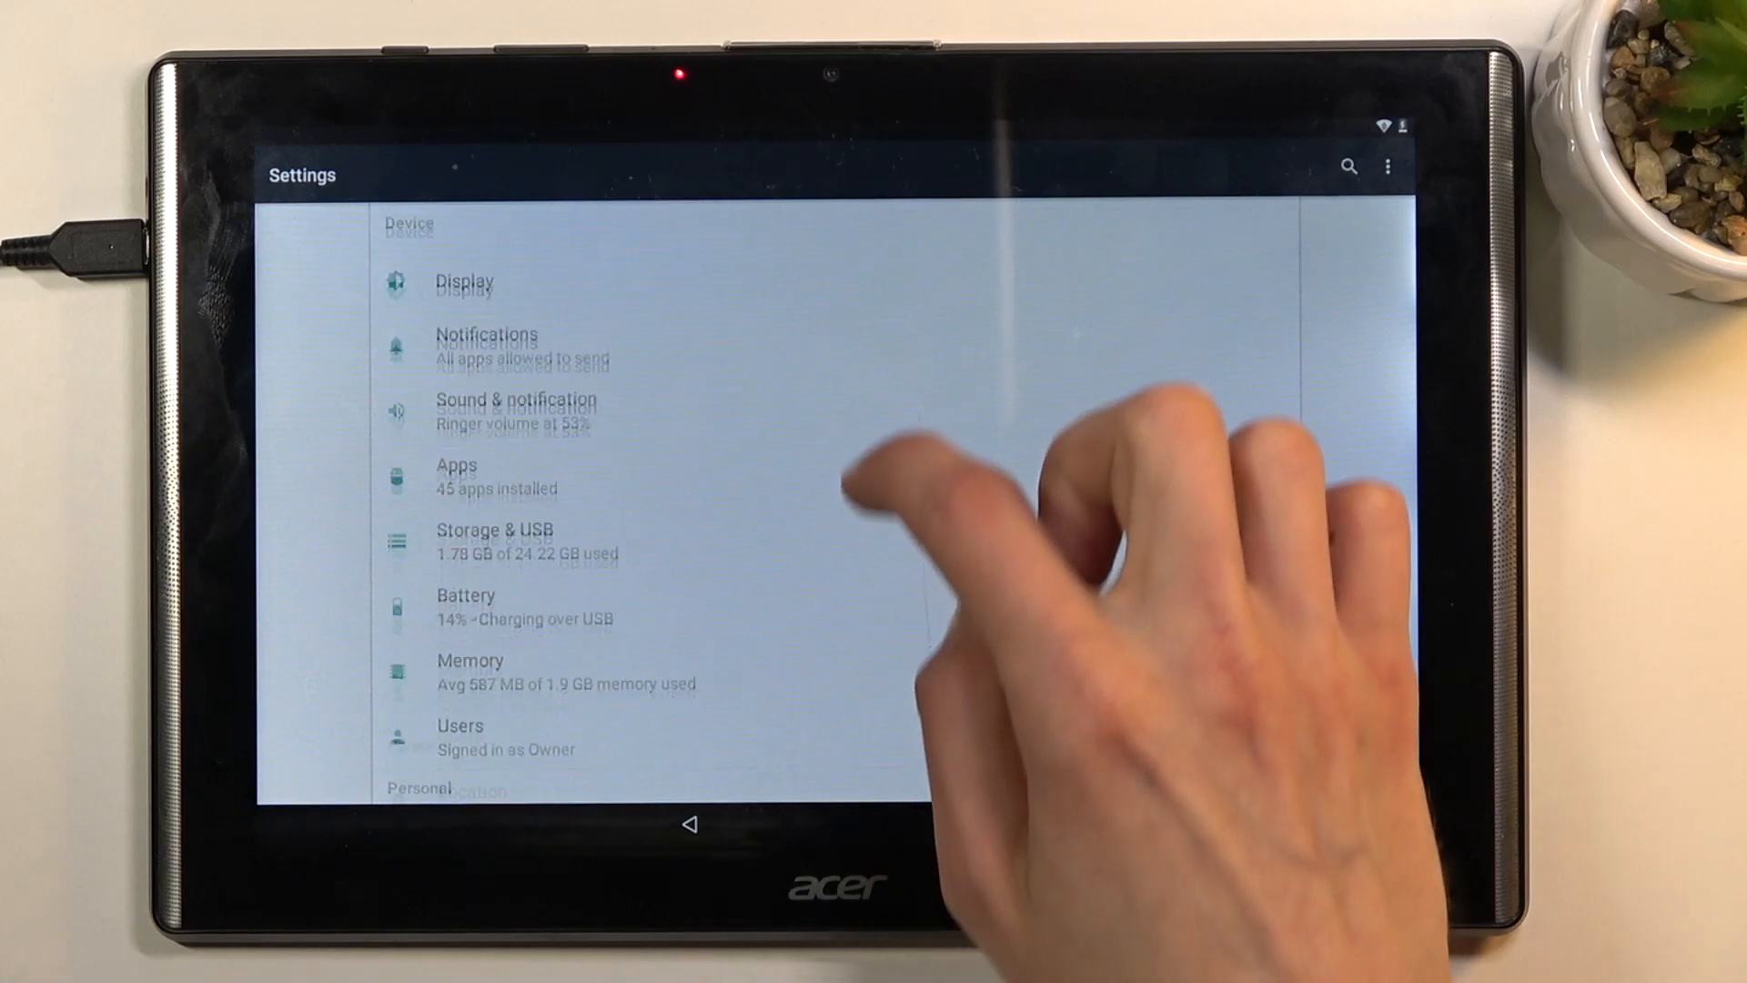
pyautogui.scroll(-3)
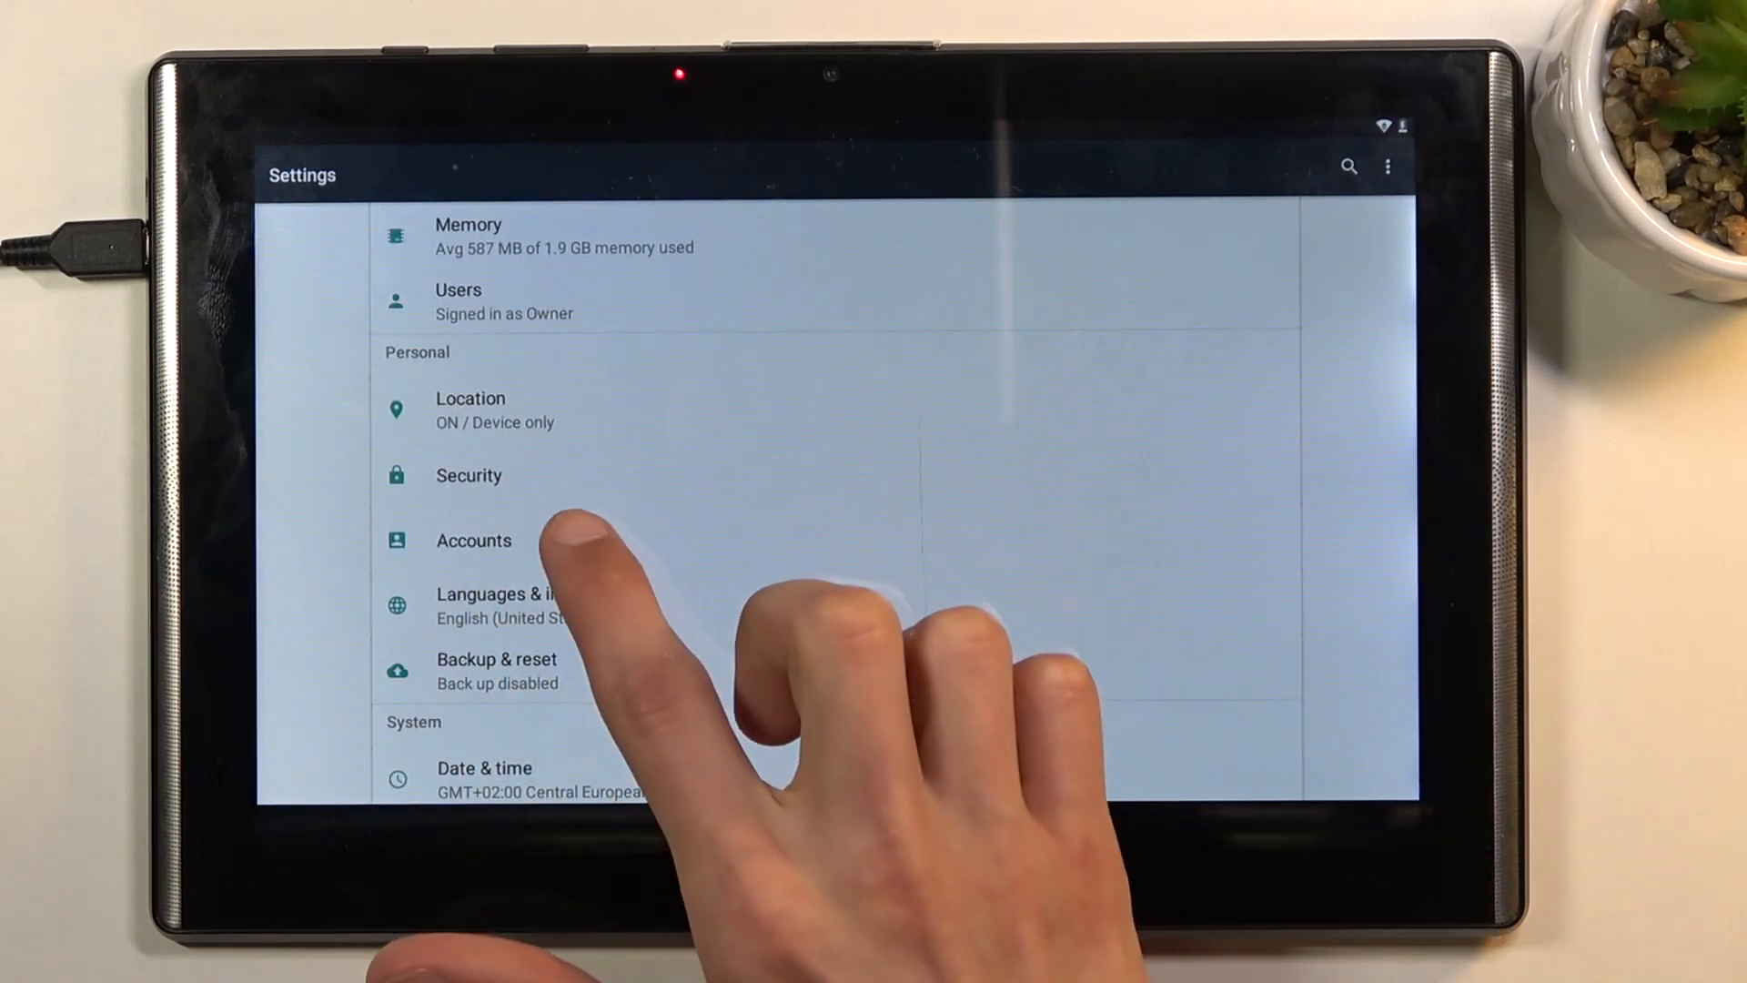
pyautogui.click(473, 540)
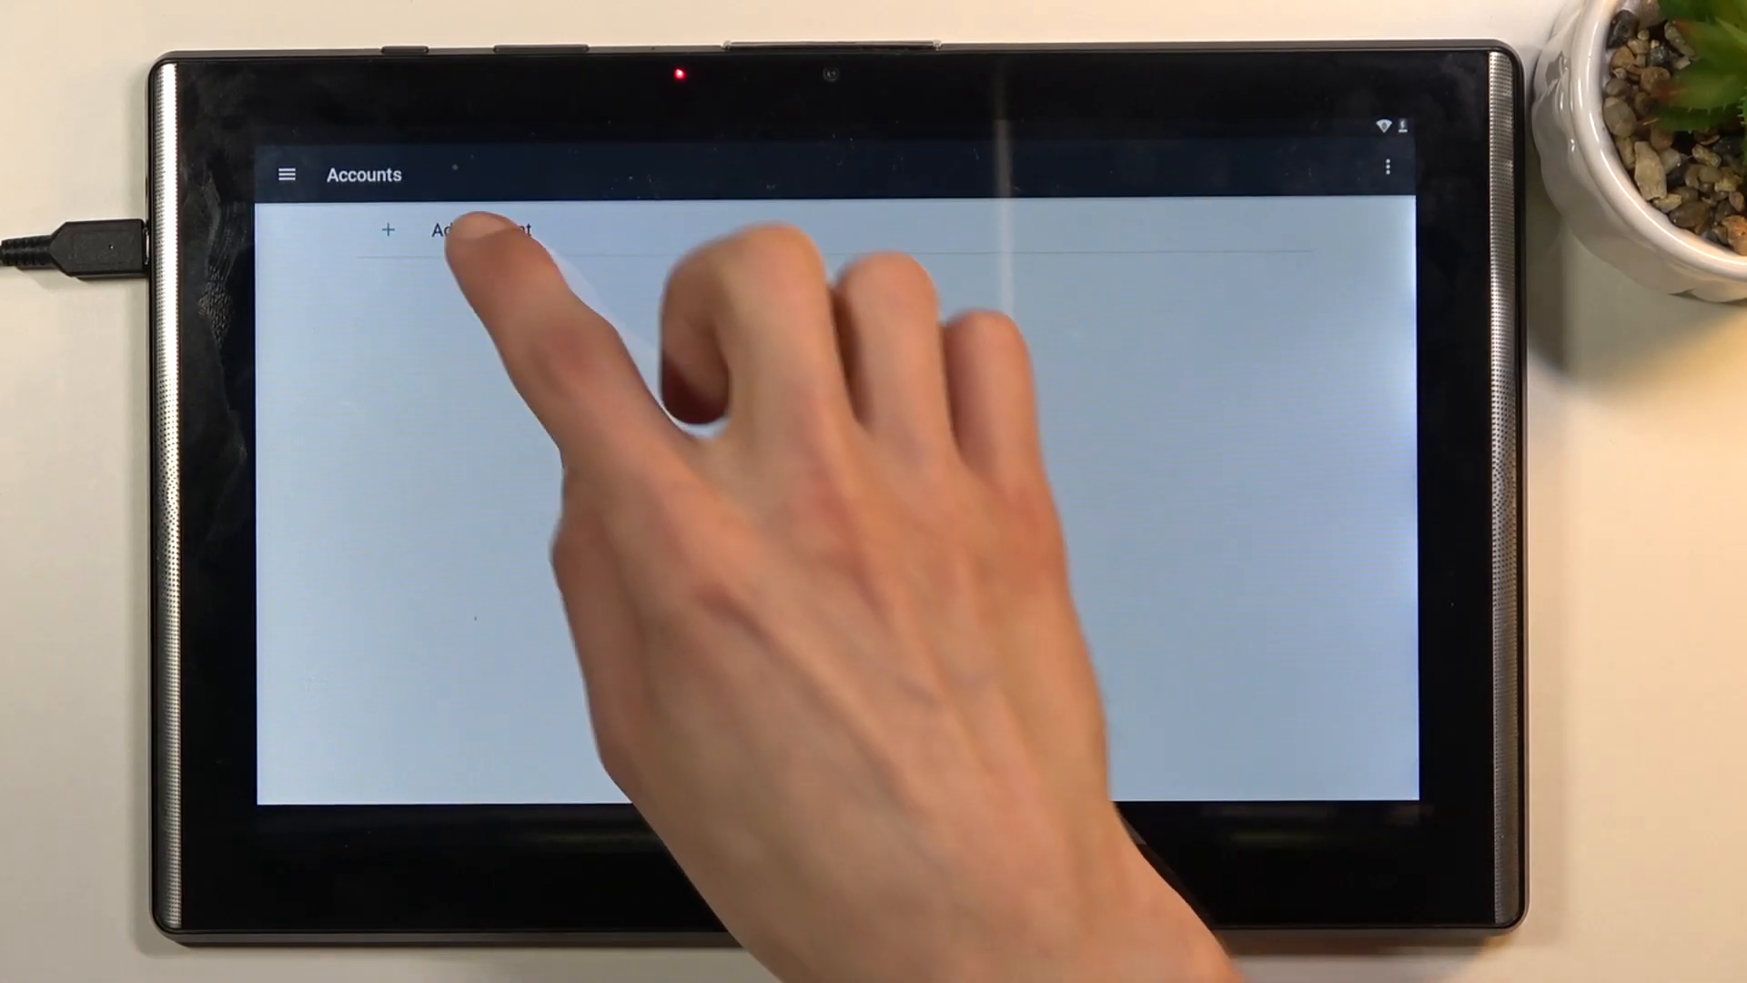
pyautogui.click(478, 229)
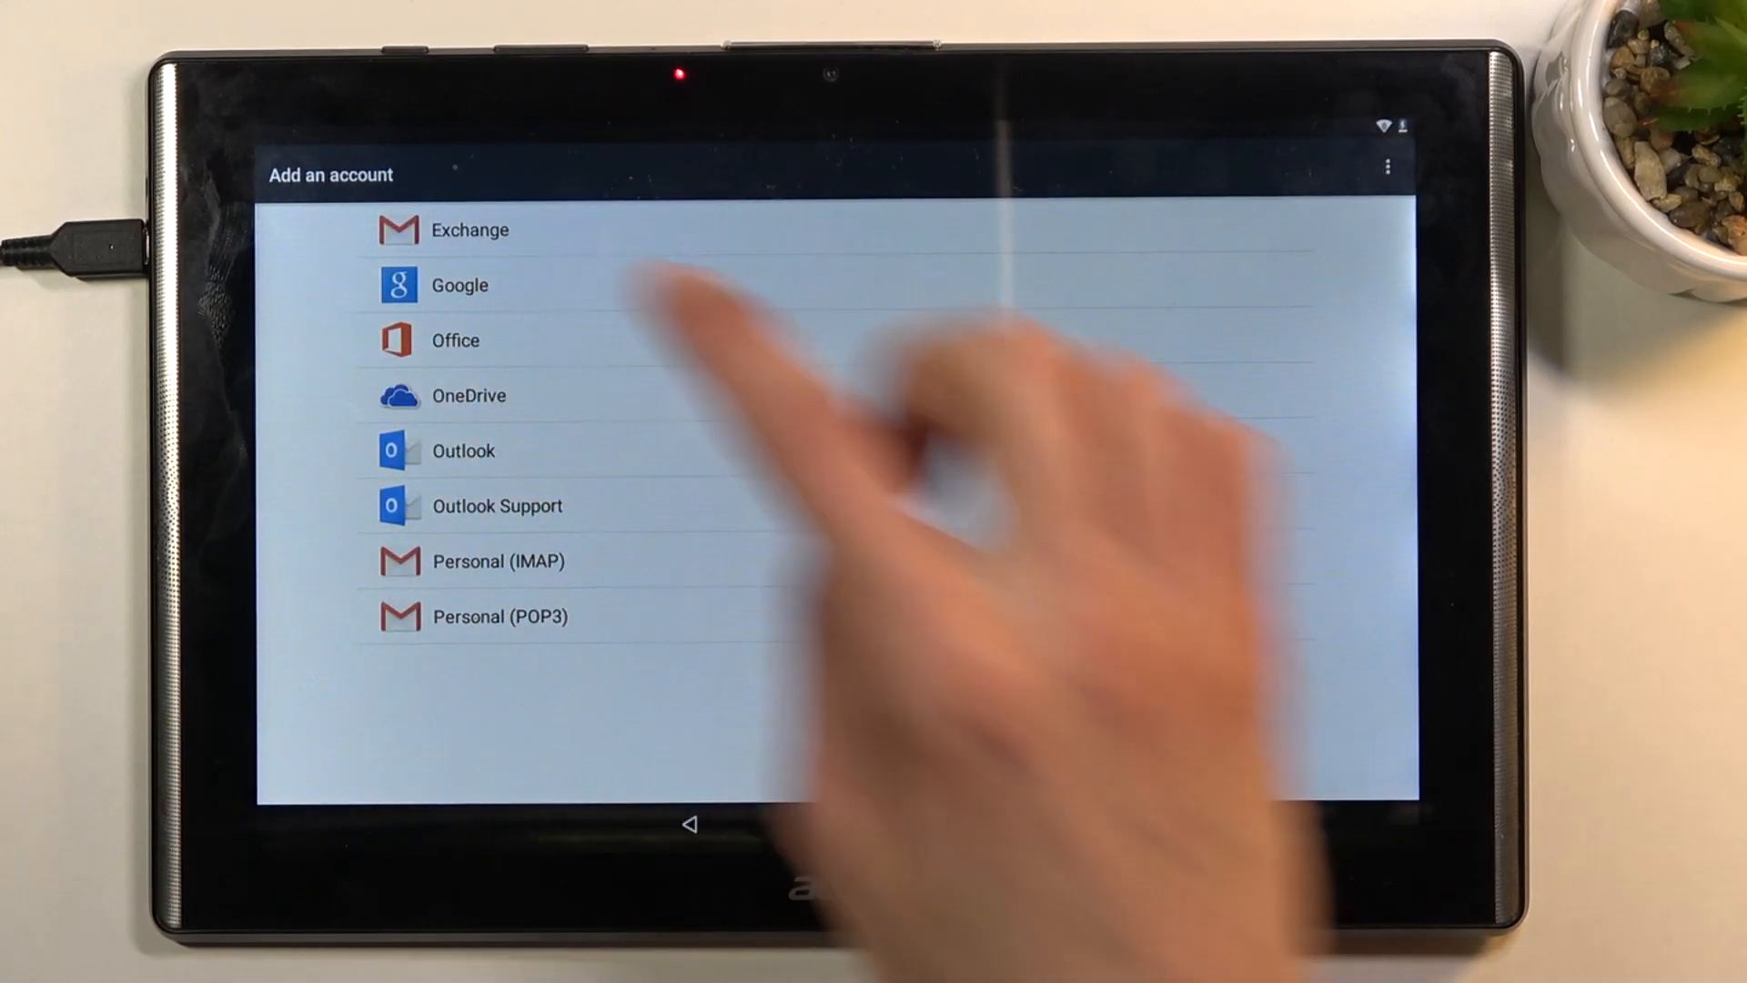
pyautogui.click(688, 822)
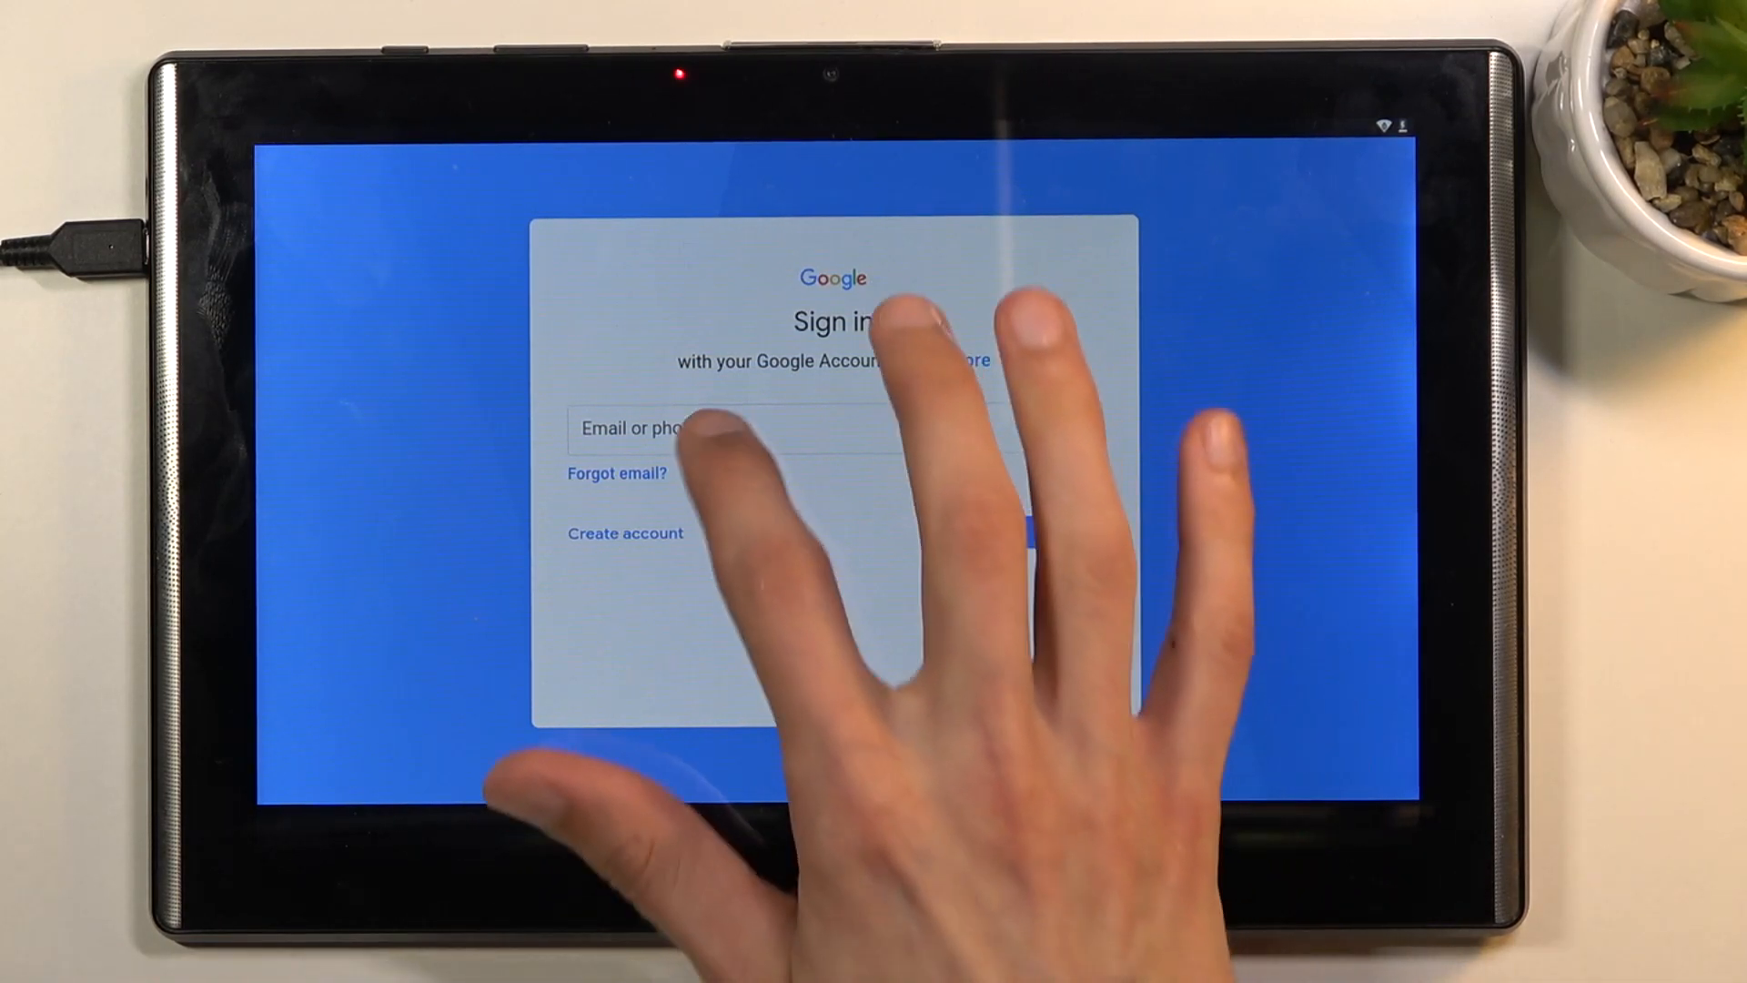
# Enter the Google account email and password and advance to the Terms of Service screen.
pyautogui.click(831, 426)
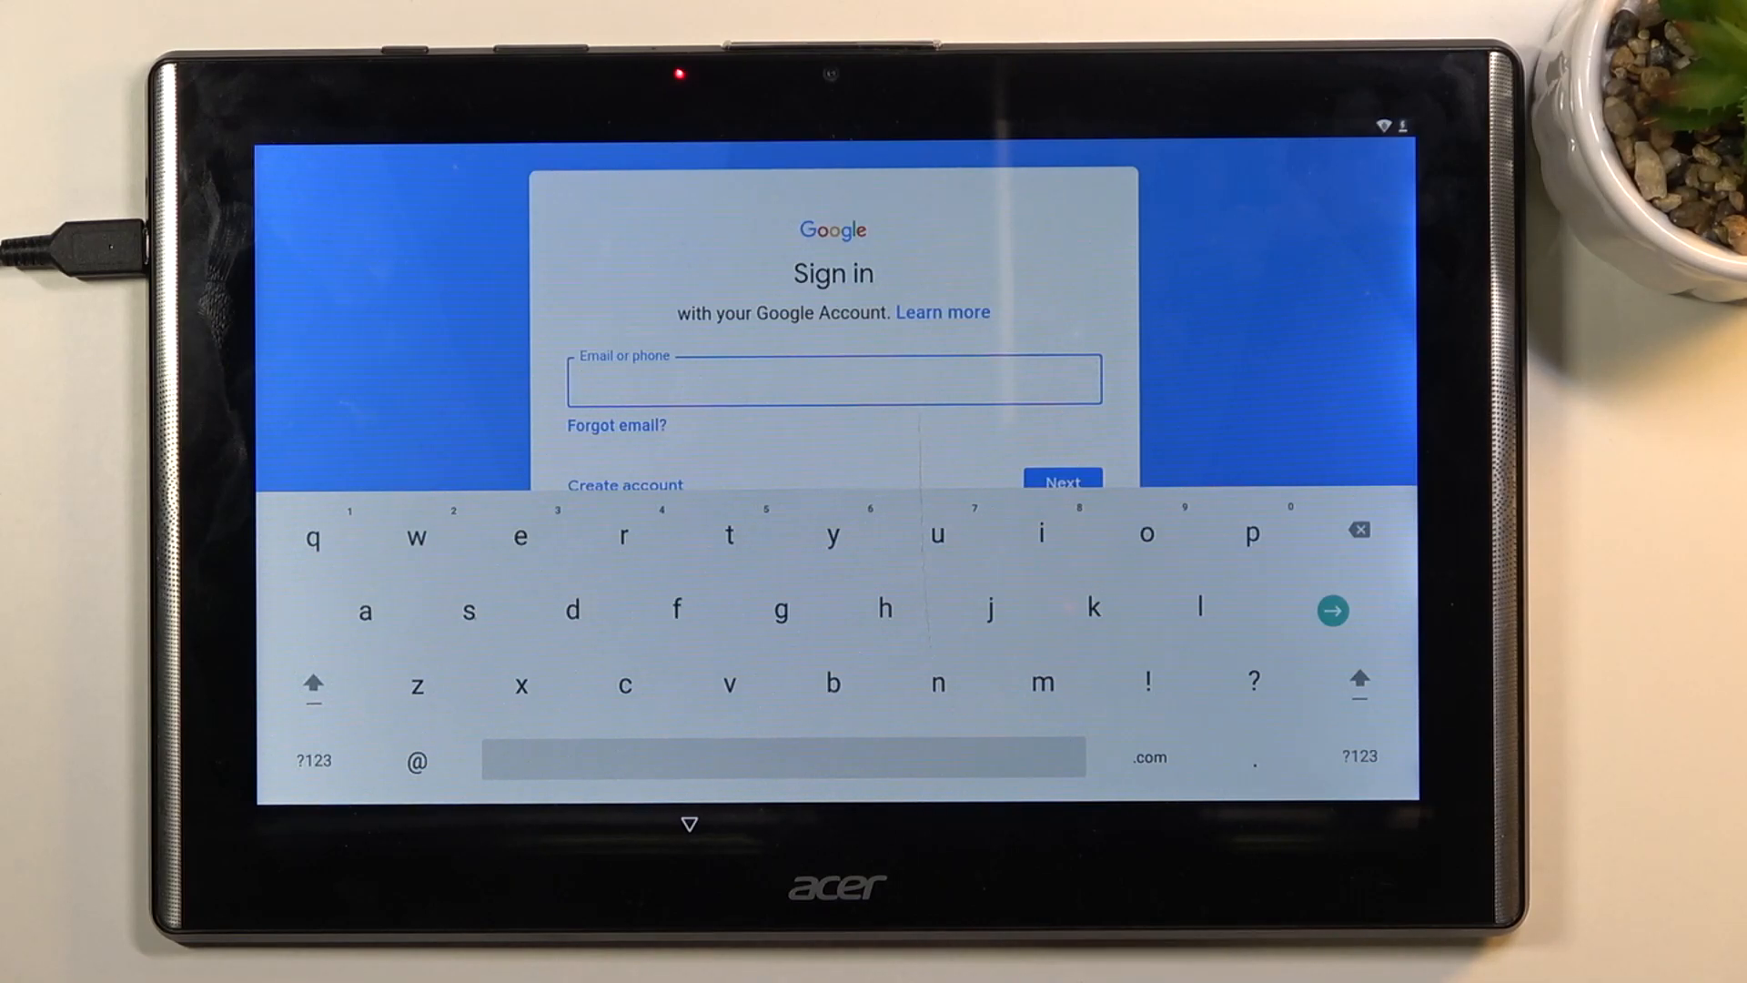
pyautogui.write('hardreset')
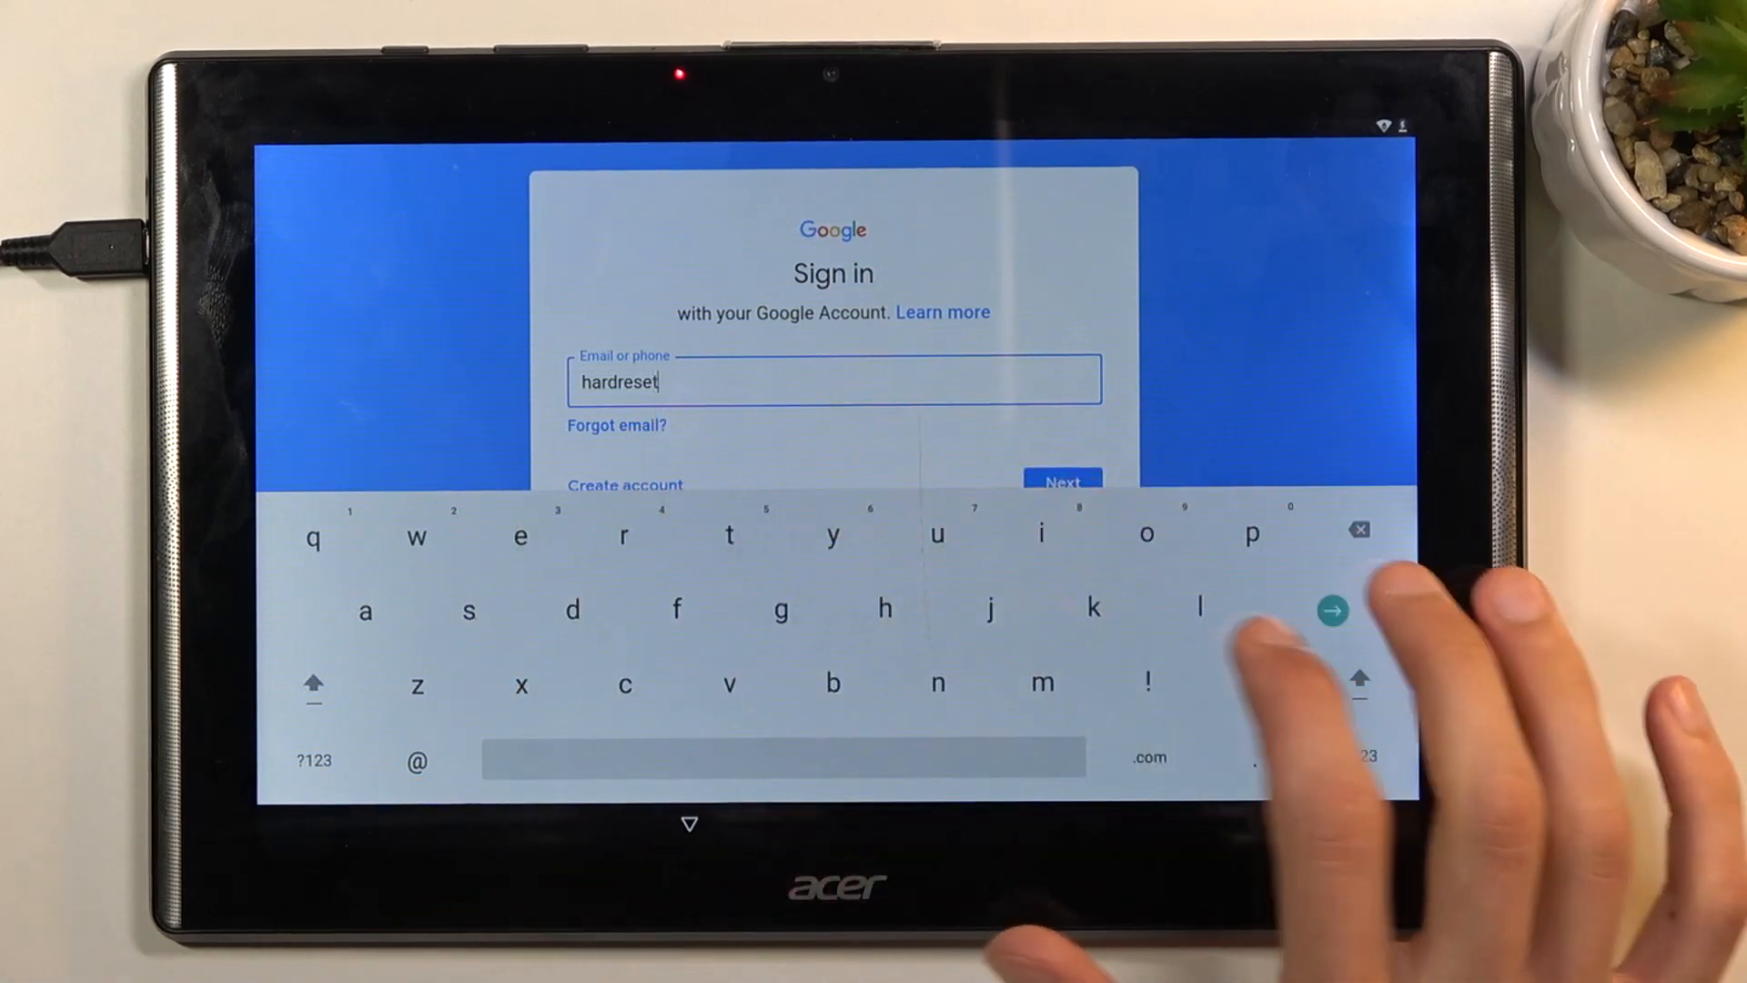
pyautogui.write('inf')
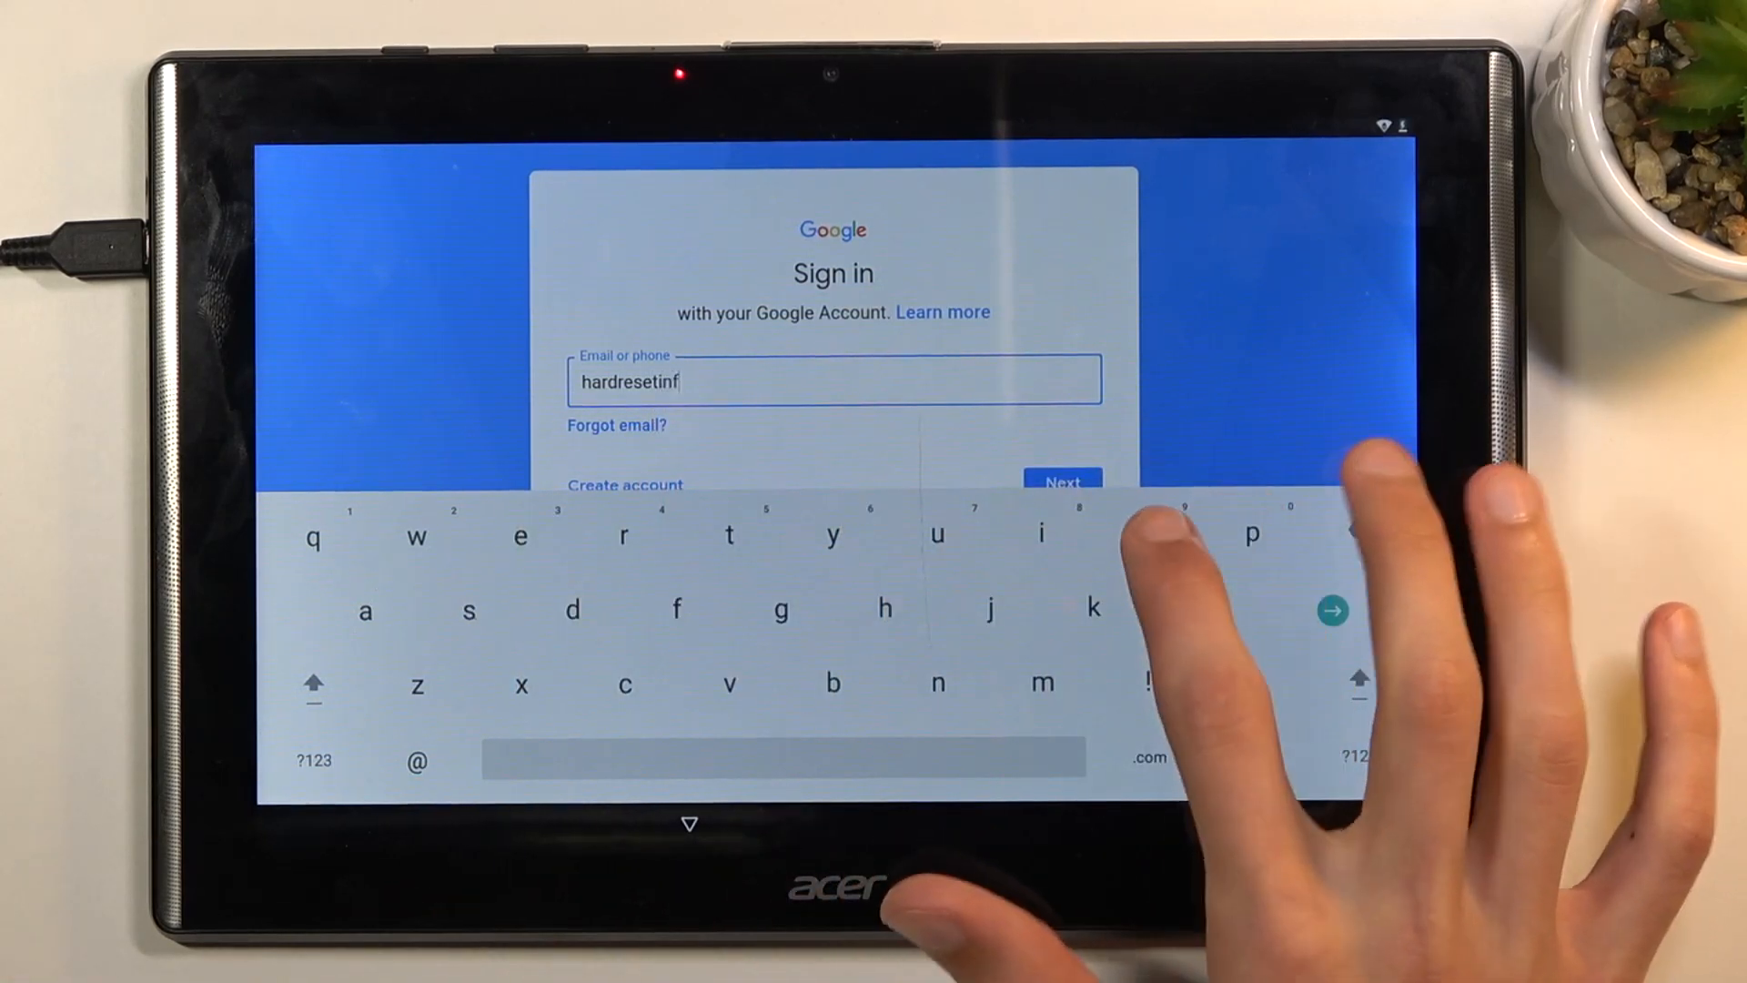
pyautogui.write('1')
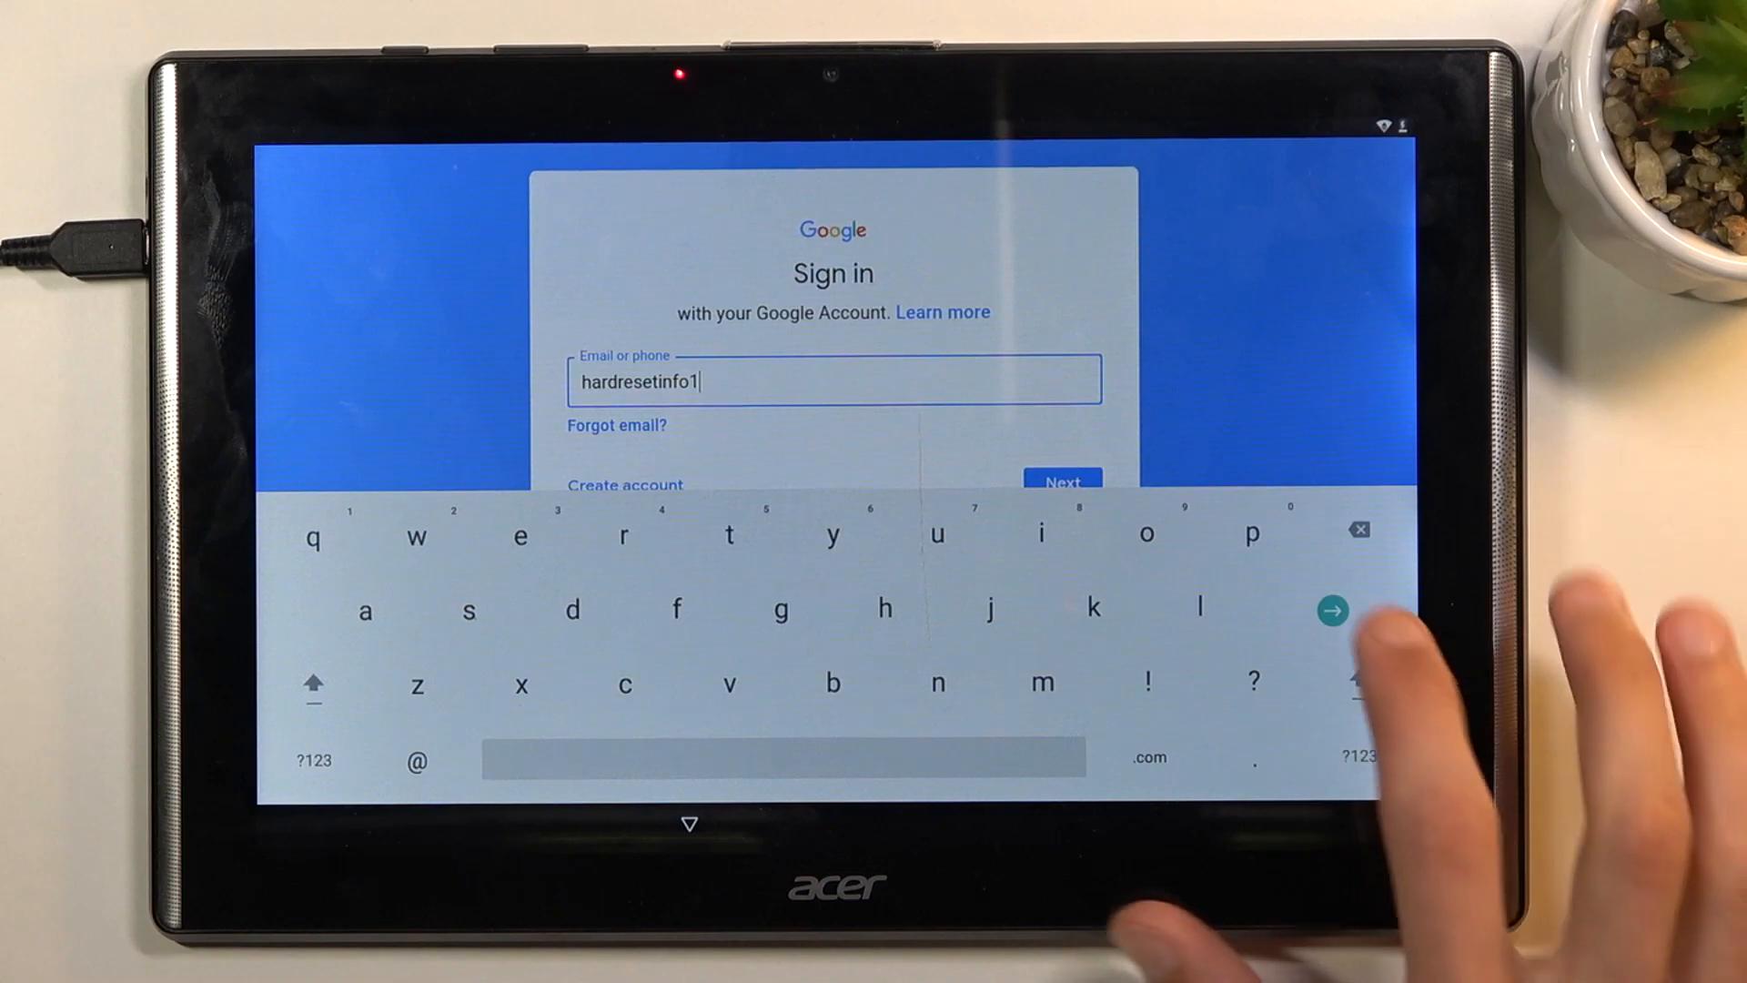
pyautogui.click(1332, 612)
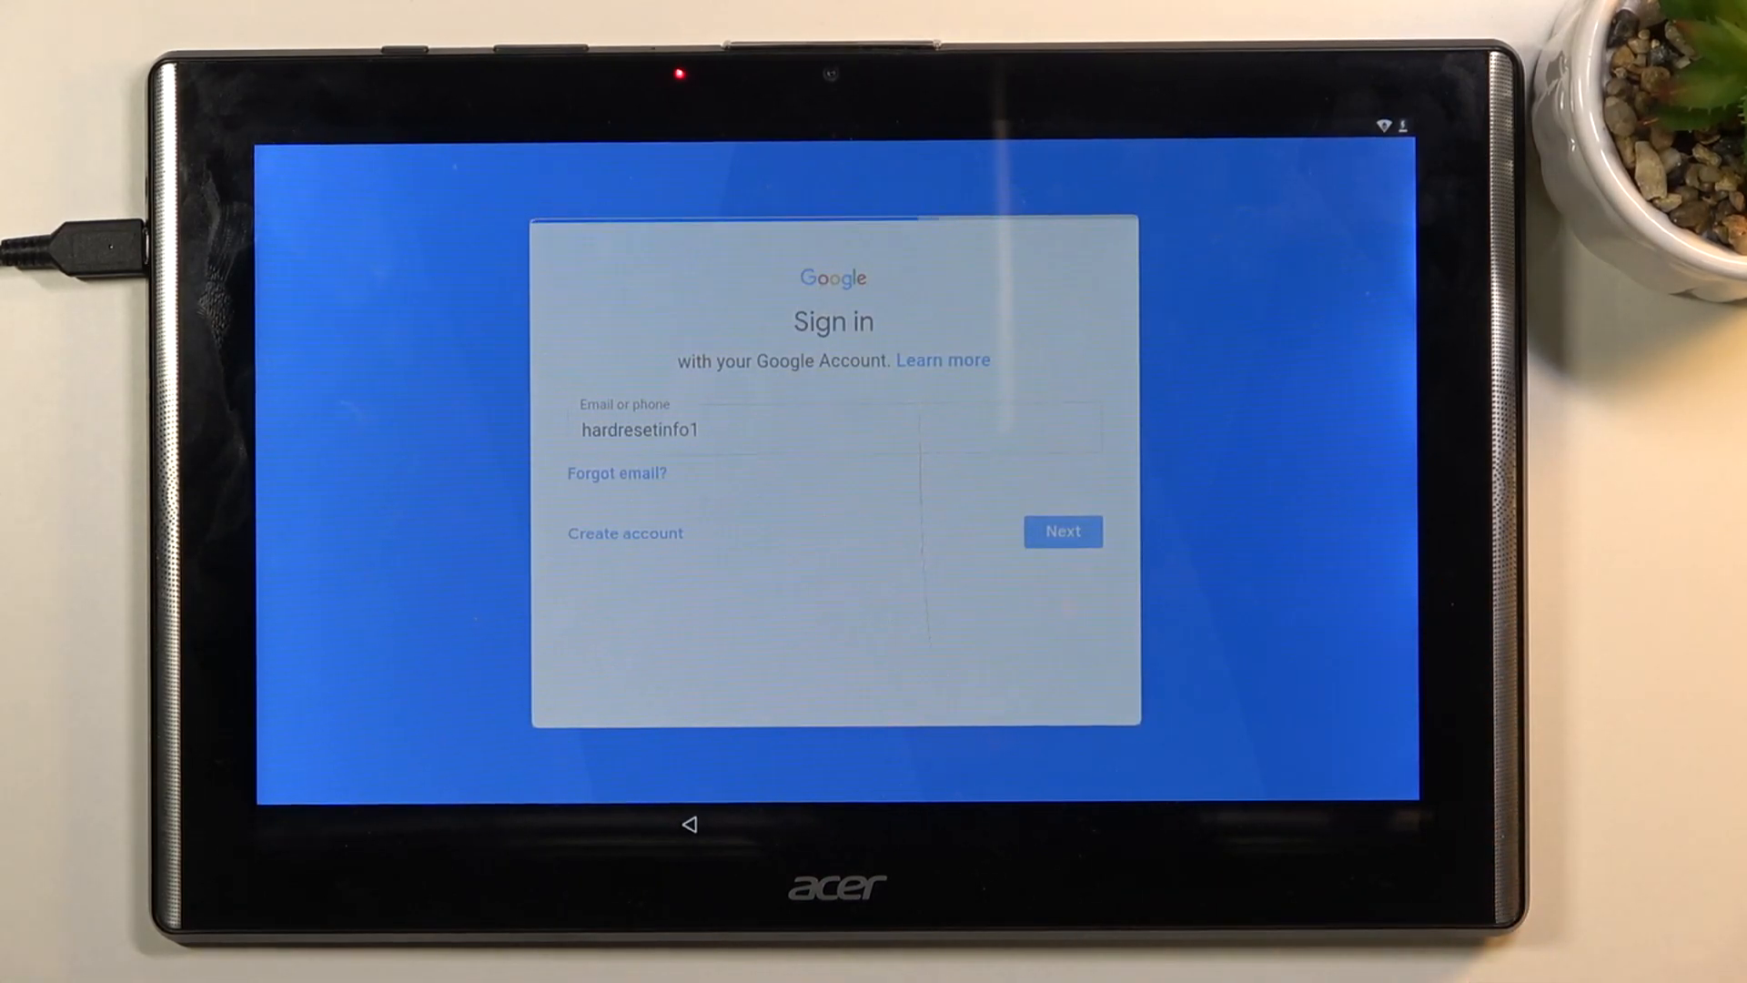
pyautogui.click(1061, 532)
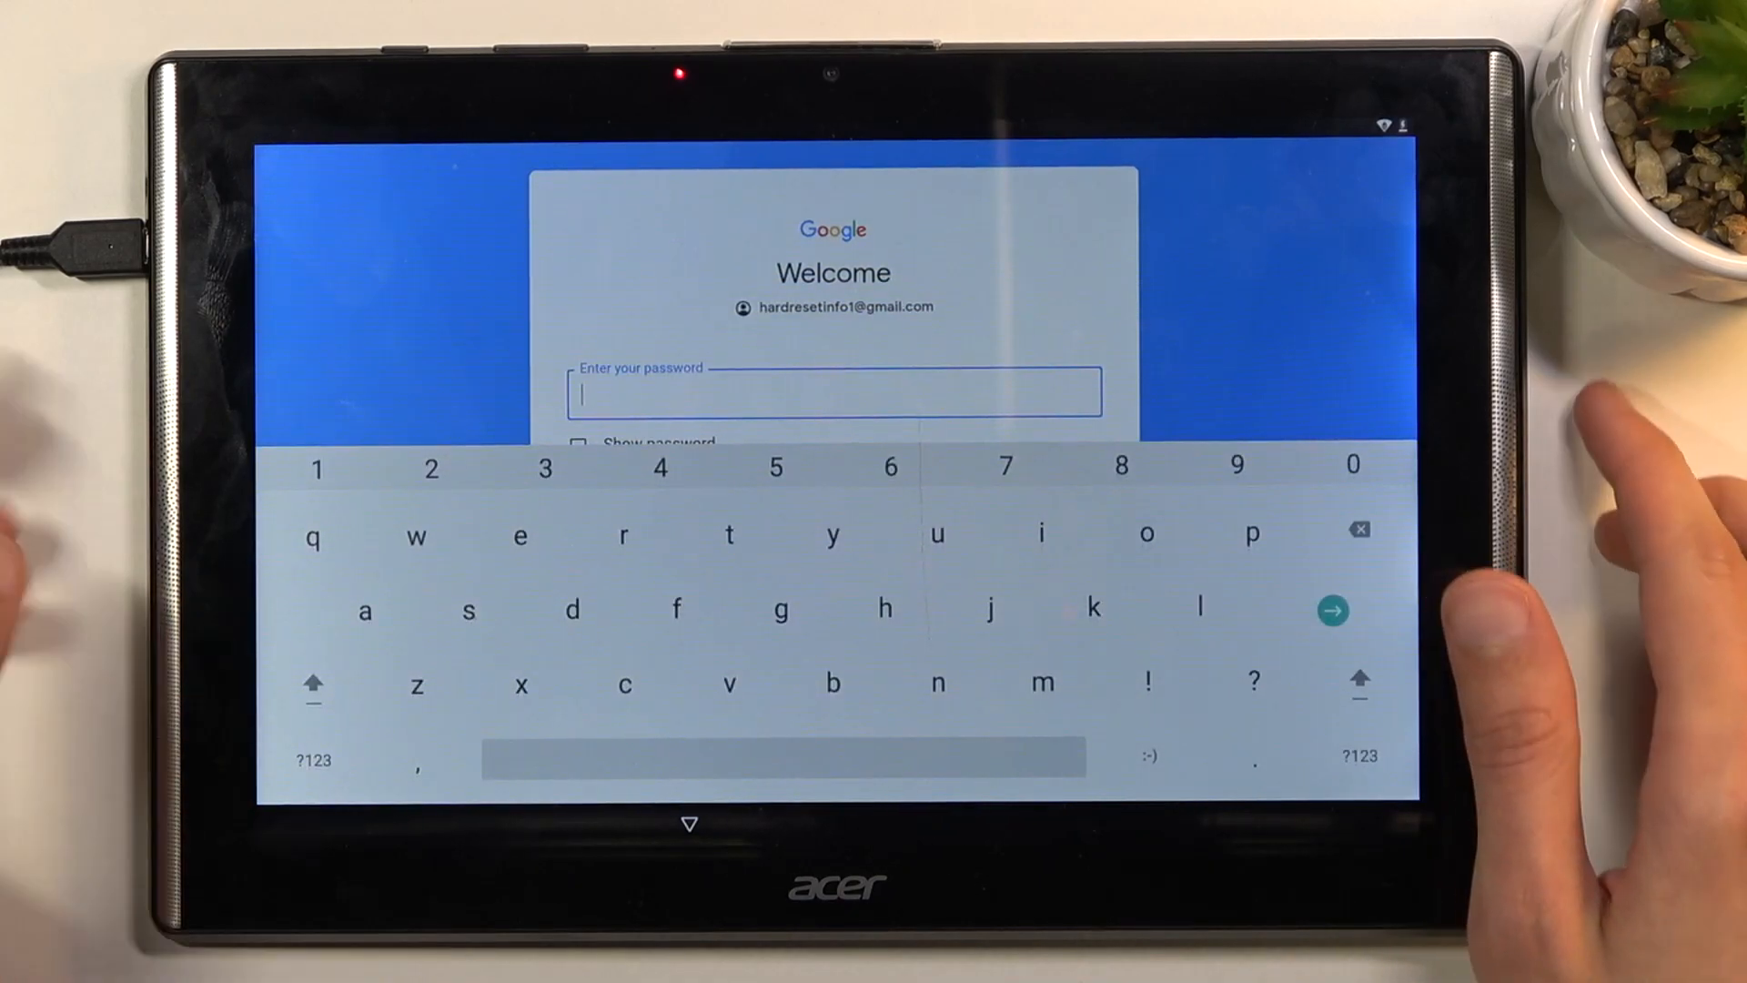
pyautogui.click(1332, 610)
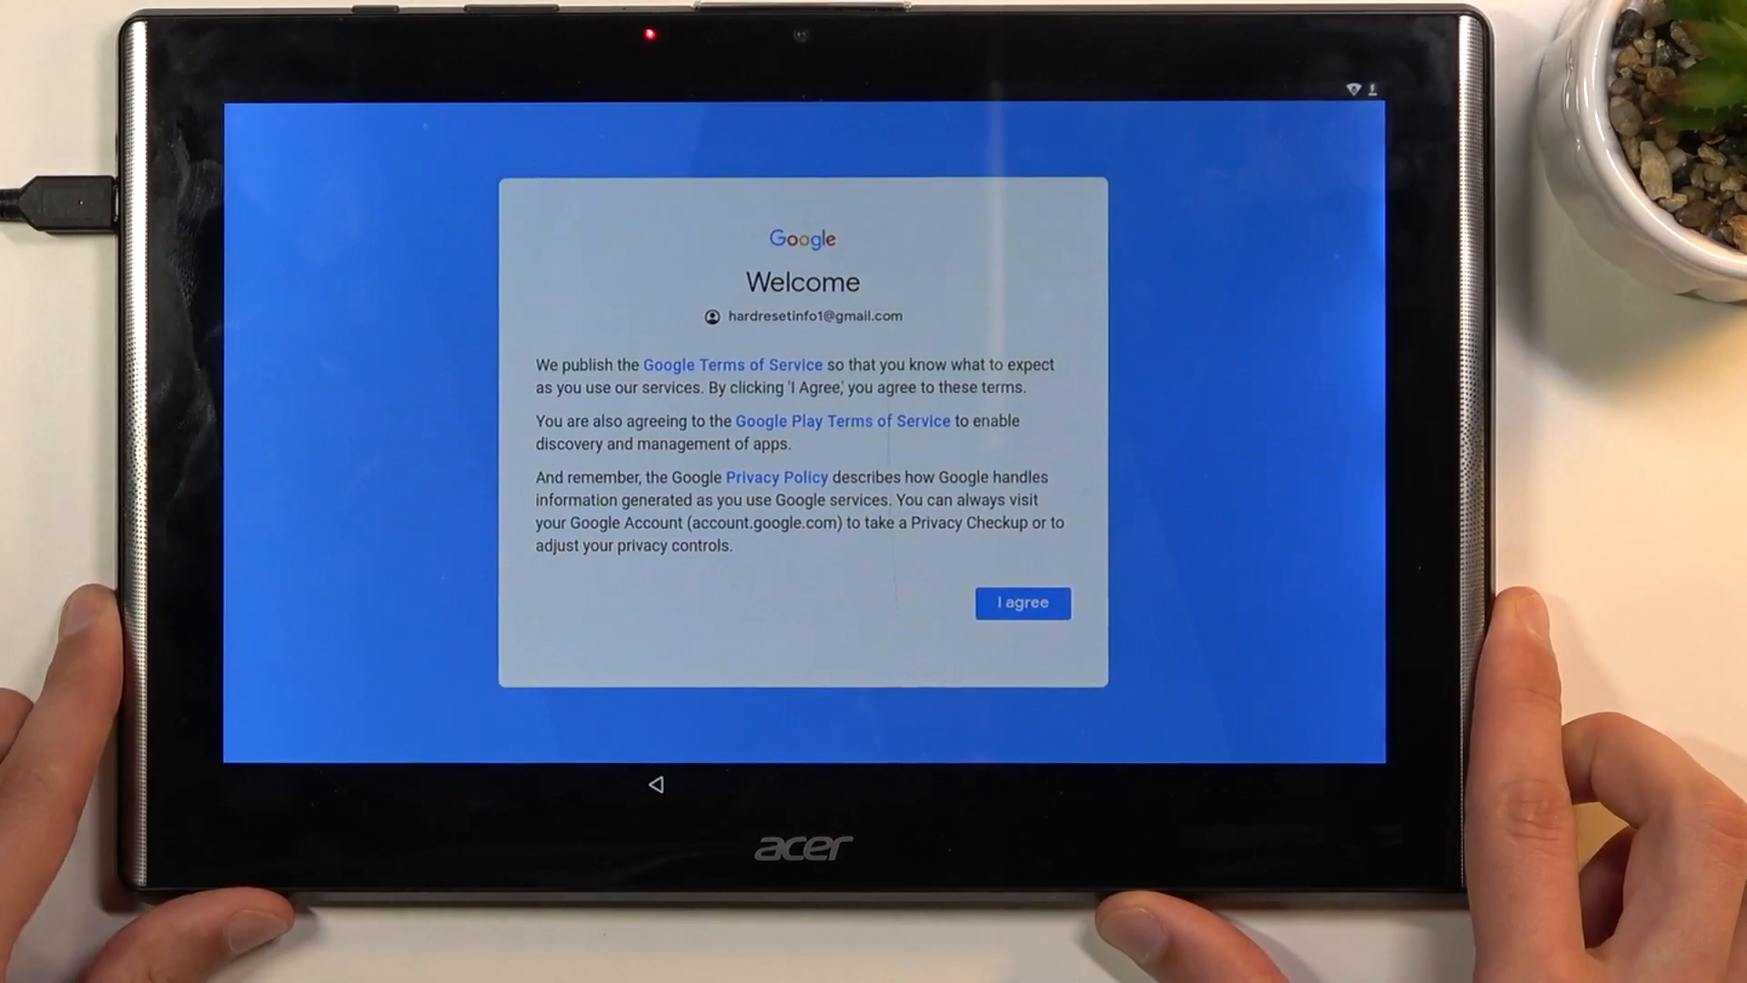
# Agree to the Google terms so the account appears in the Accounts list.
pyautogui.click(1021, 611)
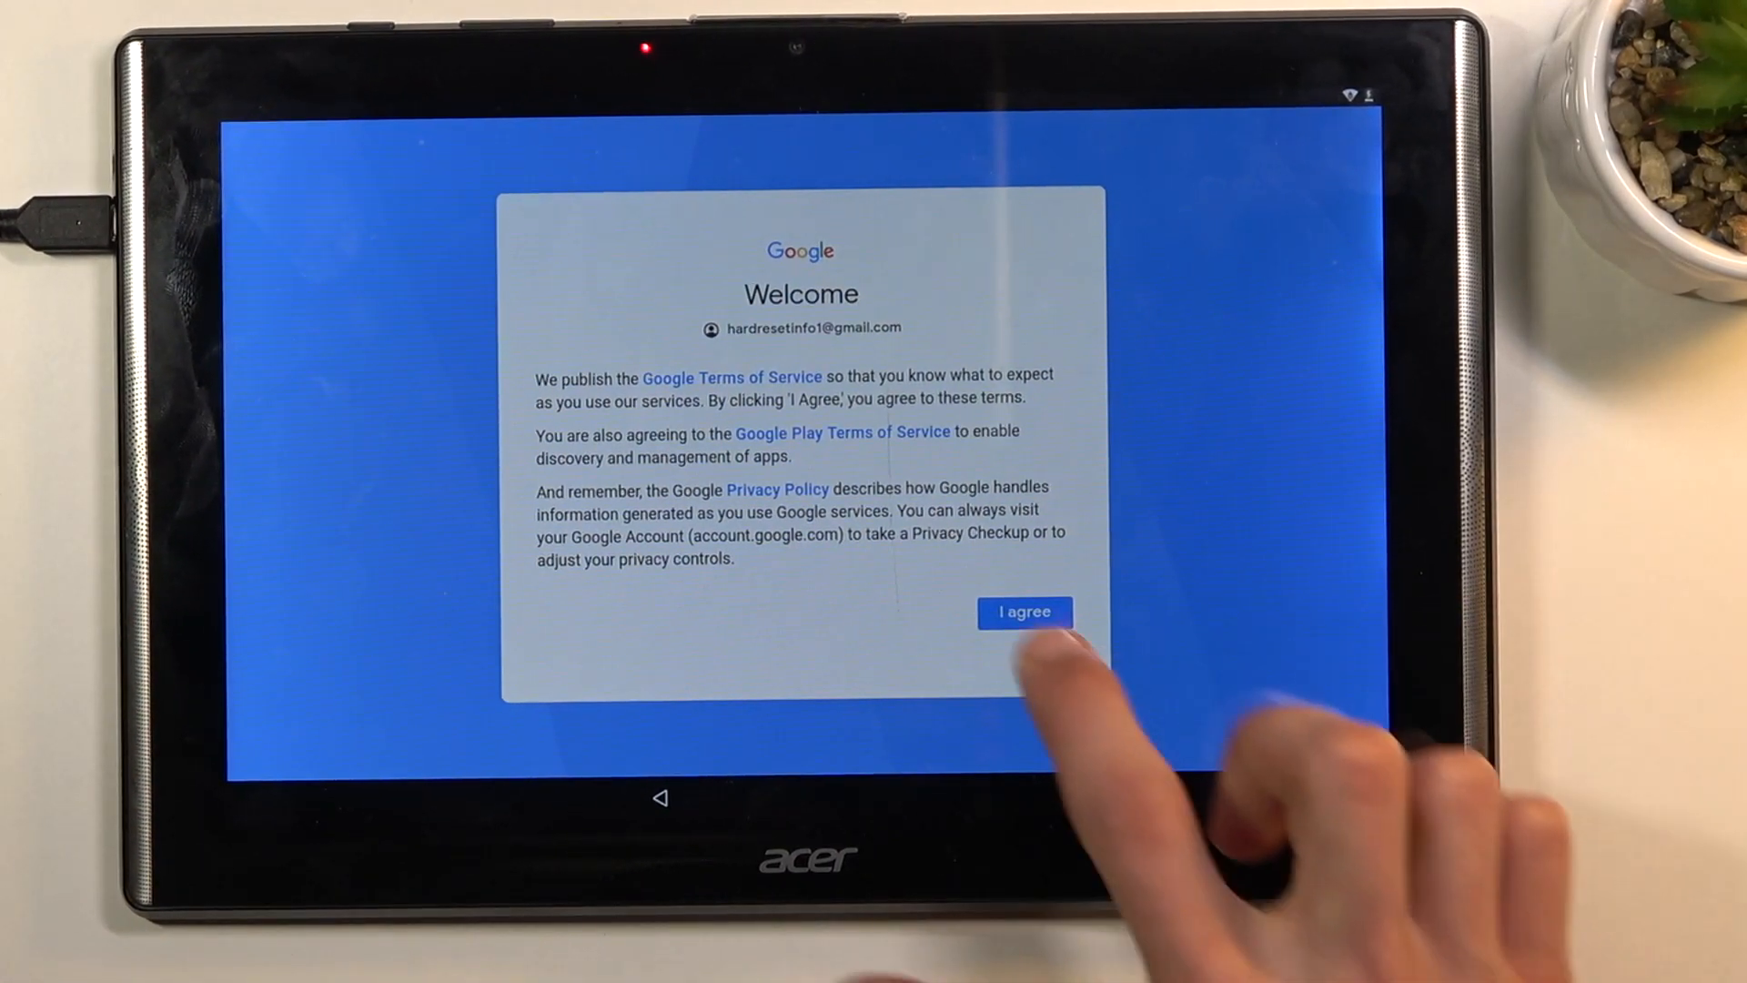
pyautogui.click(1023, 613)
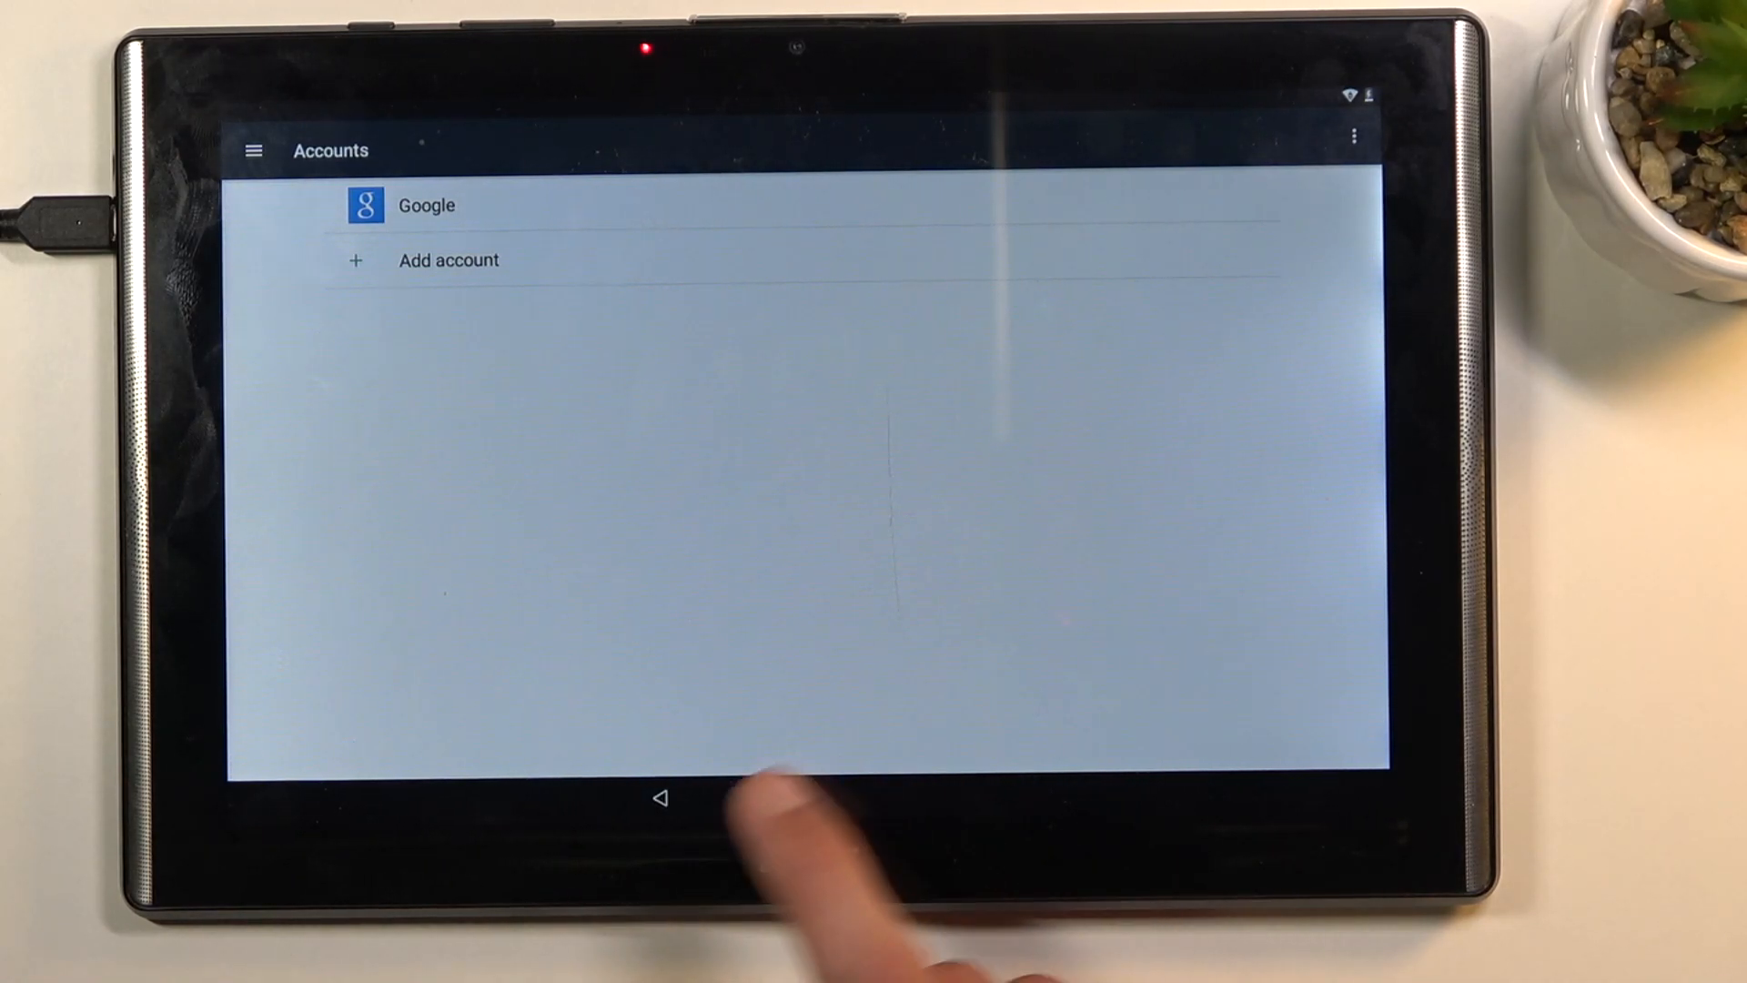
# Re-enable Google Account Manager and Google Play services from the Settings Apps list.
pyautogui.click(659, 797)
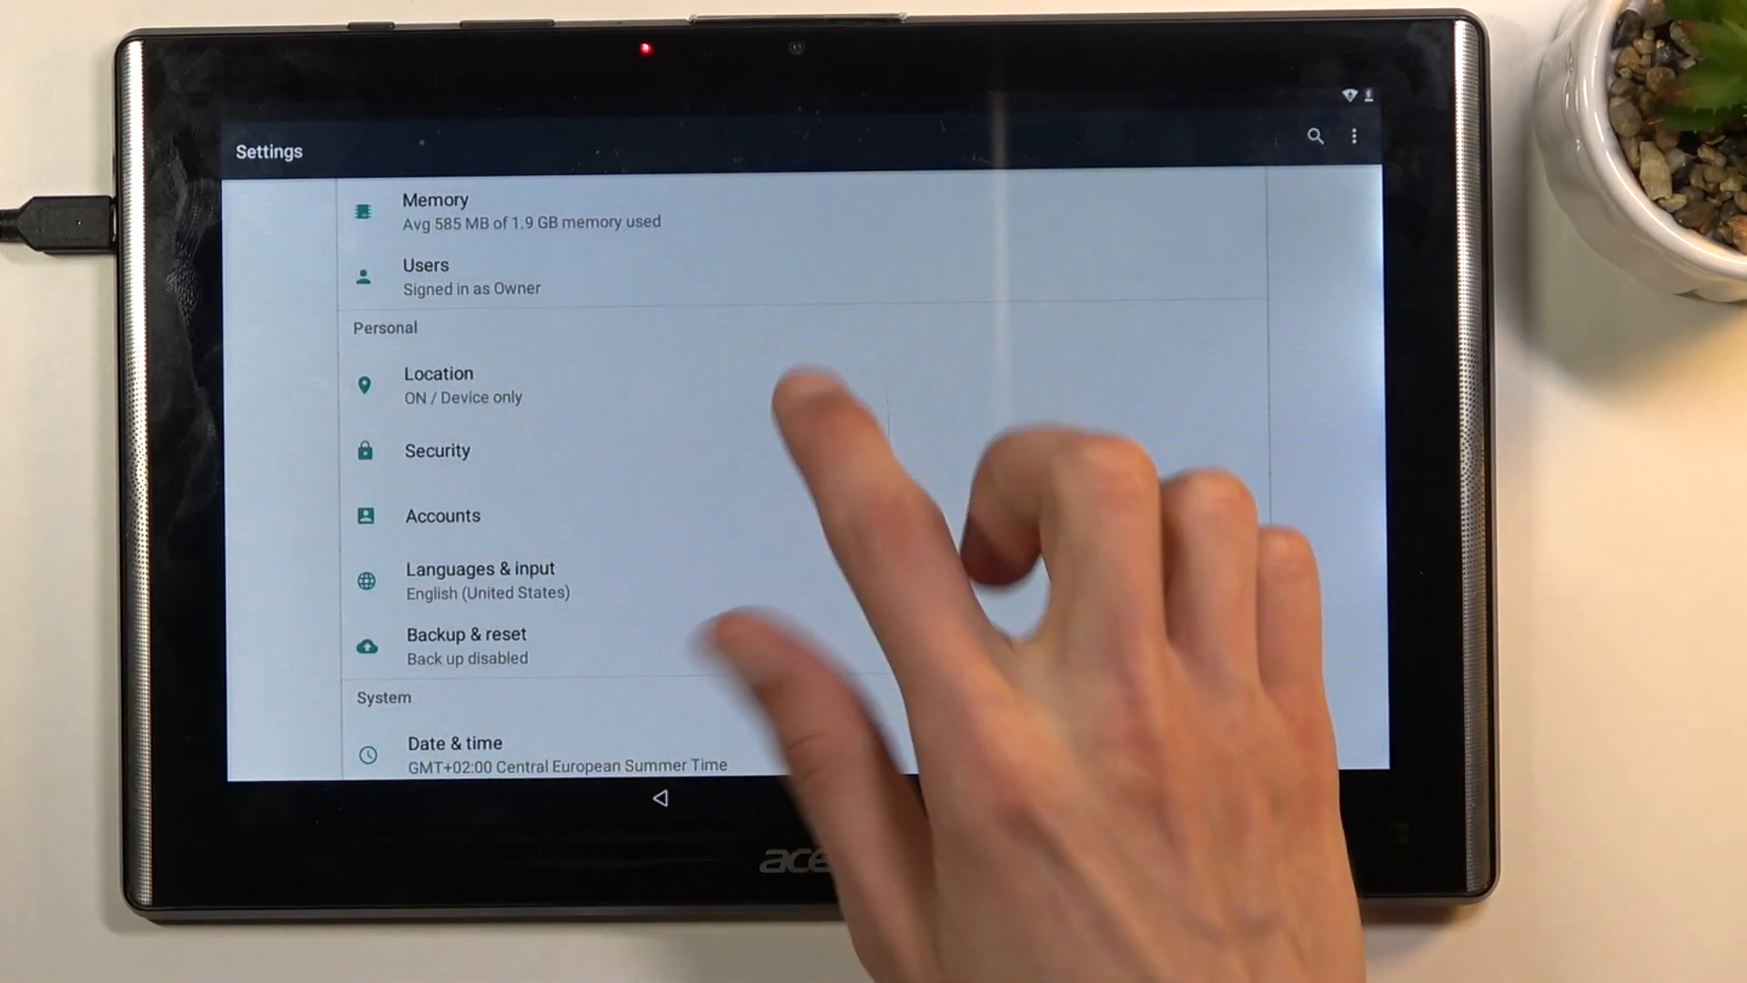
pyautogui.scroll(-3)
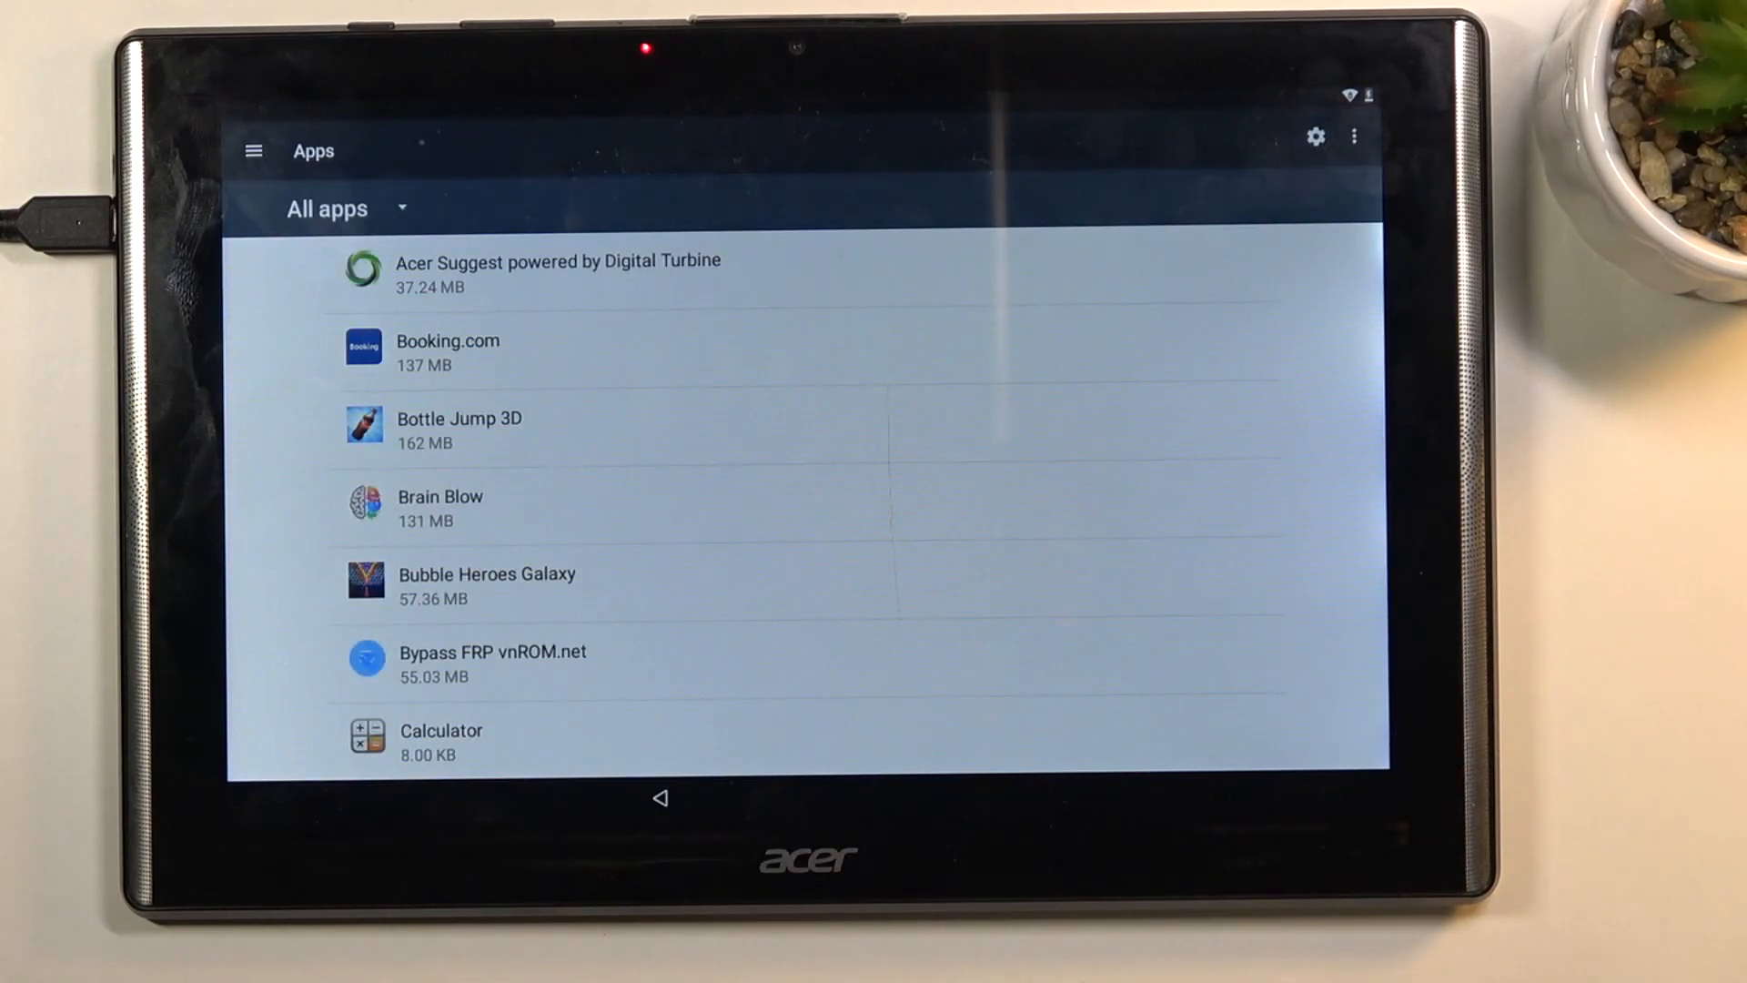
pyautogui.click(1352, 137)
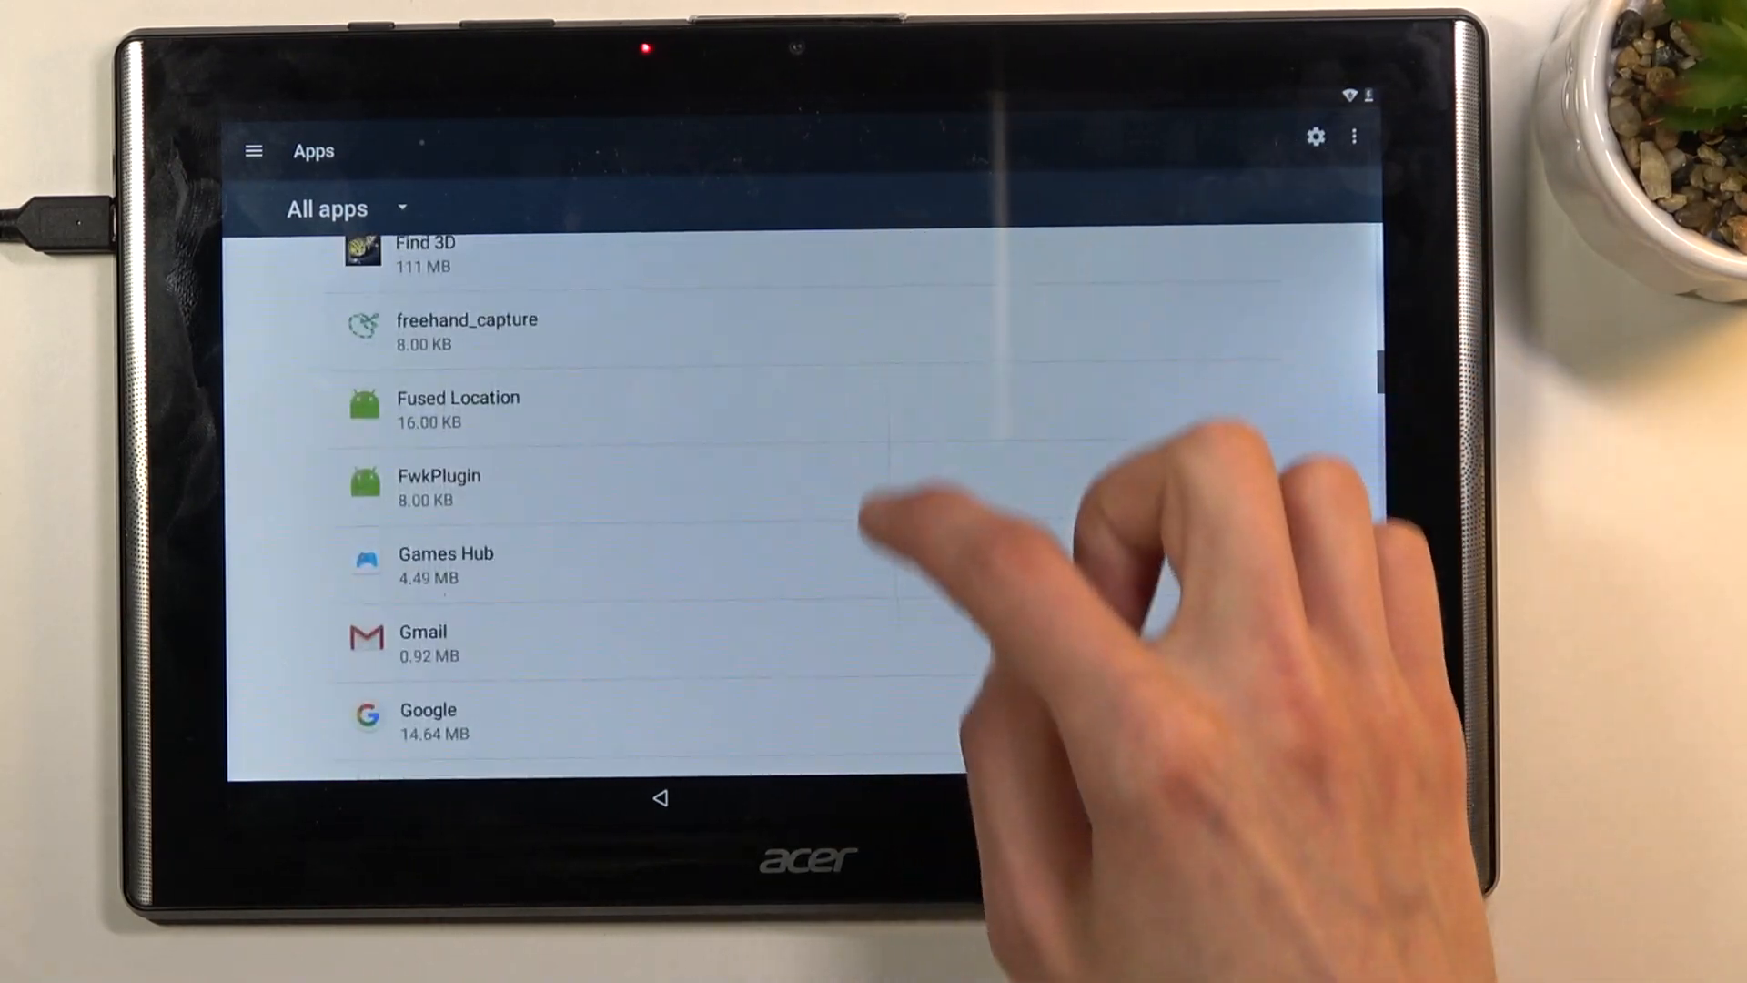
pyautogui.scroll(-3)
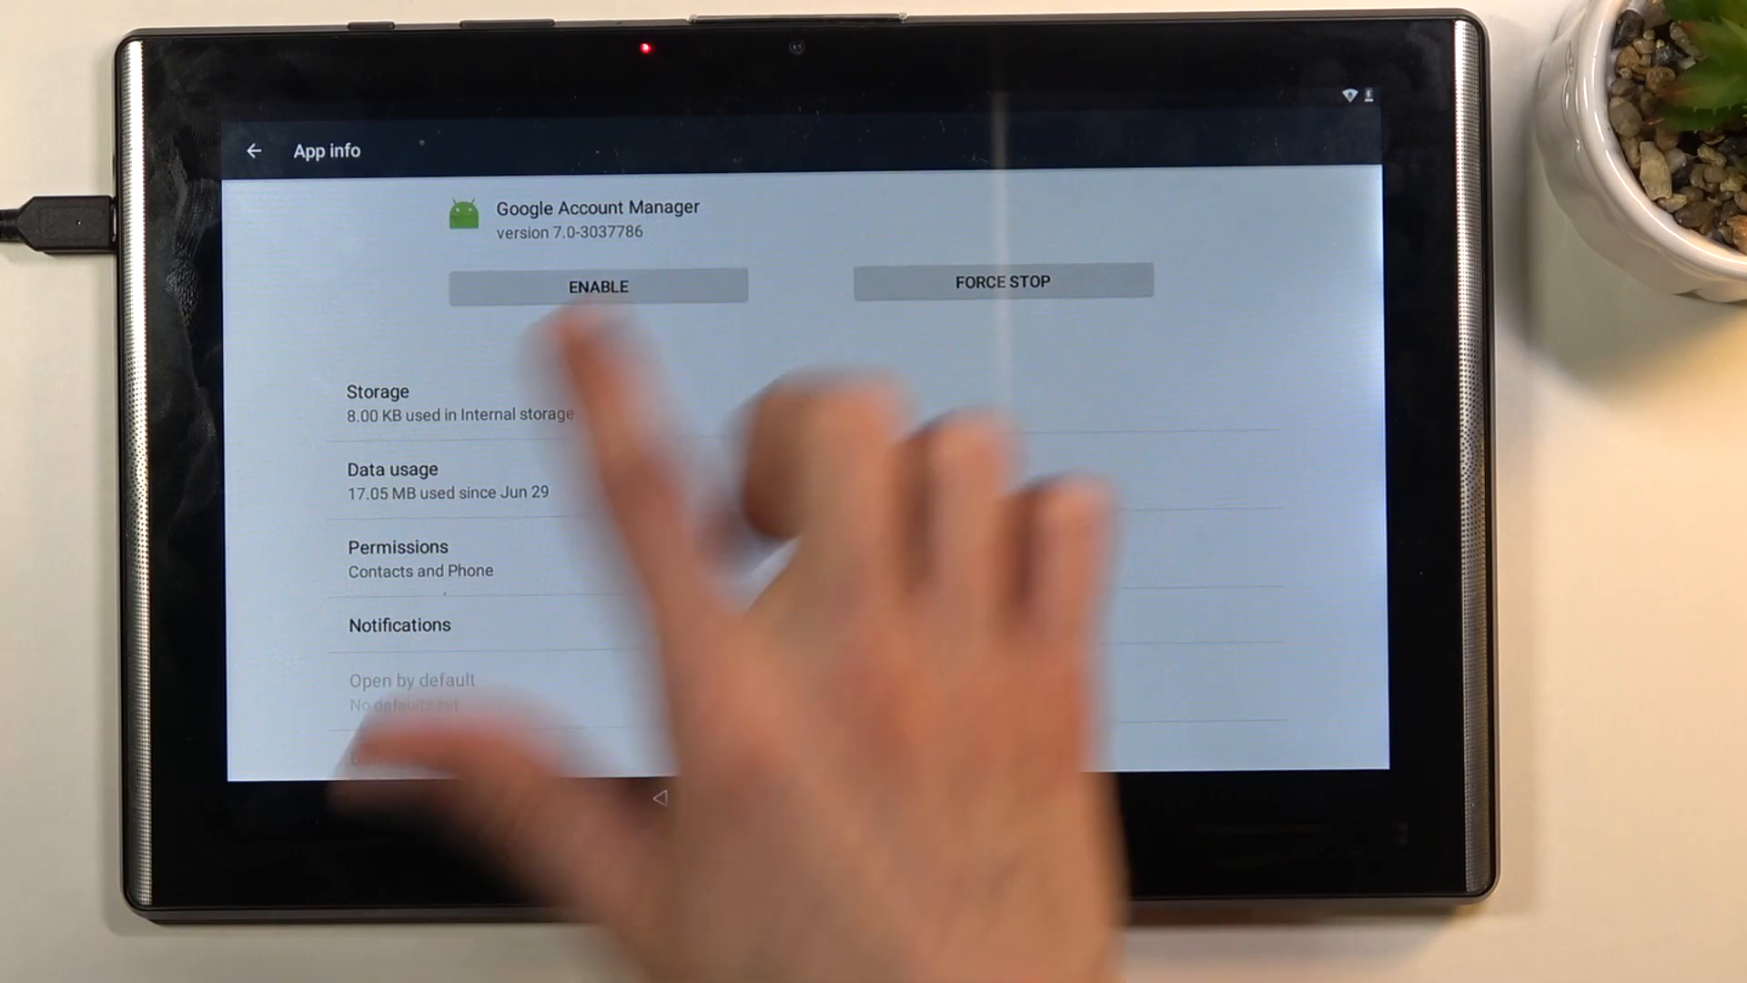
pyautogui.click(253, 151)
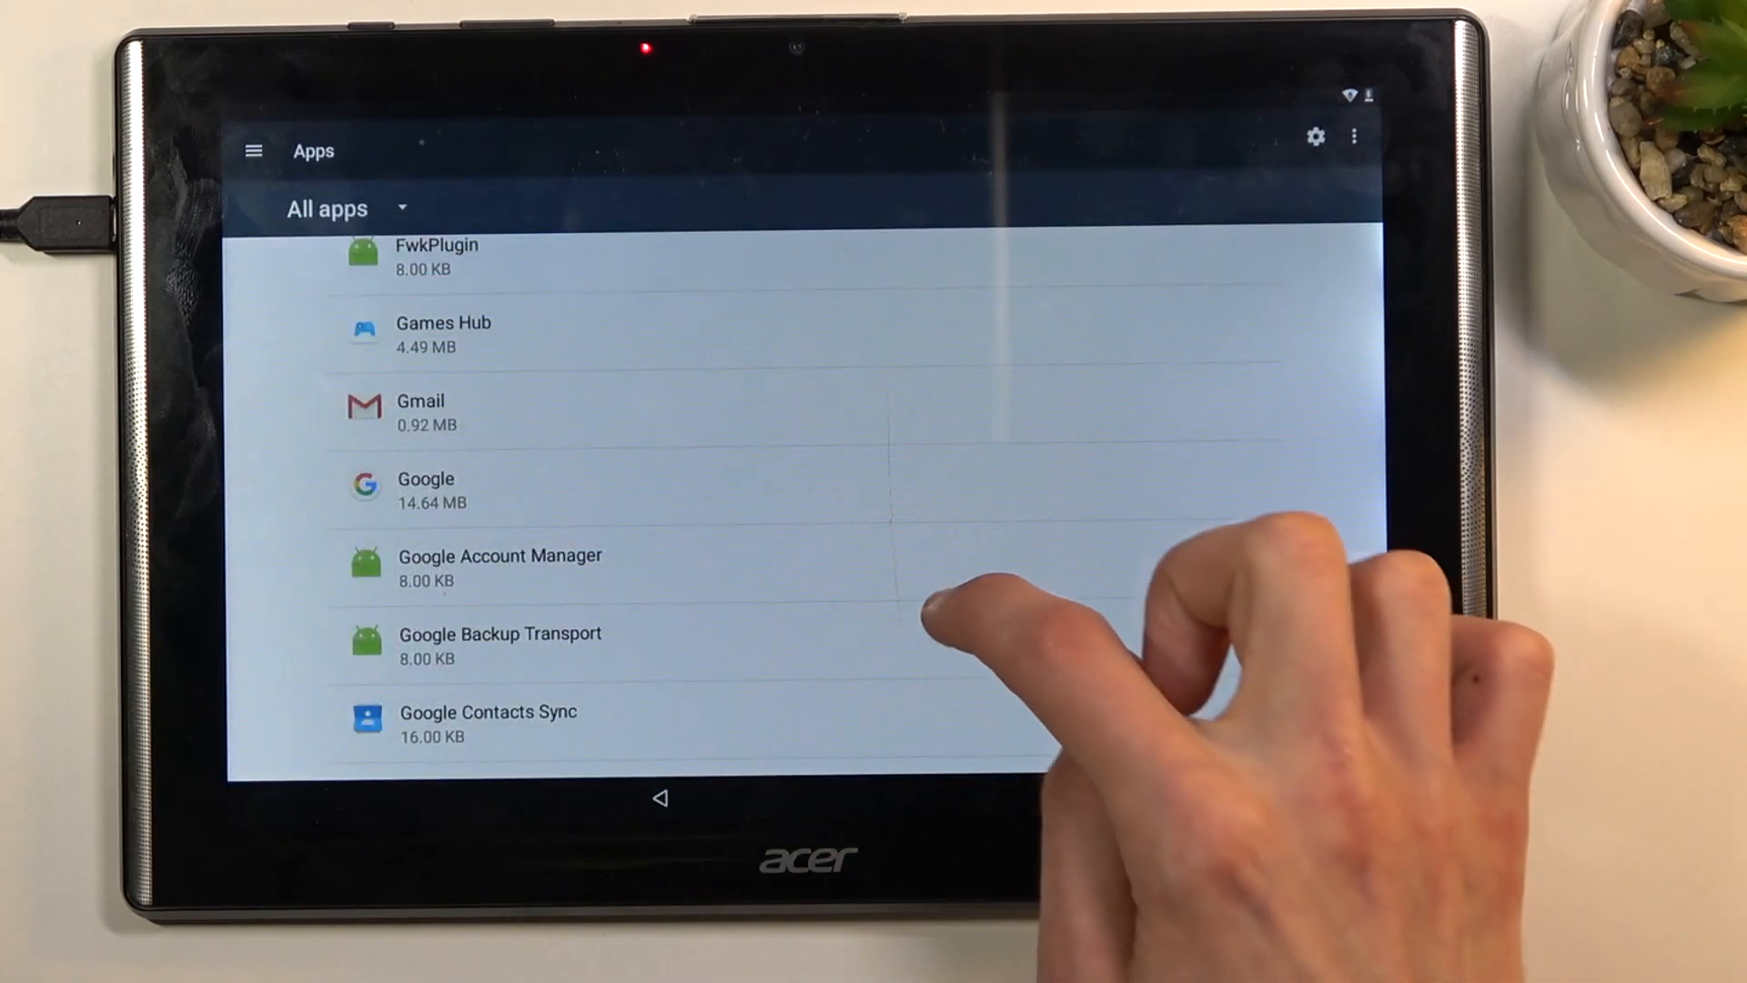
pyautogui.scroll(-3)
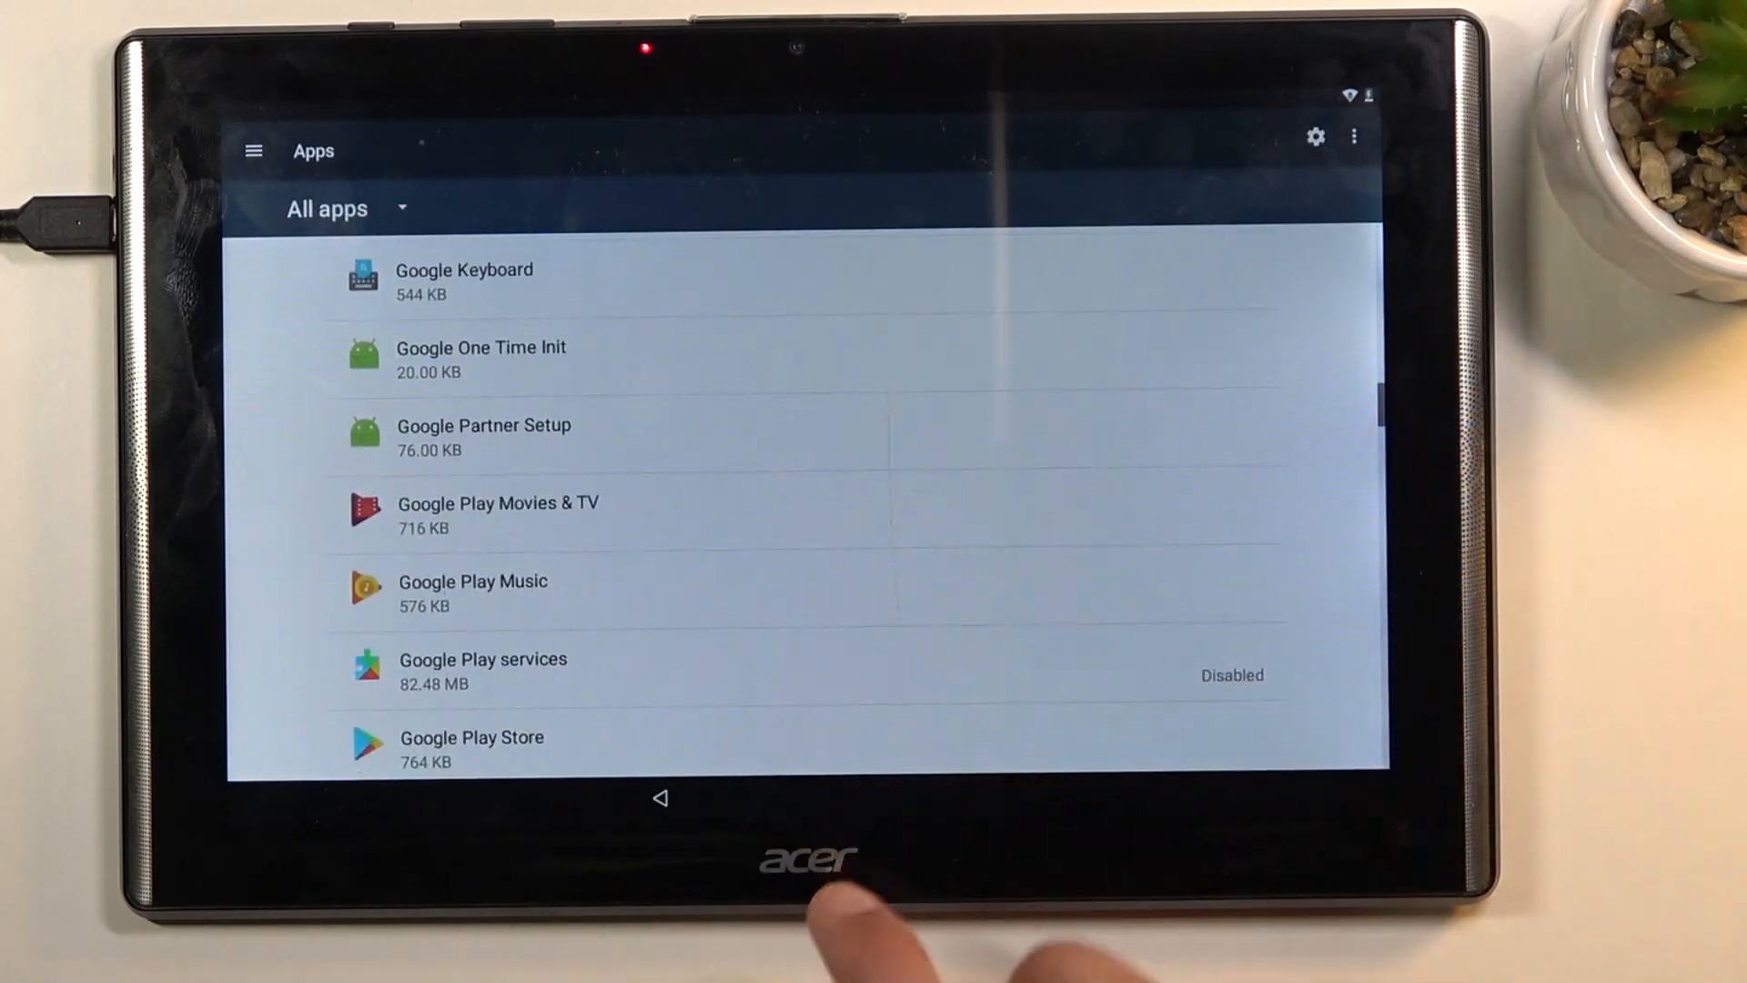
pyautogui.click(482, 668)
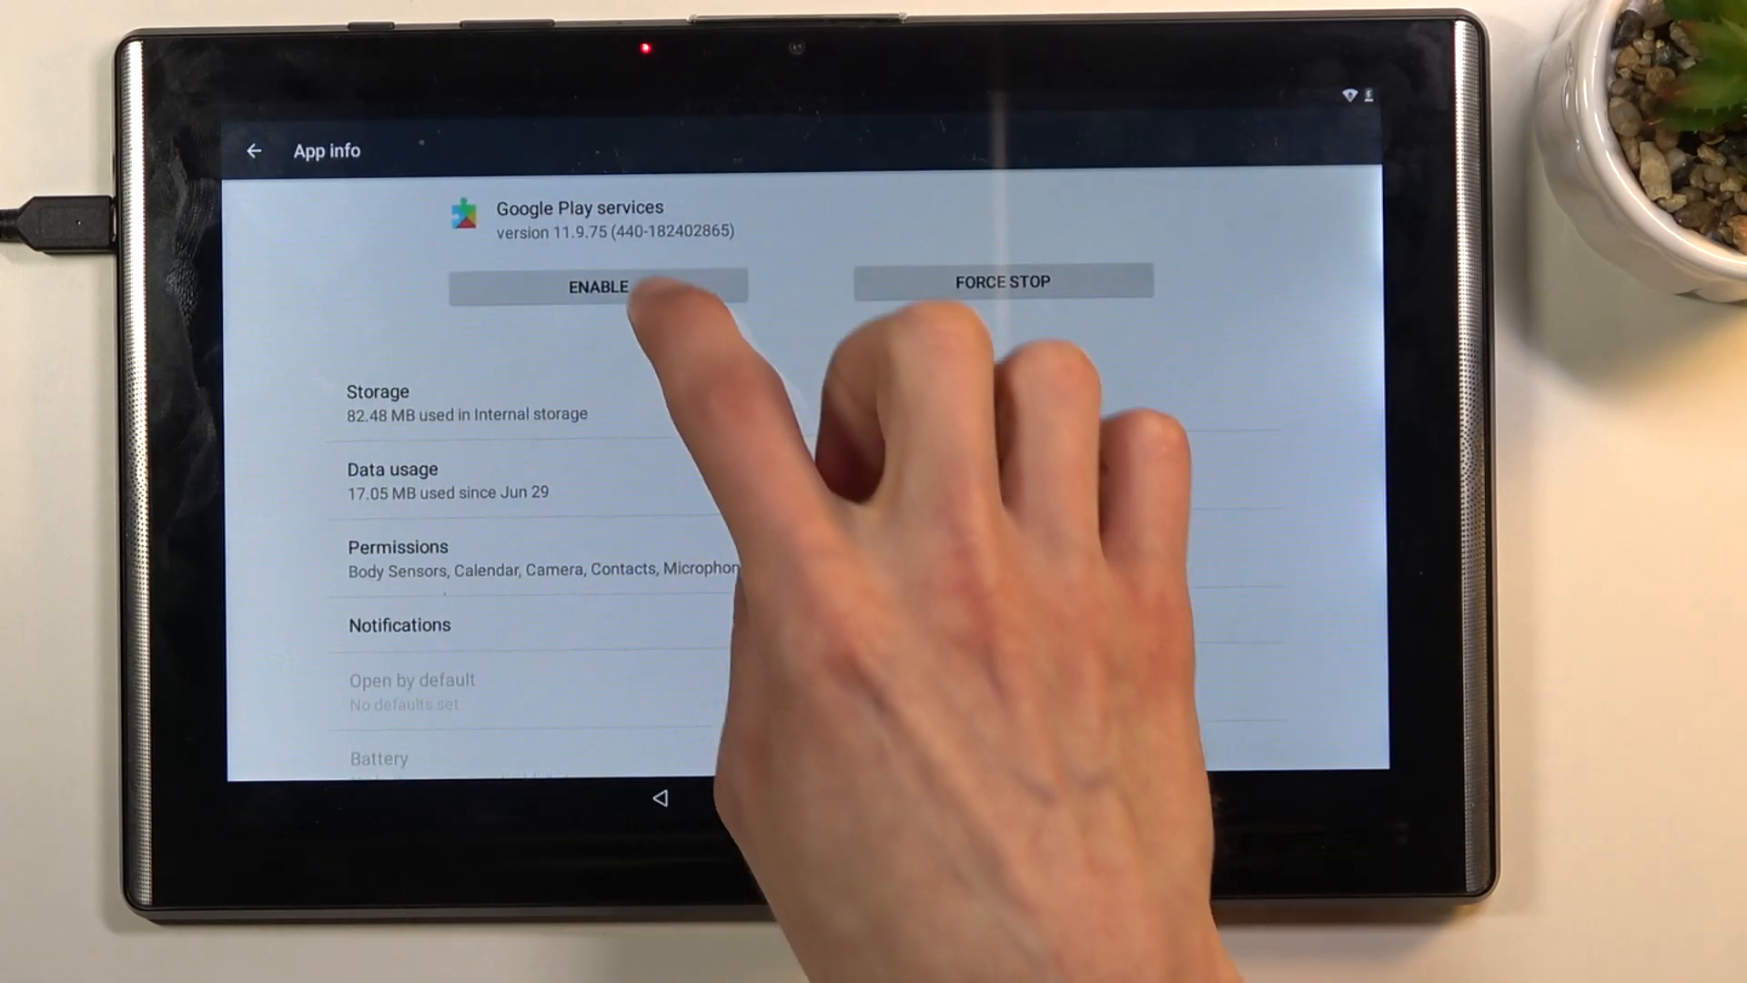
pyautogui.click(597, 286)
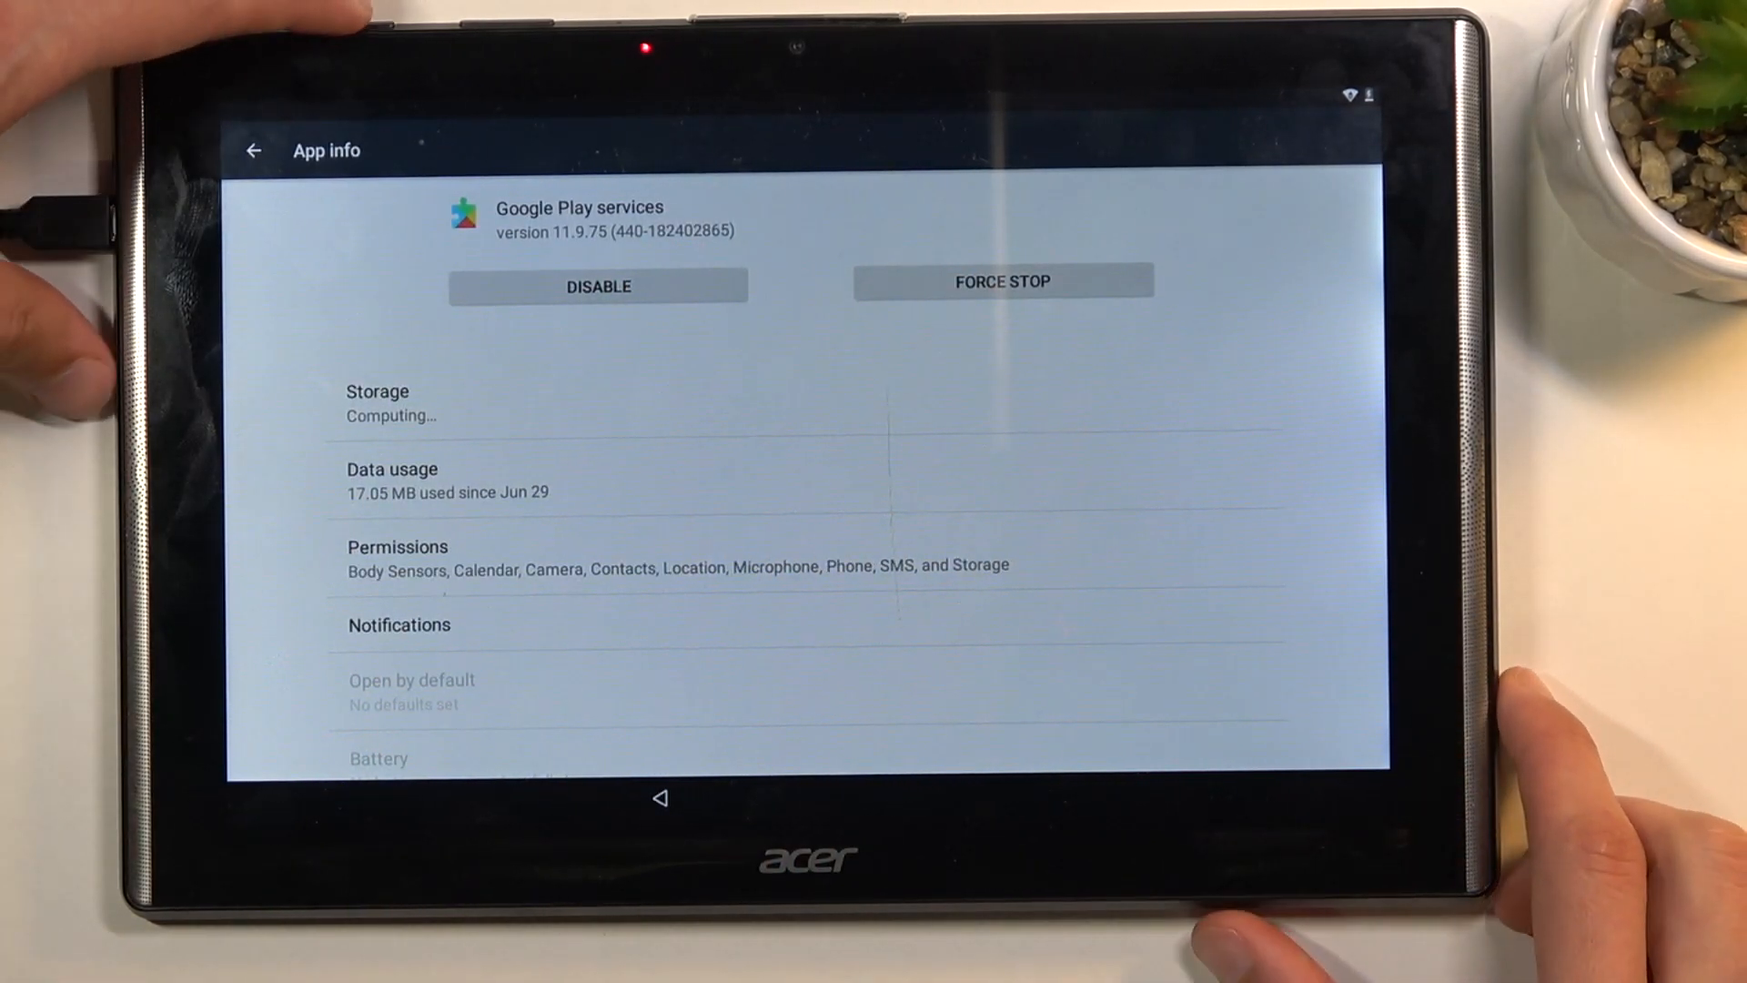
# Restart the tablet from the power menu and confirm suspending TalkBack at the Welcome screen.
pyautogui.press('power')
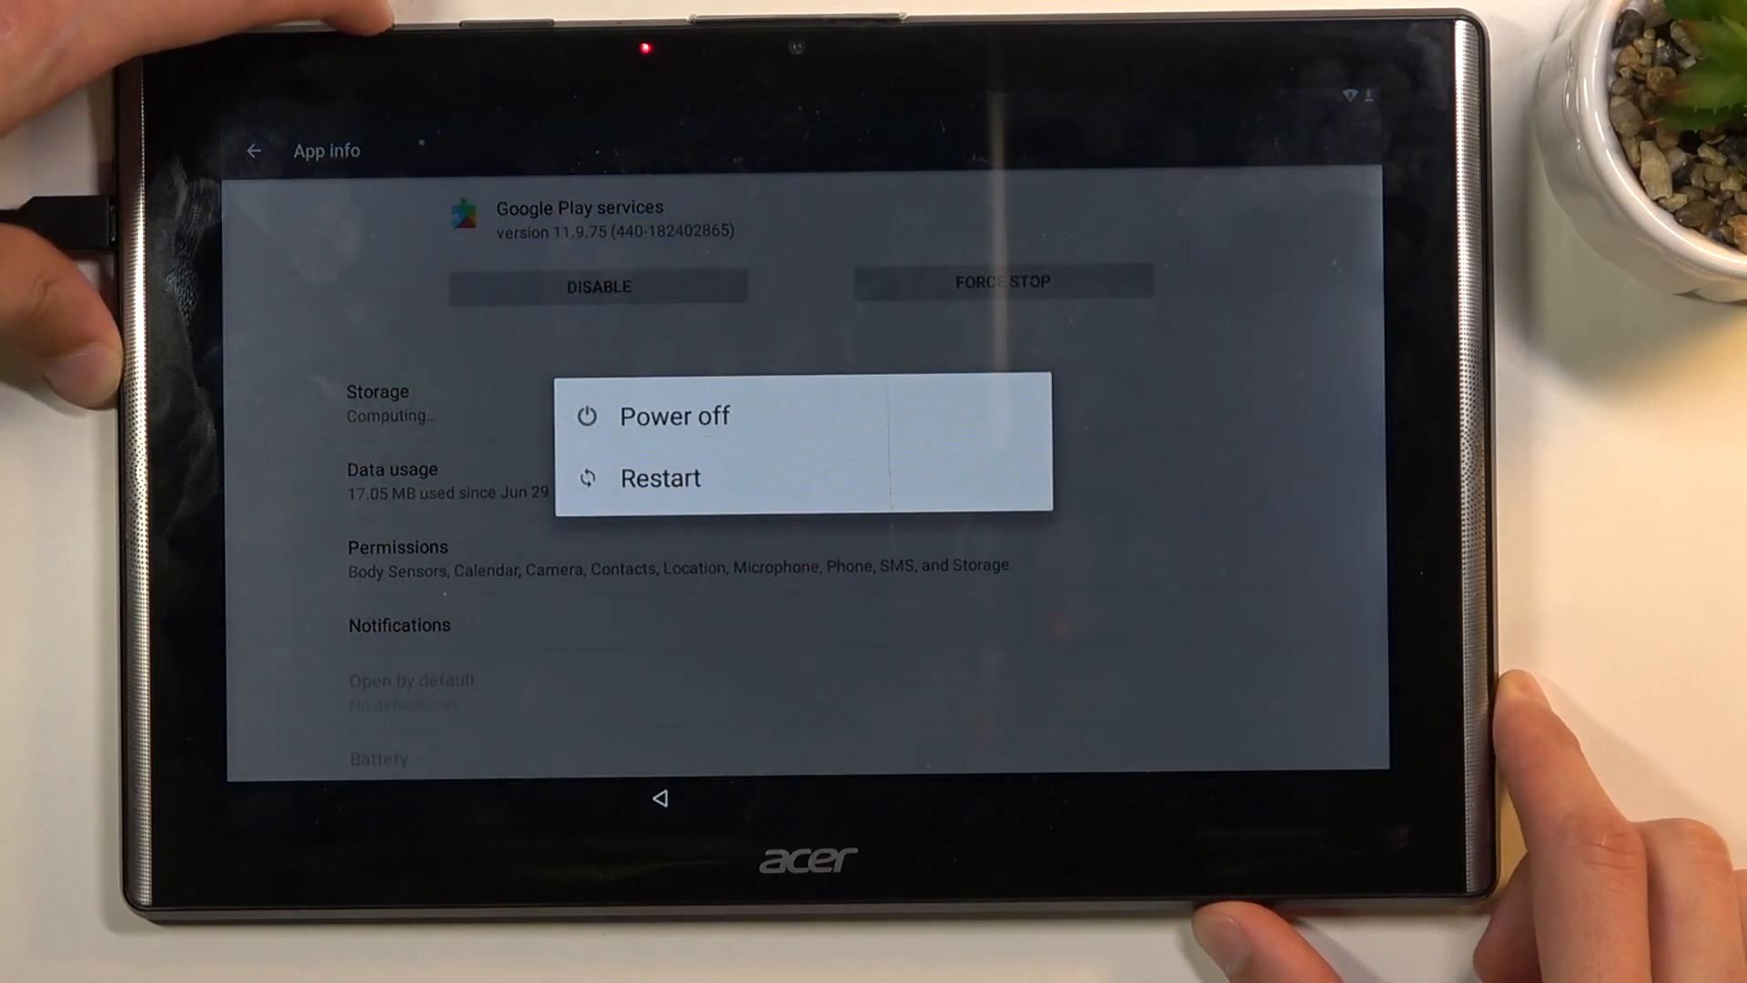
pyautogui.click(674, 415)
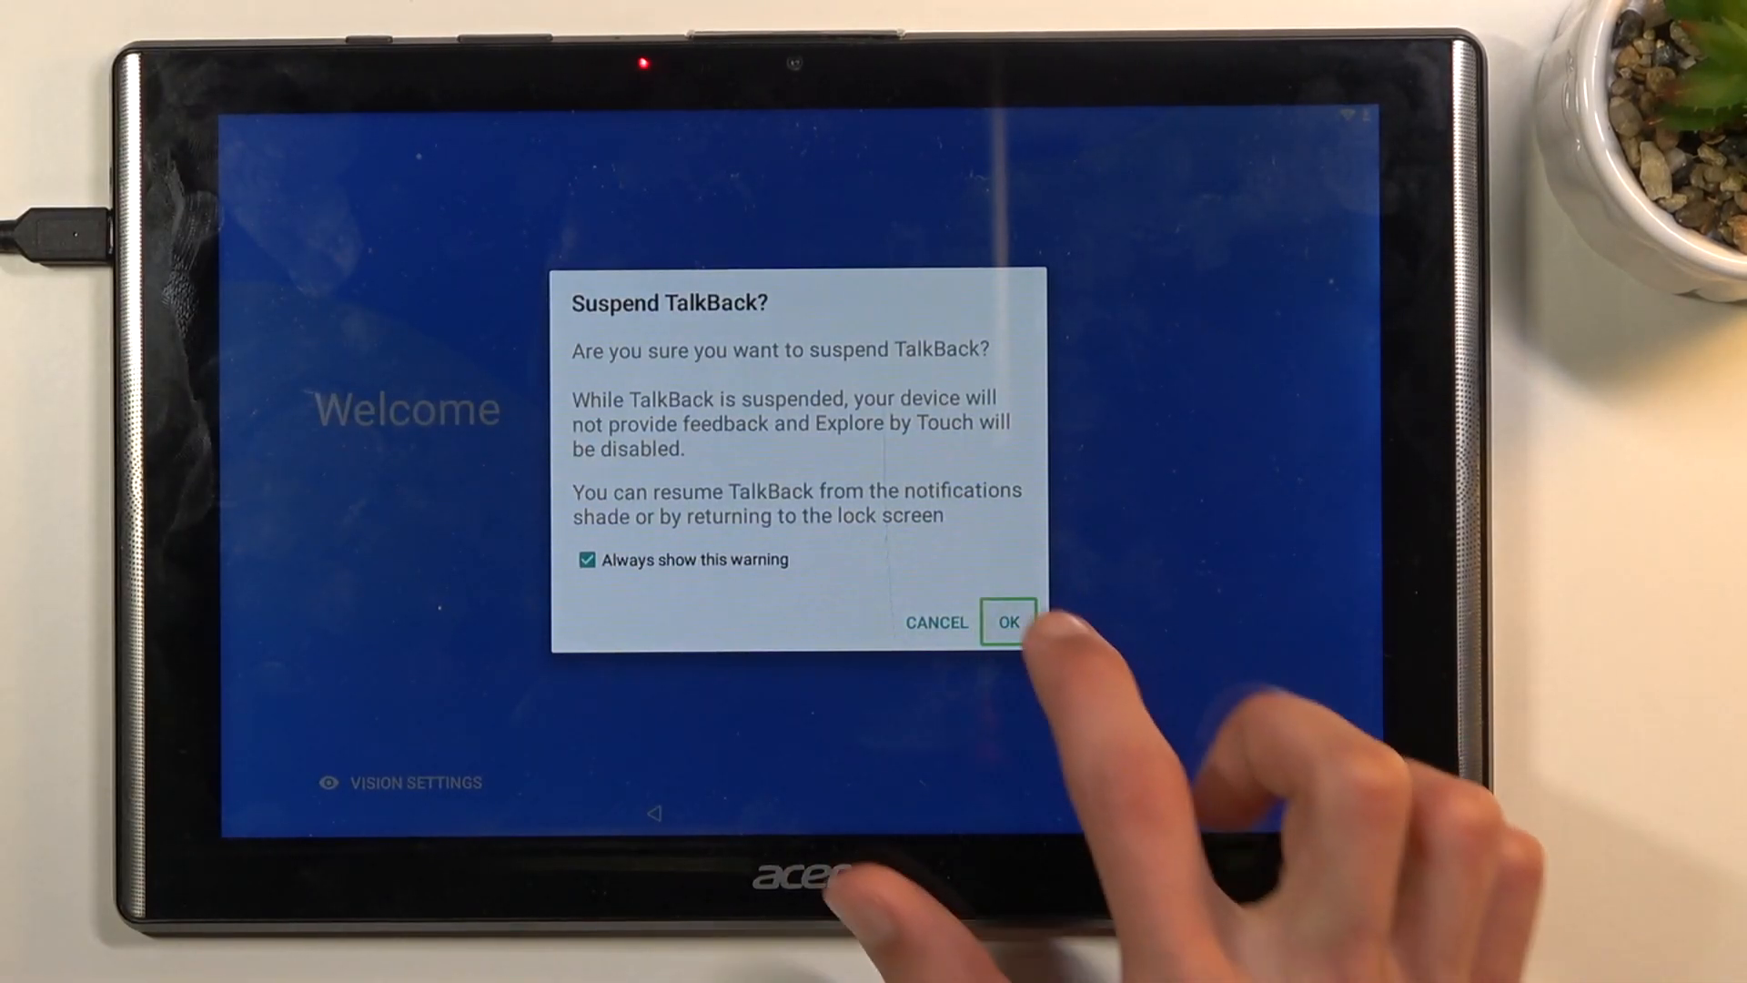
pyautogui.click(1007, 622)
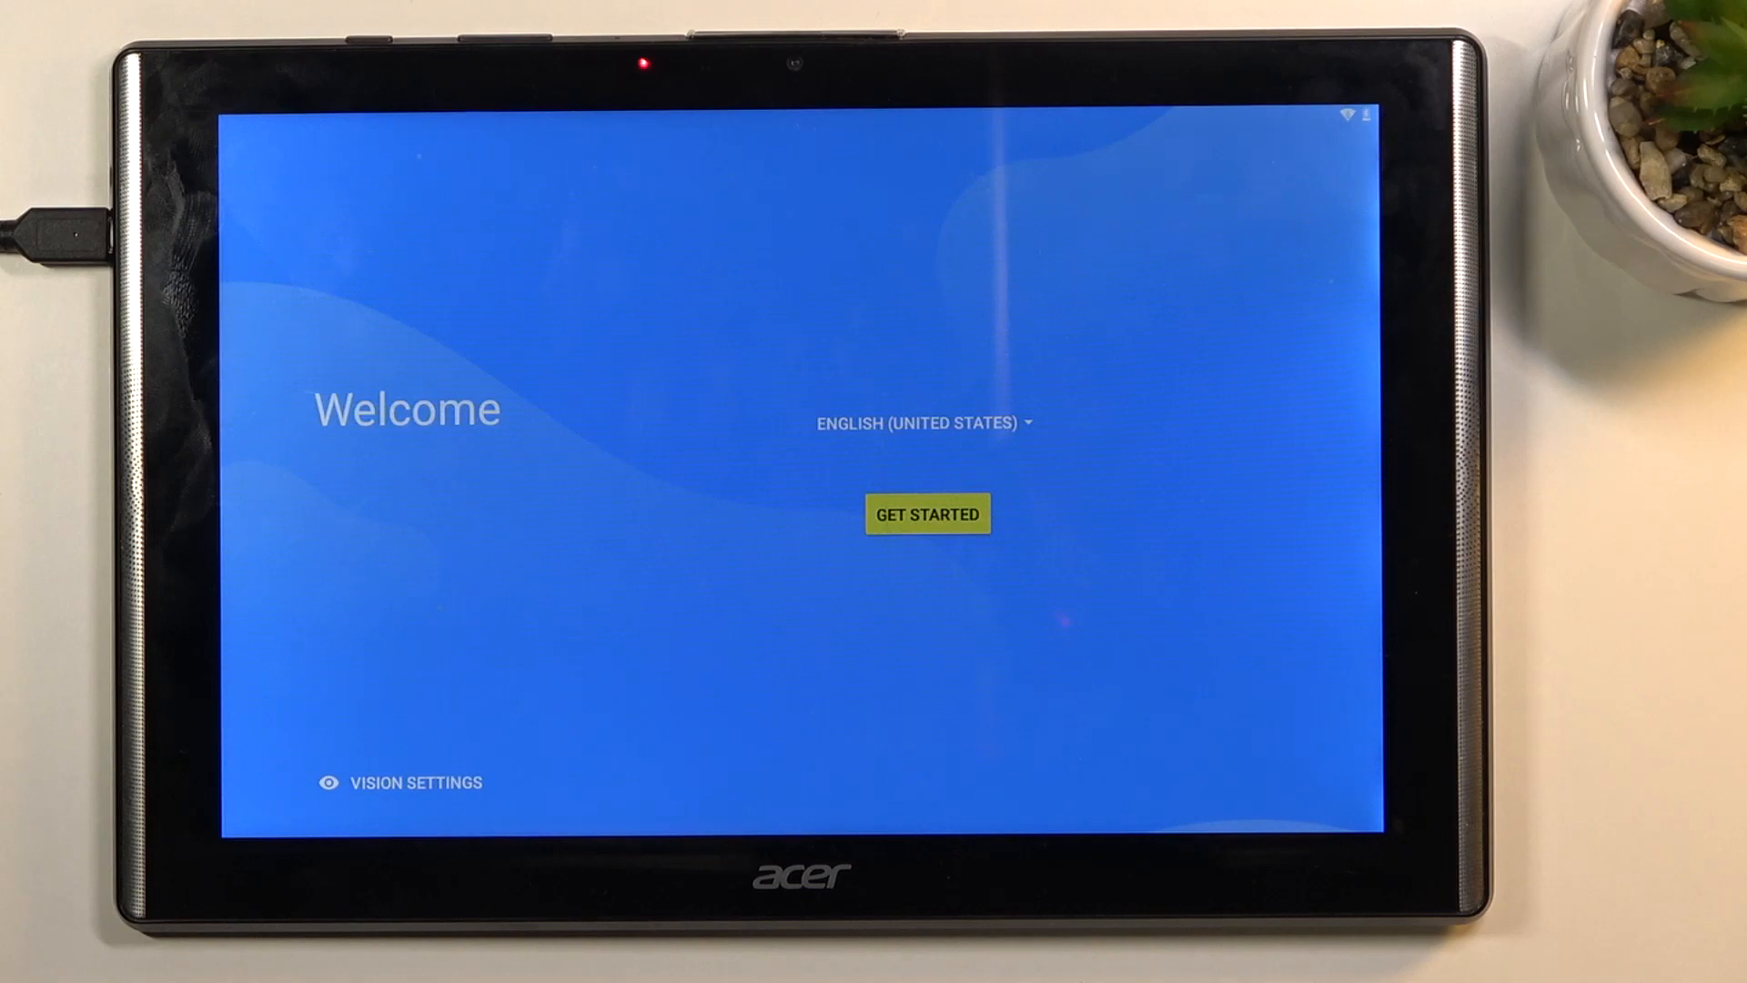
# Start the wizard, accept Acer Legal terms and choose 'Set up as new'.
pyautogui.click(926, 513)
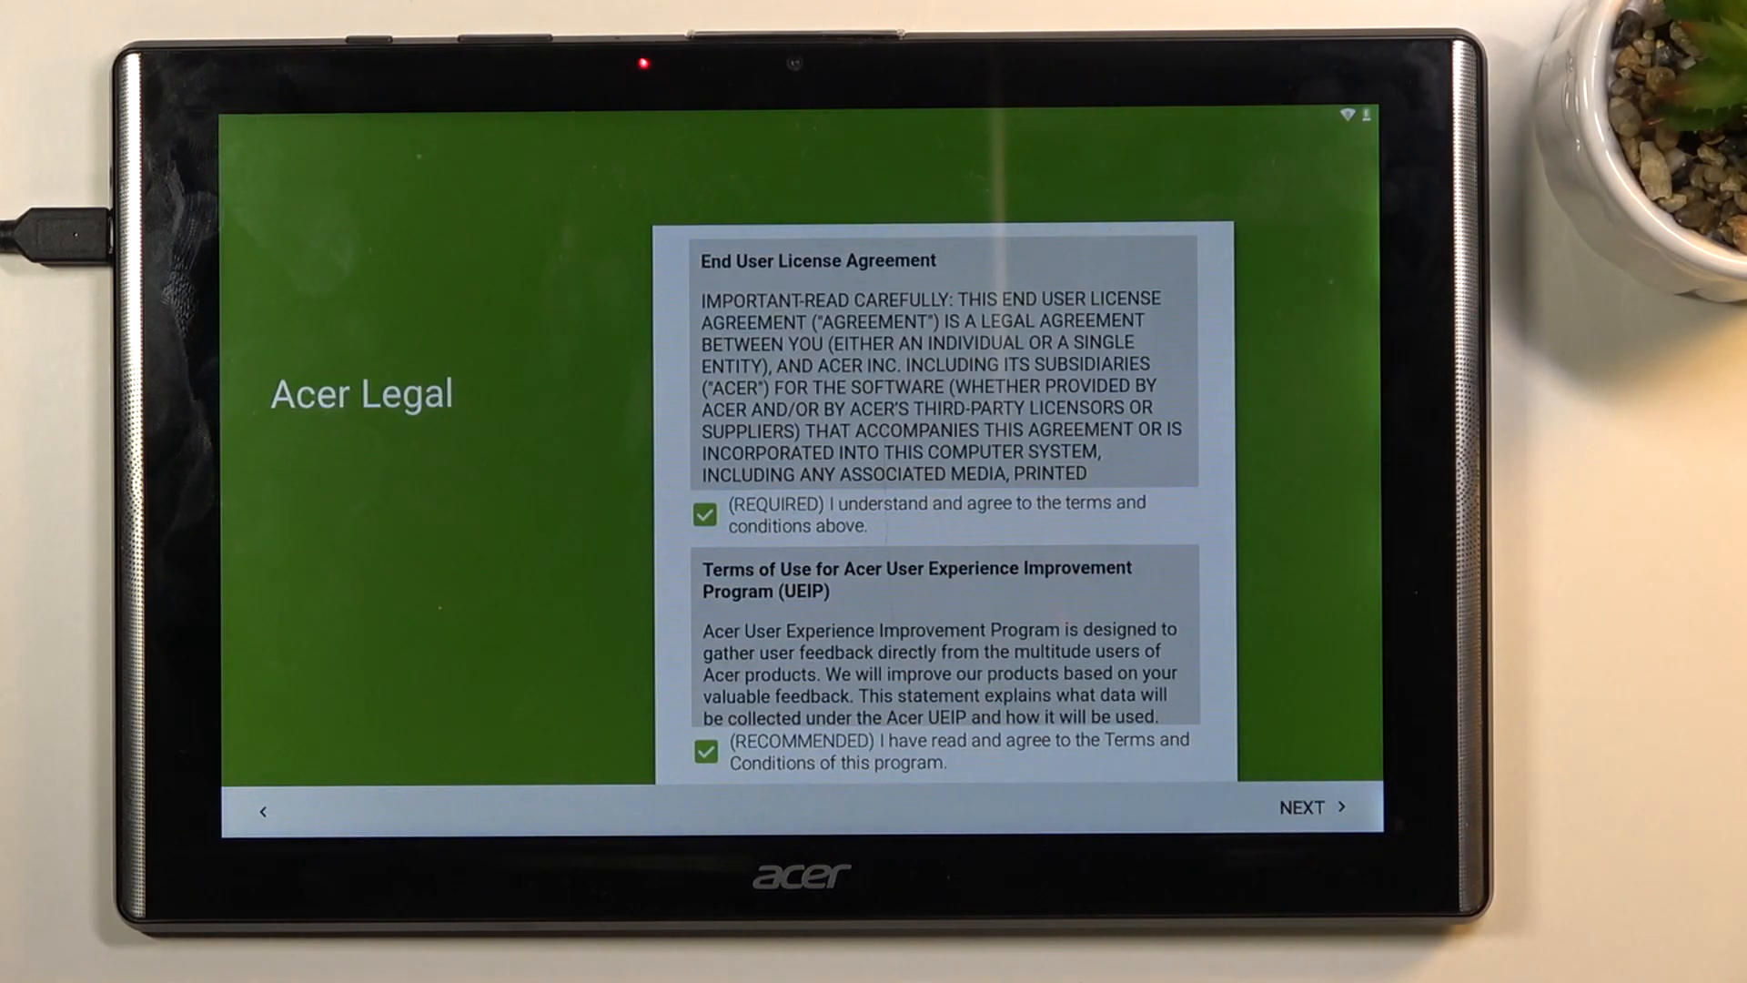
pyautogui.click(1313, 807)
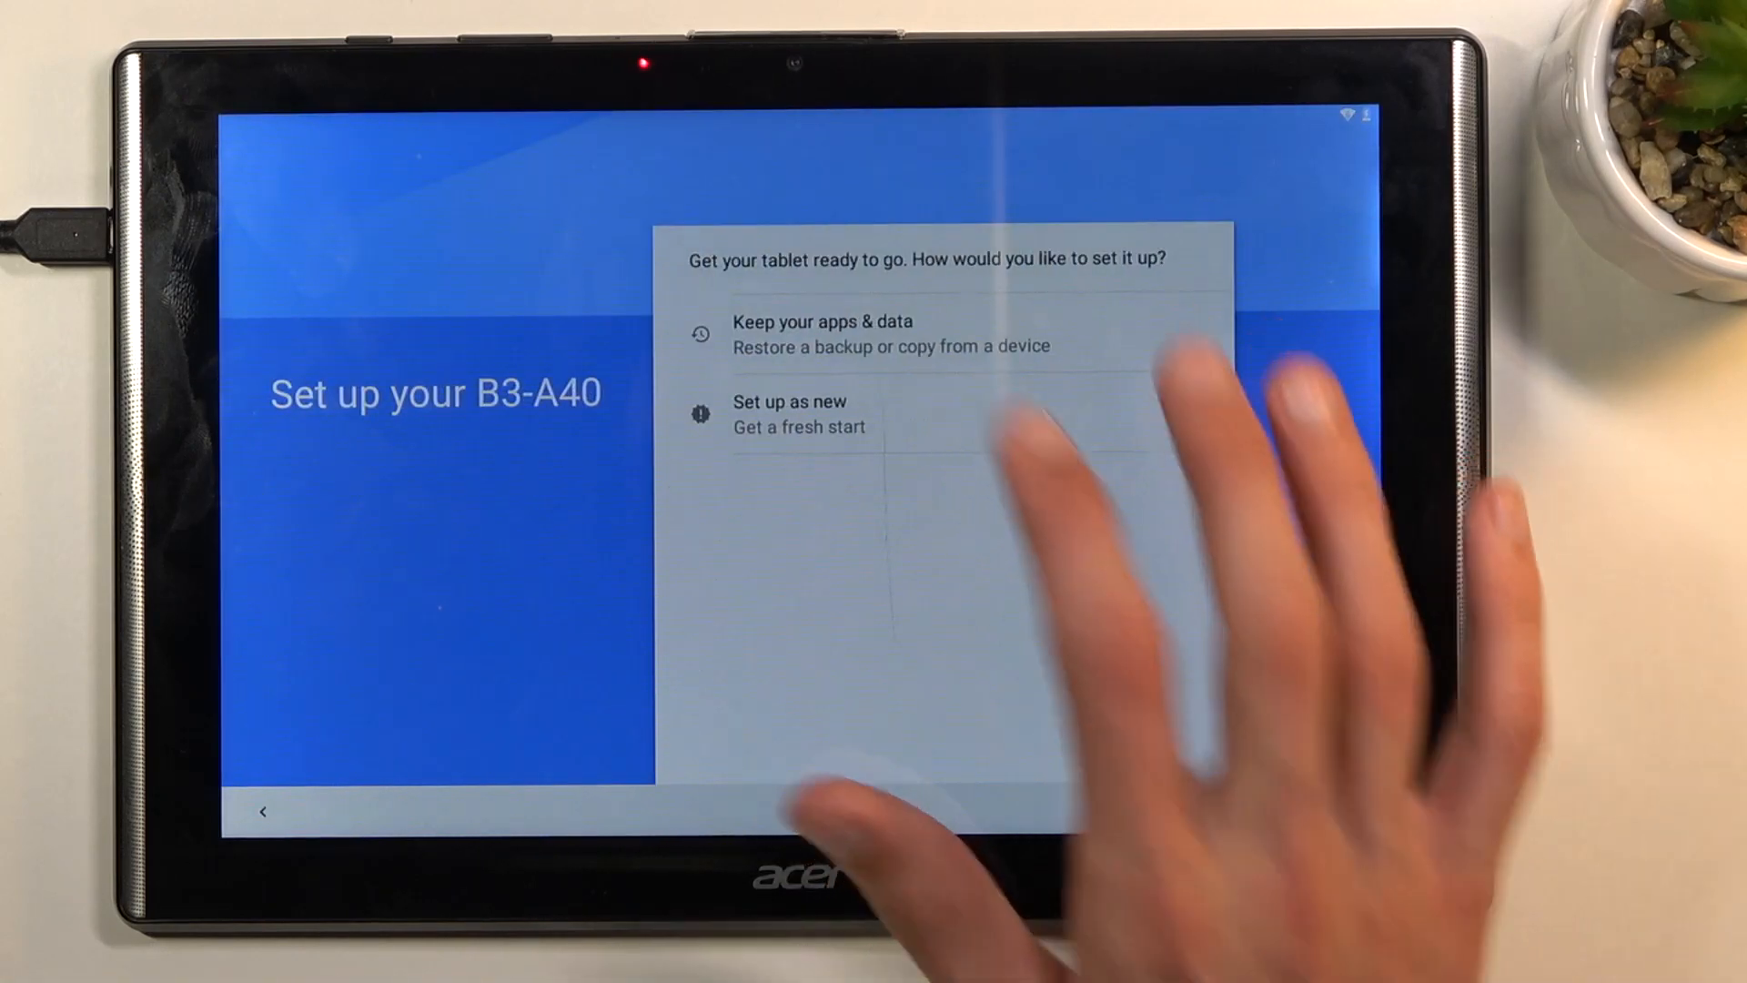
pyautogui.click(788, 414)
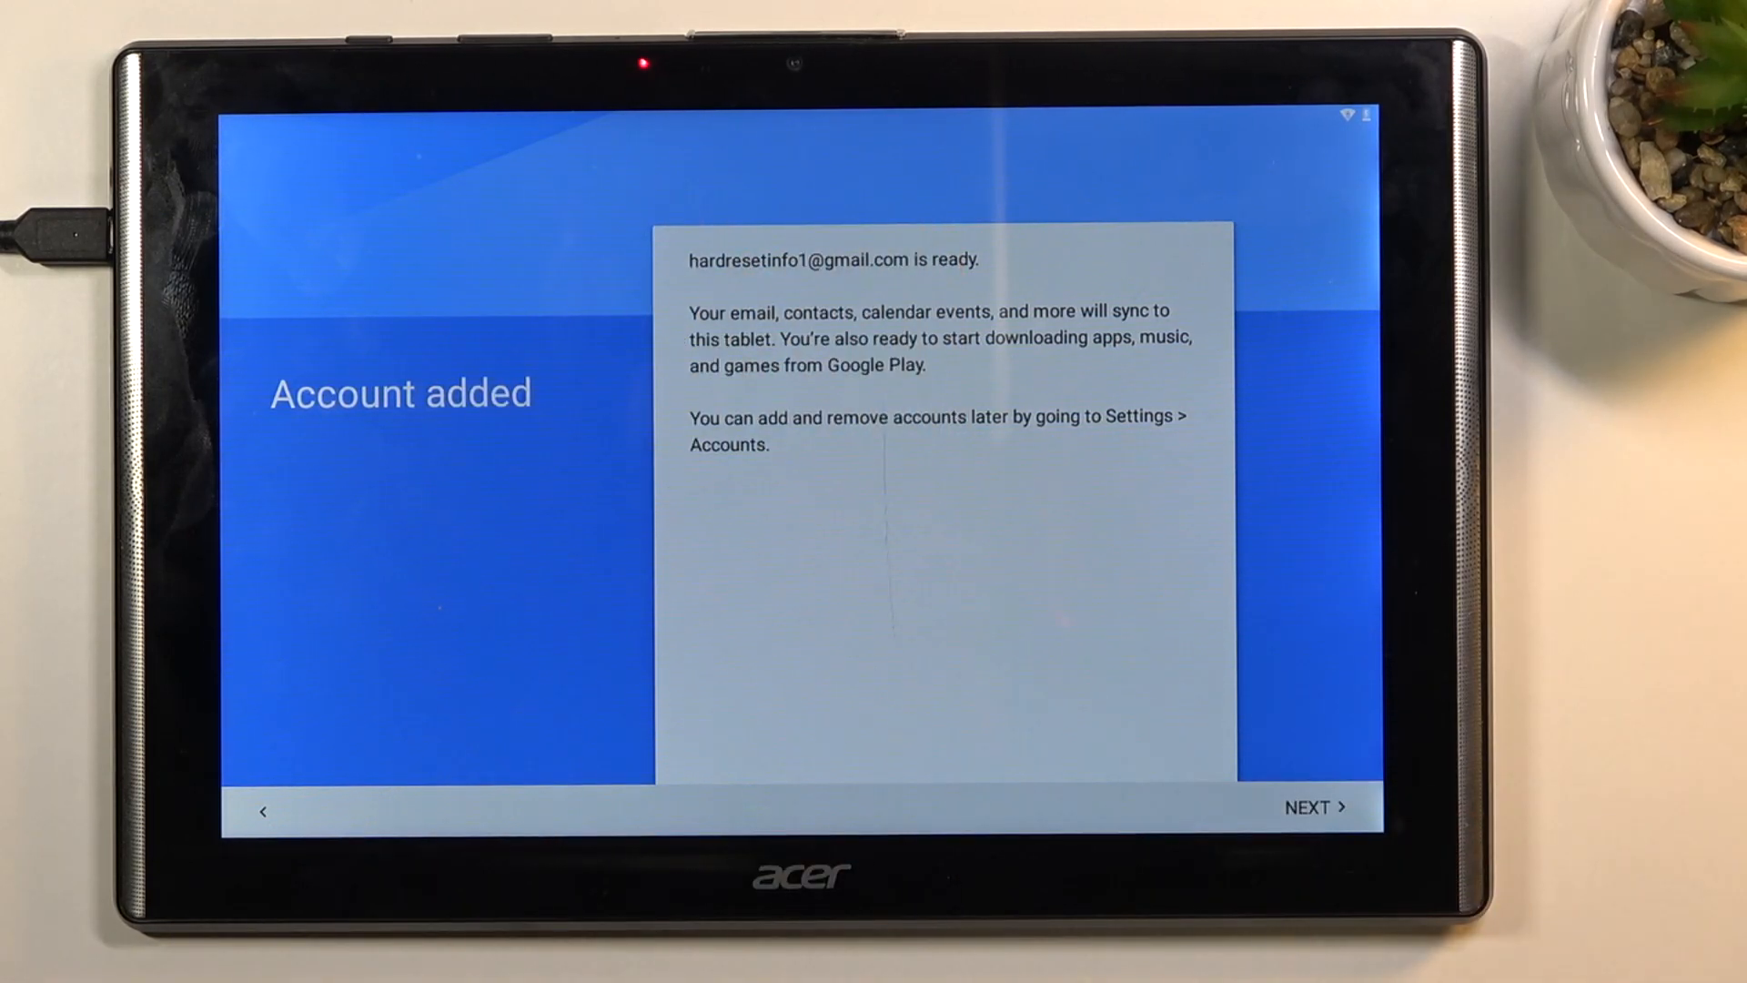
# Continue past Account added through the setup pages to Meet your Google Assistant.
pyautogui.click(1313, 808)
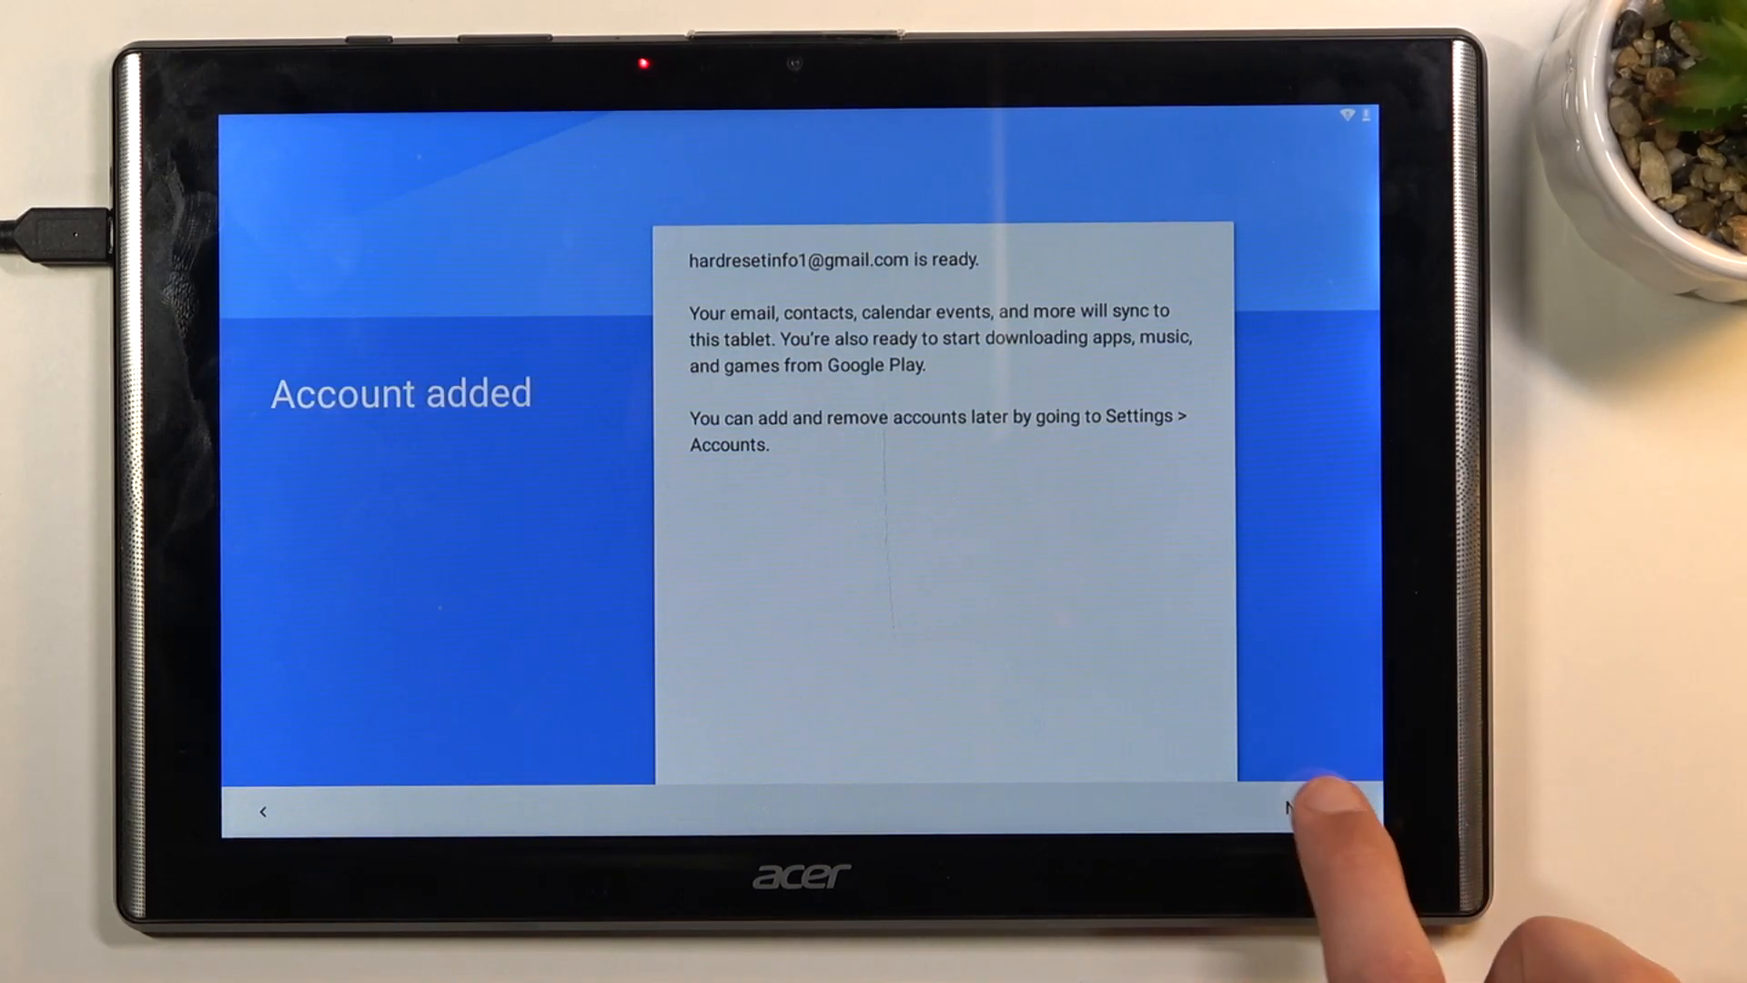
pyautogui.click(1303, 808)
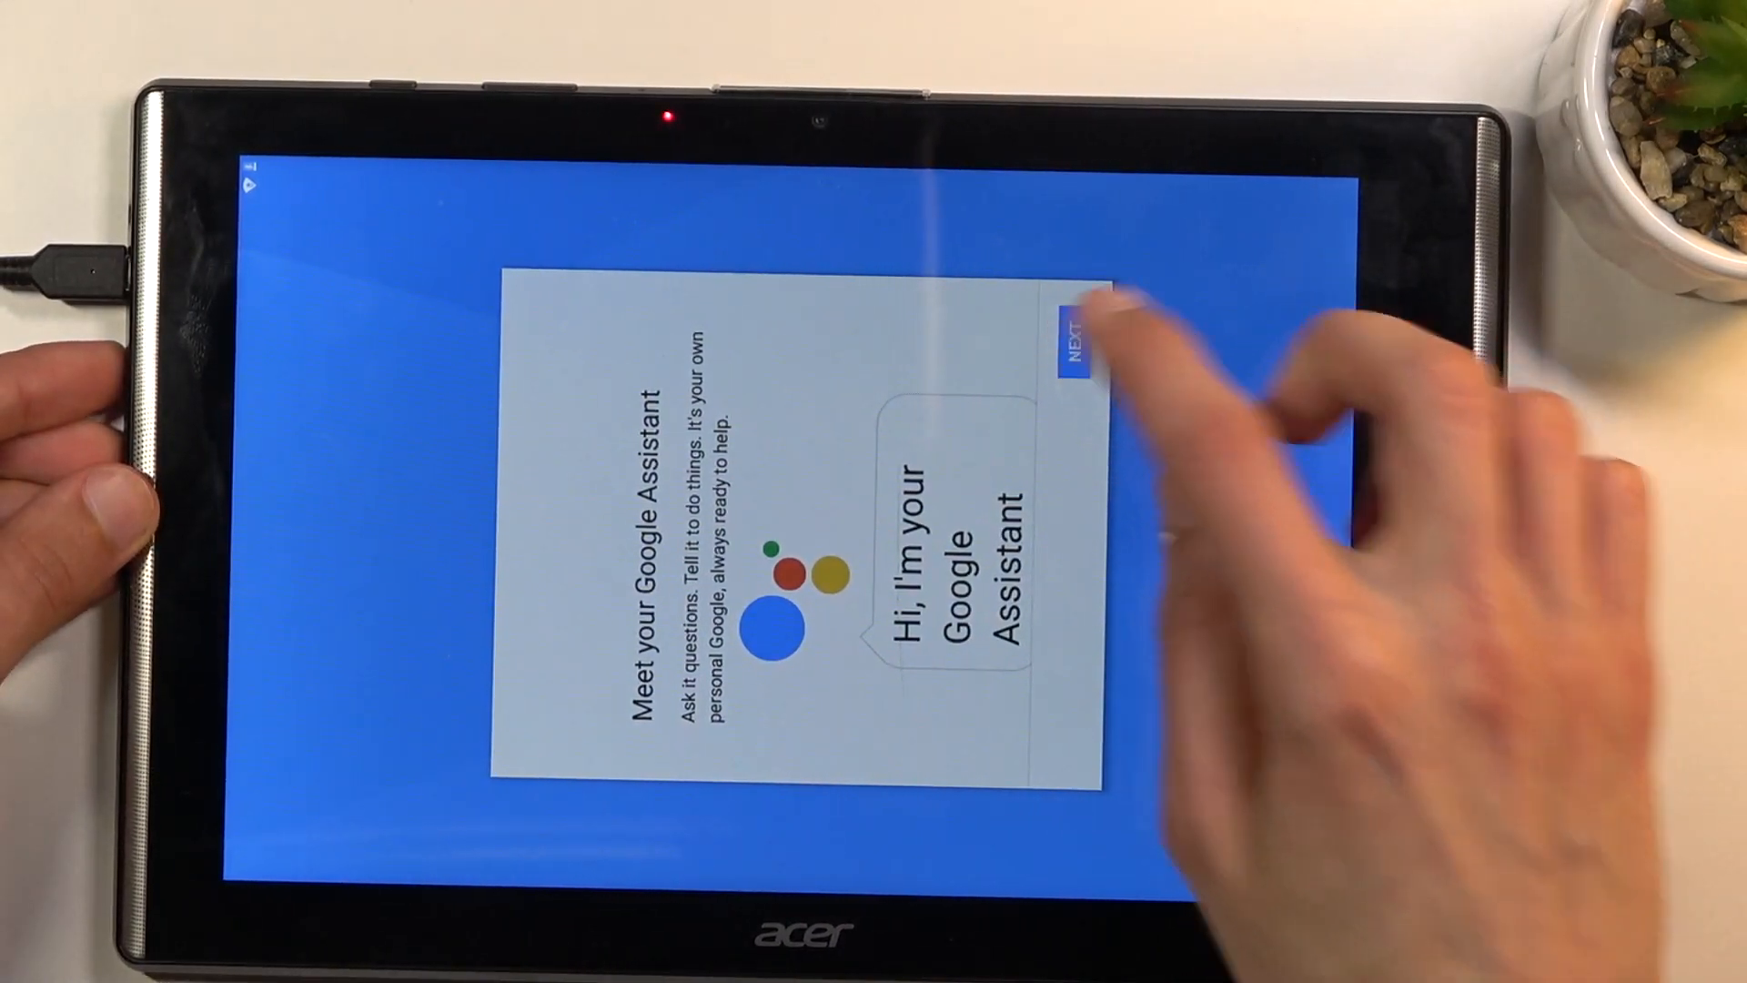
# Advance past the Assistant intro and skip Voice Match to reach the home screen.
pyautogui.click(1076, 341)
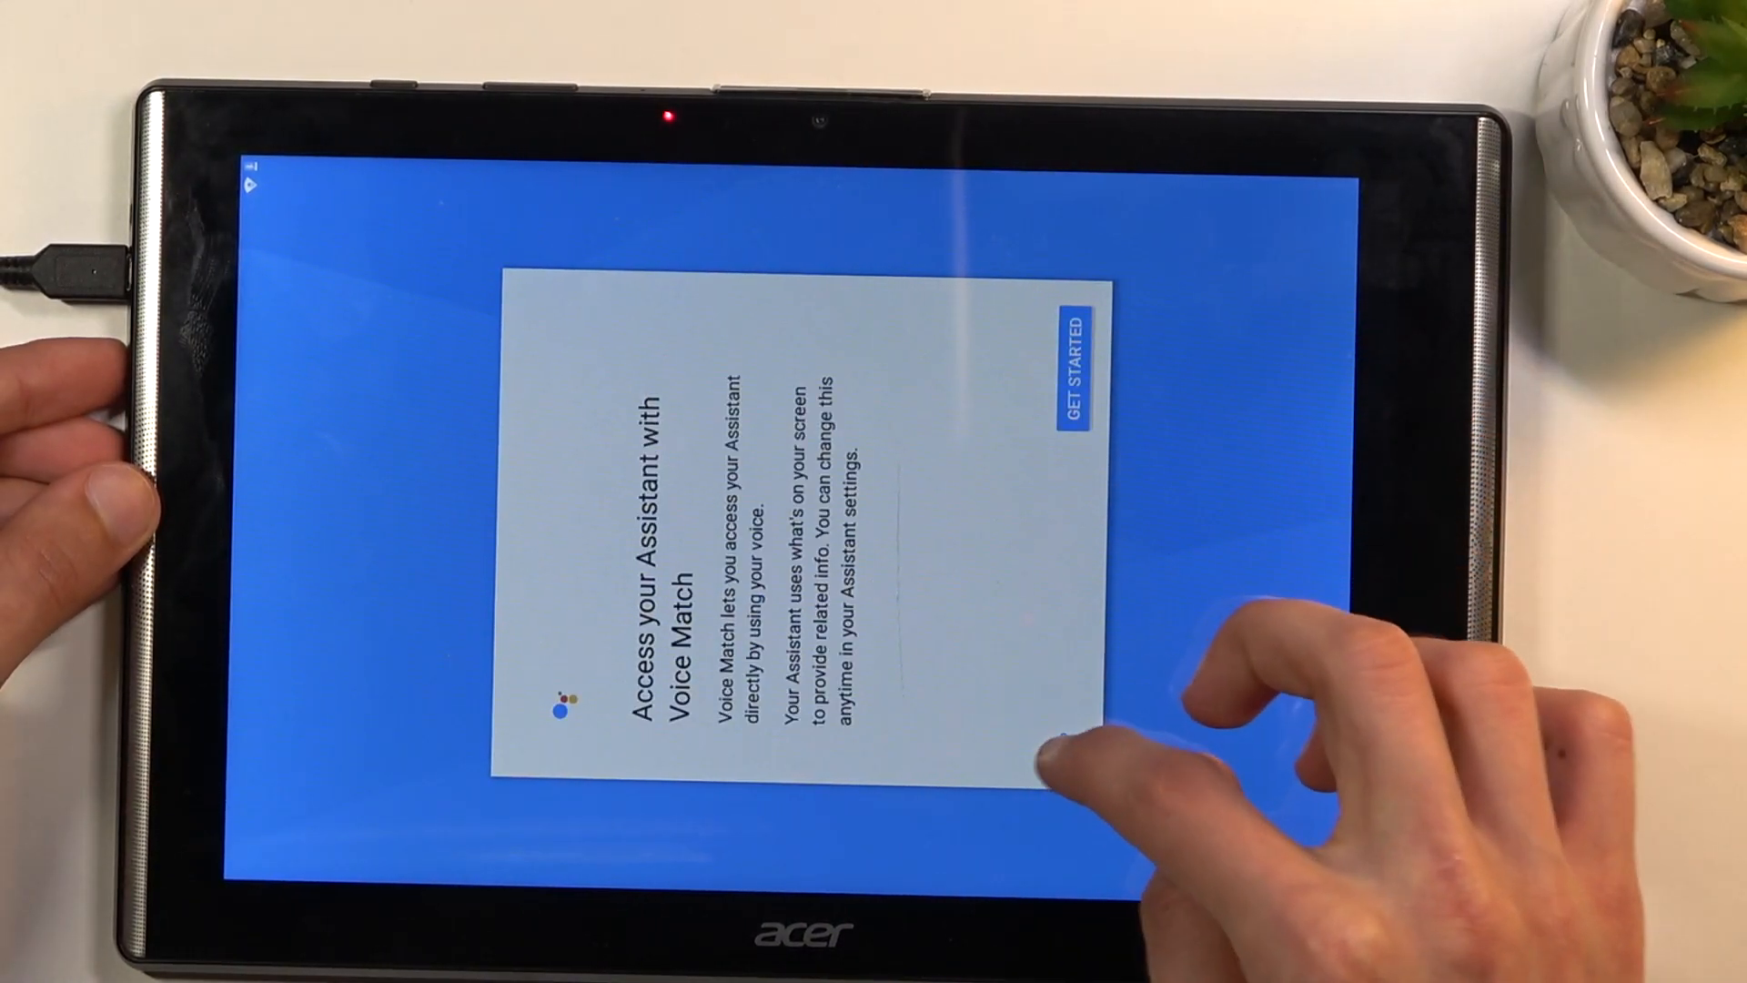
pyautogui.click(1070, 371)
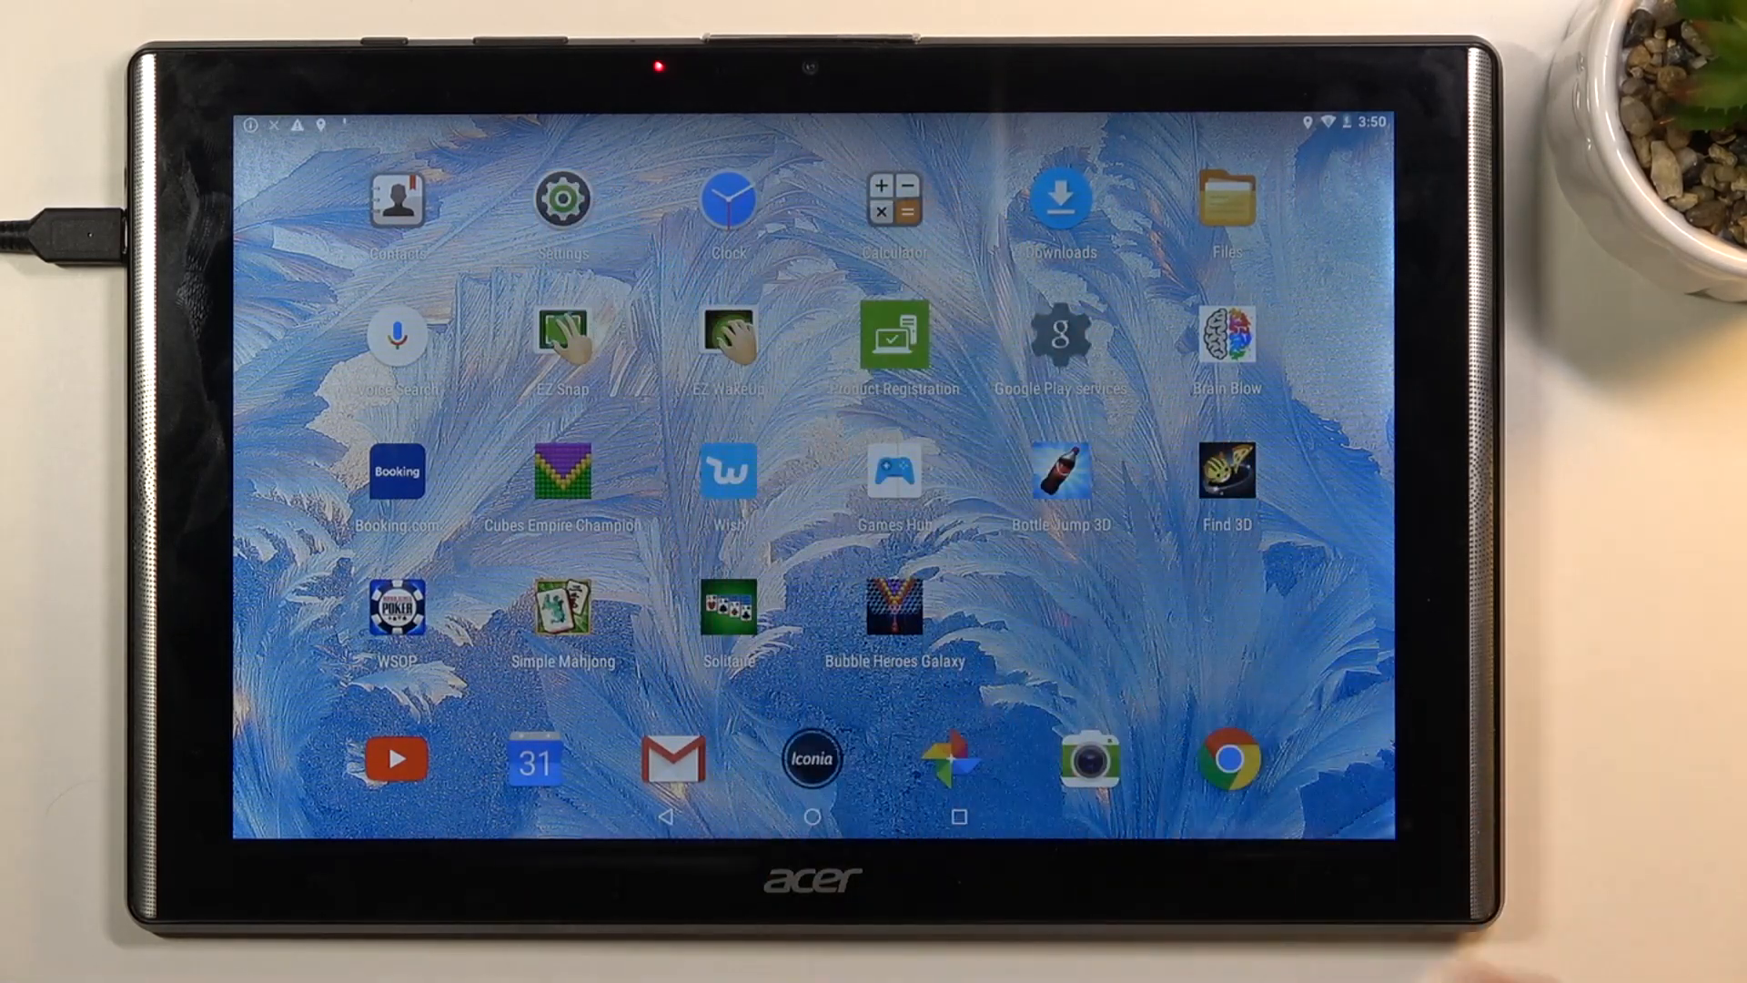
# From Settings' Backup & reset, start Factory data reset up to the RESET TABLET confirmation.
pyautogui.click(562, 198)
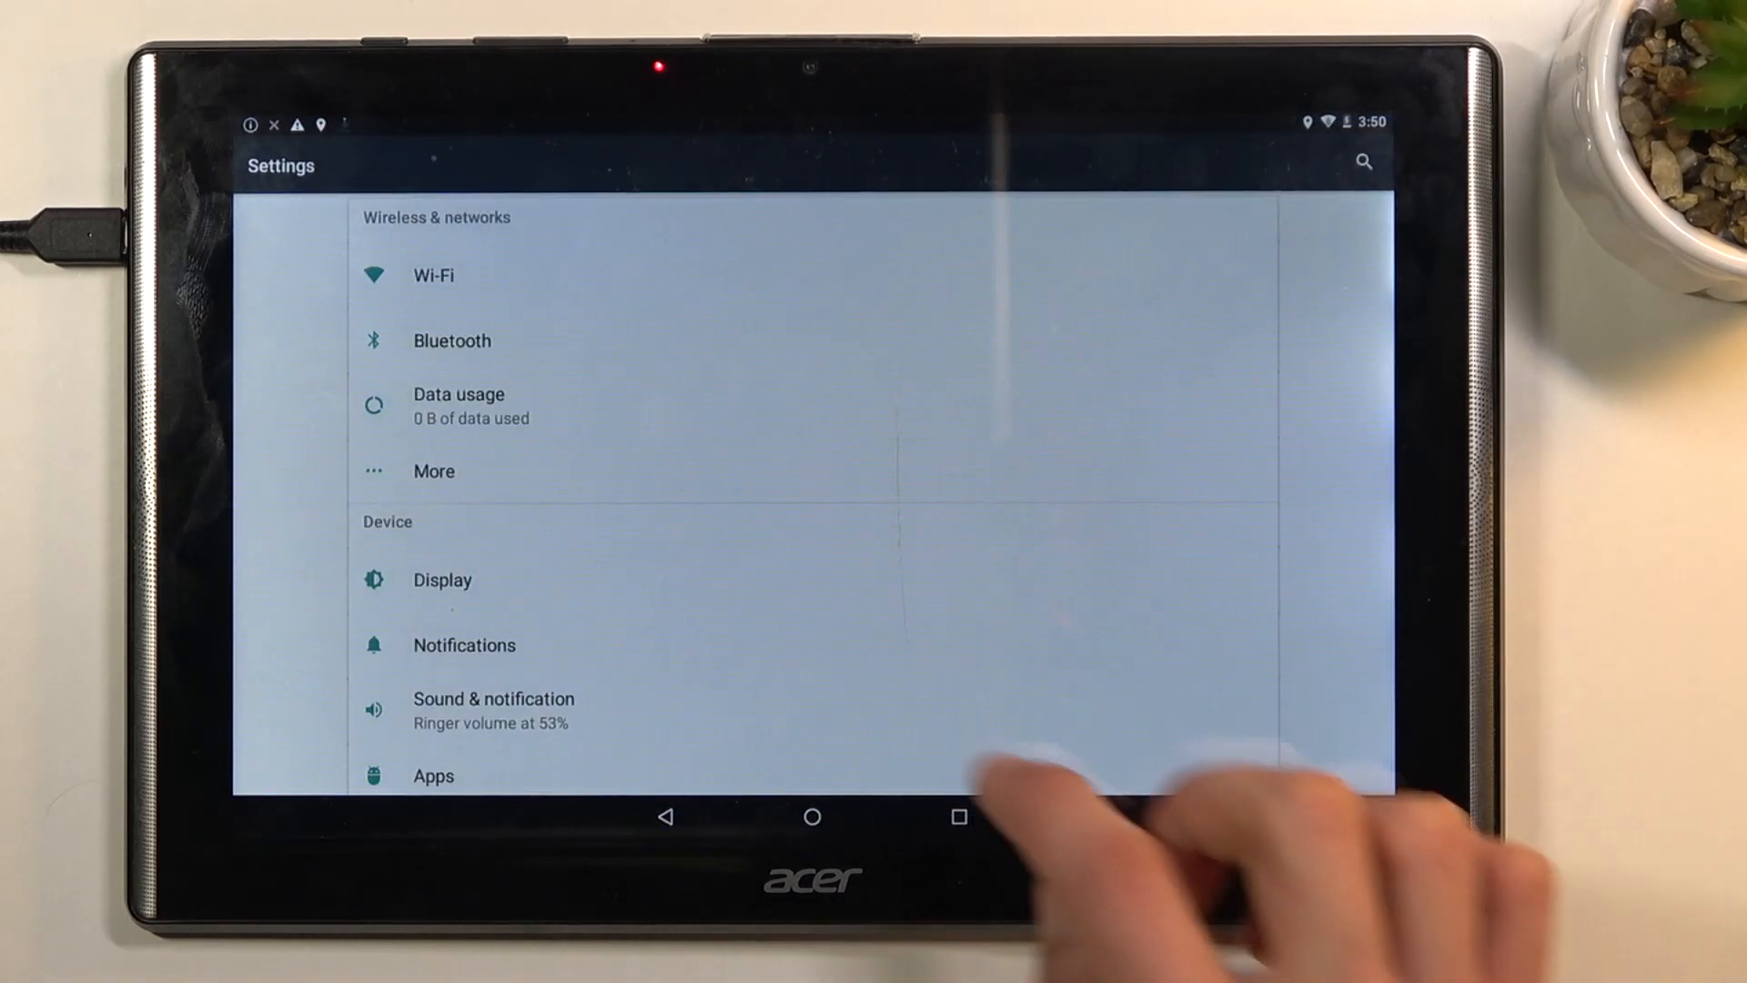
pyautogui.scroll(-3)
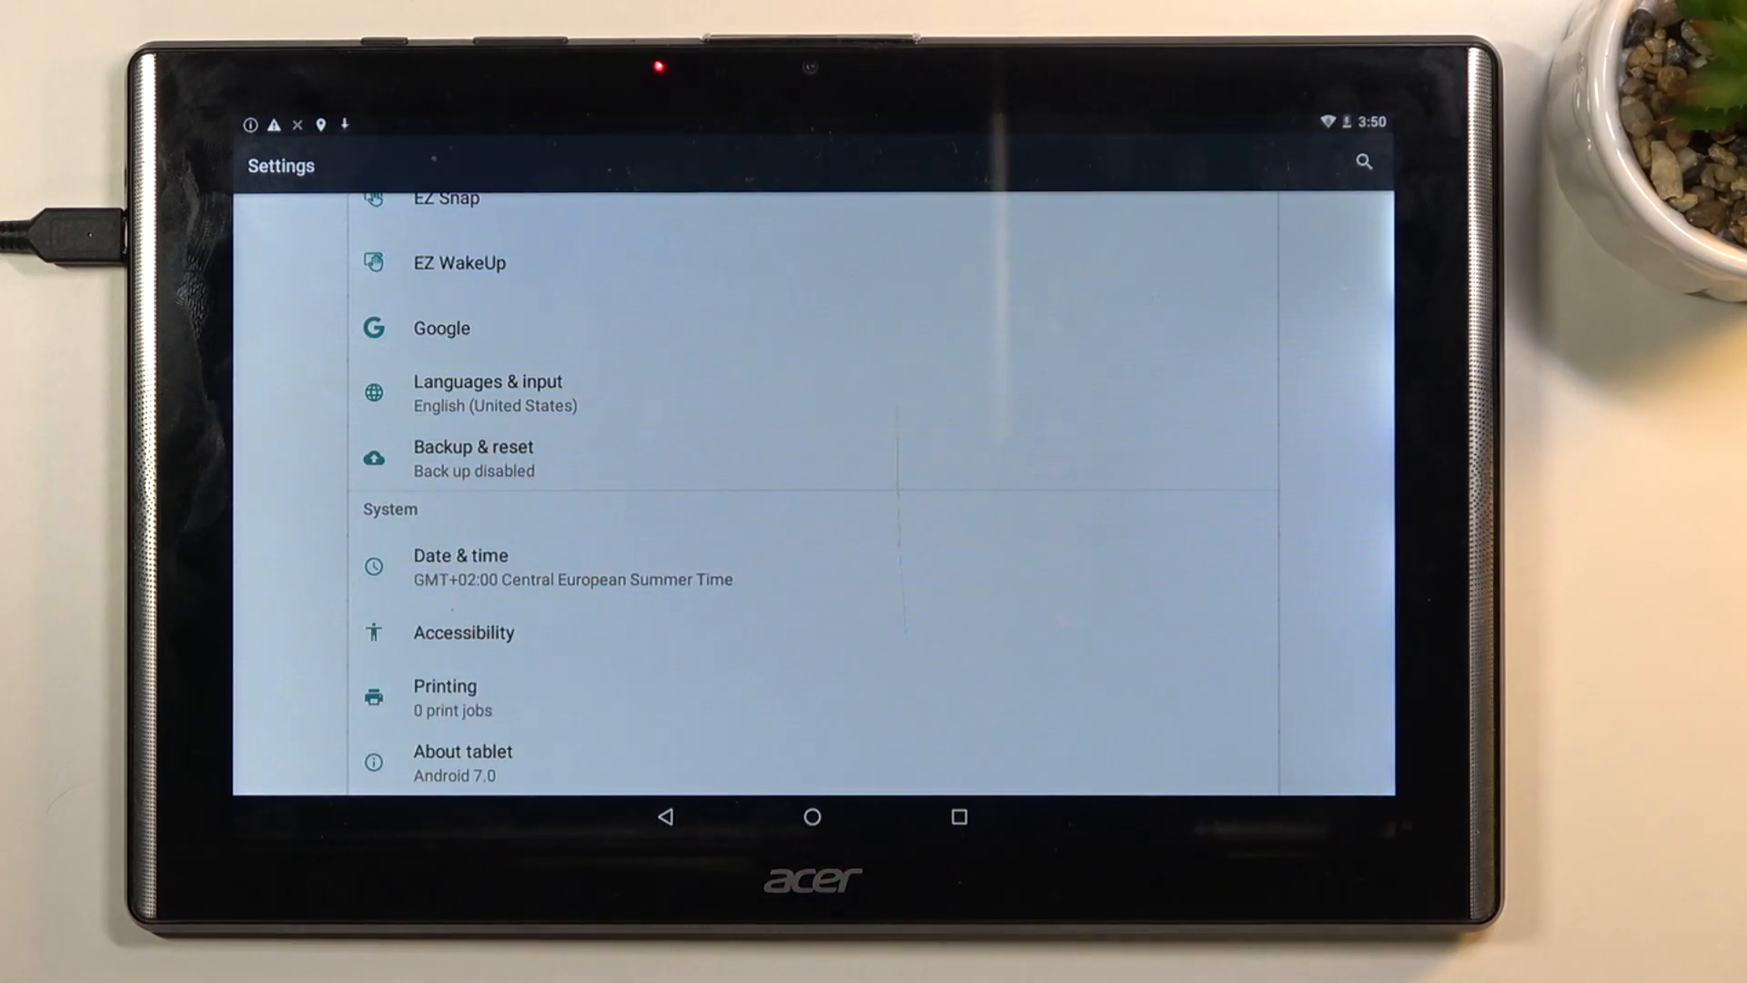
pyautogui.click(473, 455)
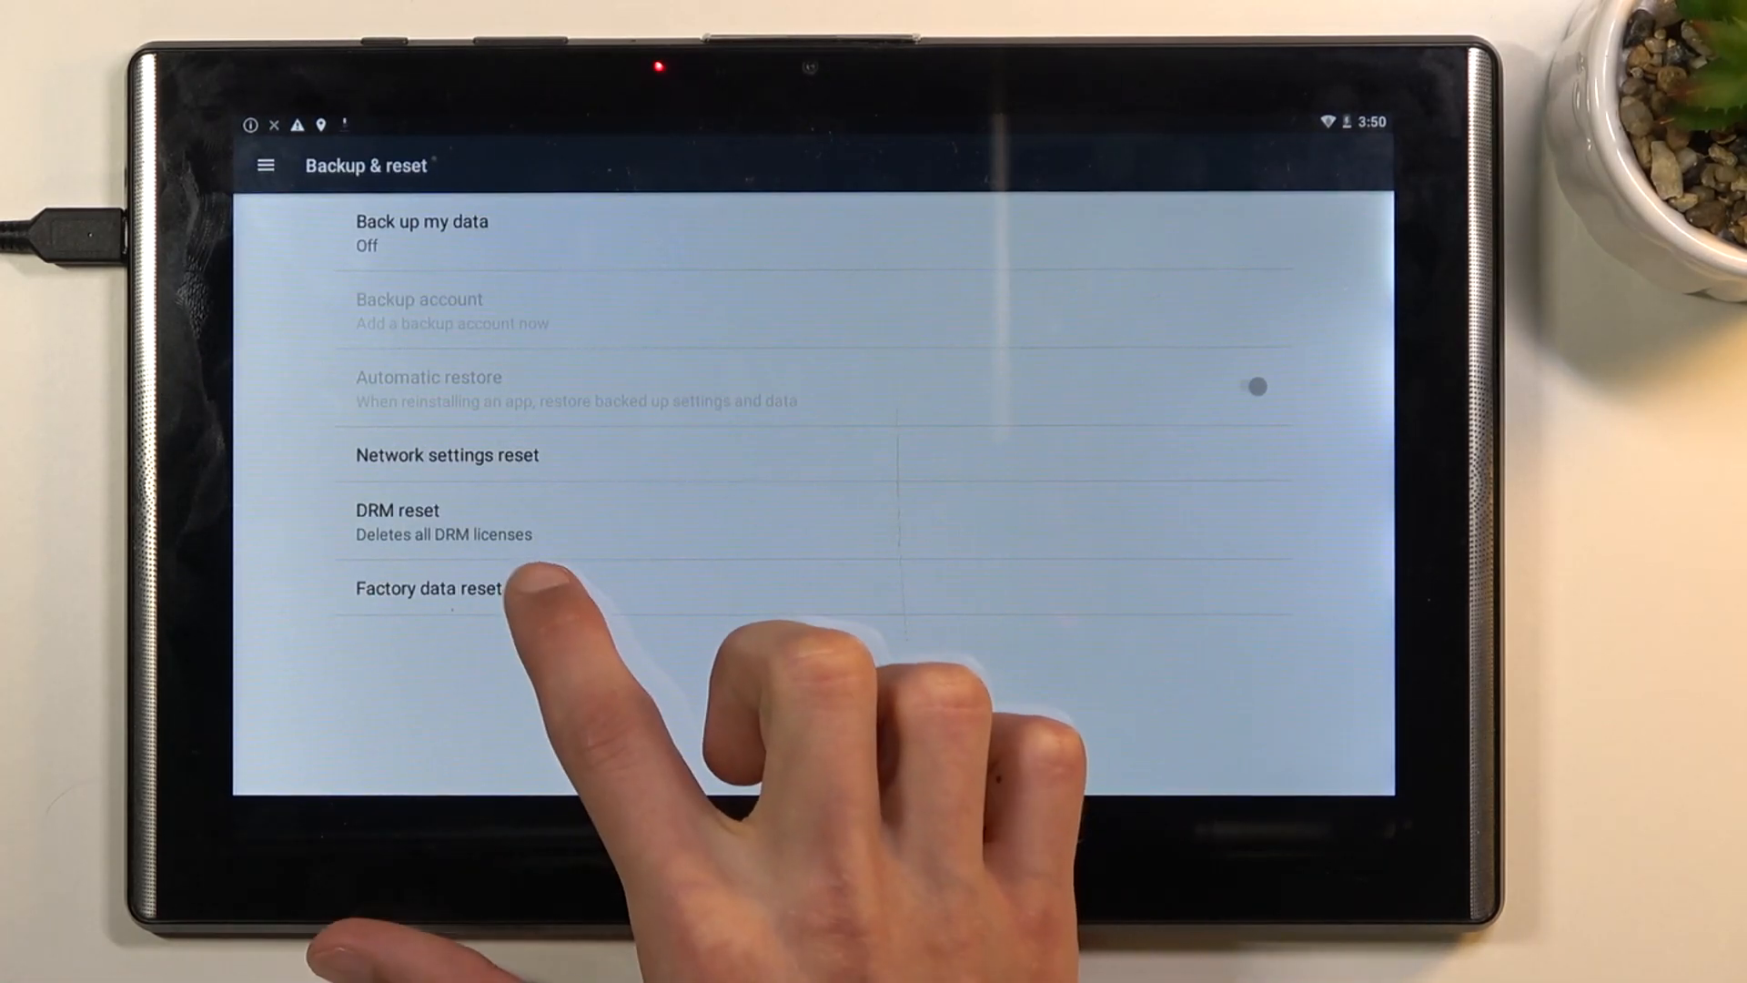
pyautogui.click(426, 588)
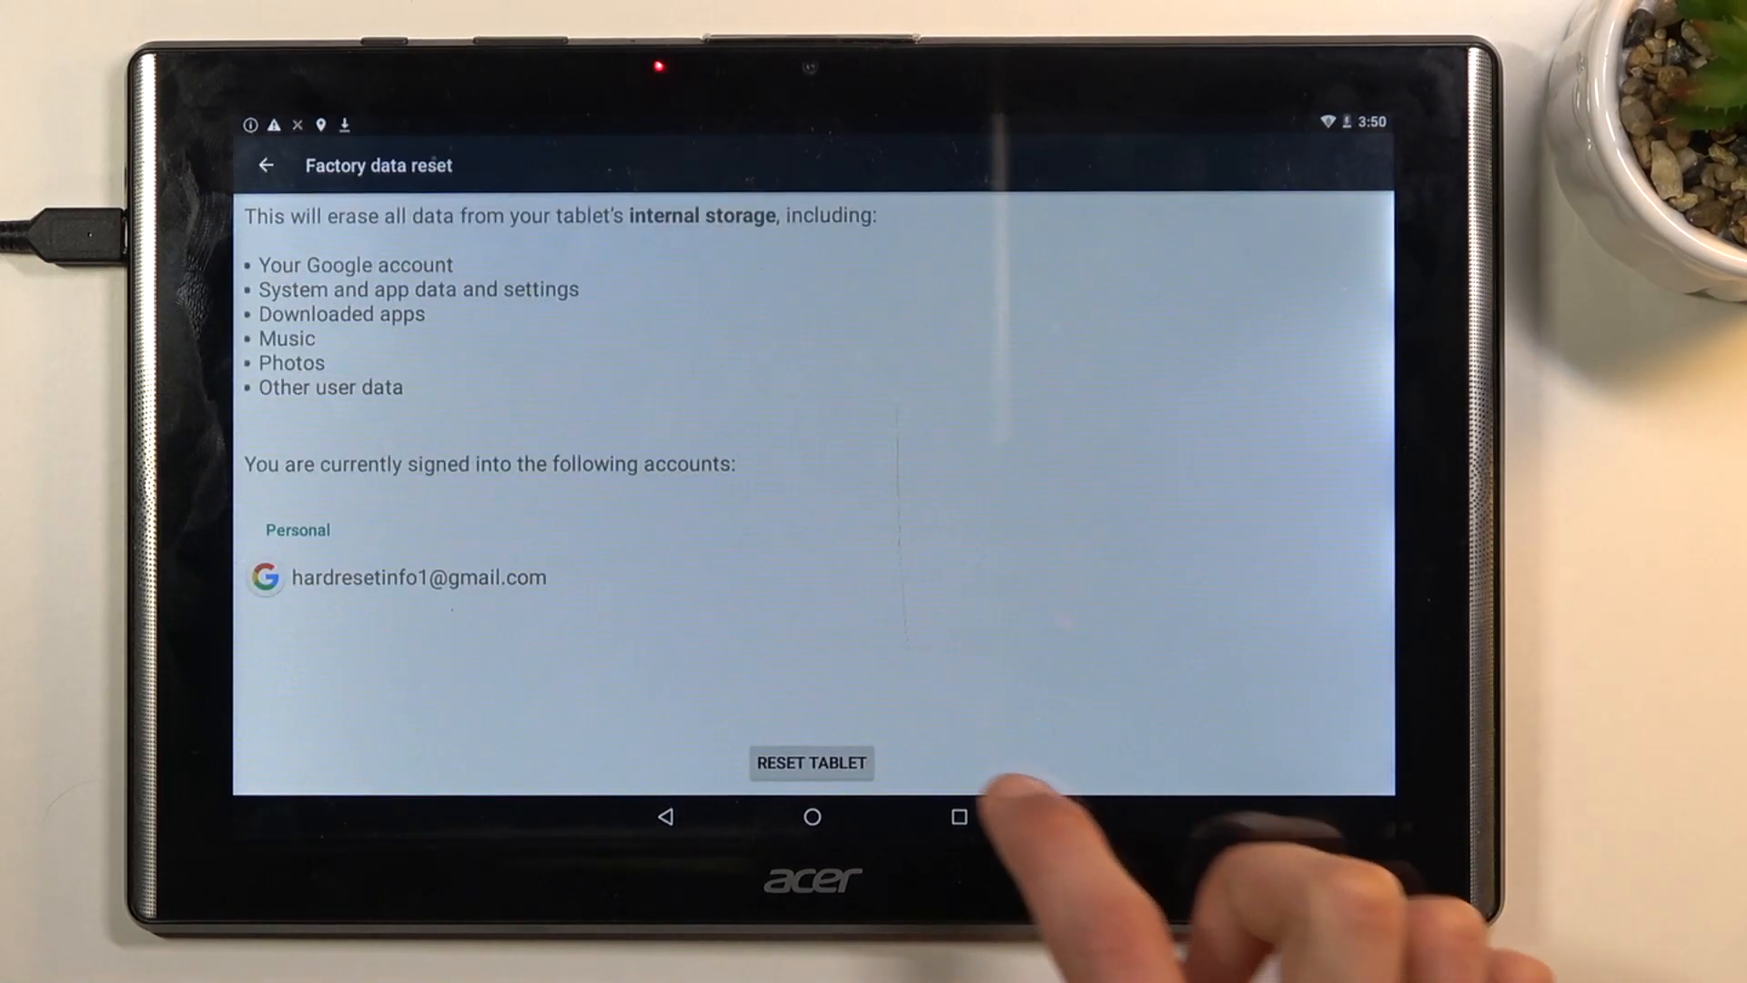
pyautogui.click(812, 763)
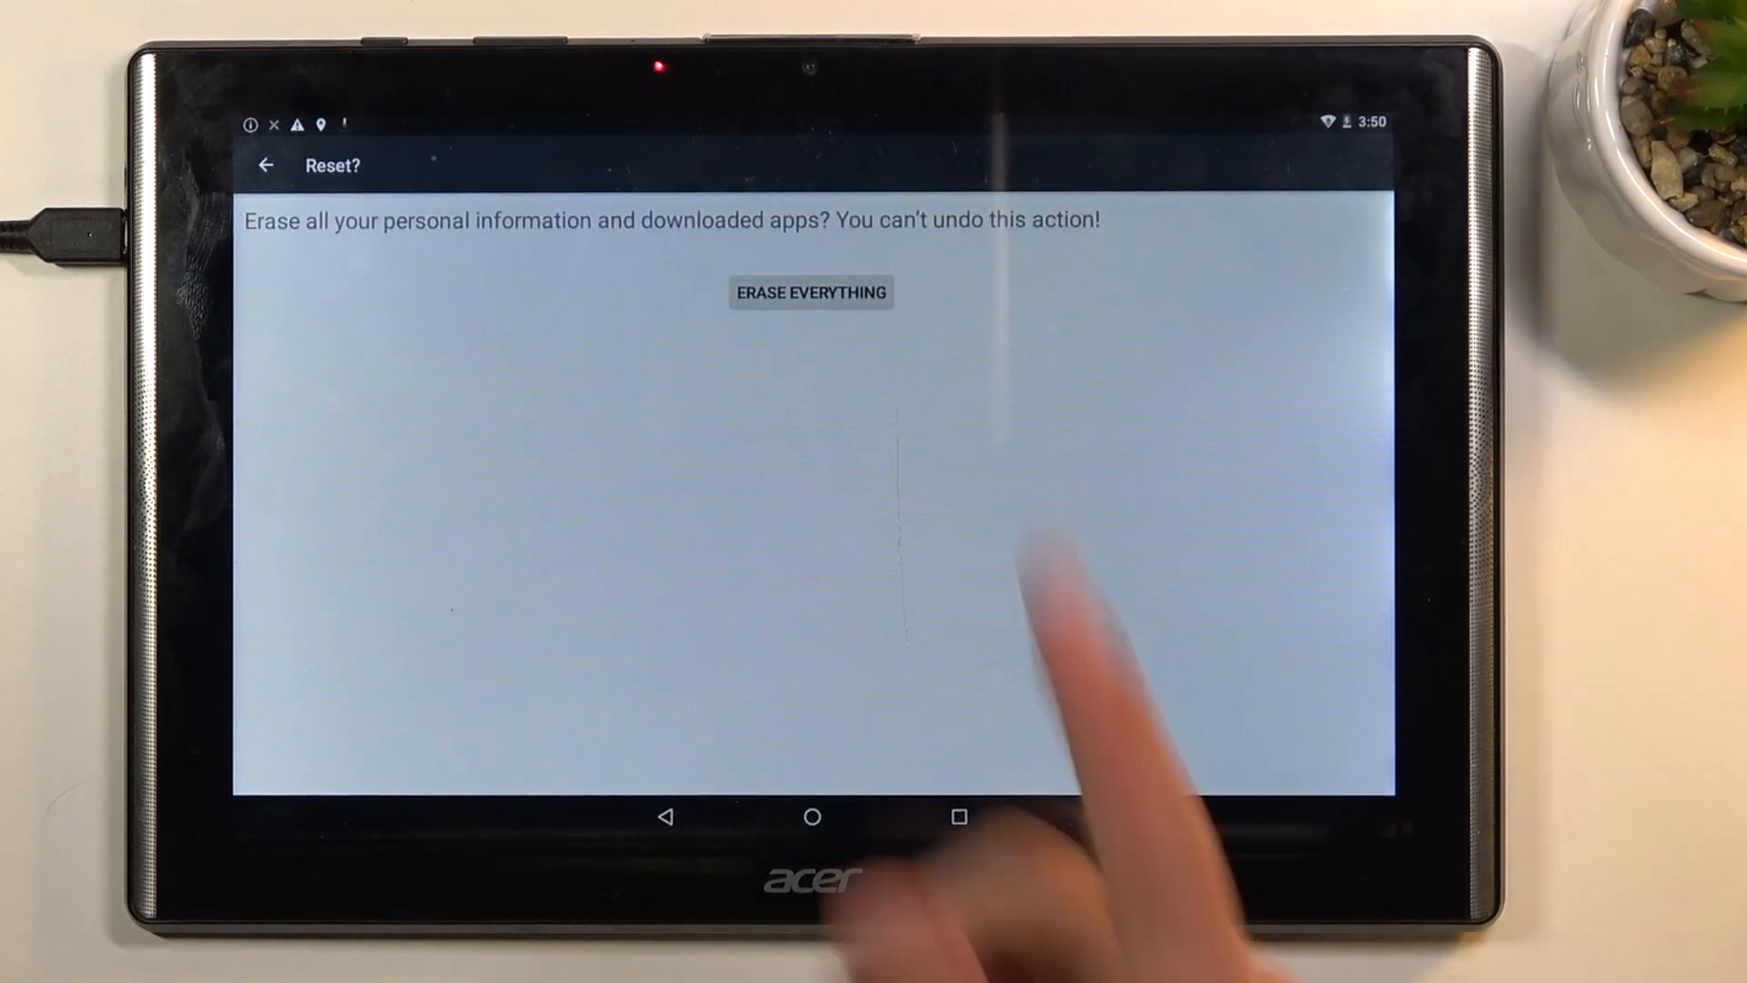